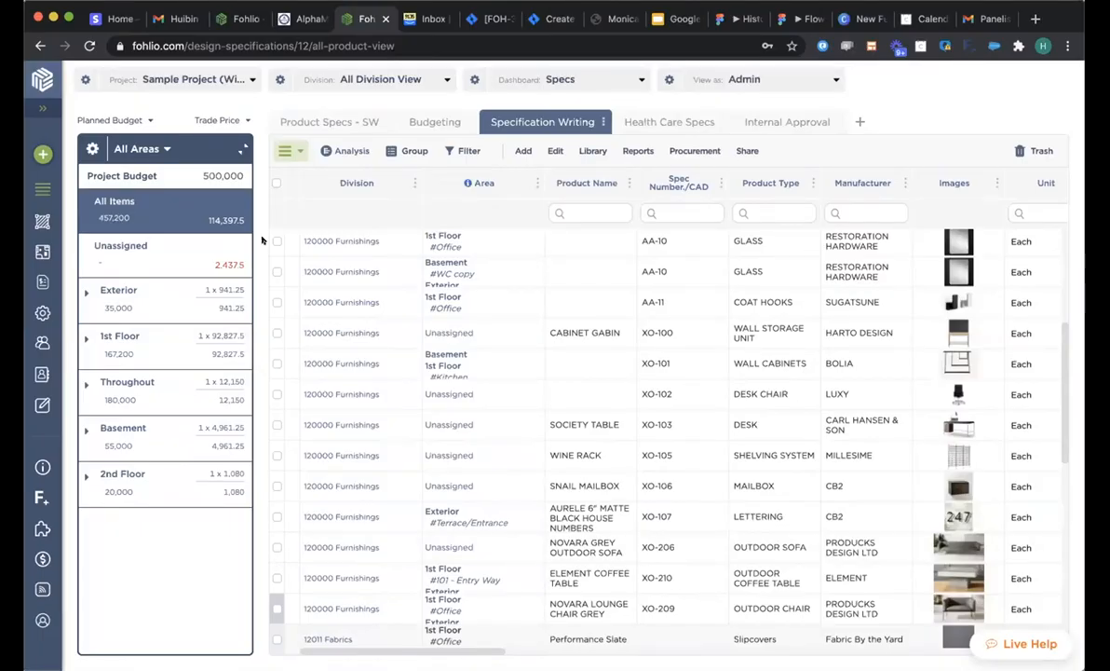
mouse_move(369, 231)
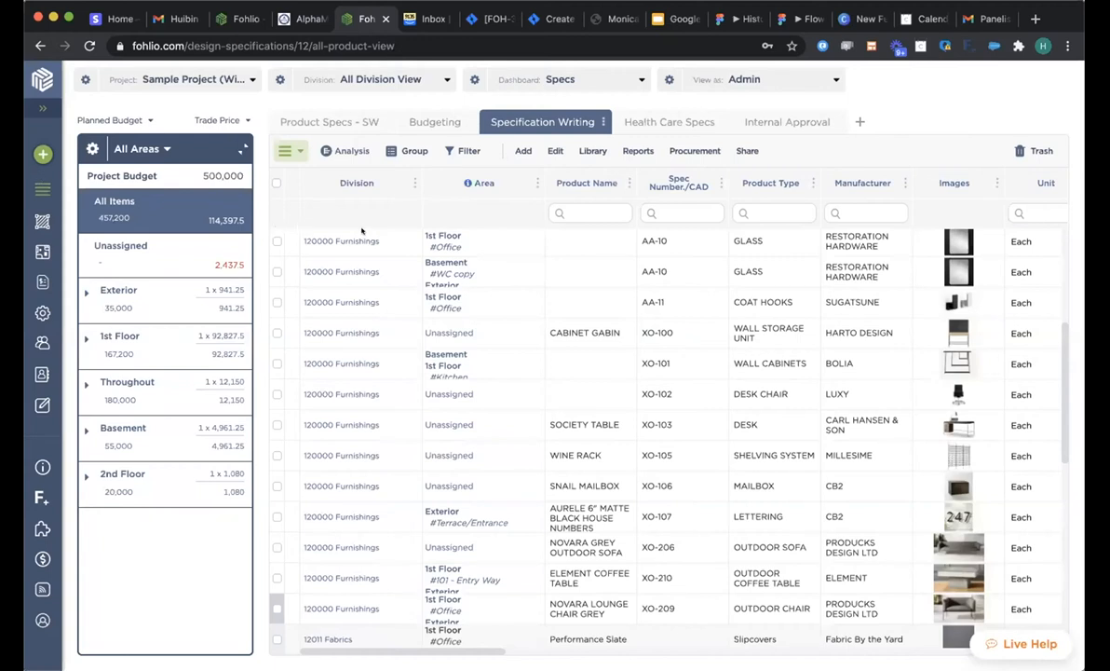
mouse_move(685, 156)
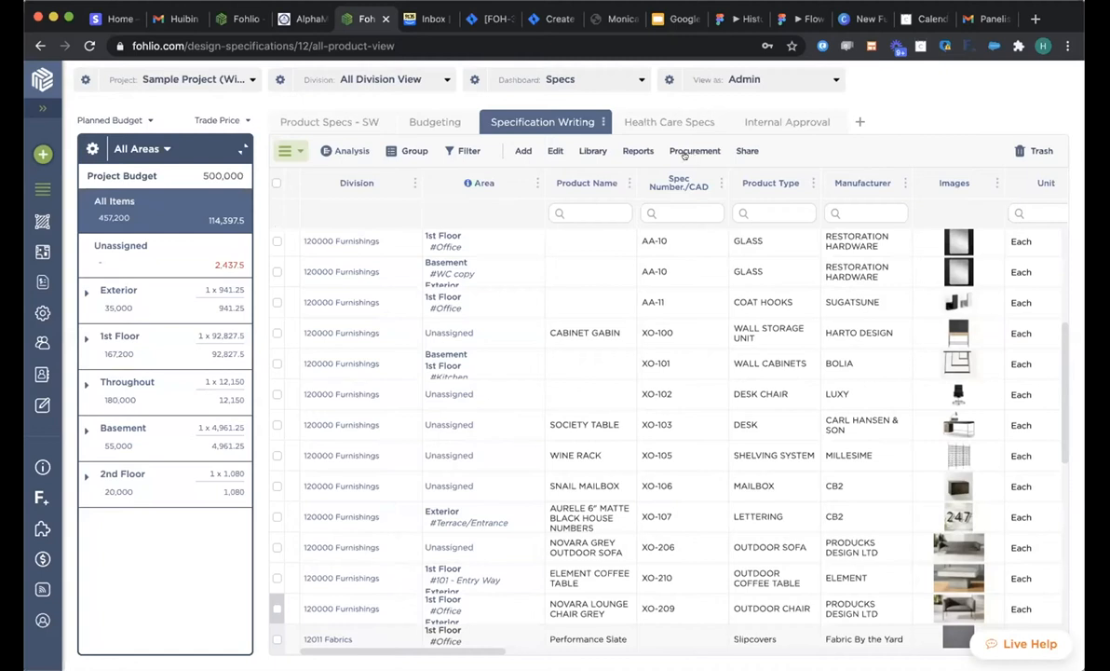
Step: Navigate via Procurement to the Client Proposals list for the sample project
click(695, 149)
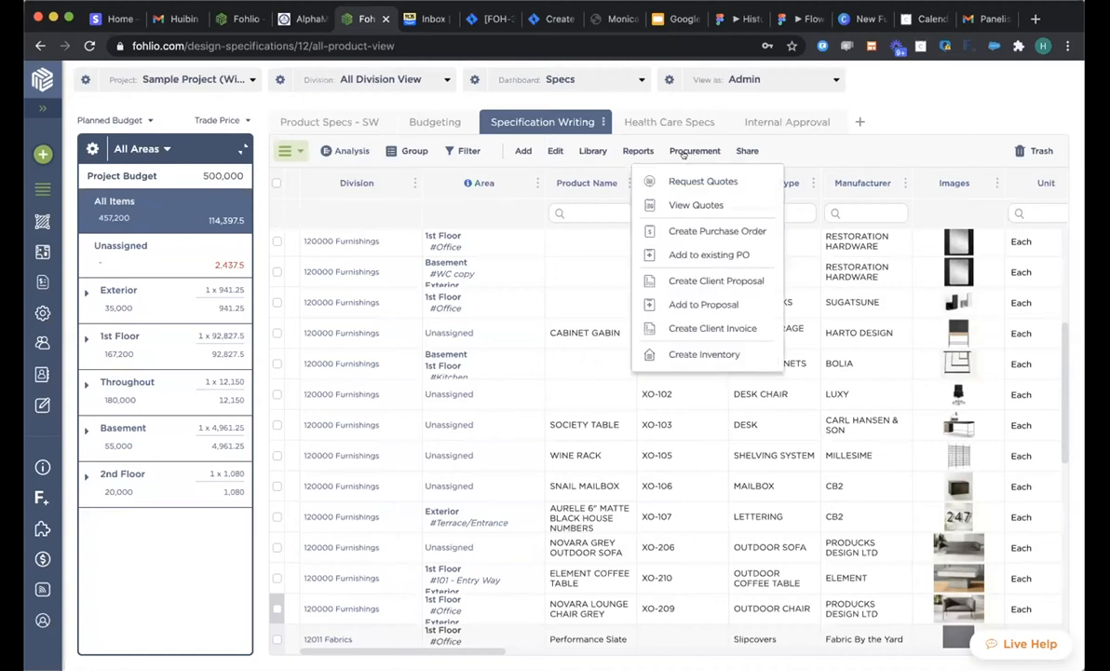
mouse_move(712, 328)
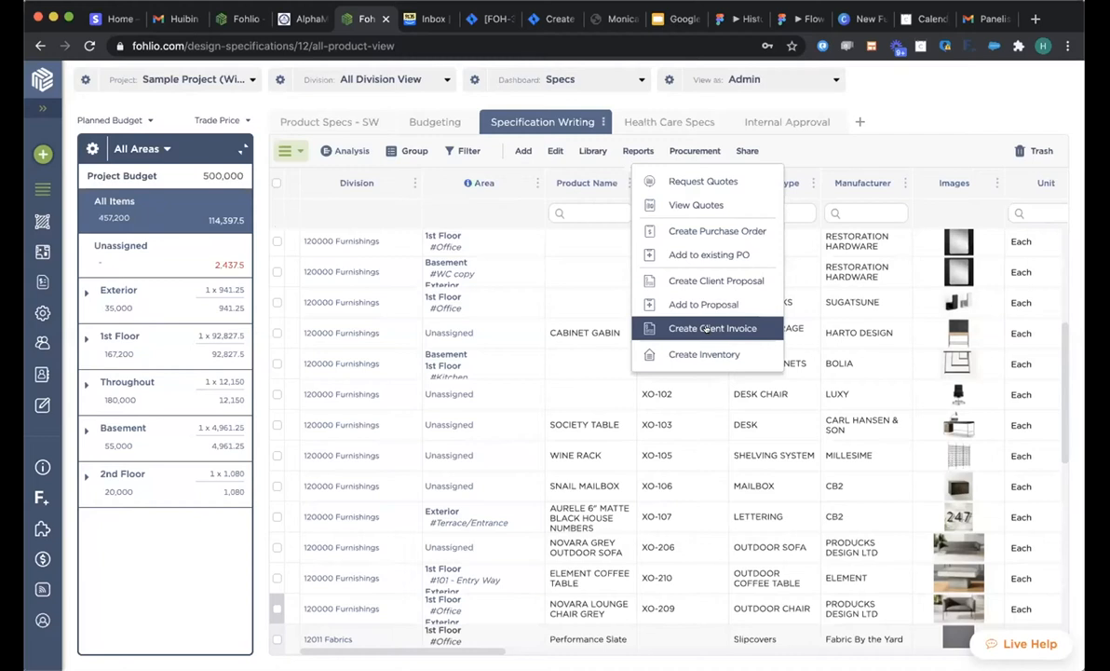
mouse_move(715, 280)
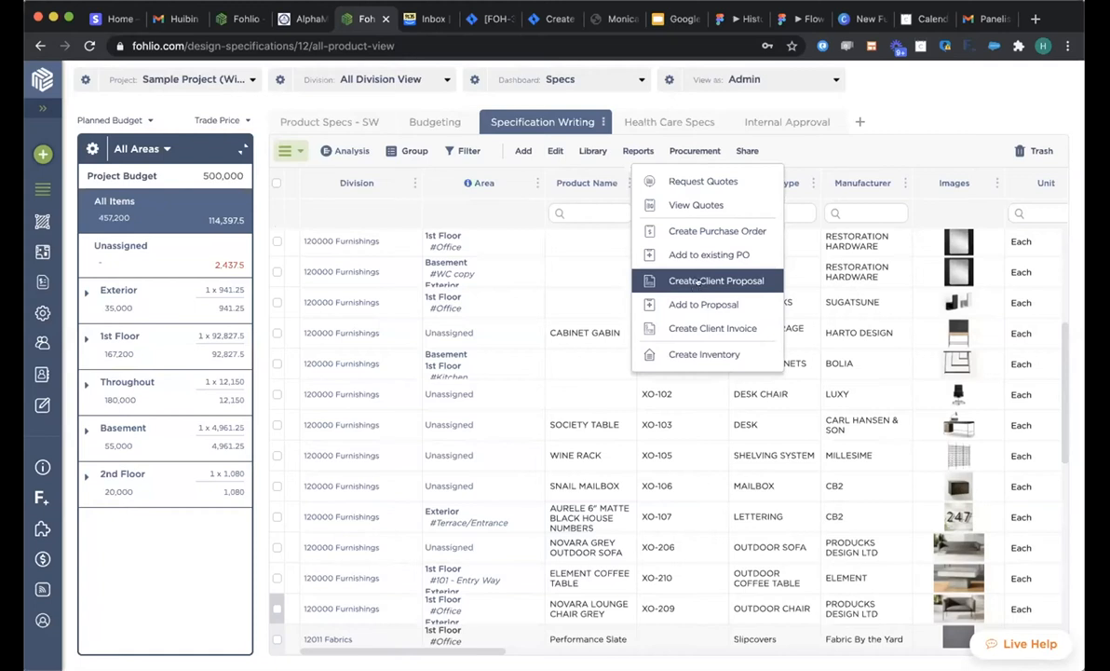
mouse_move(711, 328)
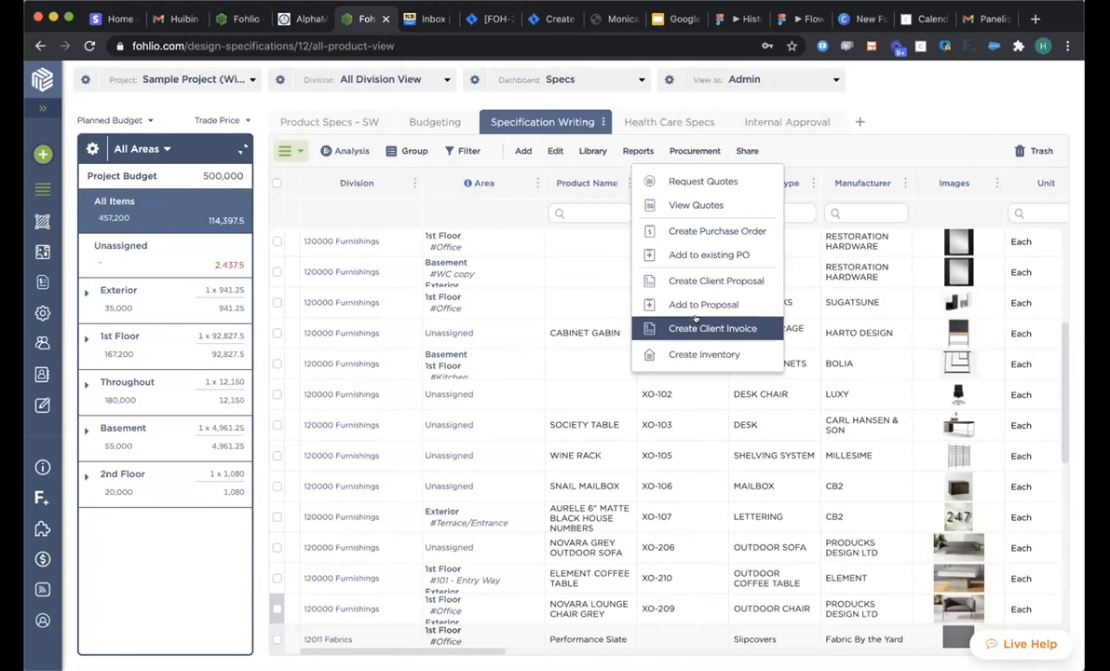
mouse_move(705, 304)
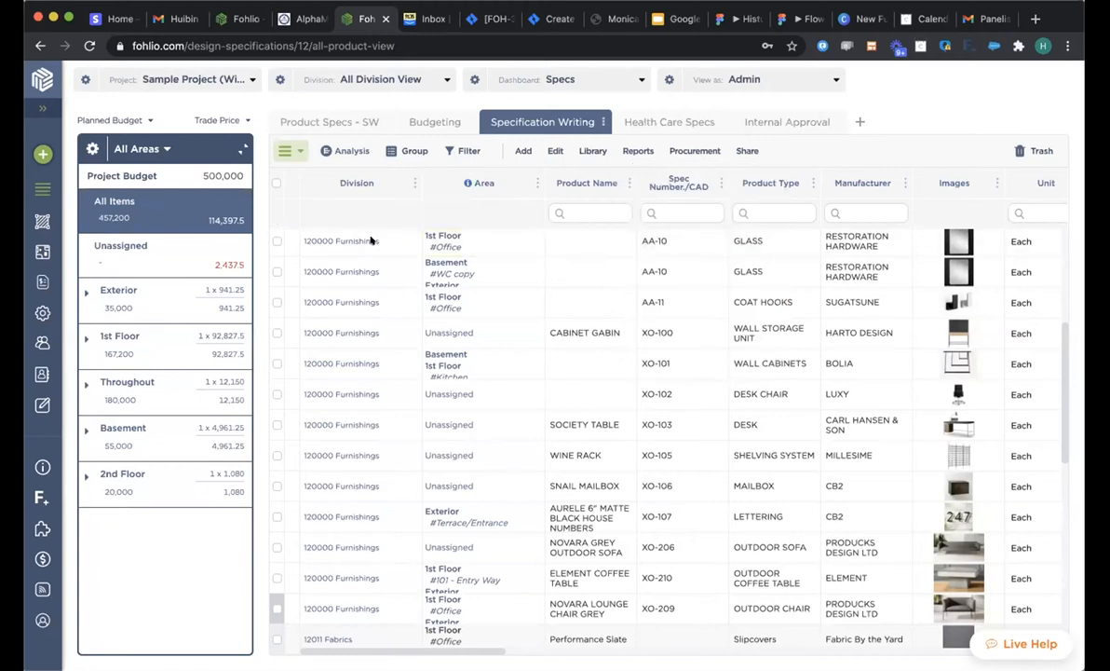
mouse_move(417, 373)
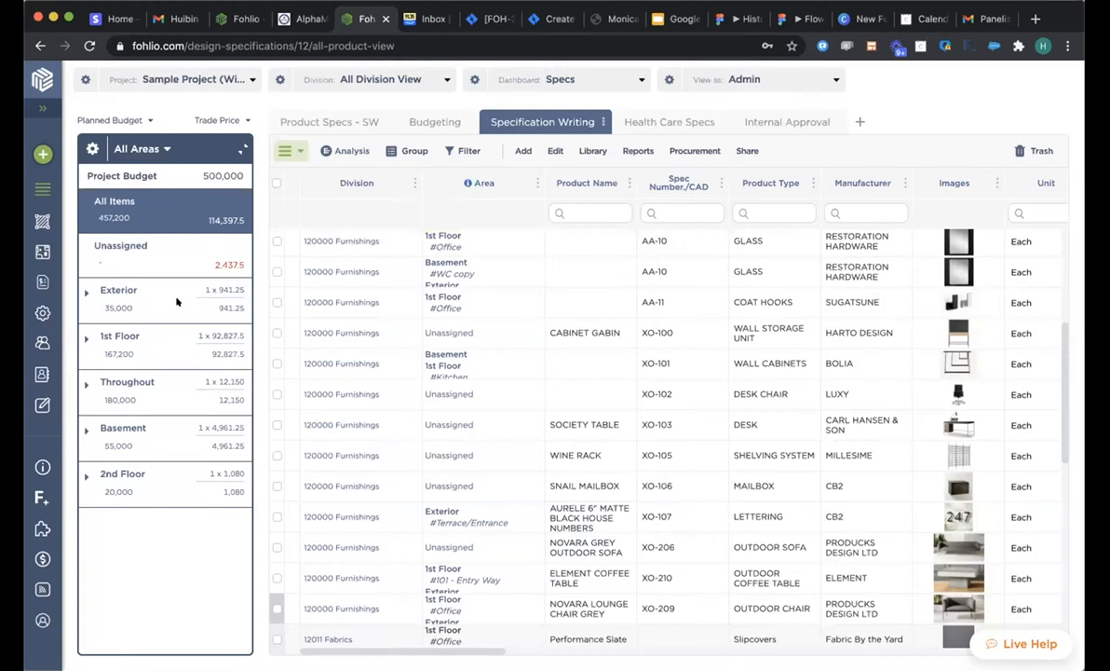
mouse_move(122, 302)
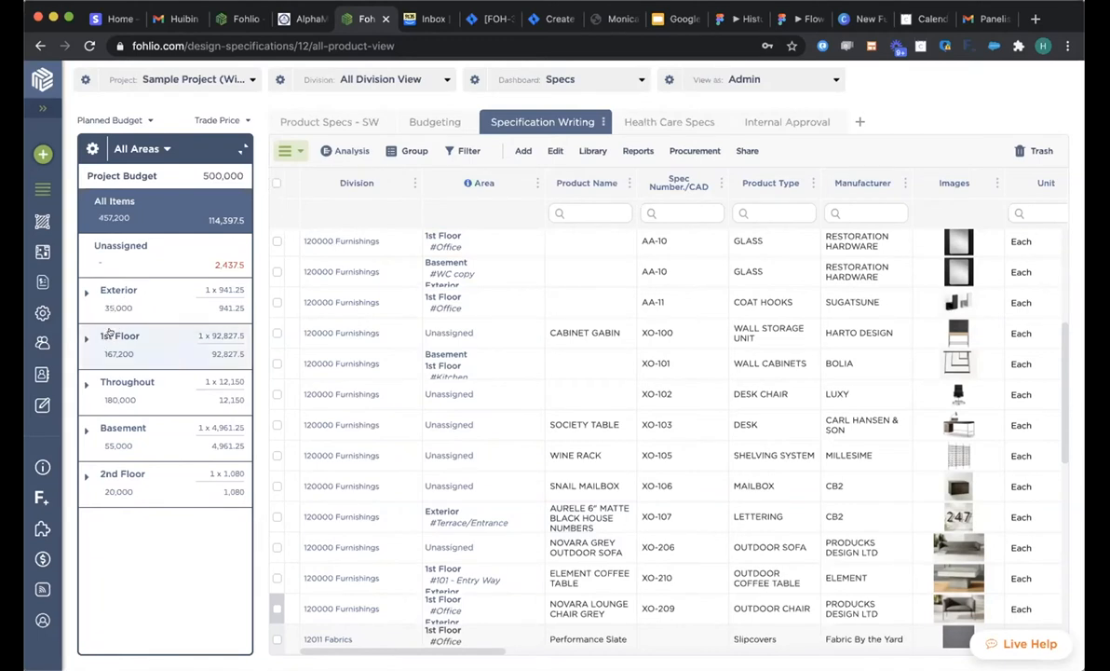
click(119, 335)
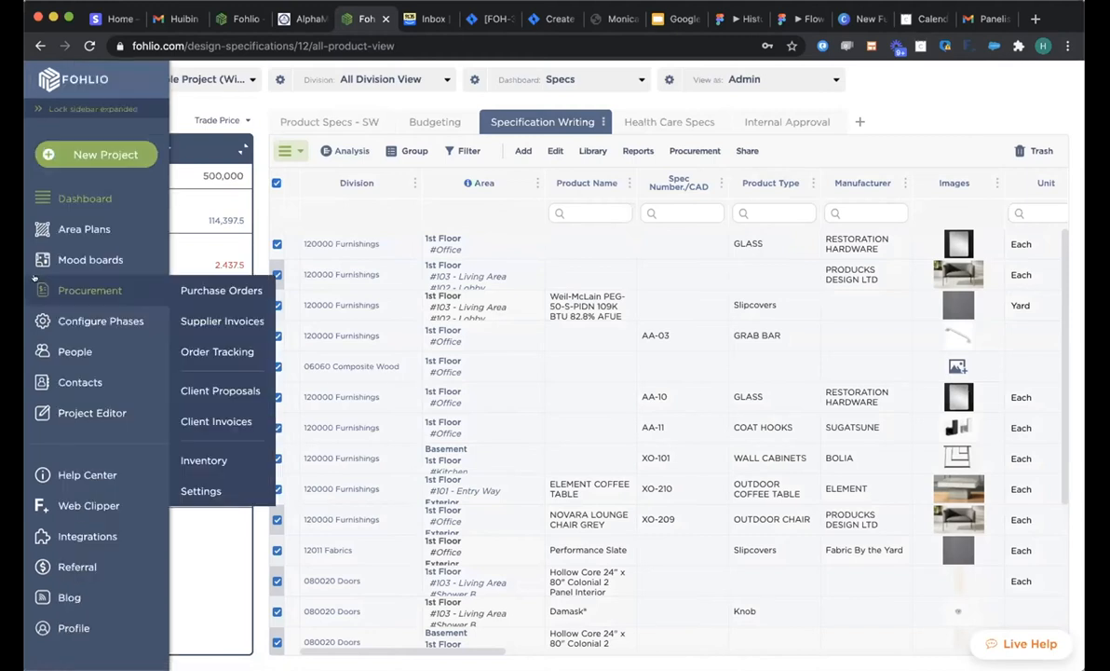
click(220, 391)
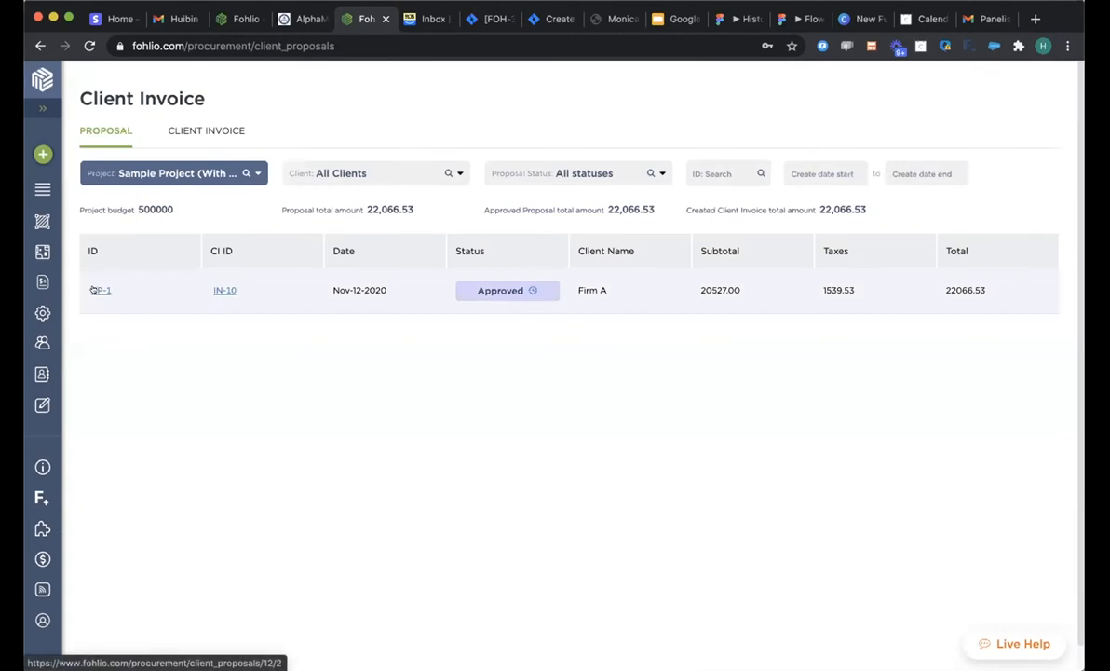
Step: Review approved proposal CP-1 and its extra actions, then return to all proposals
click(102, 291)
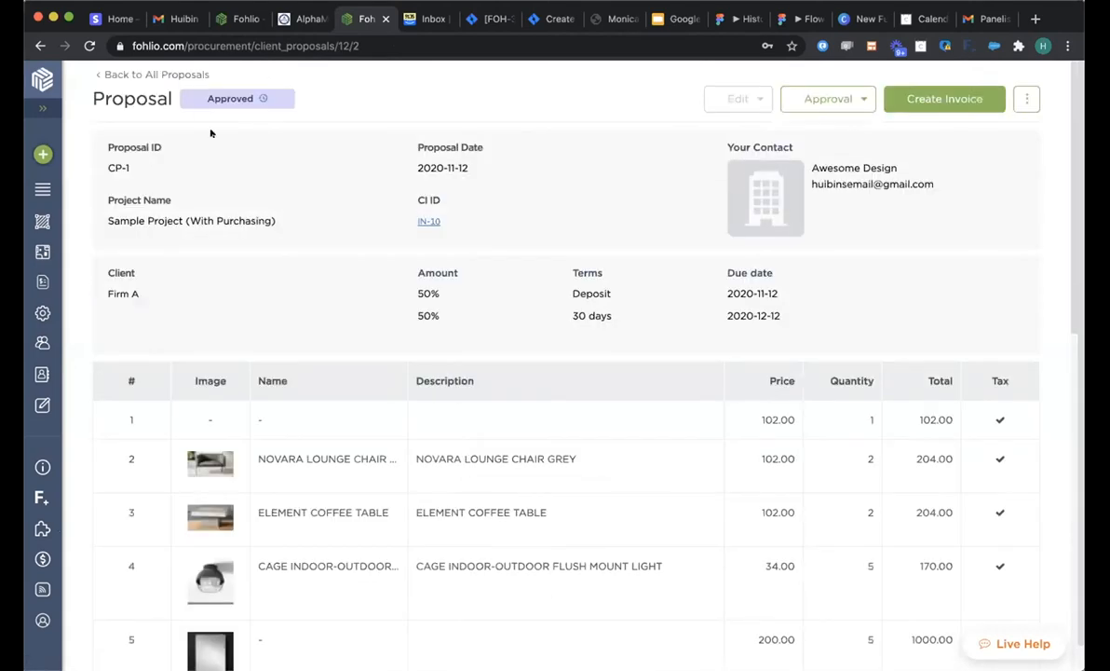
mouse_move(240, 134)
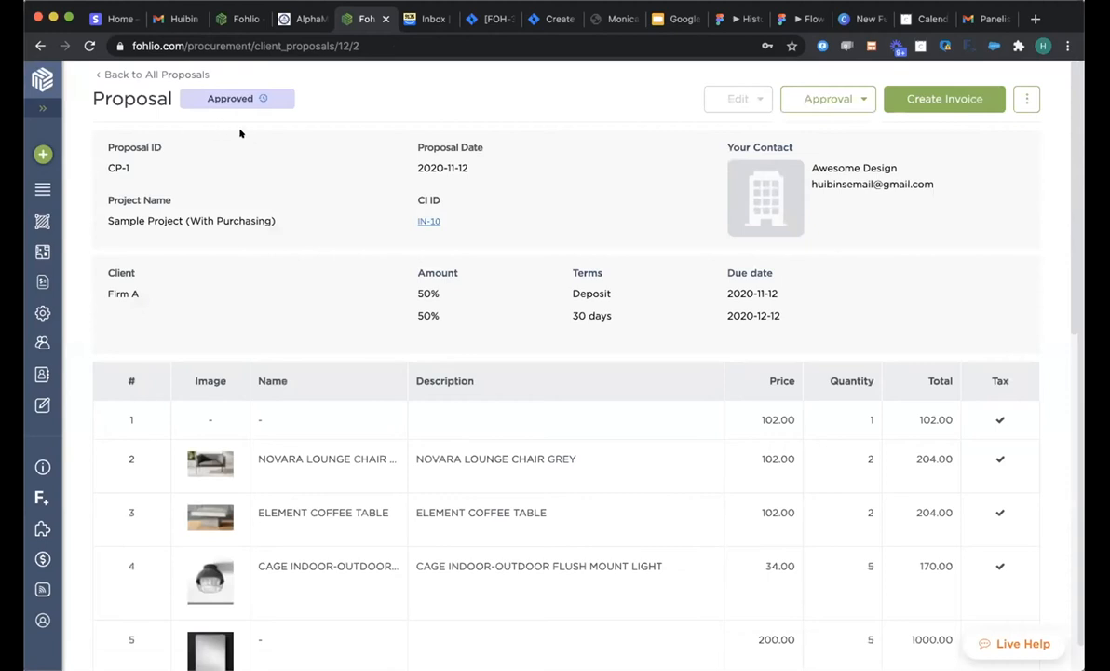
mouse_move(674, 115)
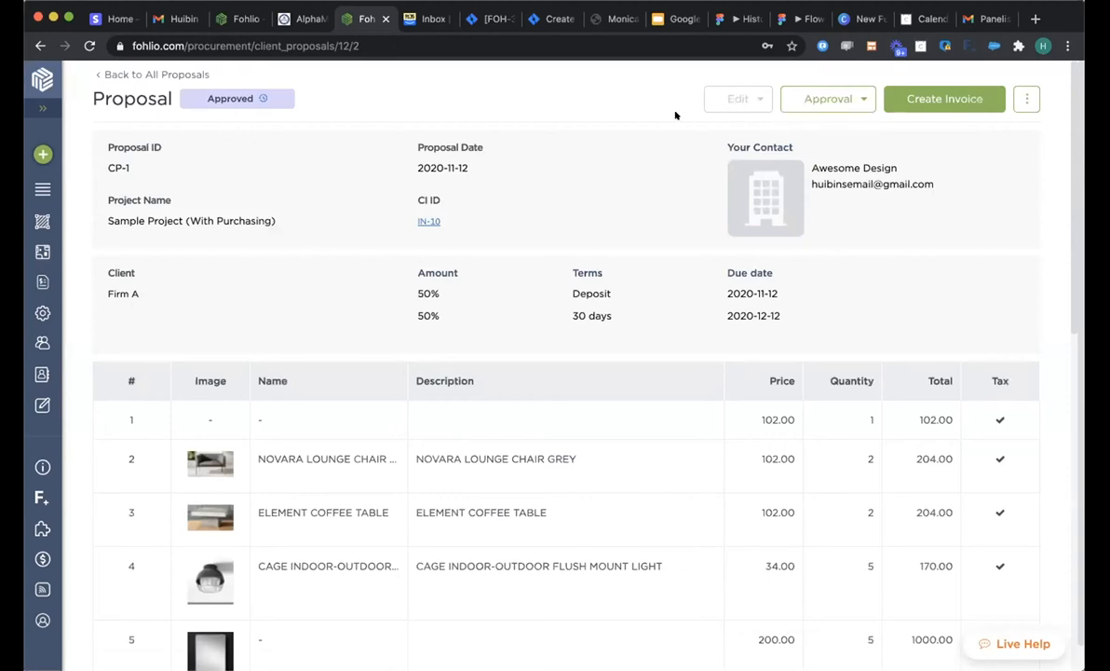
mouse_move(779, 157)
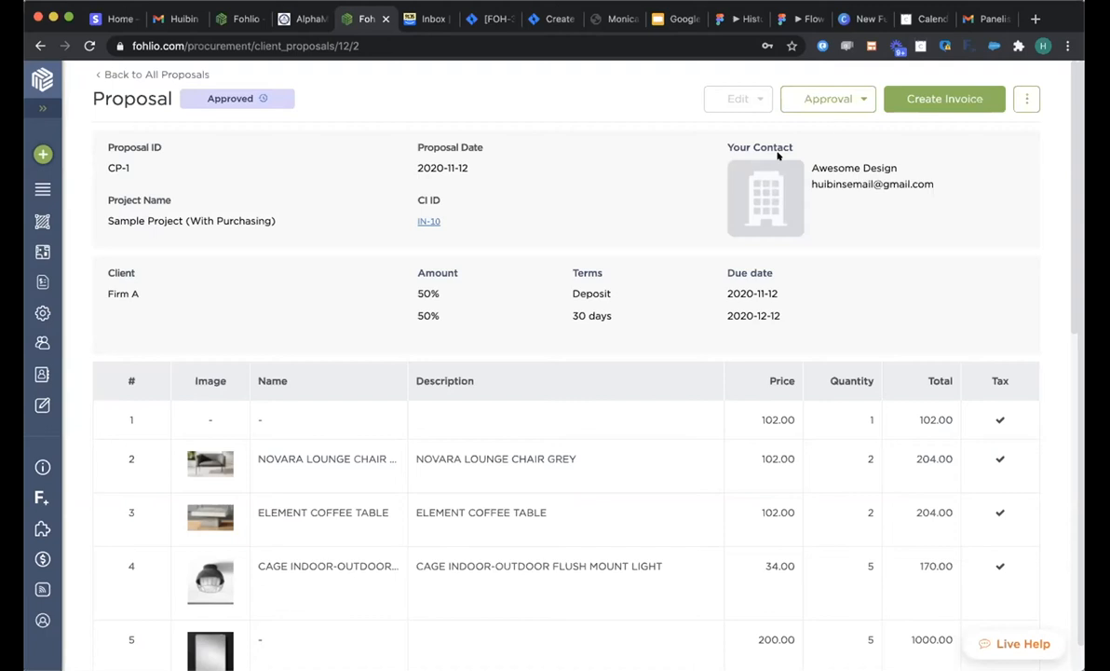
mouse_move(652, 327)
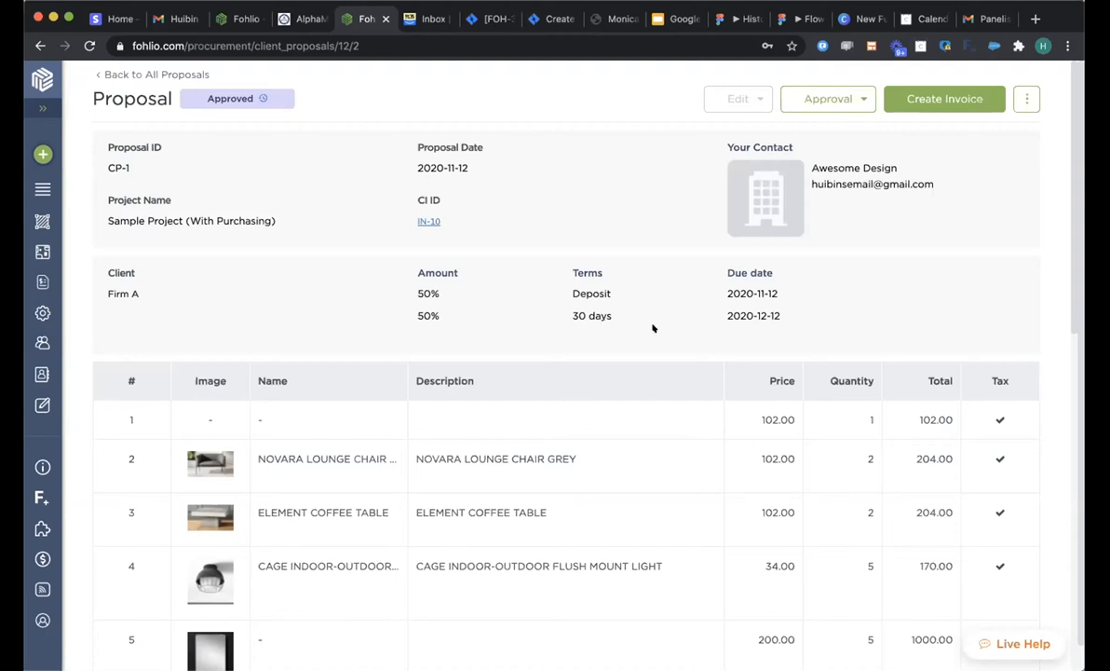
mouse_move(419, 291)
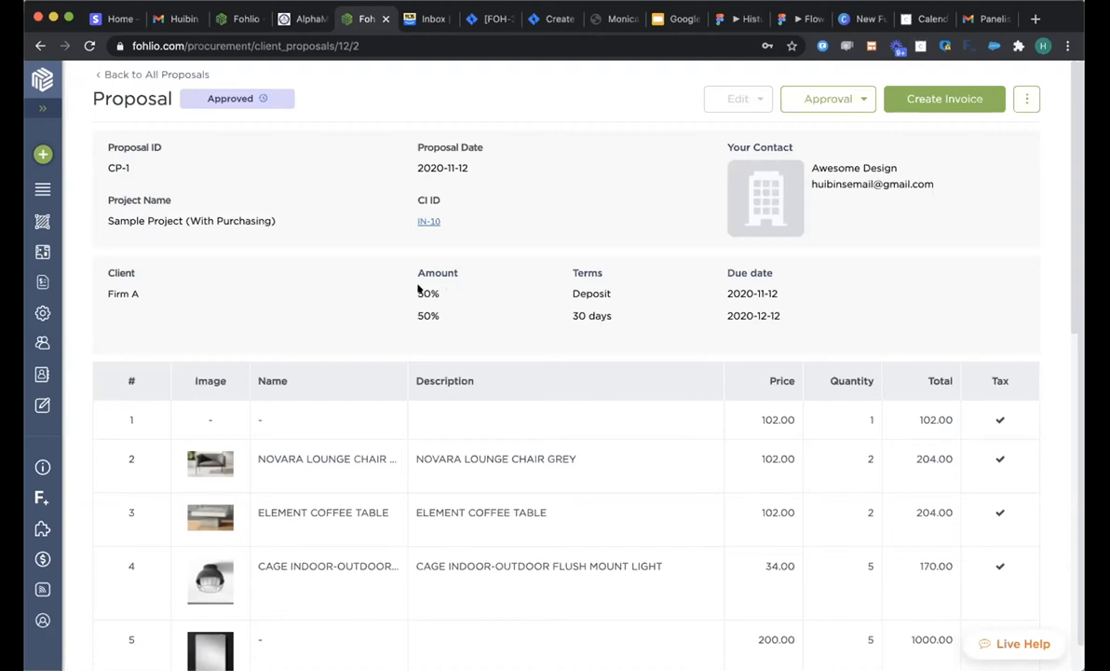
mouse_move(421, 313)
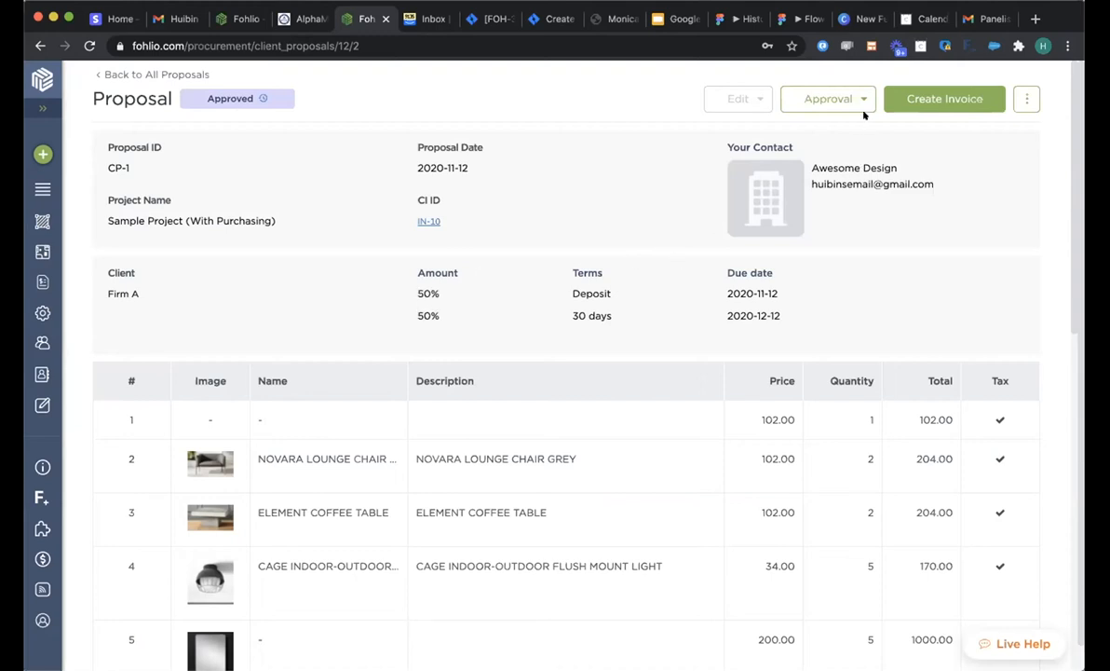
mouse_move(827, 99)
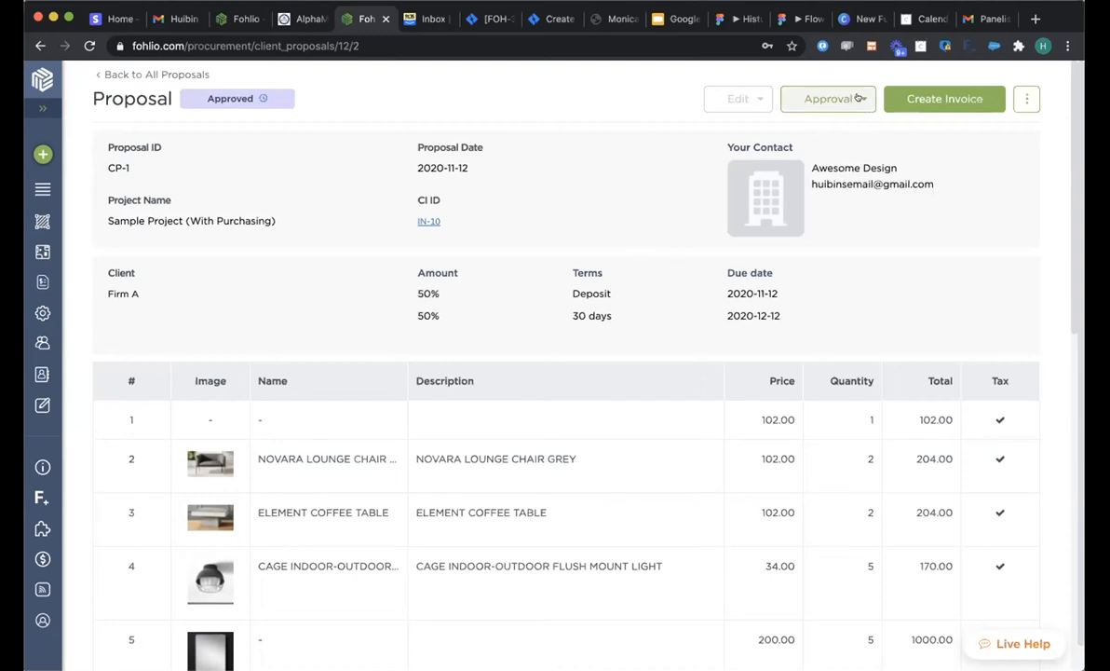
click(1025, 99)
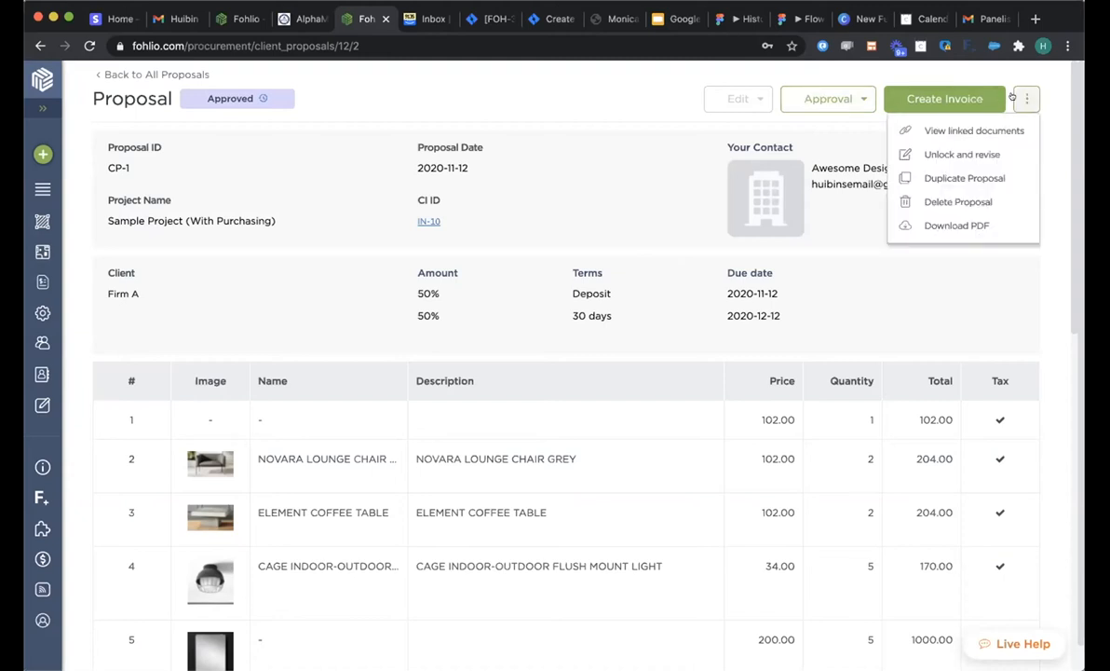
click(827, 98)
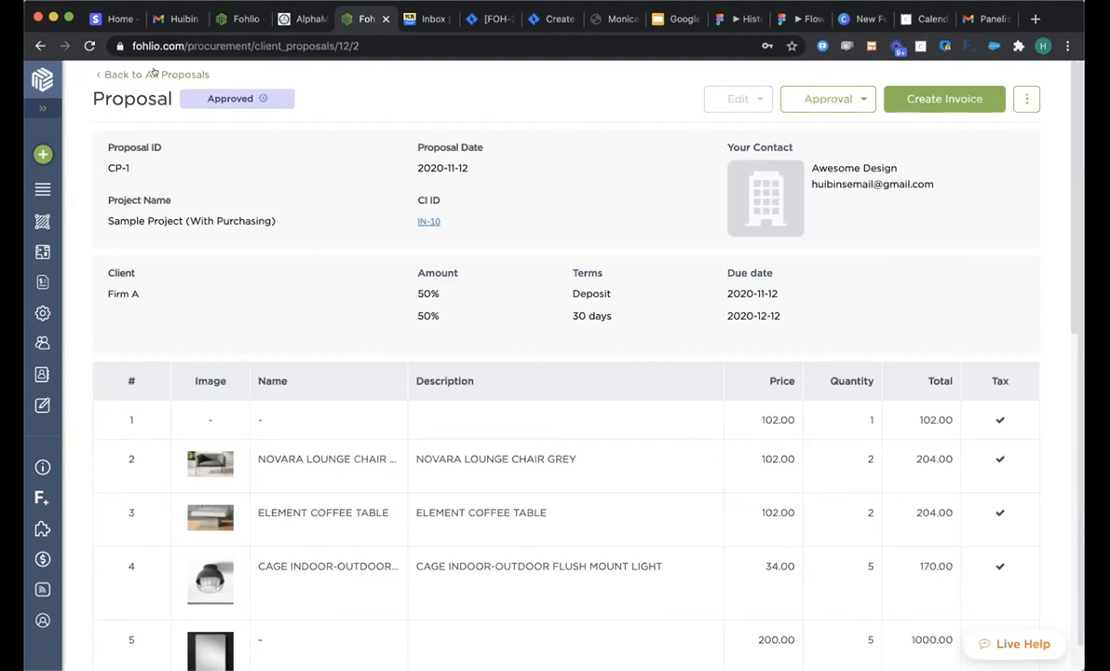
click(153, 74)
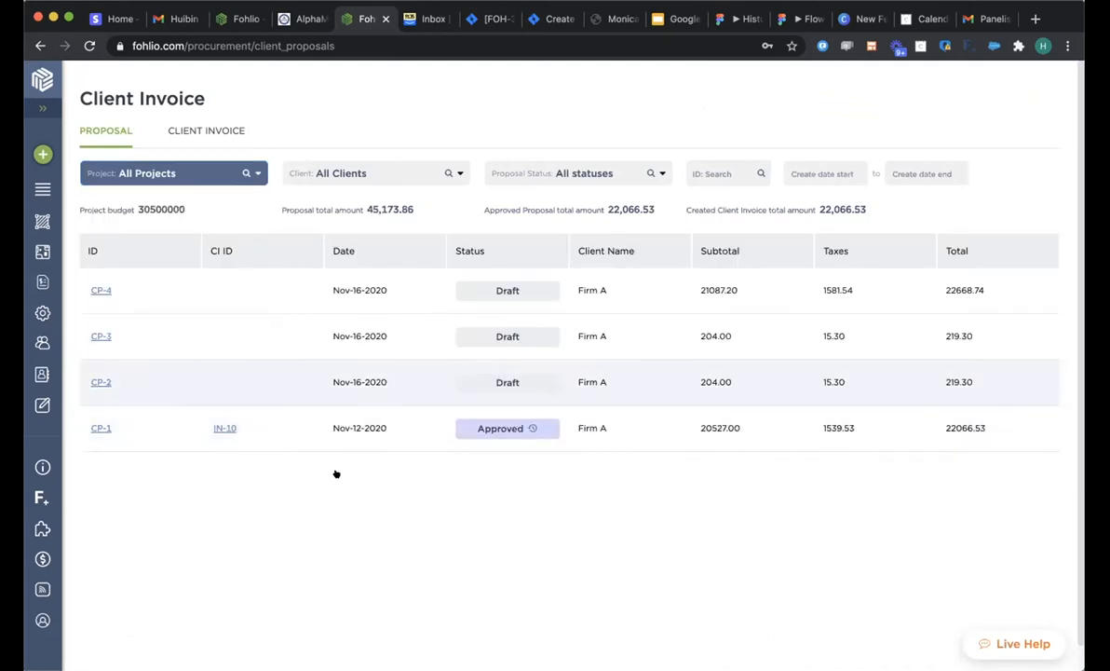
Step: View draft CP-4's edit and extra actions, then list its approval status options
click(100, 291)
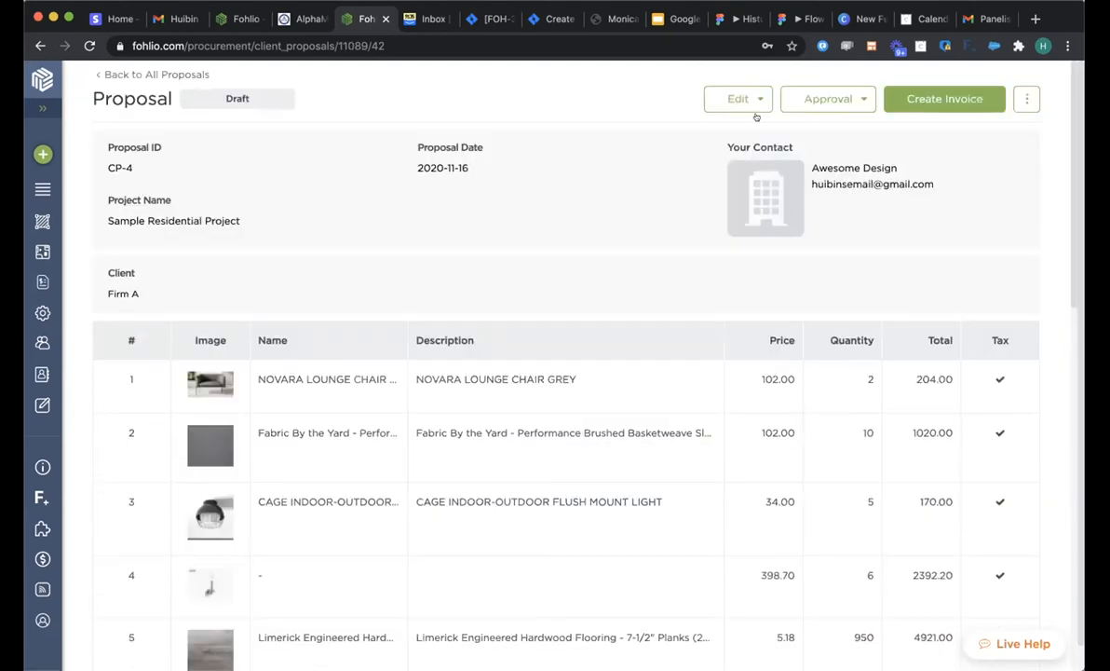
click(738, 99)
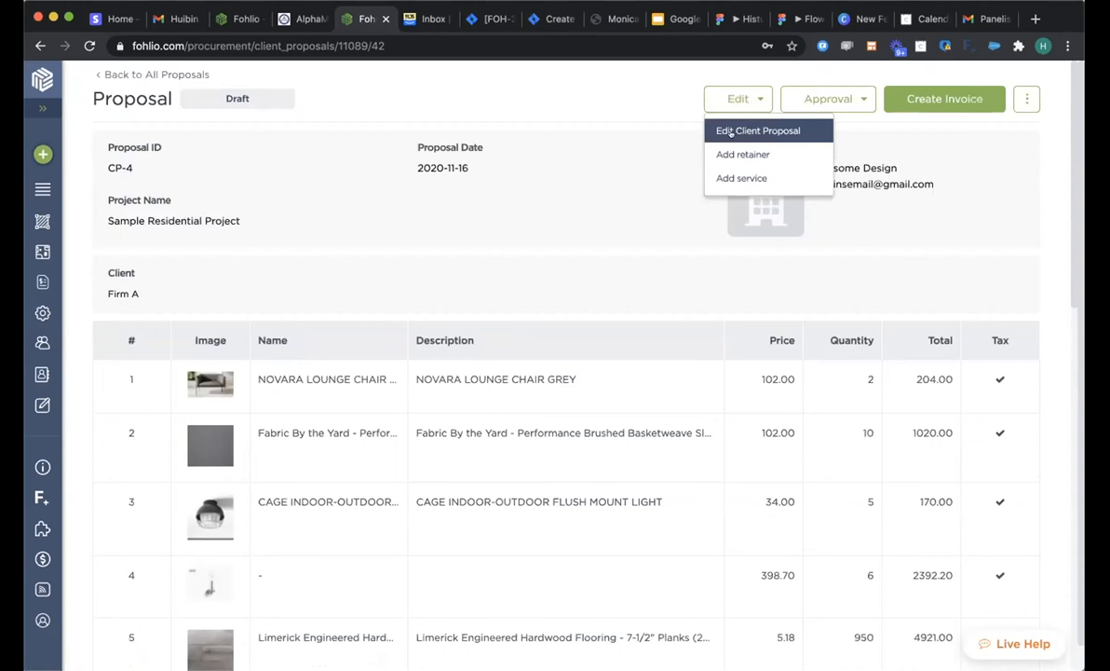
mouse_move(741, 153)
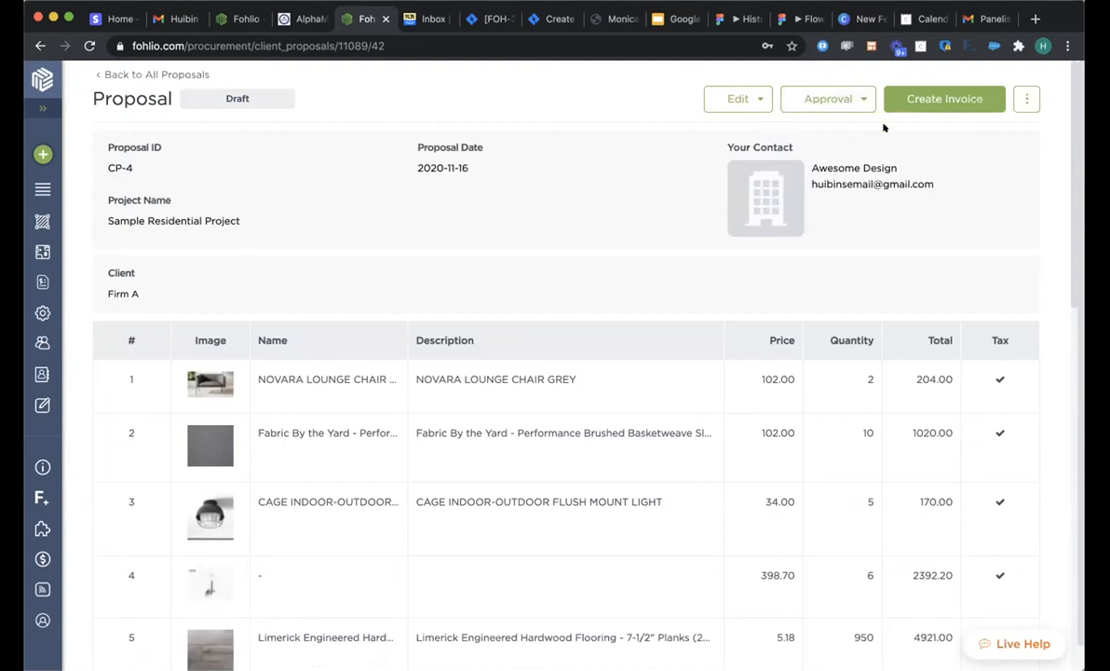
mouse_move(860, 108)
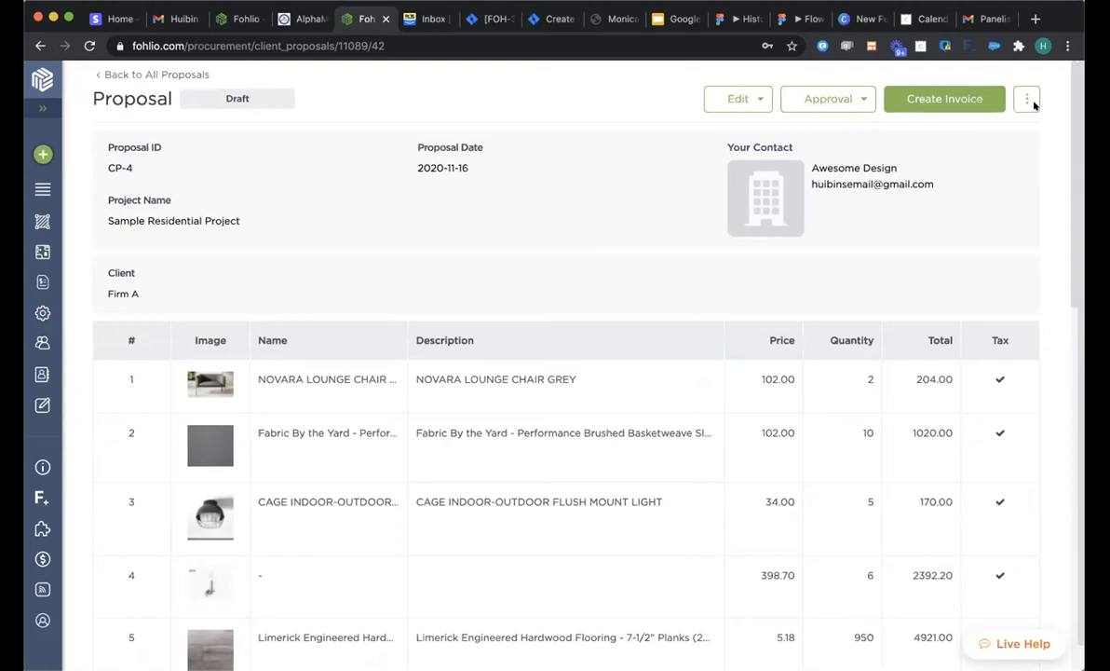
click(1026, 99)
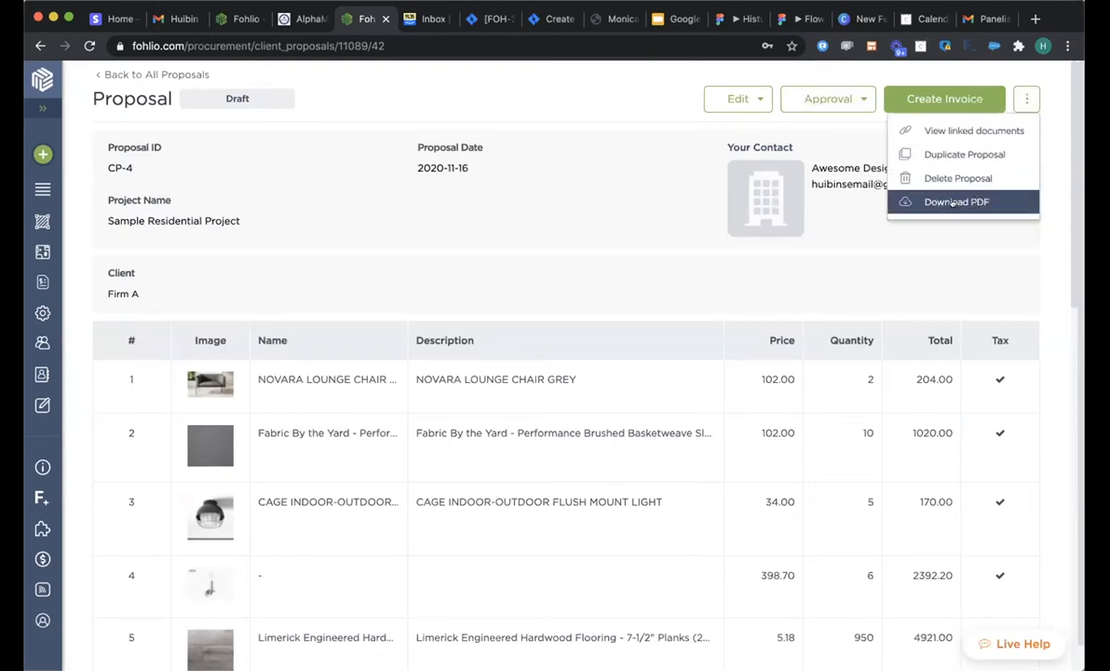
click(827, 99)
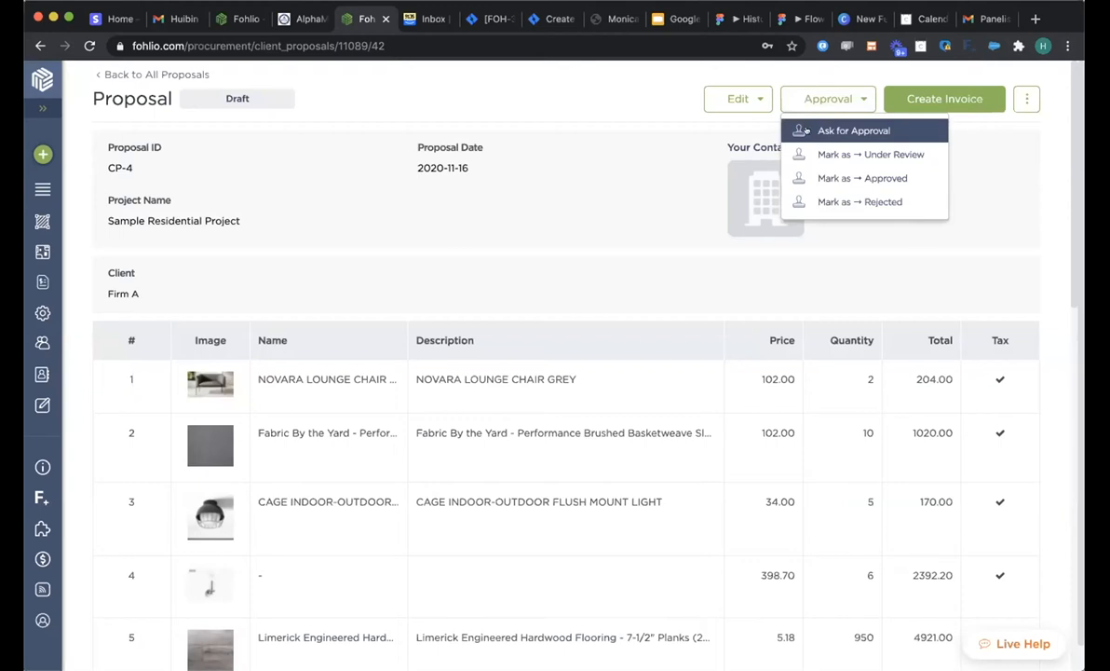
Step: Start an approval request for CP-4 and discard it without sending
click(853, 131)
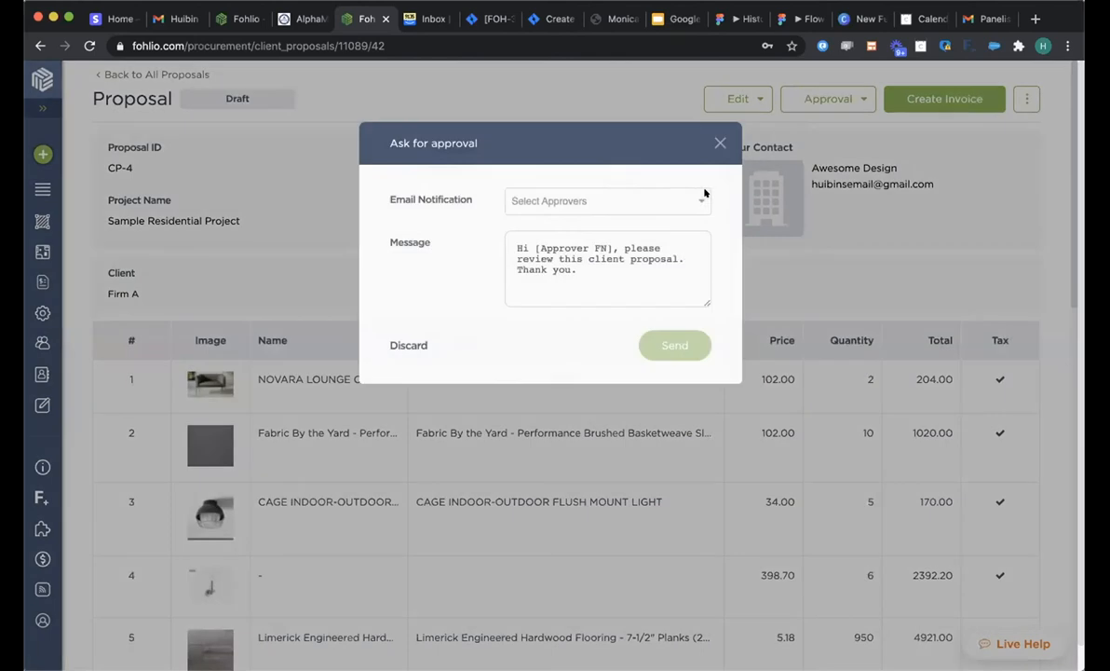
click(608, 201)
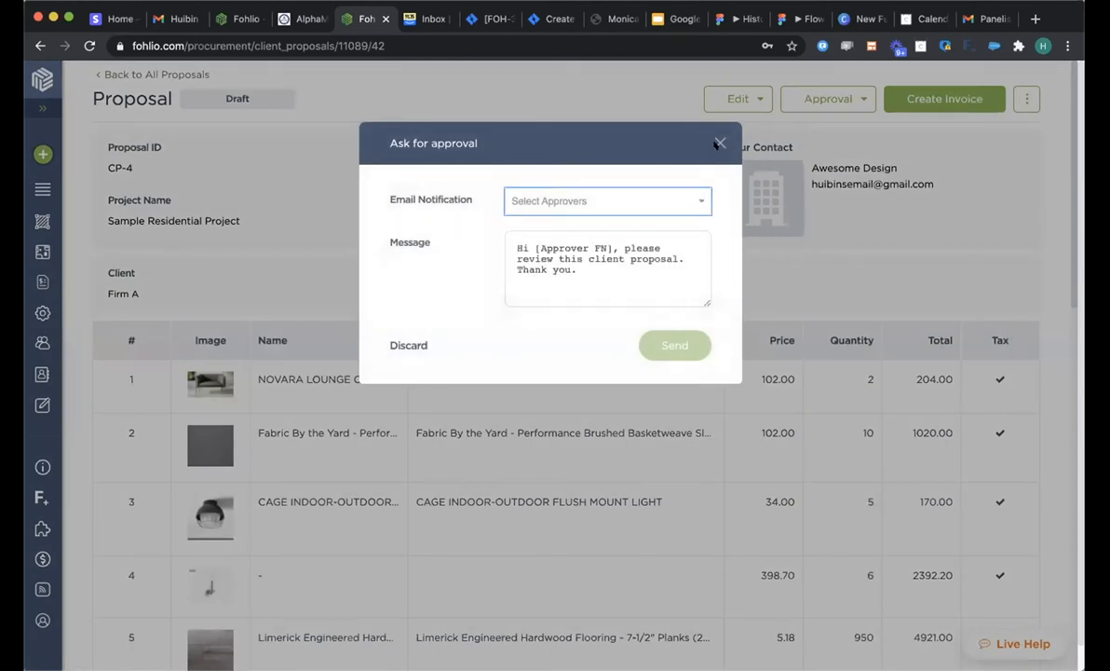
click(719, 142)
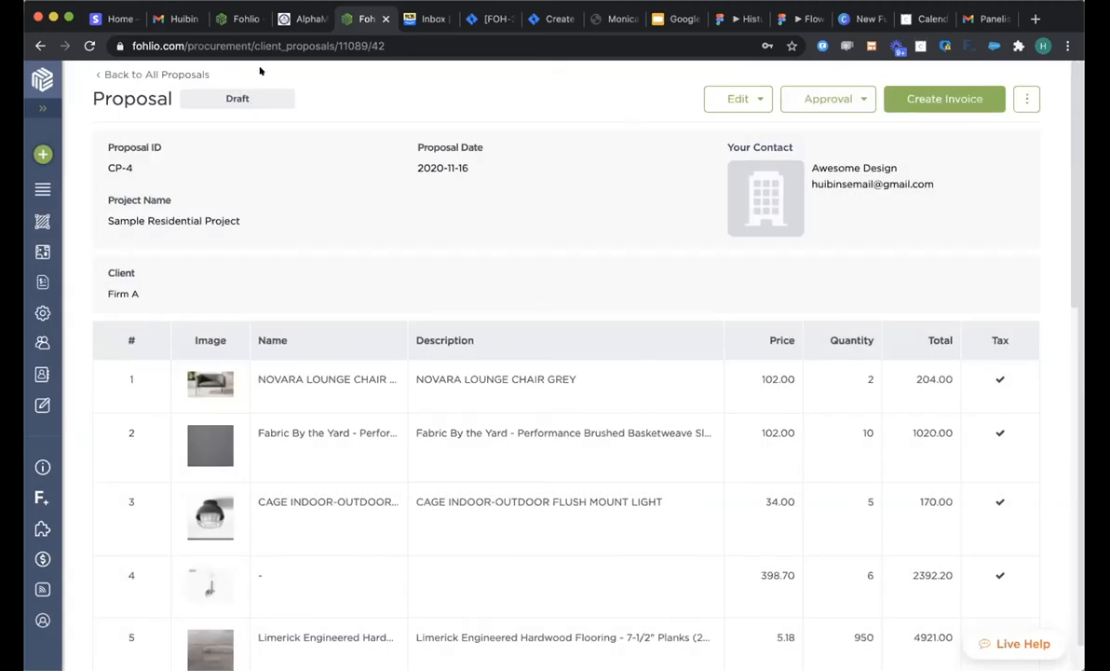
Step: Switch to the Gmail tab showing the CP-1 approval request email
click(175, 19)
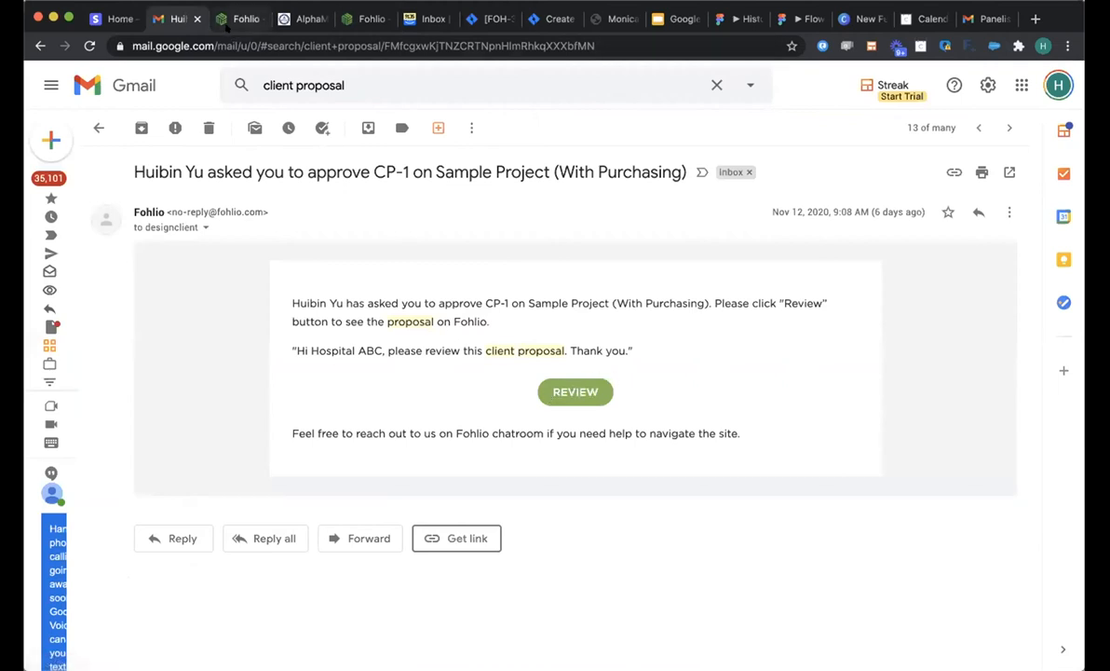
Step: Return to approved proposal CP-1 and check its approval history
click(574, 391)
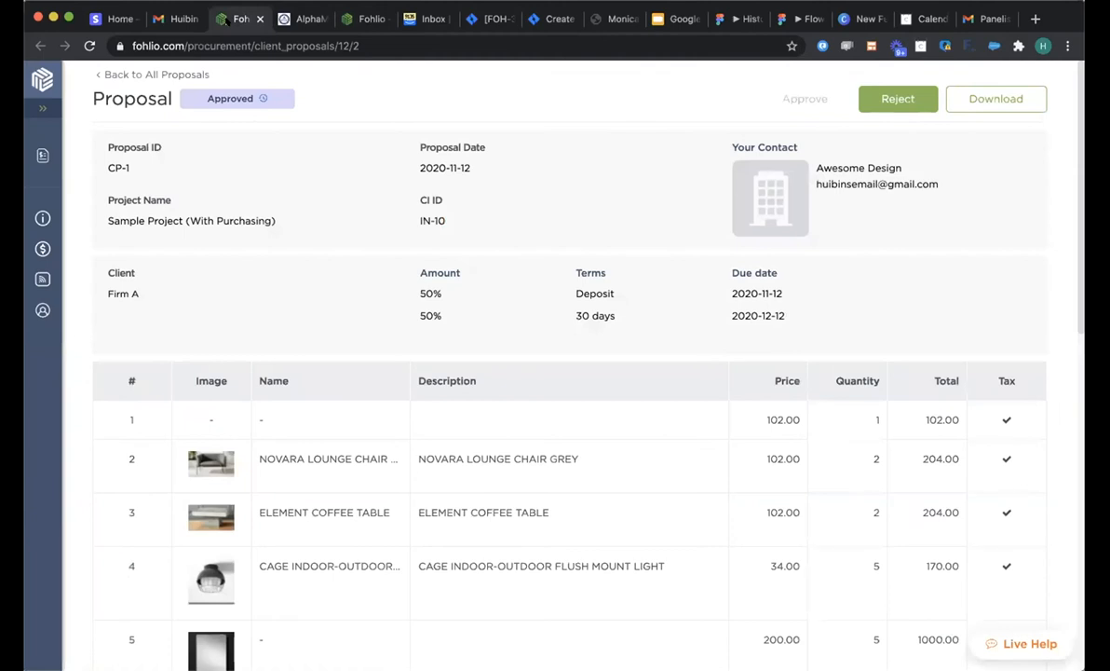
mouse_move(348, 313)
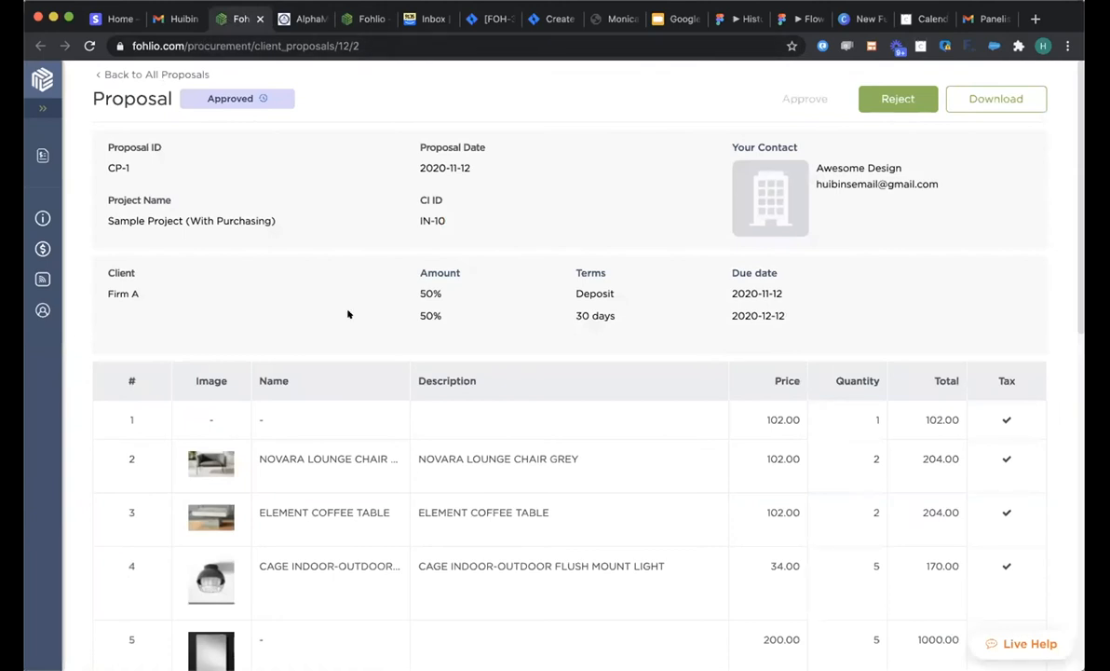
mouse_move(270, 119)
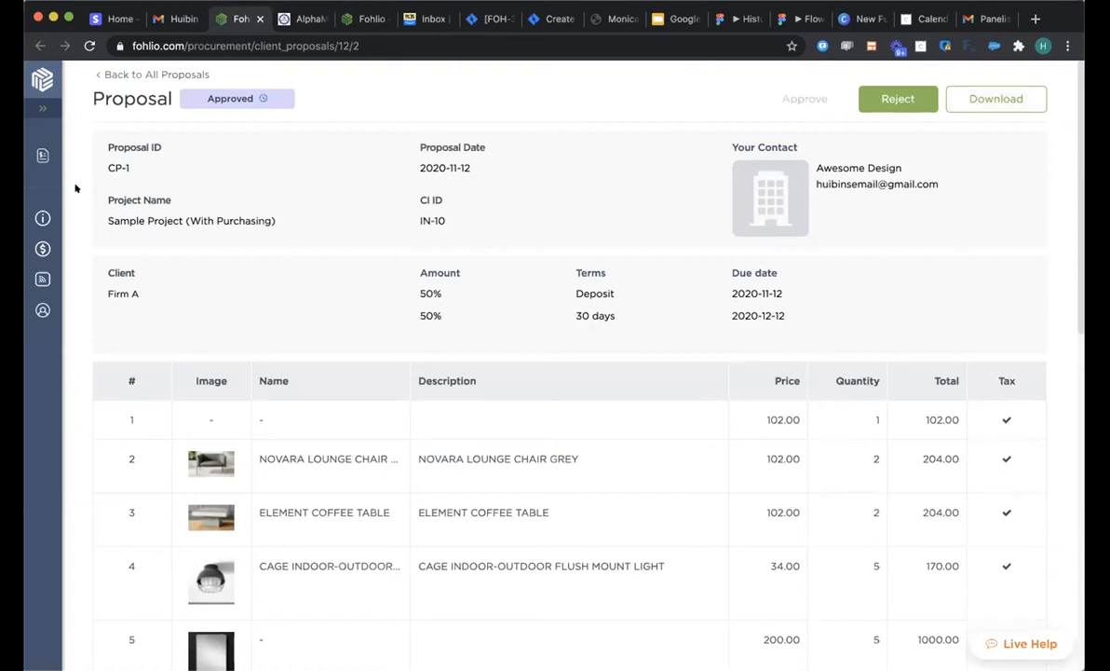
mouse_move(283, 192)
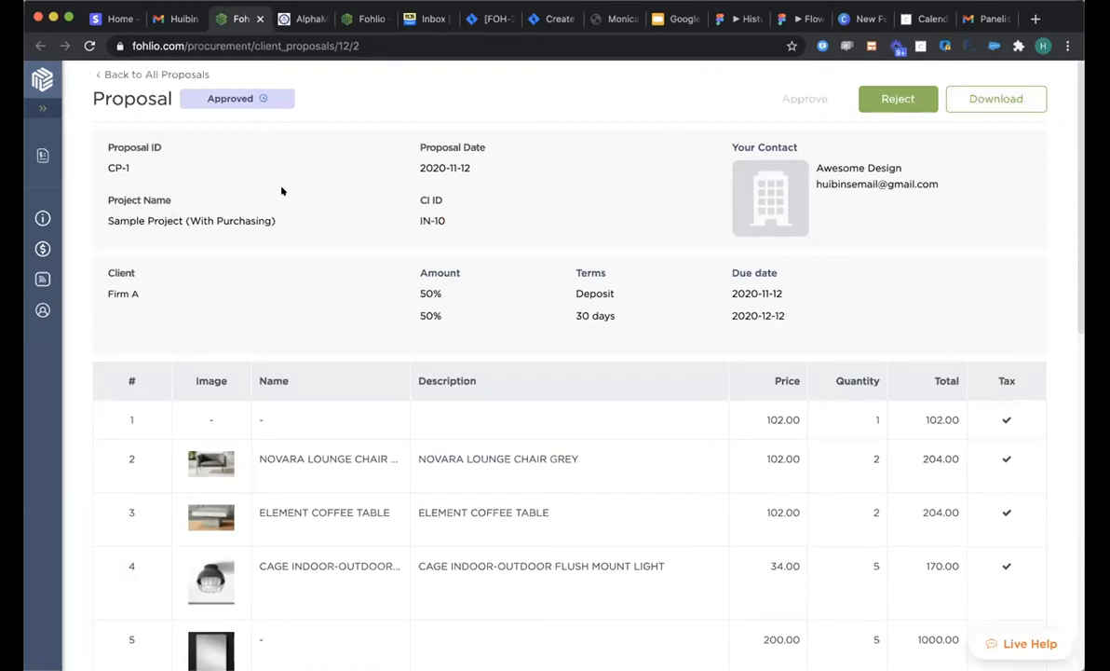
mouse_move(265, 183)
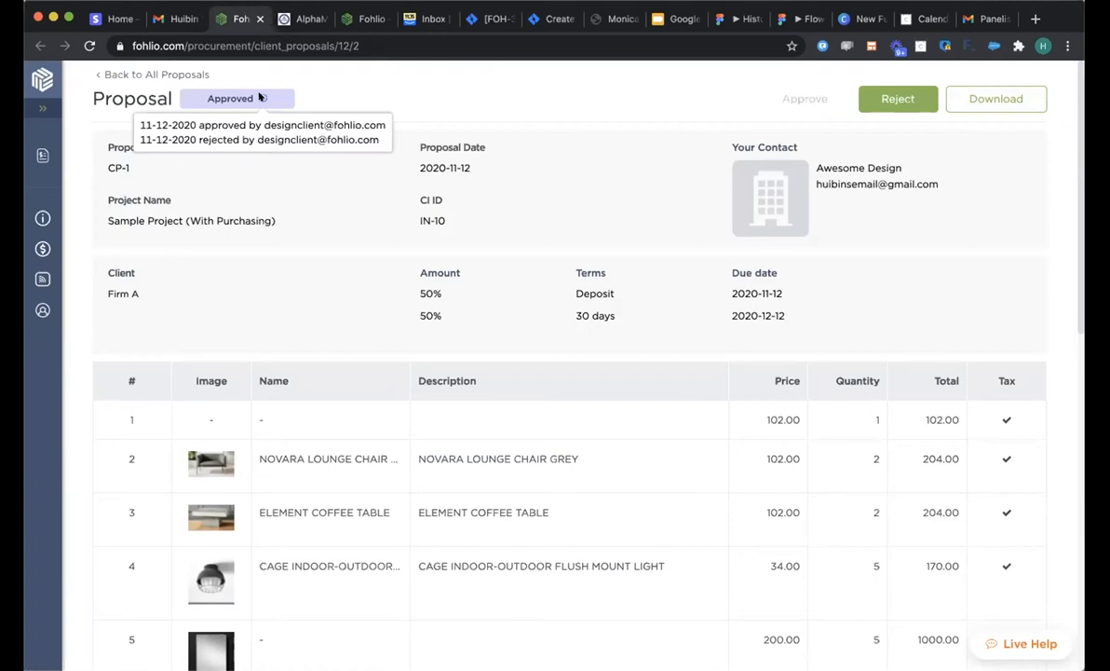
mouse_move(380, 71)
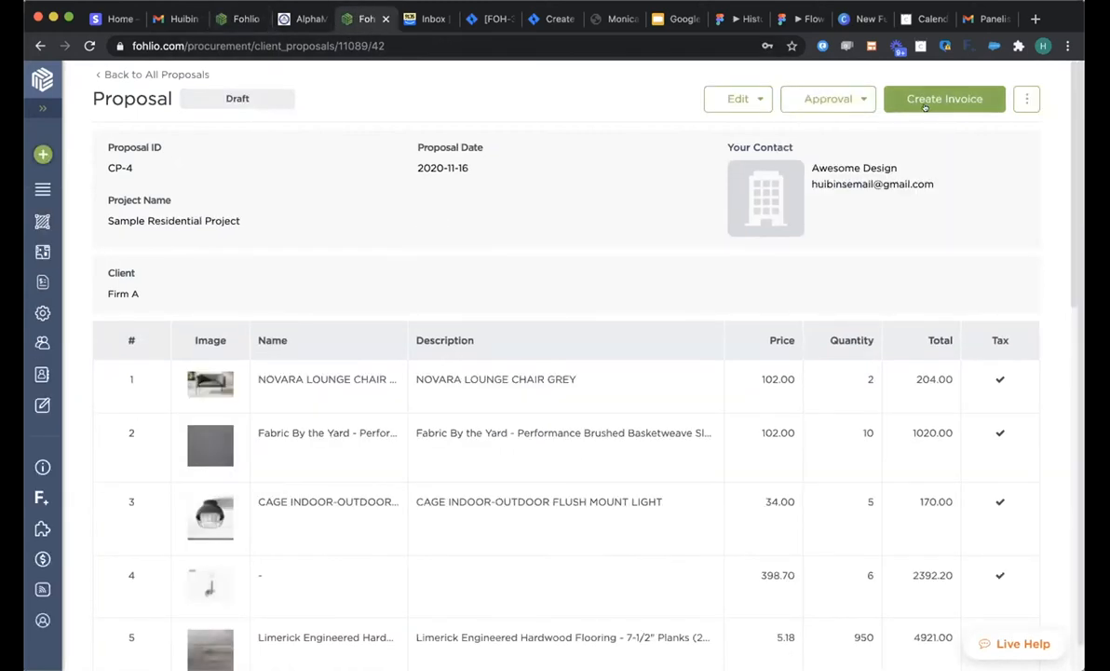
mouse_move(864, 103)
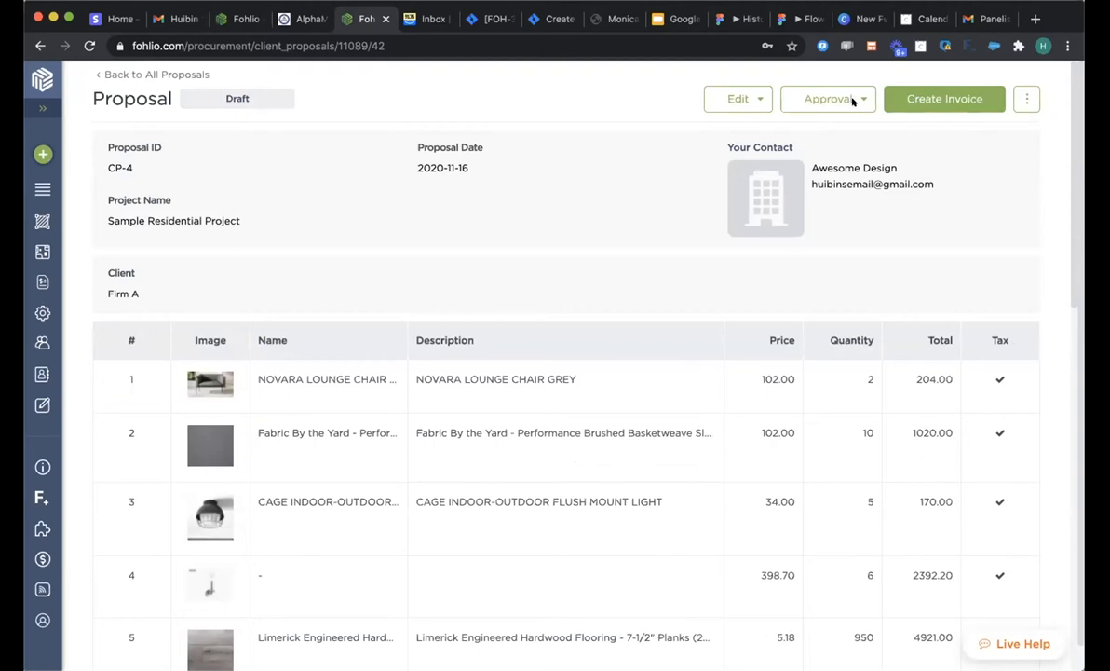
mouse_move(1028, 99)
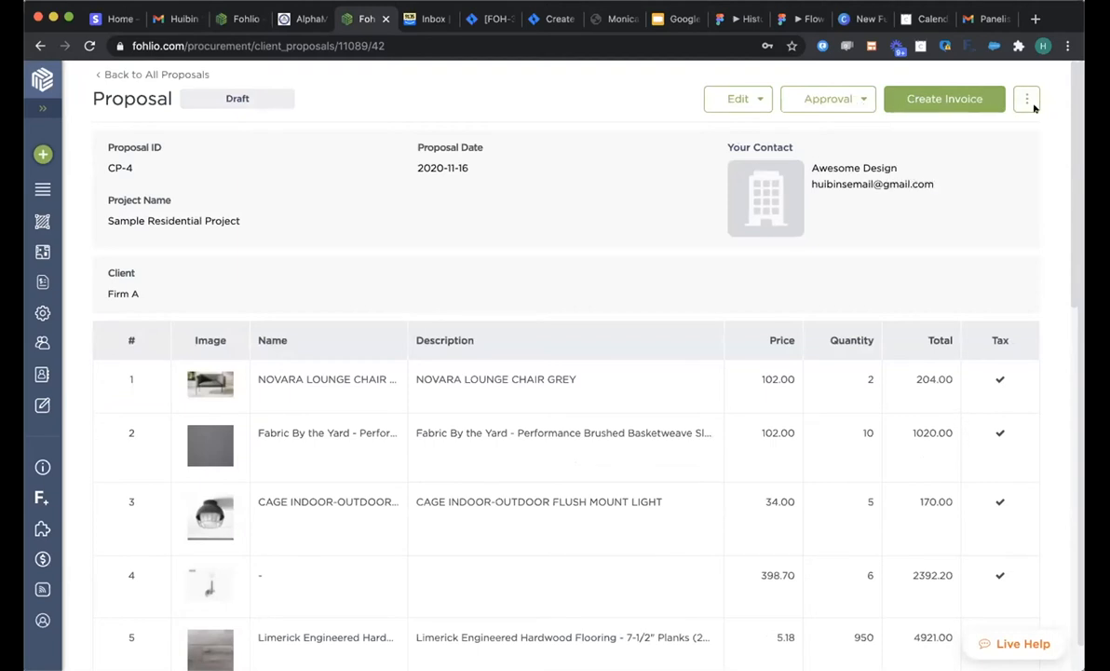
Step: Show CP-4's extra actions and its approval status options
click(1026, 99)
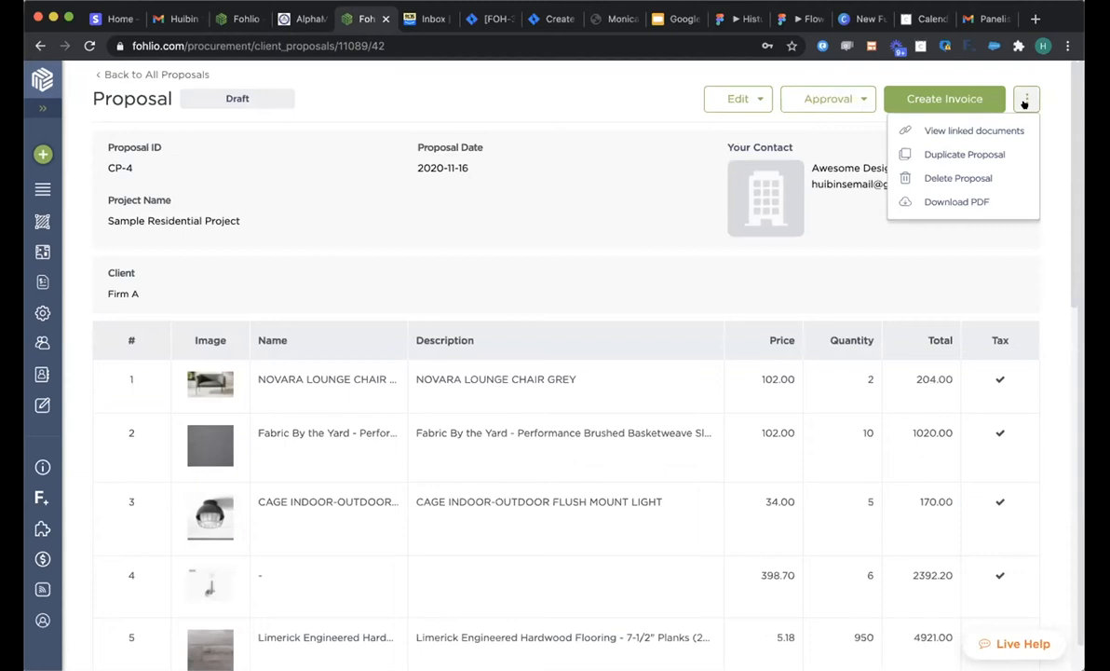
click(827, 99)
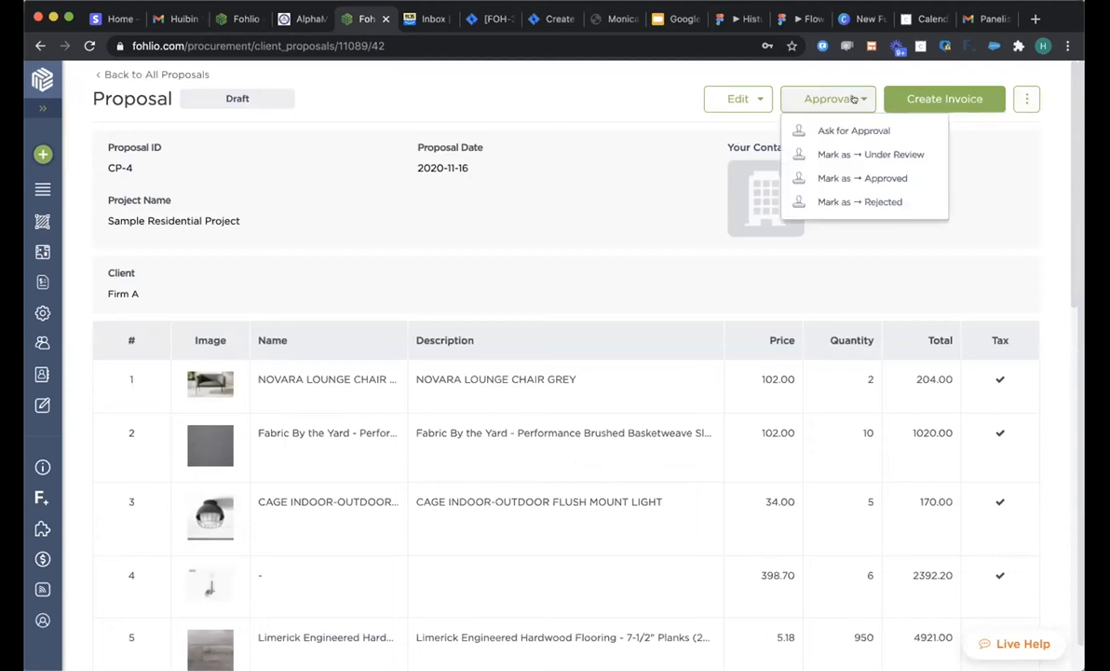
mouse_move(861, 179)
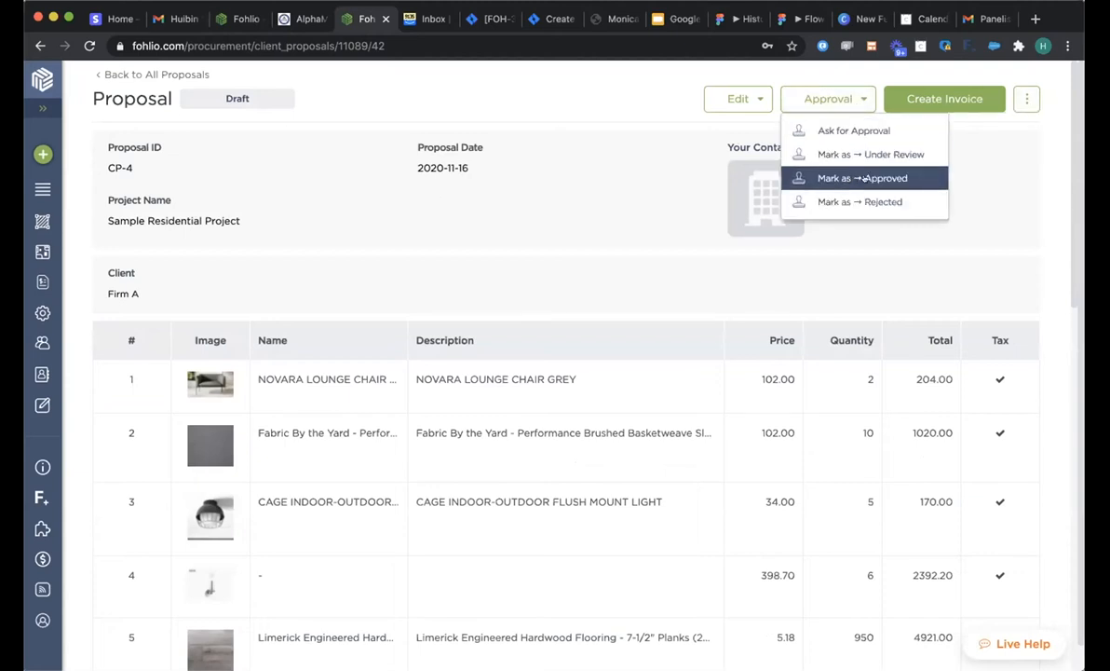
mouse_move(870, 153)
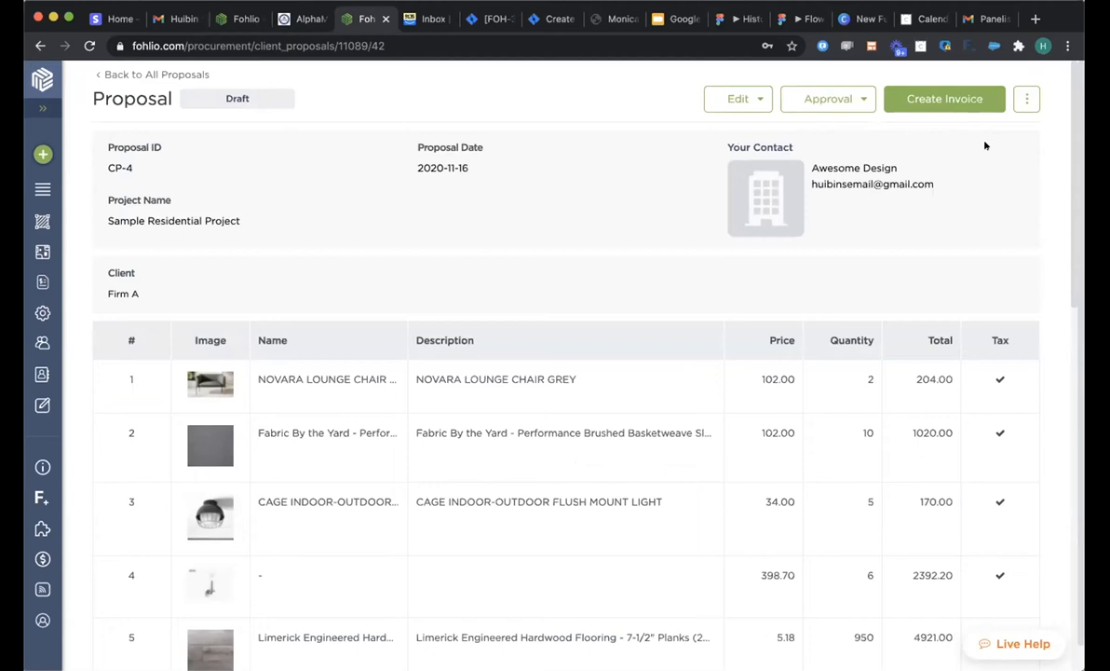
mouse_move(423, 130)
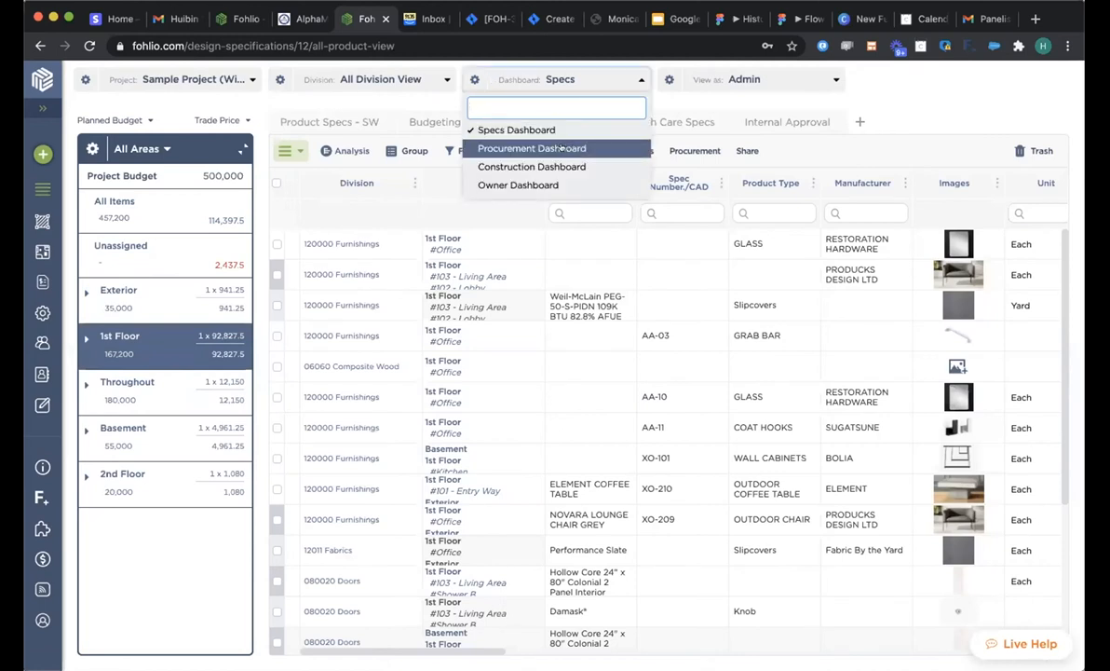
Step: Show the Procurement dashboard and scan its supplier, quantity and PO status columns
click(533, 149)
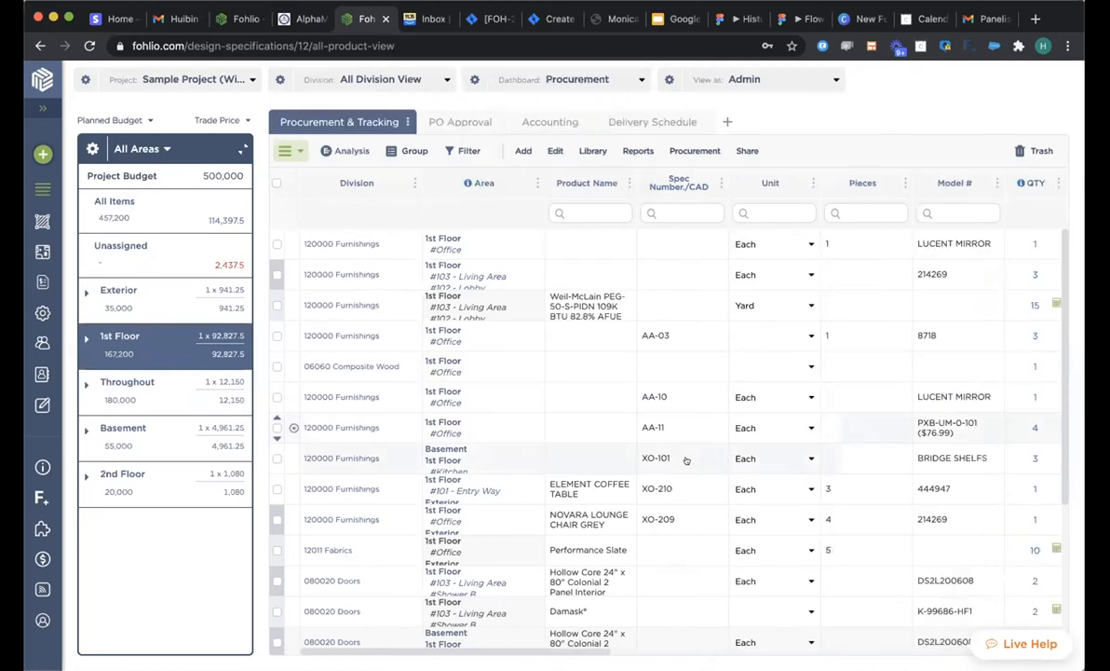
scroll(right, 3)
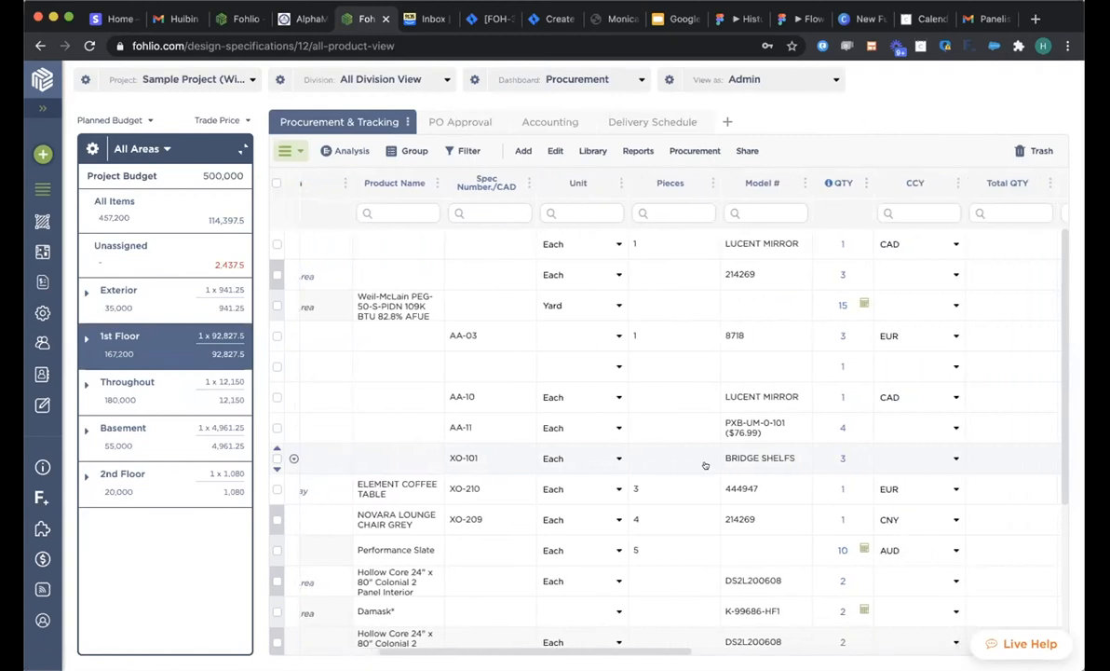
scroll(right, 3)
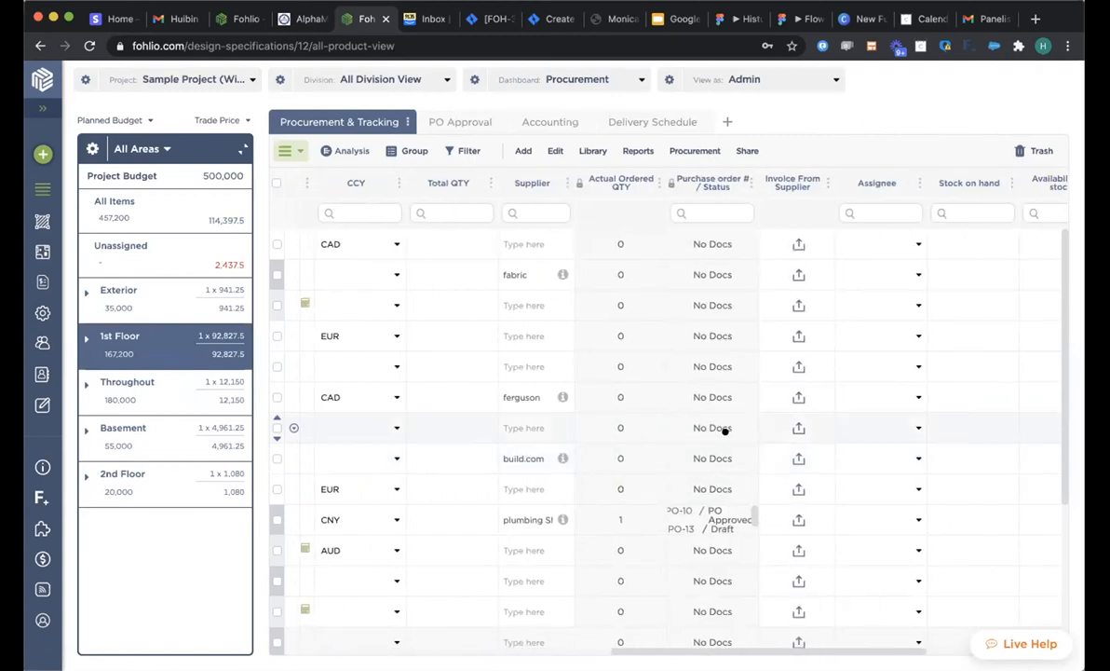
scroll(right, 3)
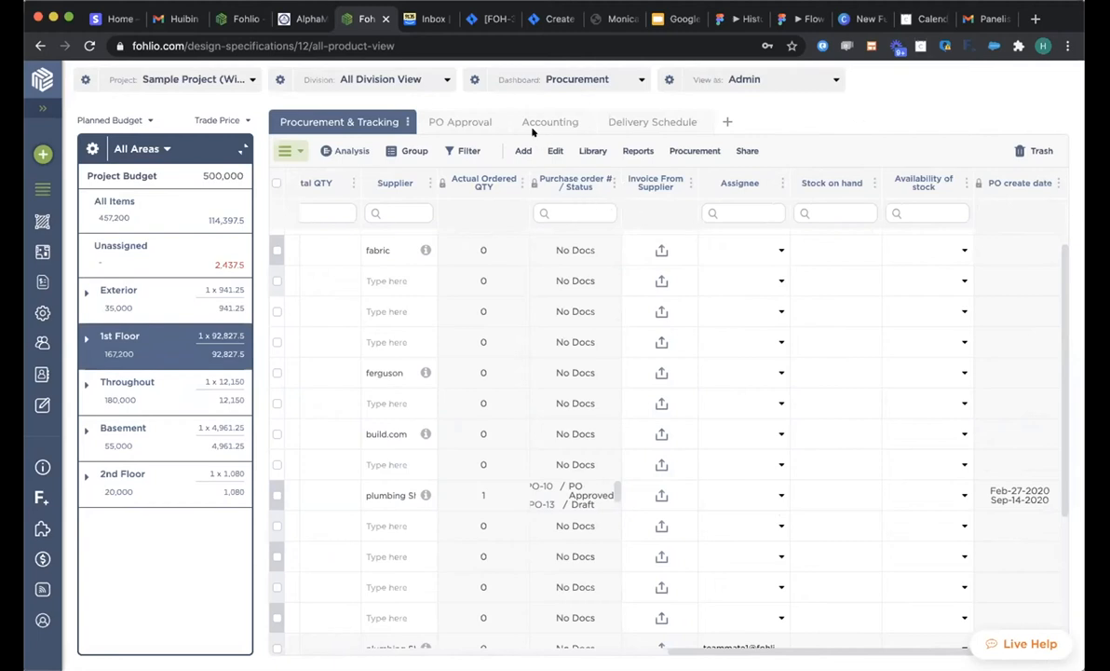
mouse_move(693, 151)
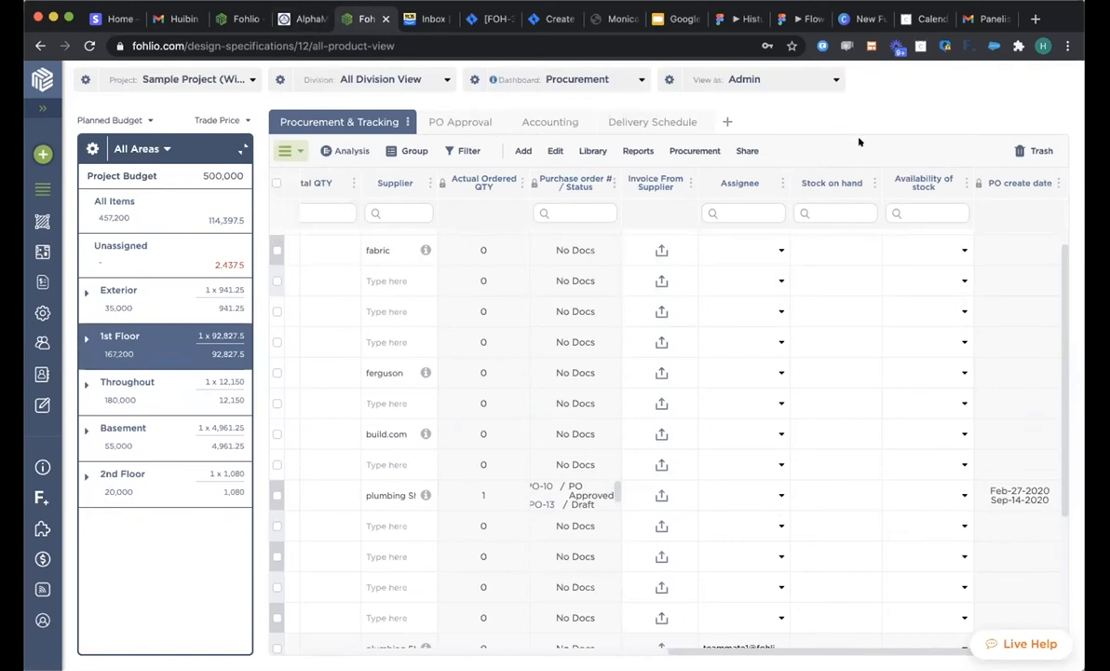
click(695, 149)
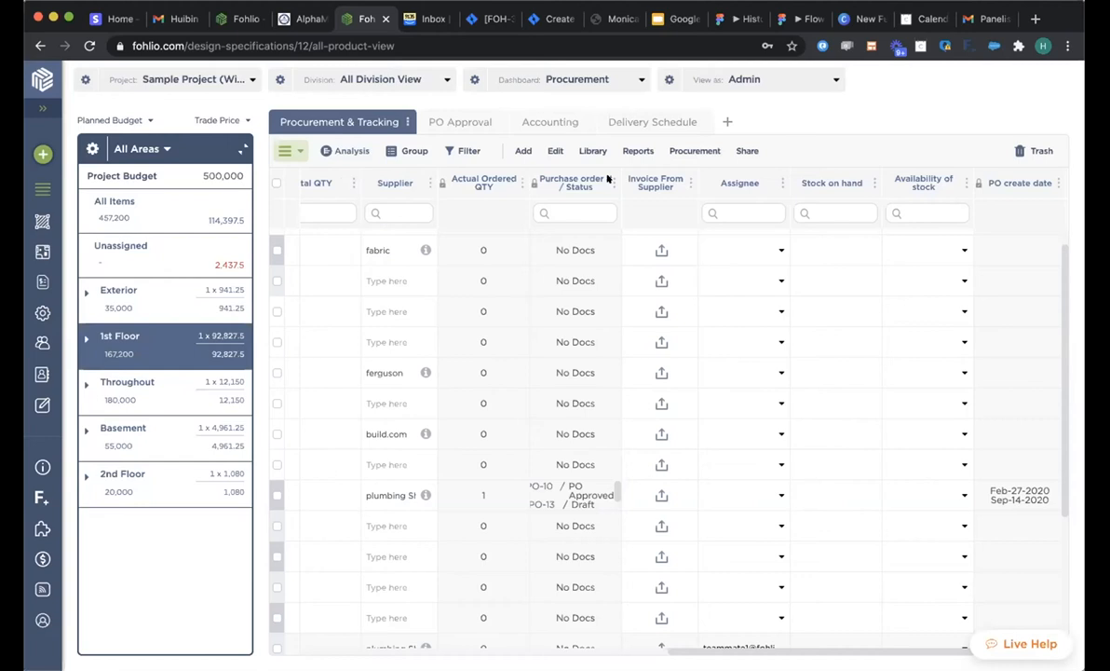
mouse_move(701, 179)
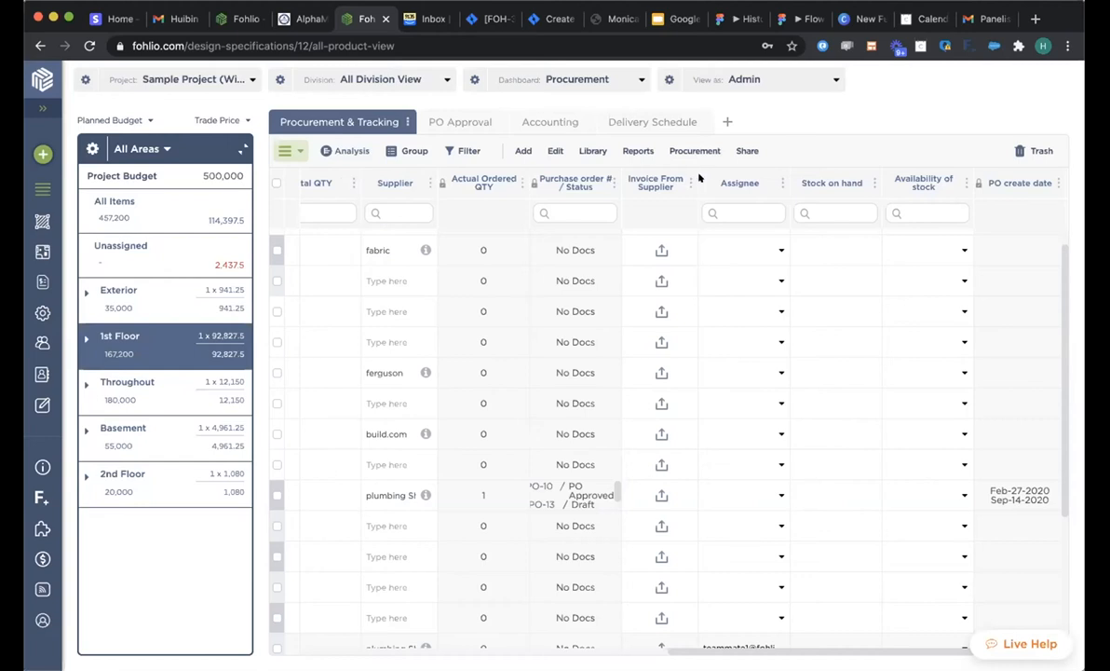
mouse_move(724, 216)
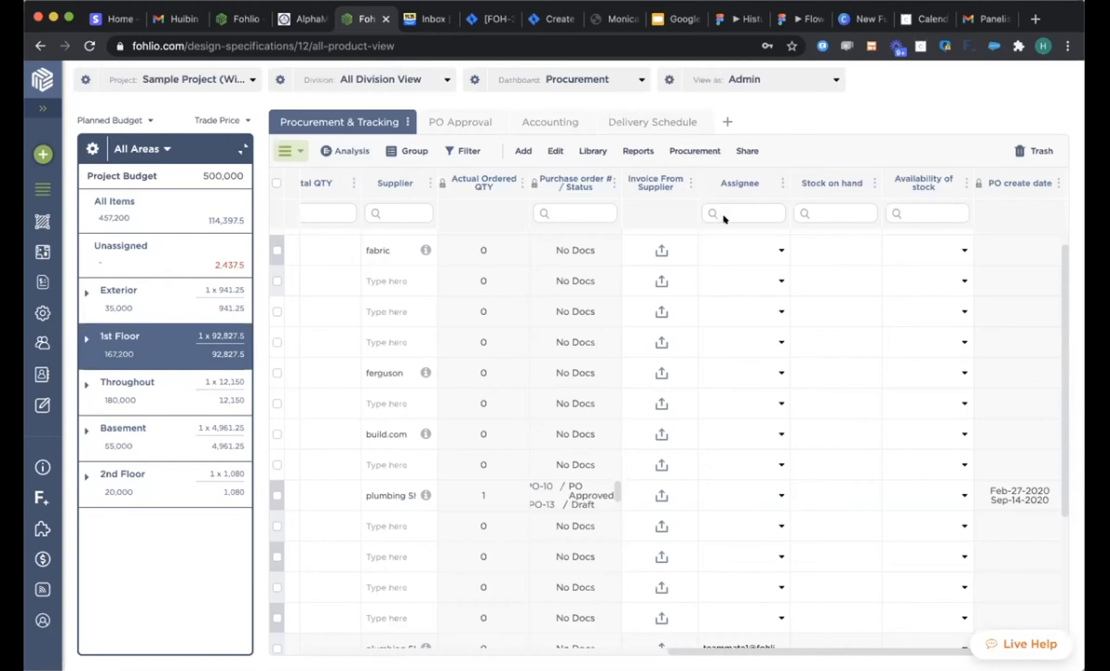
mouse_move(790, 231)
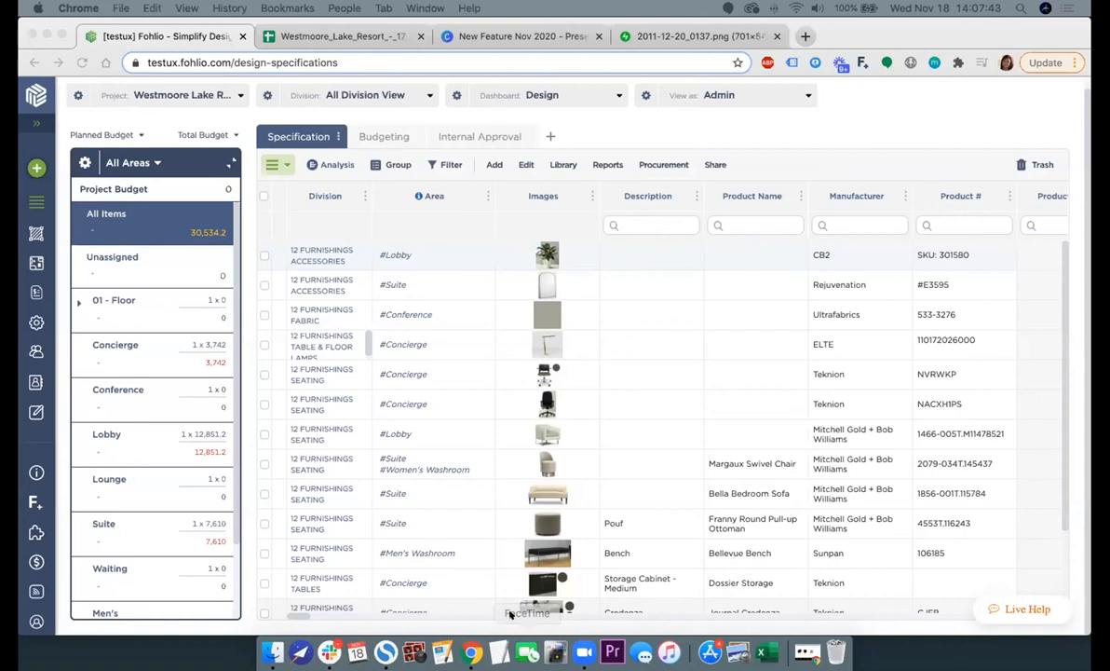
mouse_move(861, 141)
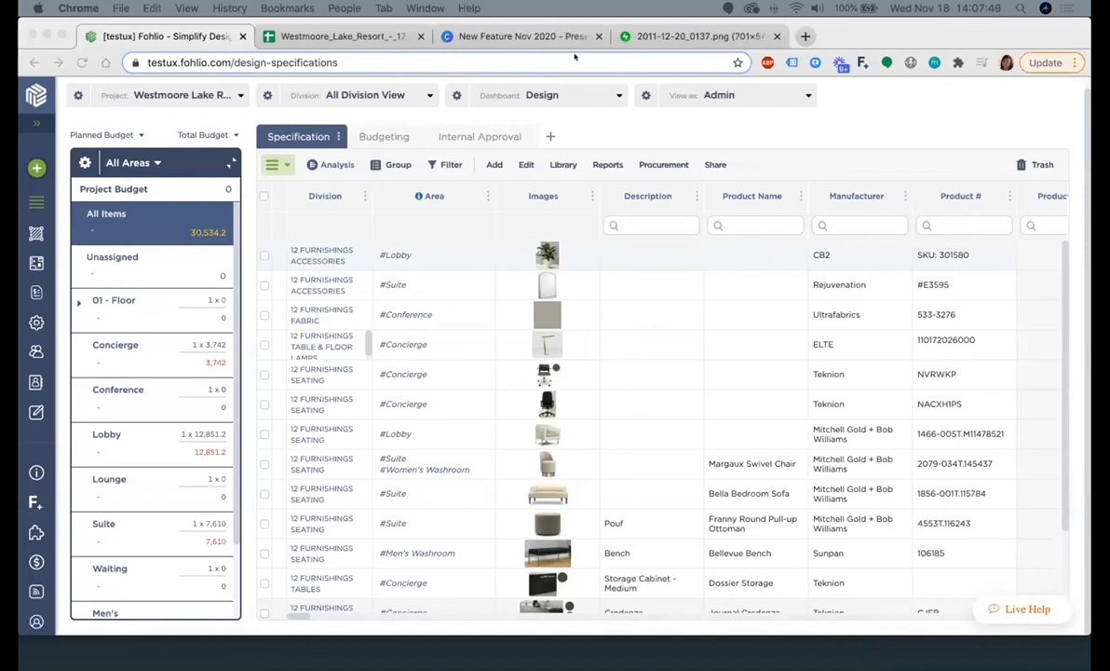
mouse_move(556, 652)
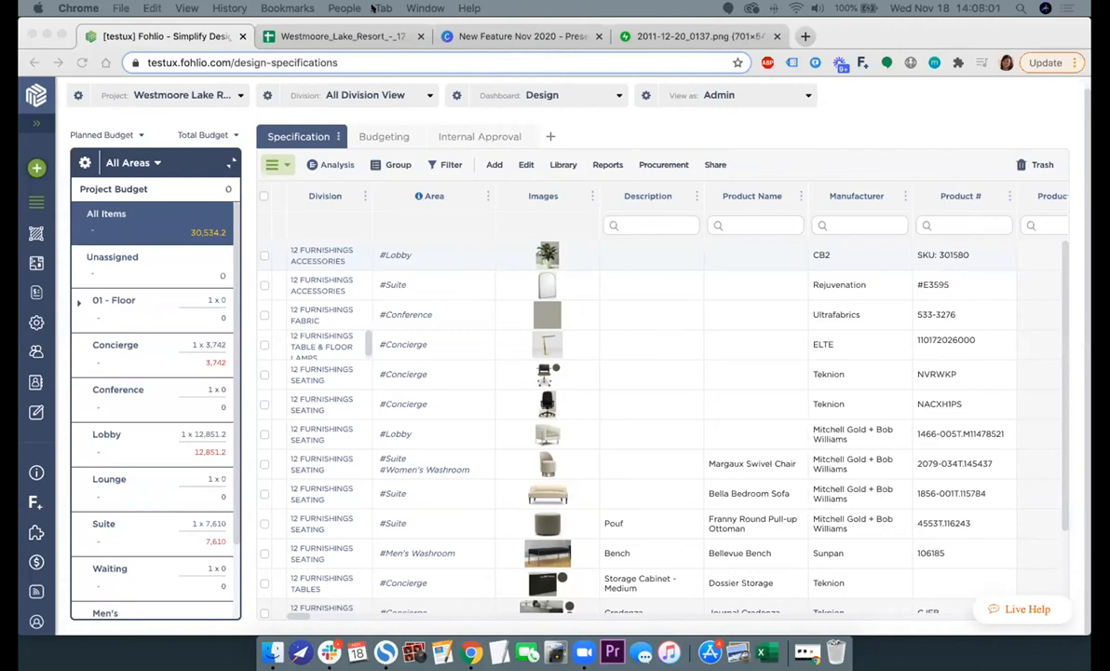
mouse_move(276, 376)
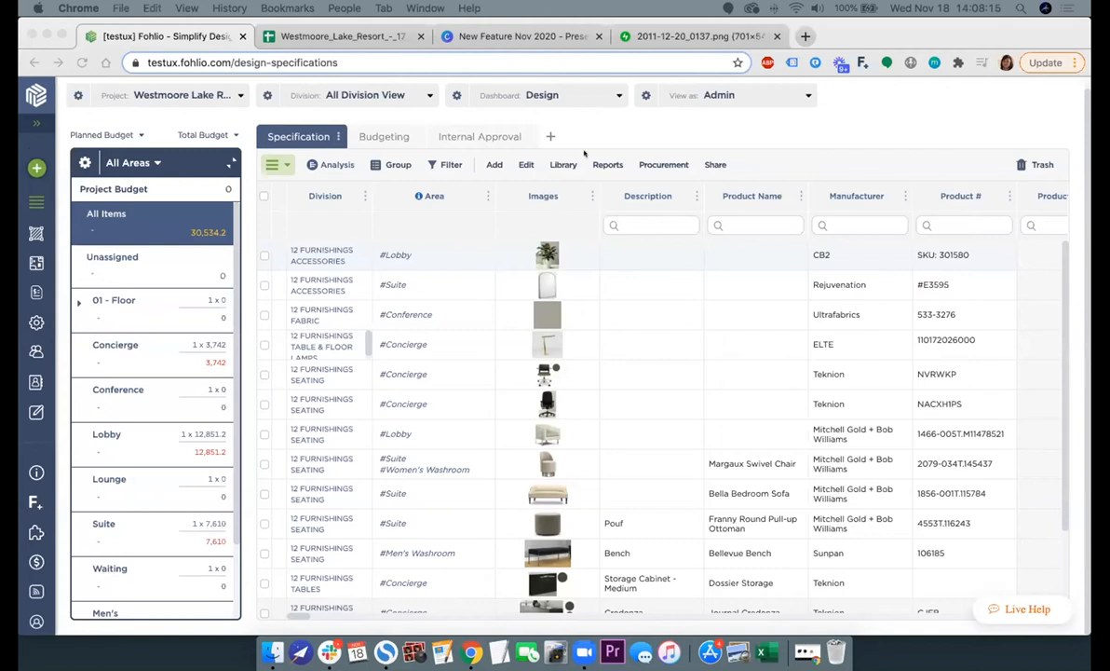
Step: Reveal the add-item options beside a Concierge seating specification row
click(496, 164)
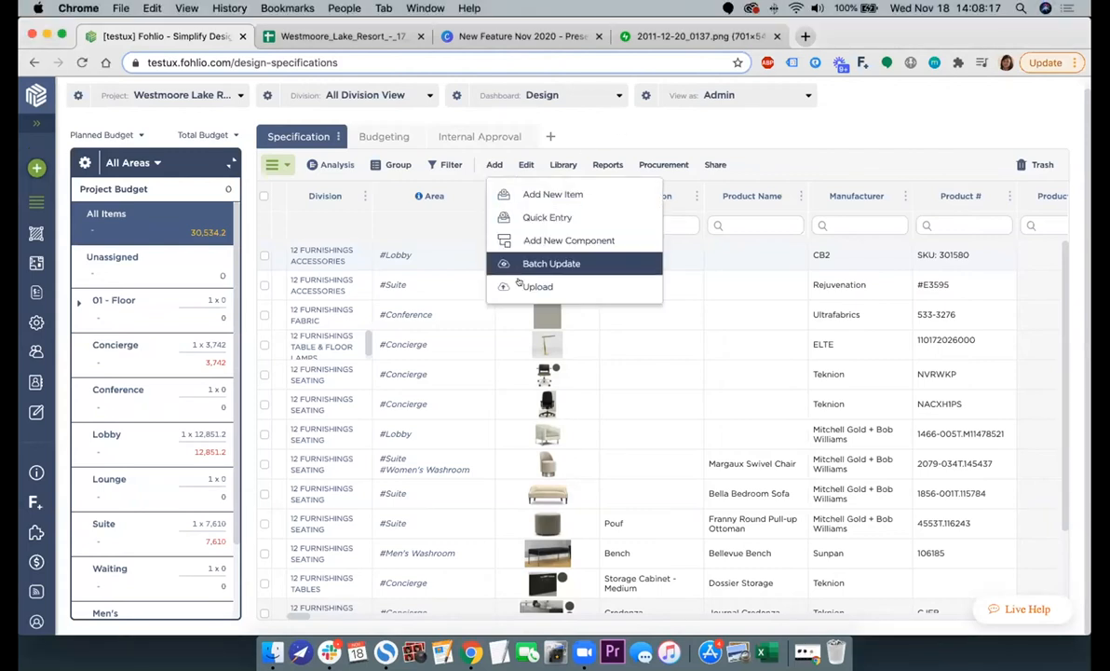
mouse_move(537, 287)
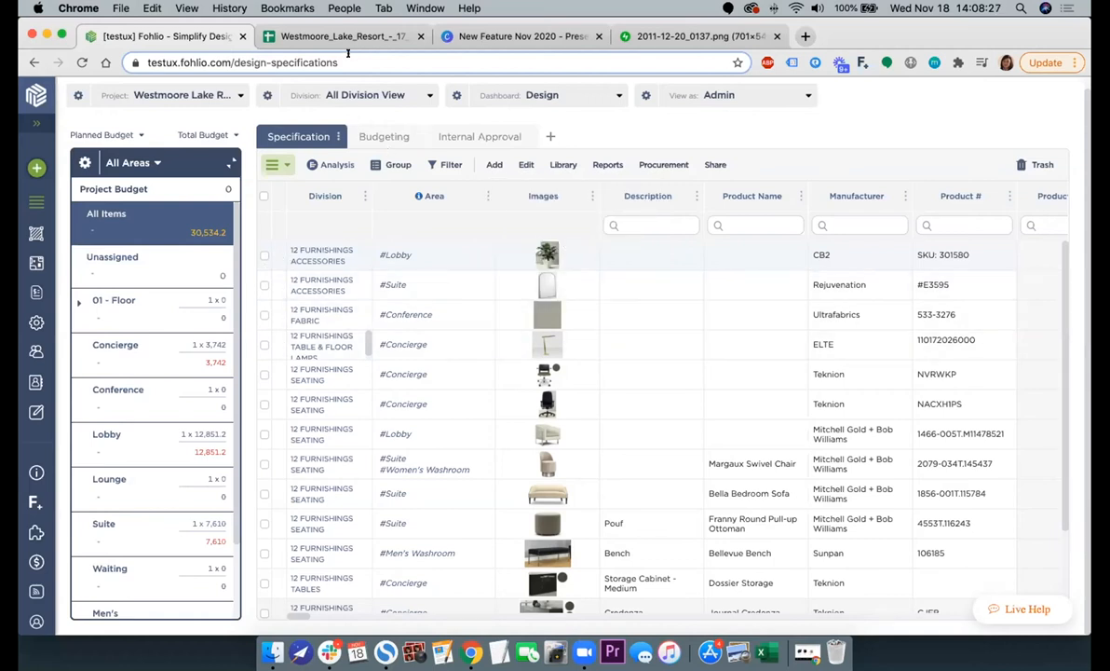
mouse_move(342, 35)
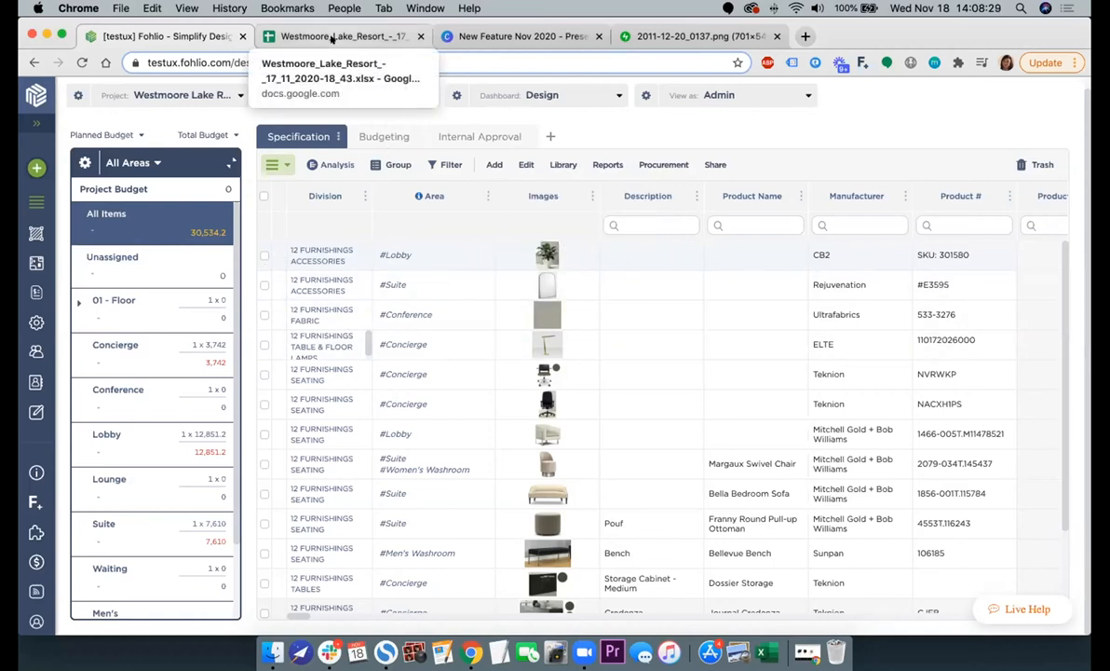
click(345, 37)
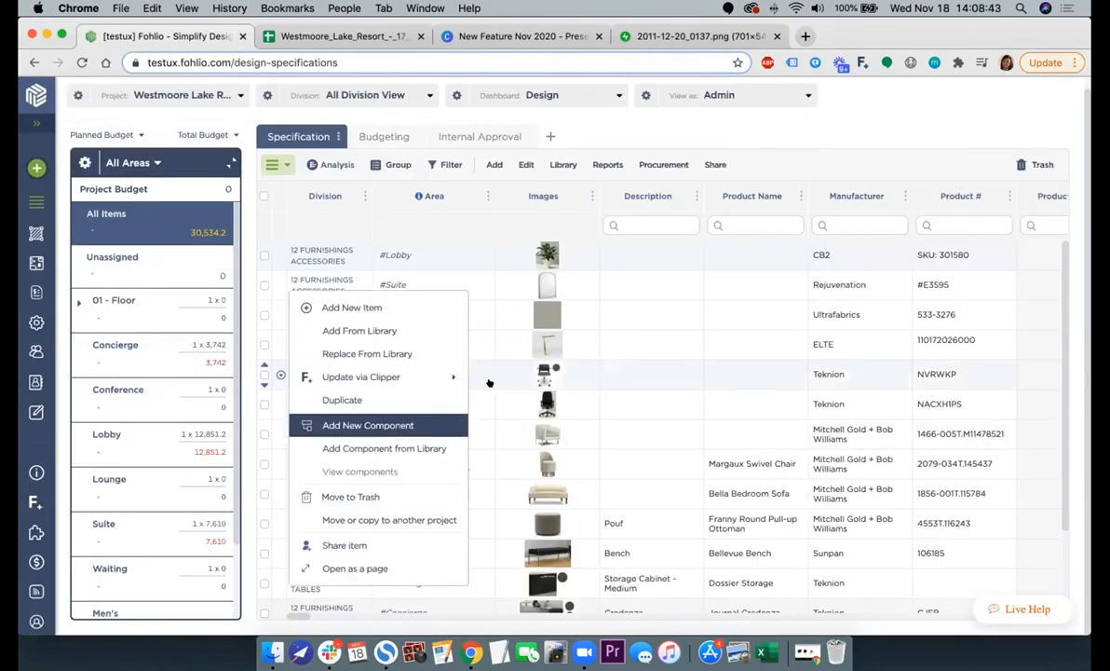
Step: Add the Keimi Eucalyptus Branch from the library as a Lobby faux-plant accessory
click(652, 253)
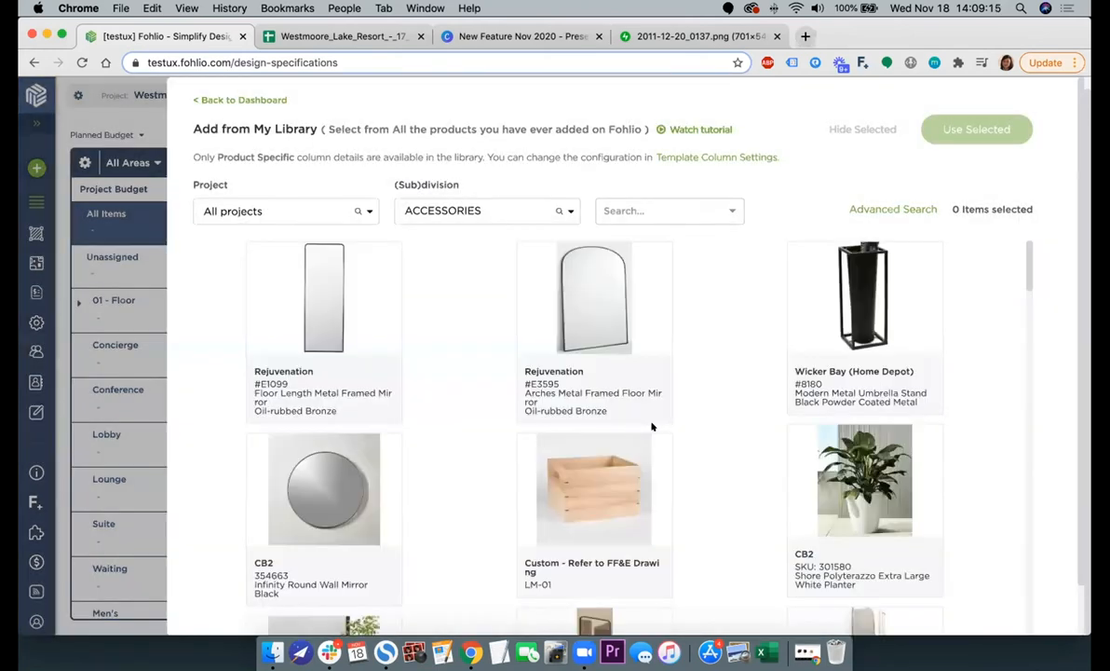
click(595, 344)
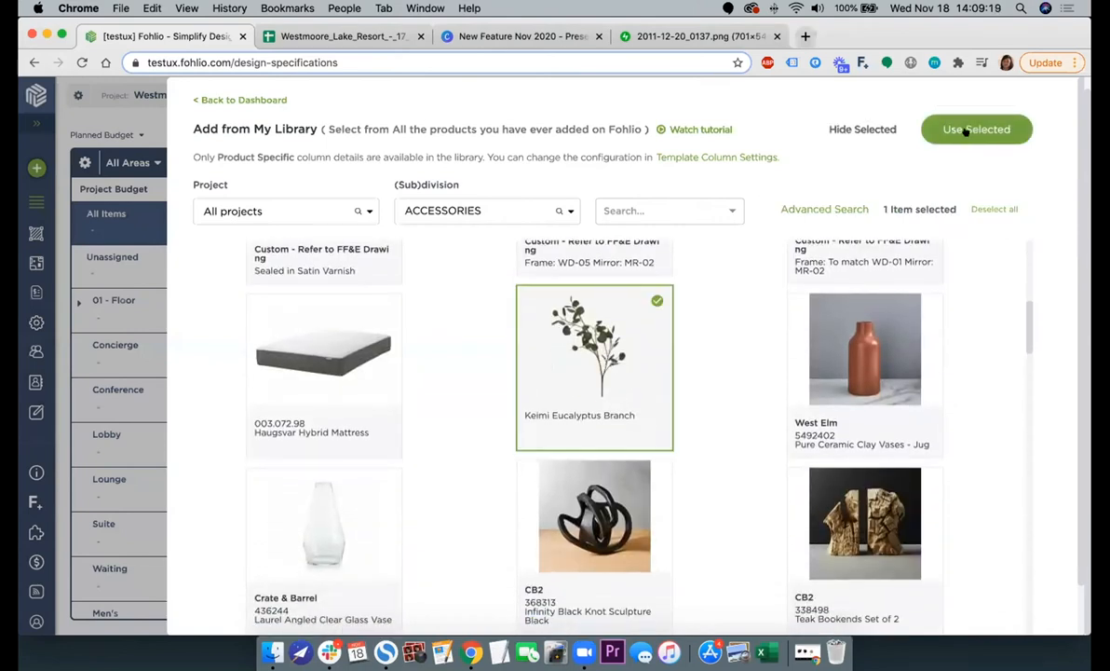
click(976, 129)
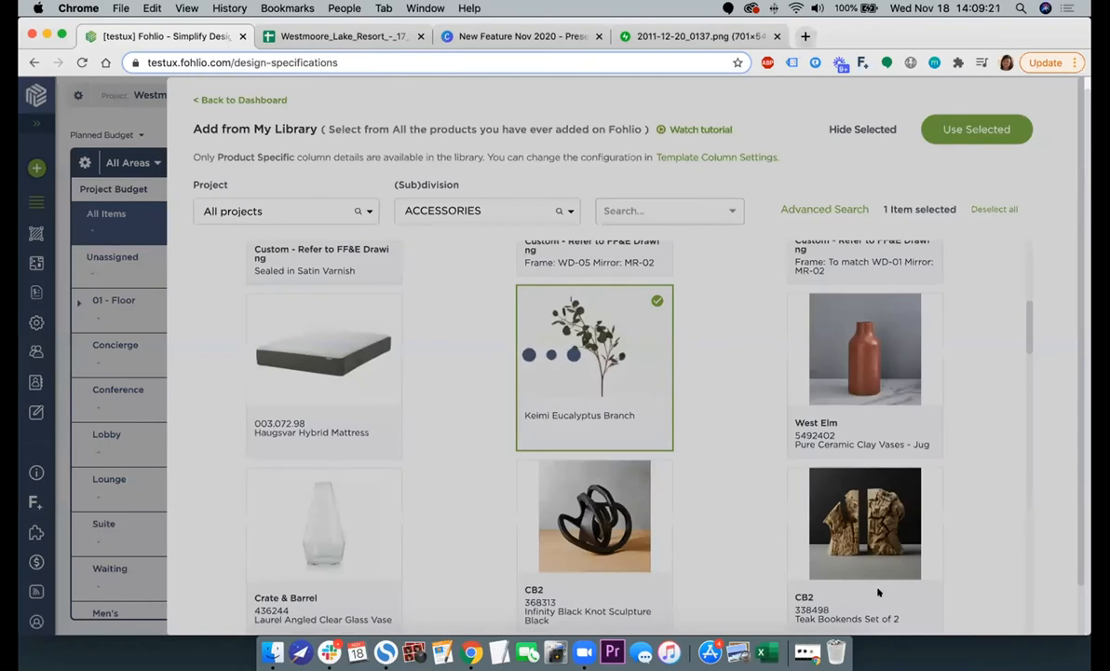
click(976, 128)
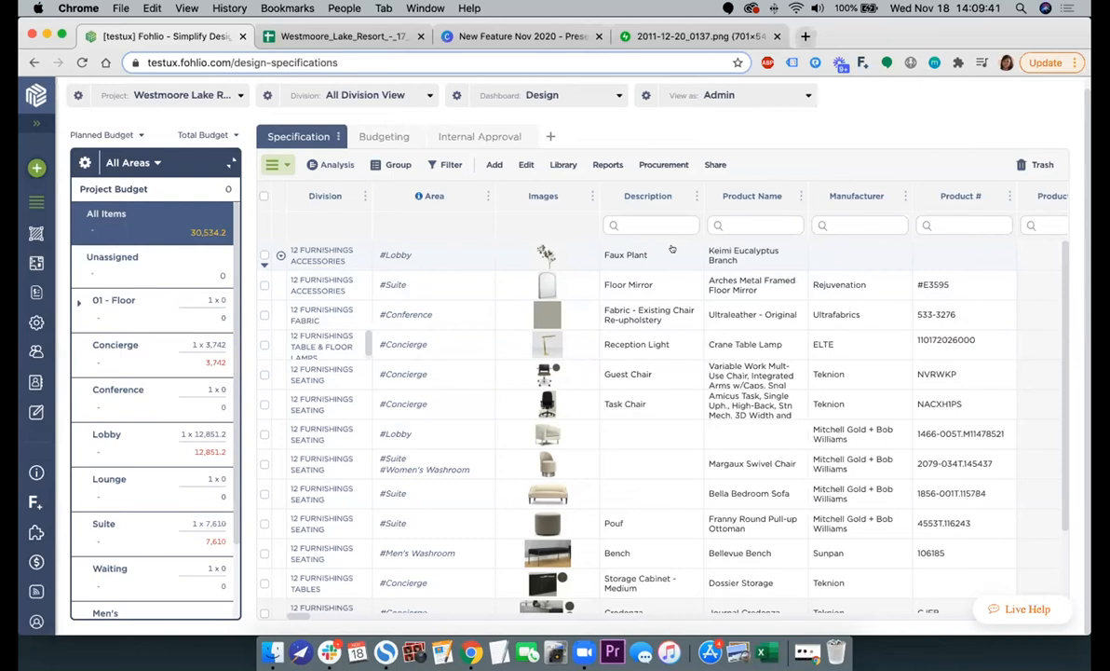
mouse_move(699, 37)
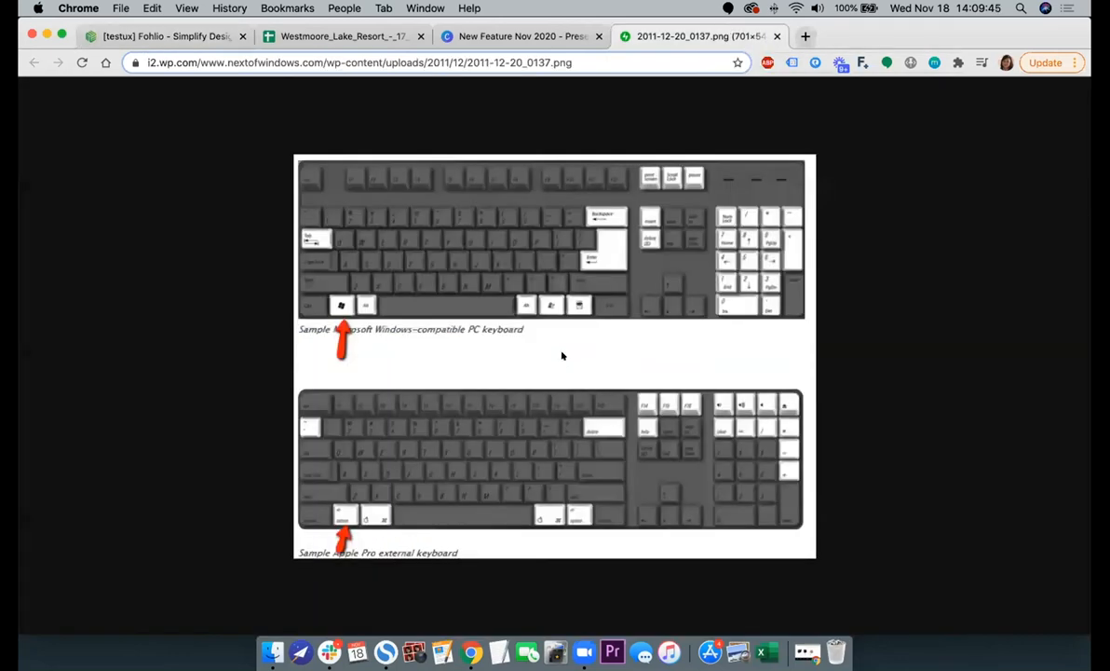
mouse_move(637, 238)
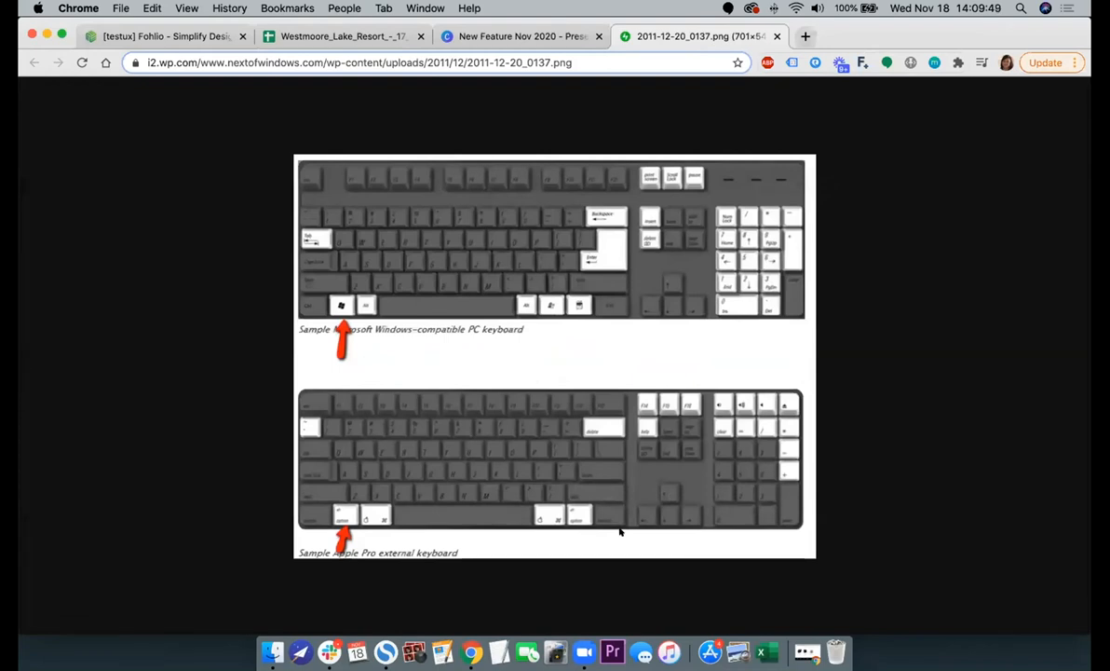
mouse_move(644, 452)
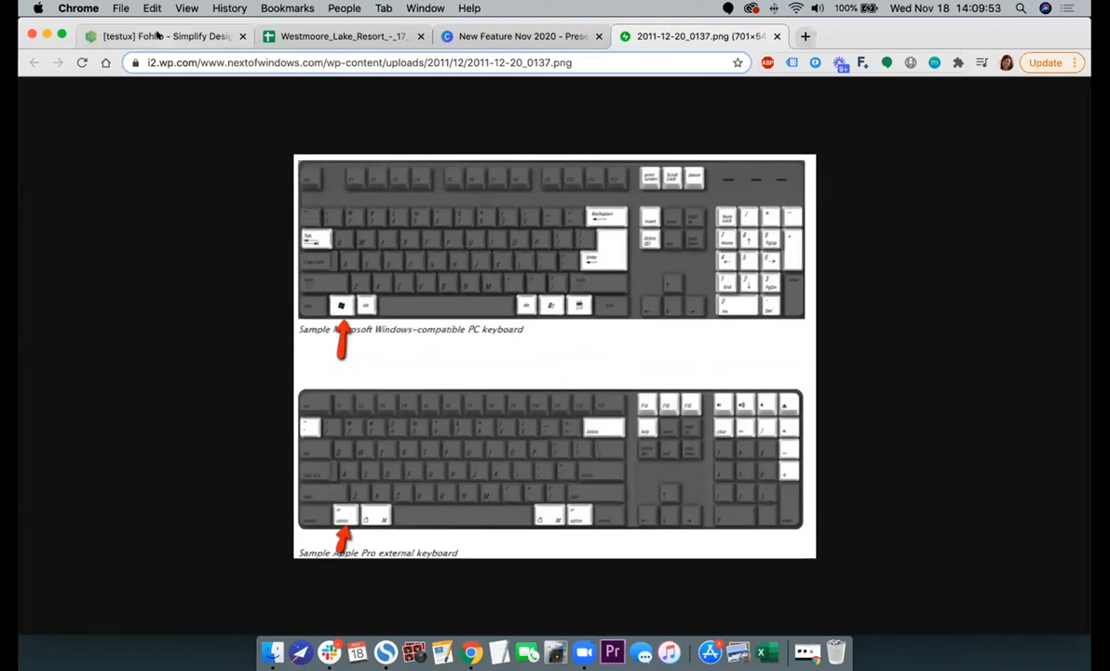
Step: Clear the Reception Light and fabric re-upholstery descriptions in the Westmoore Lake specification
click(163, 35)
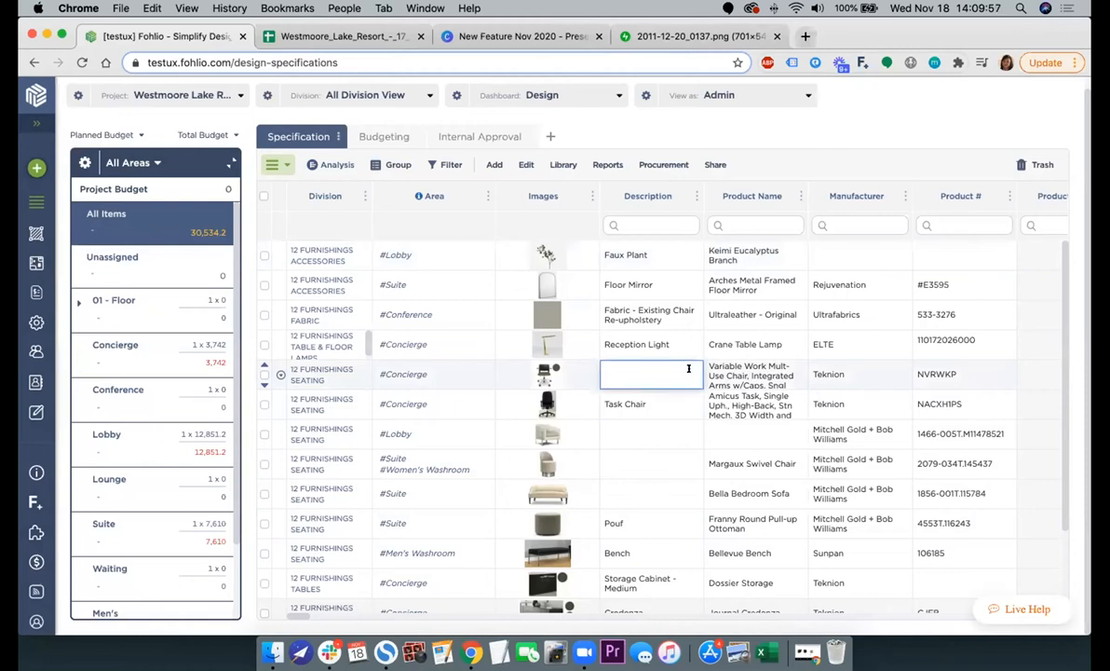
click(650, 342)
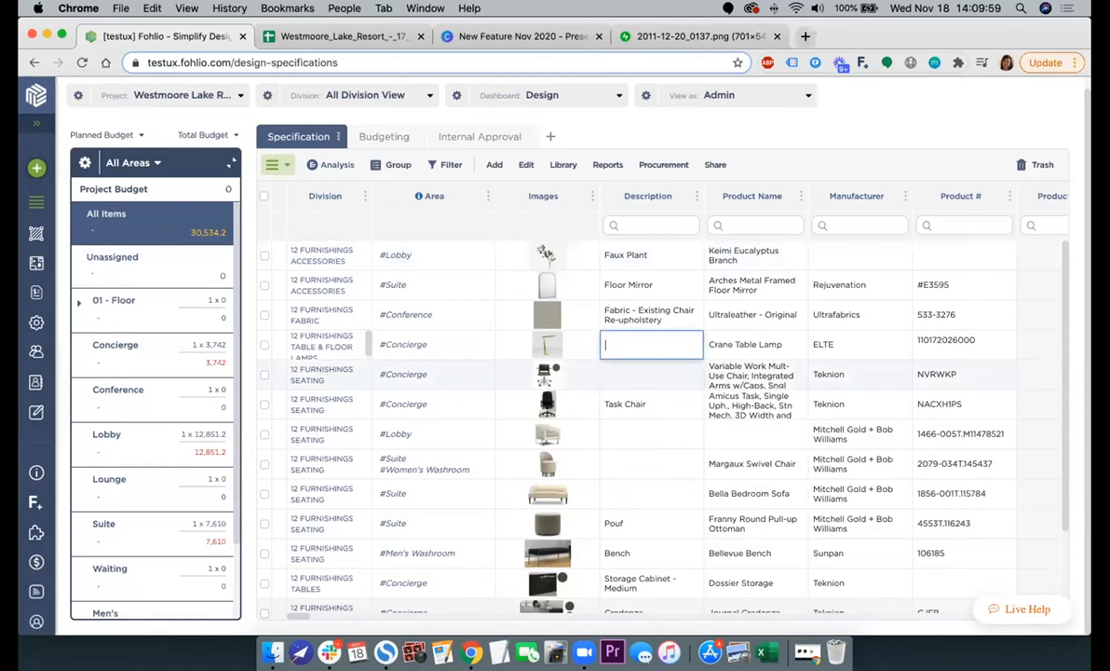
click(652, 313)
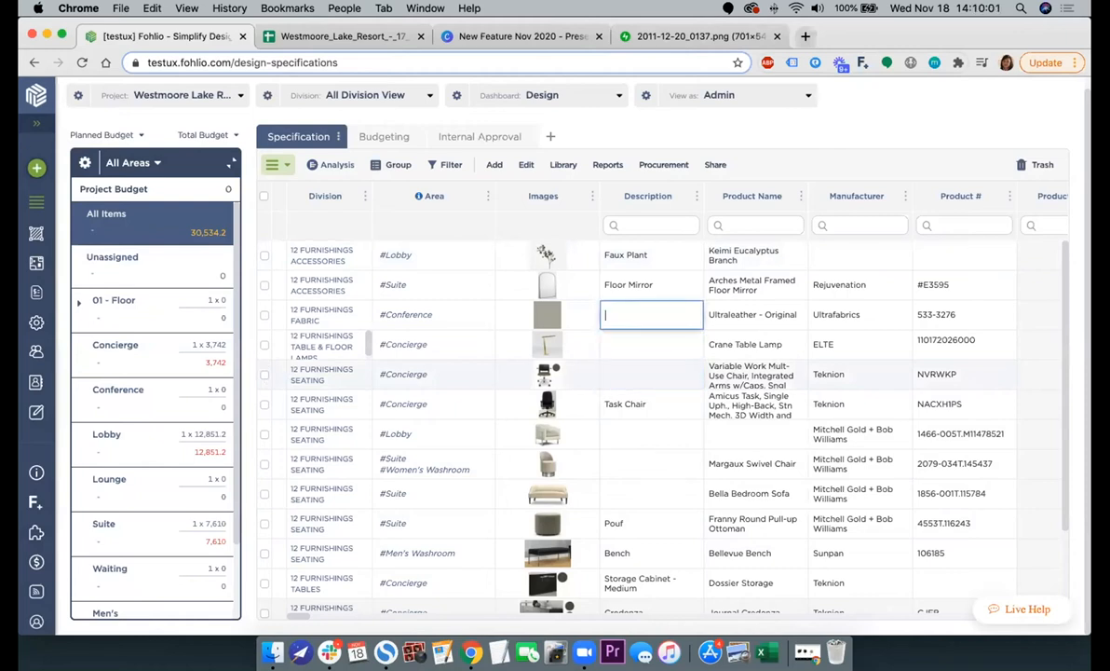
click(652, 283)
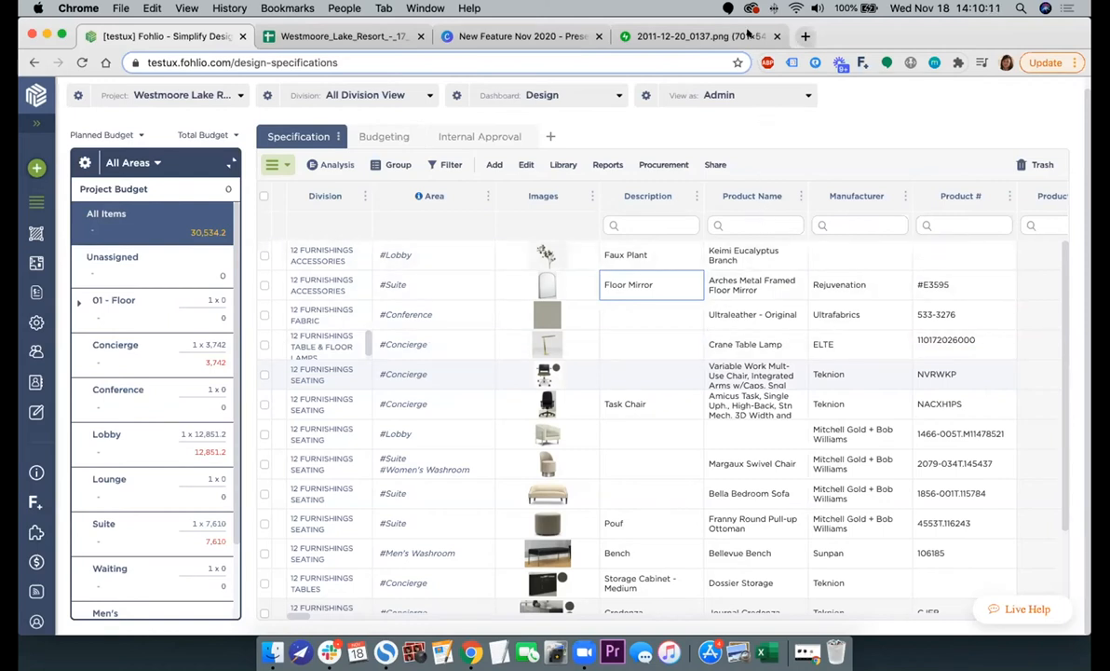
Step: Glance at the keyboard reference image and return to the specification table
click(693, 37)
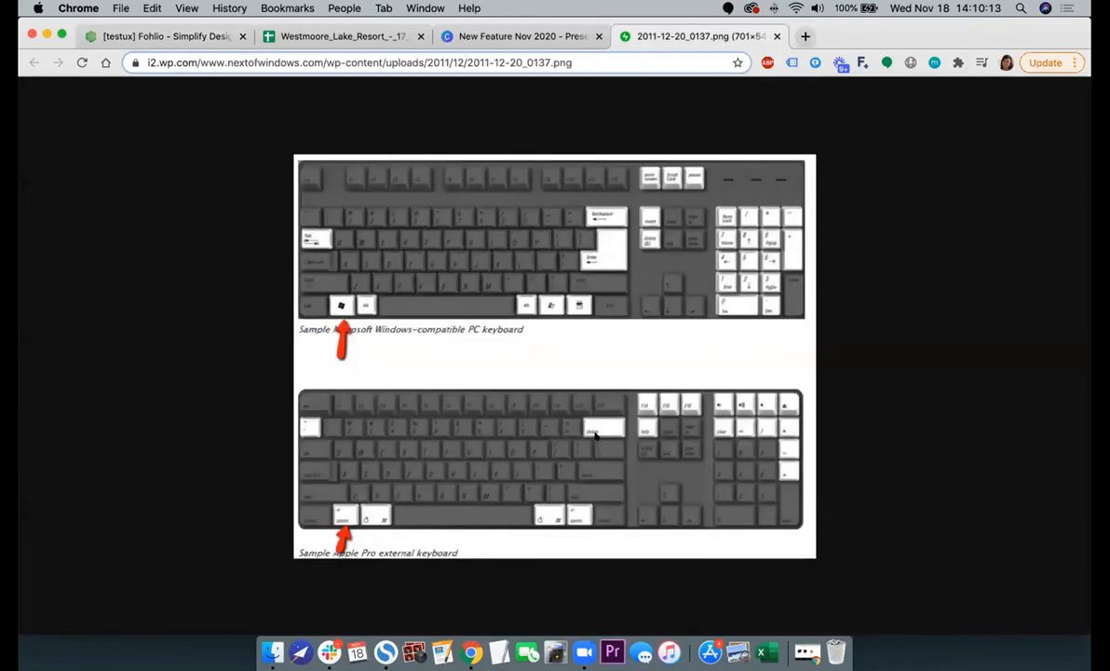
mouse_move(593, 224)
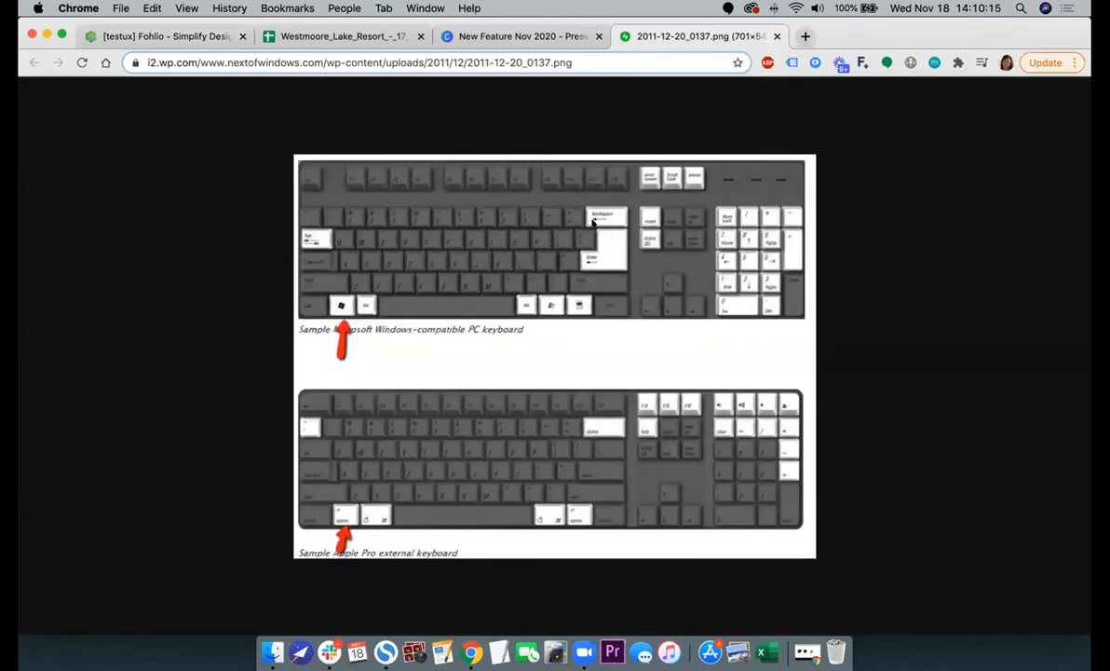
click(164, 37)
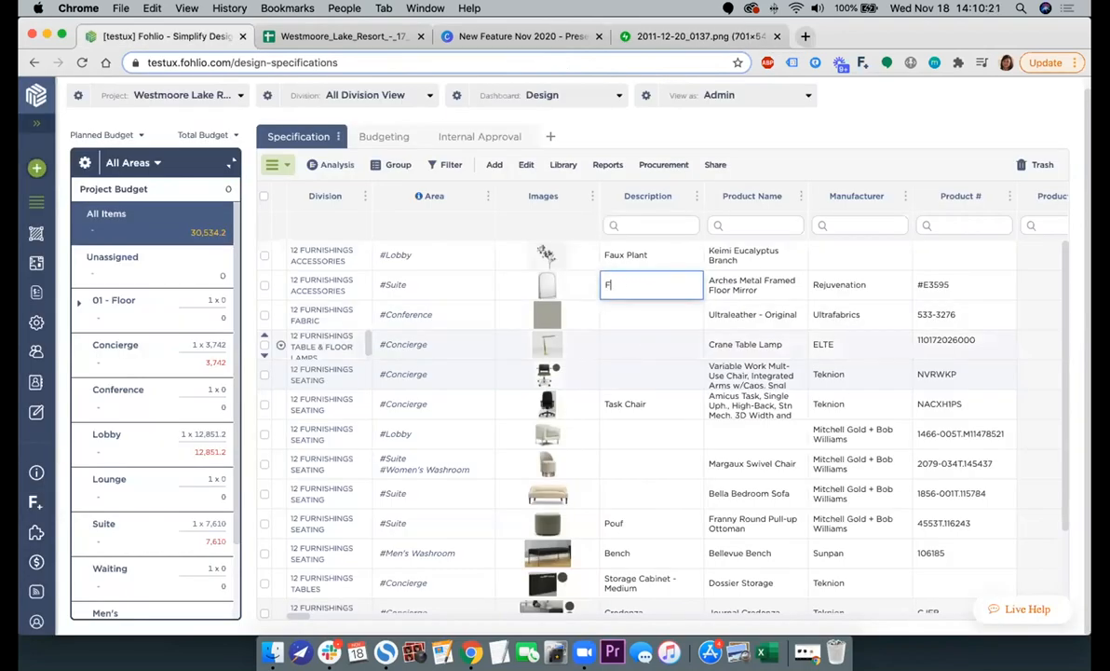
Step: Delete the Floor Mirror description text and commit the now-blank cell
key(Backspace)
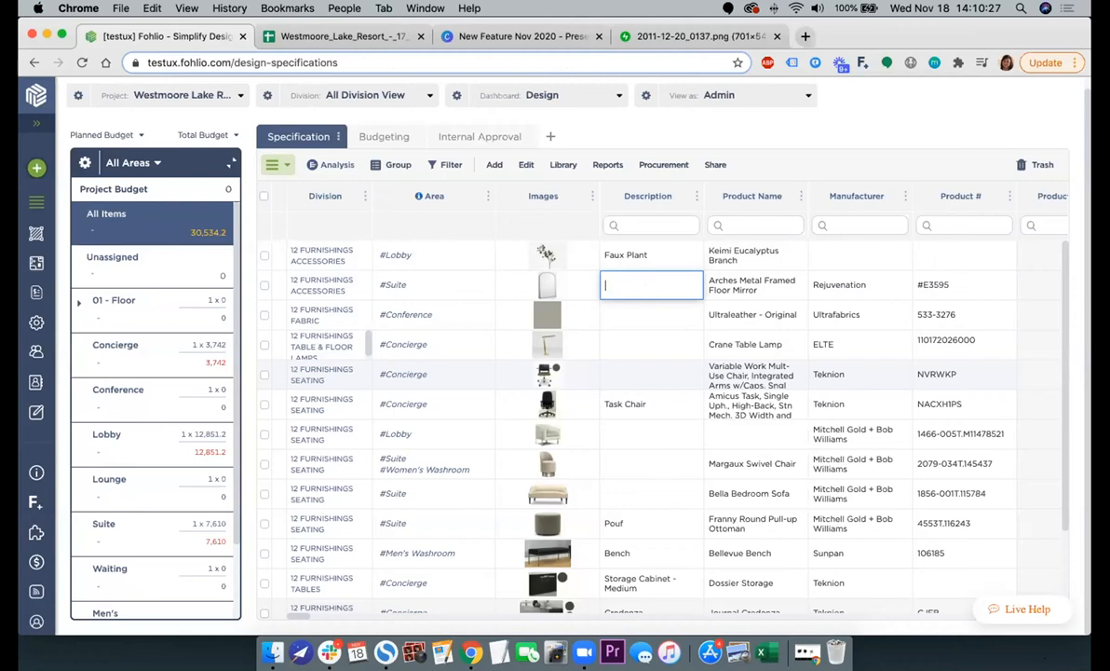
click(652, 342)
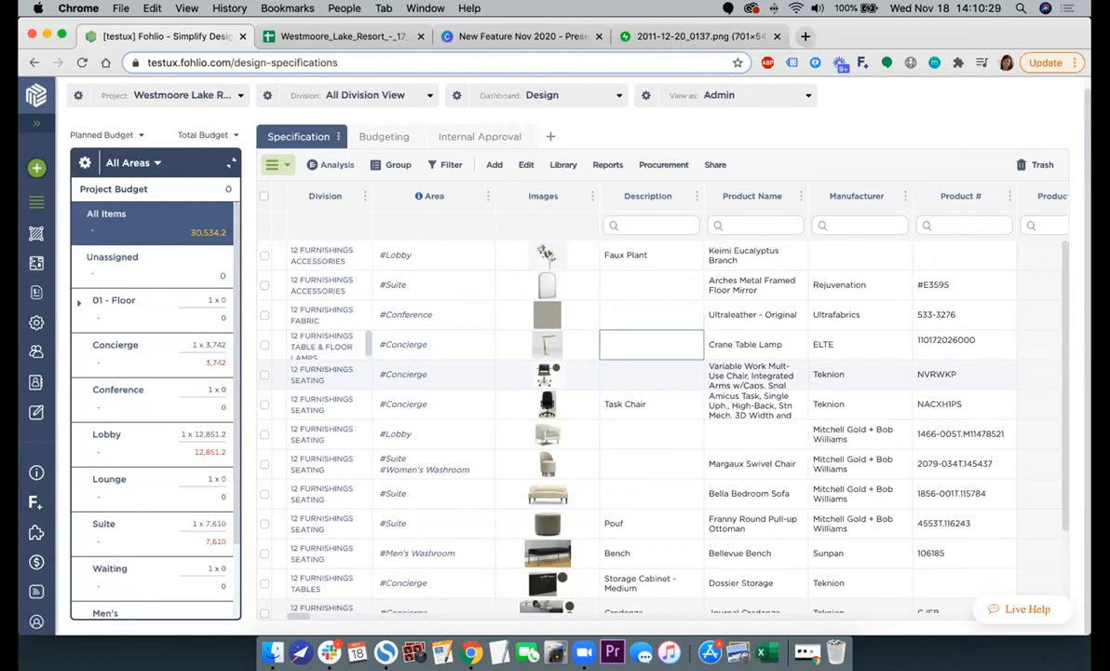
click(432, 343)
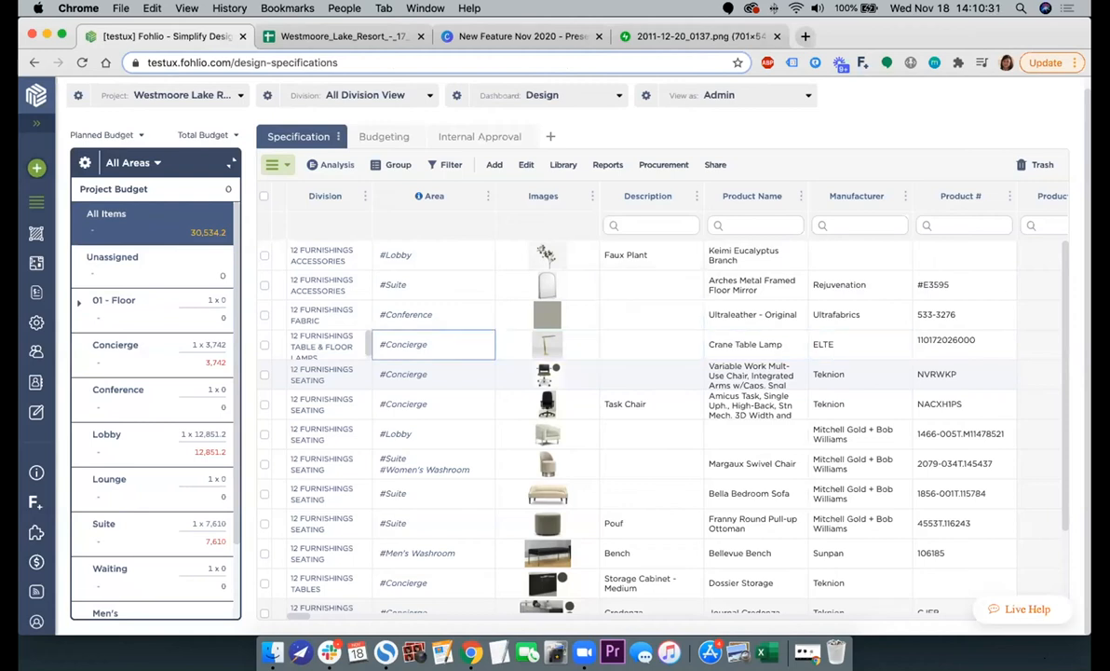
click(859, 432)
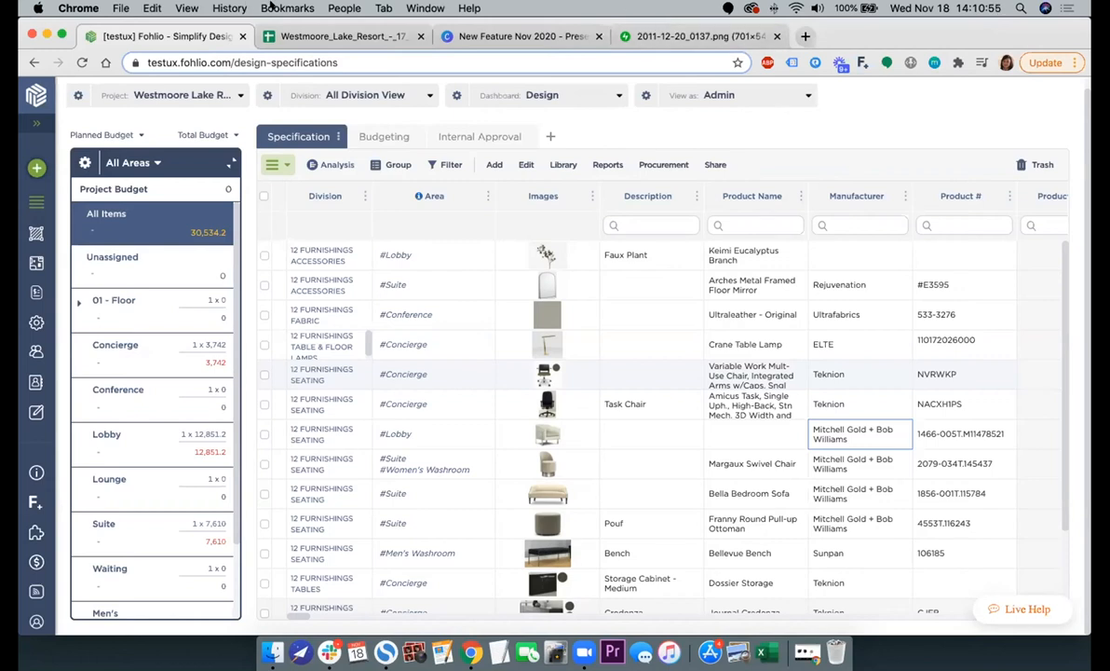
mouse_move(428, 22)
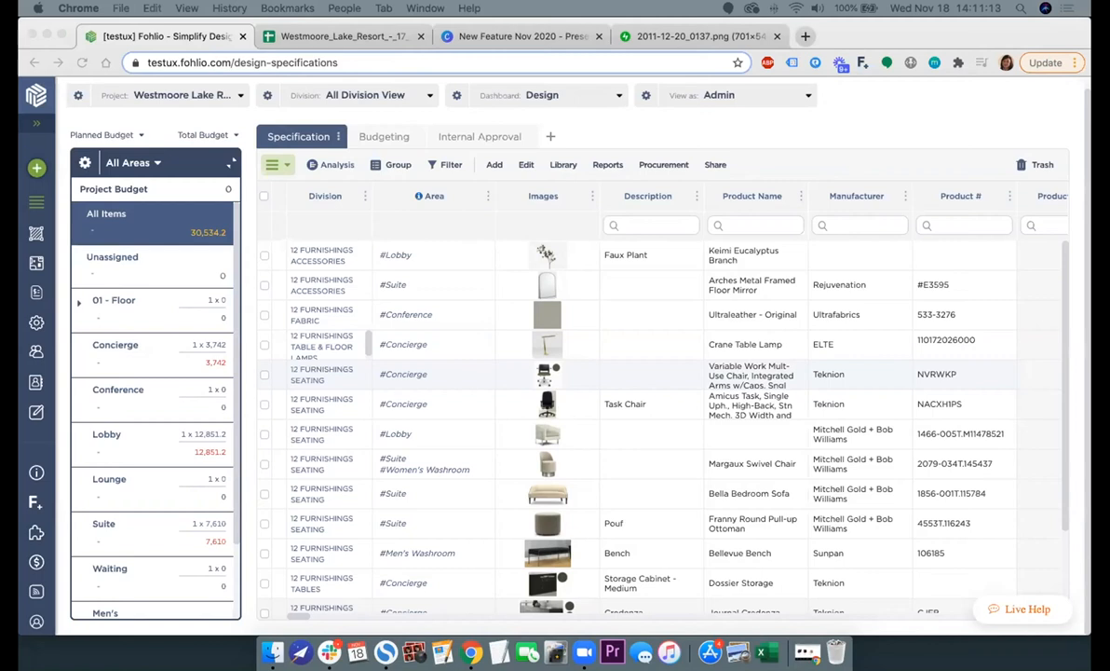
mouse_move(842, 33)
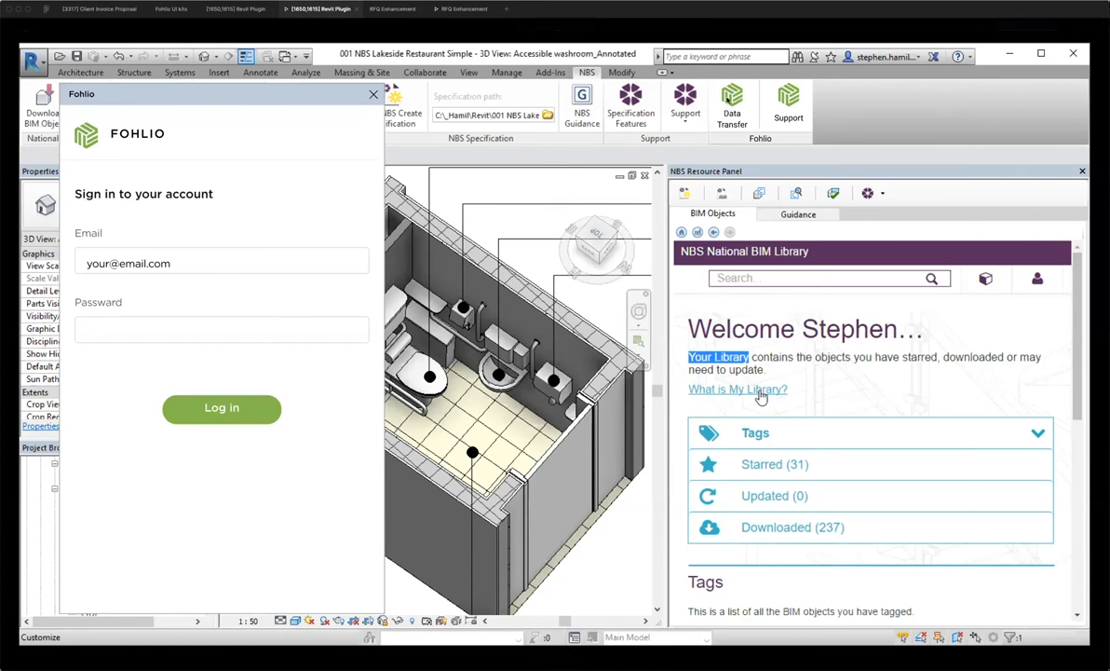
mouse_move(209, 366)
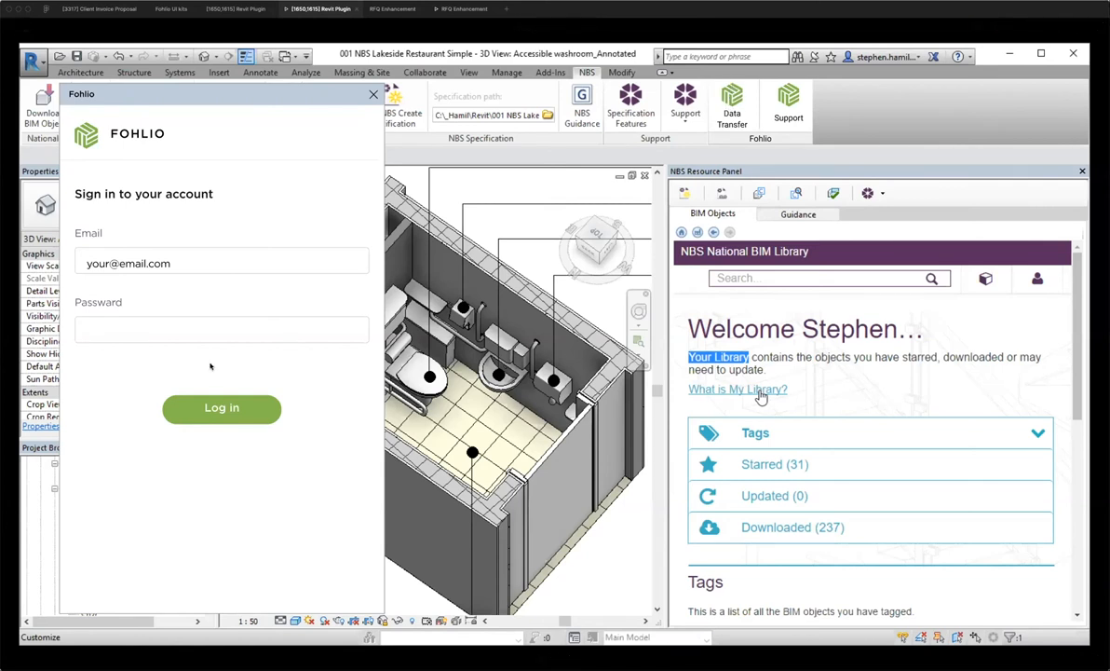
mouse_move(324, 592)
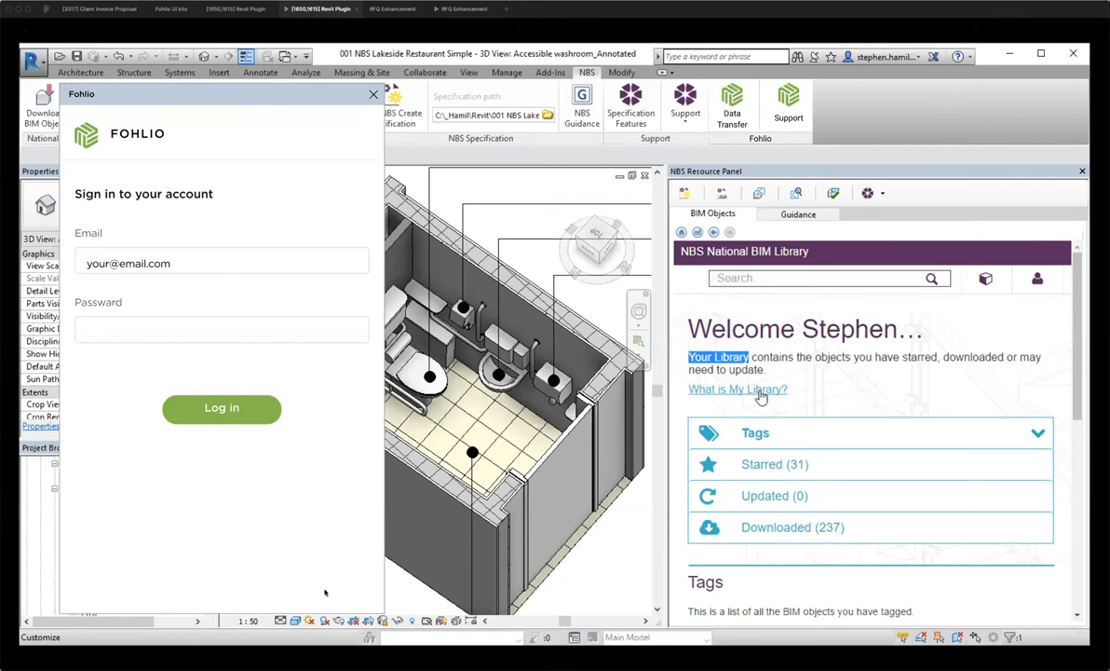
mouse_move(290, 421)
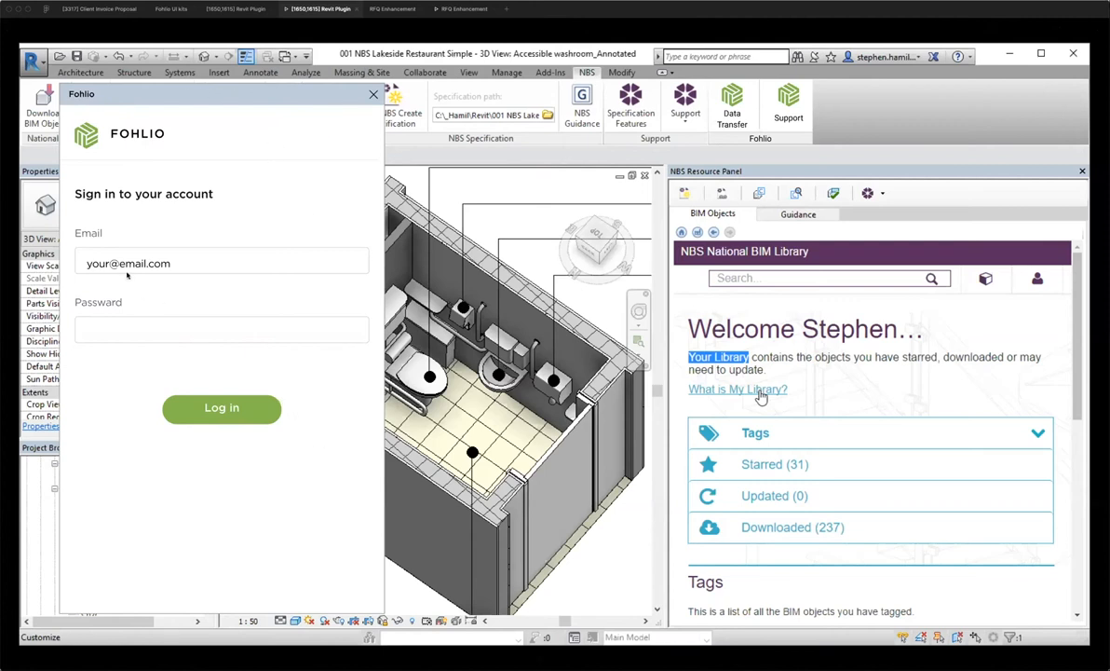
Step: Log in to the plugin and continue with Fohlio Sample Project selected
click(222, 408)
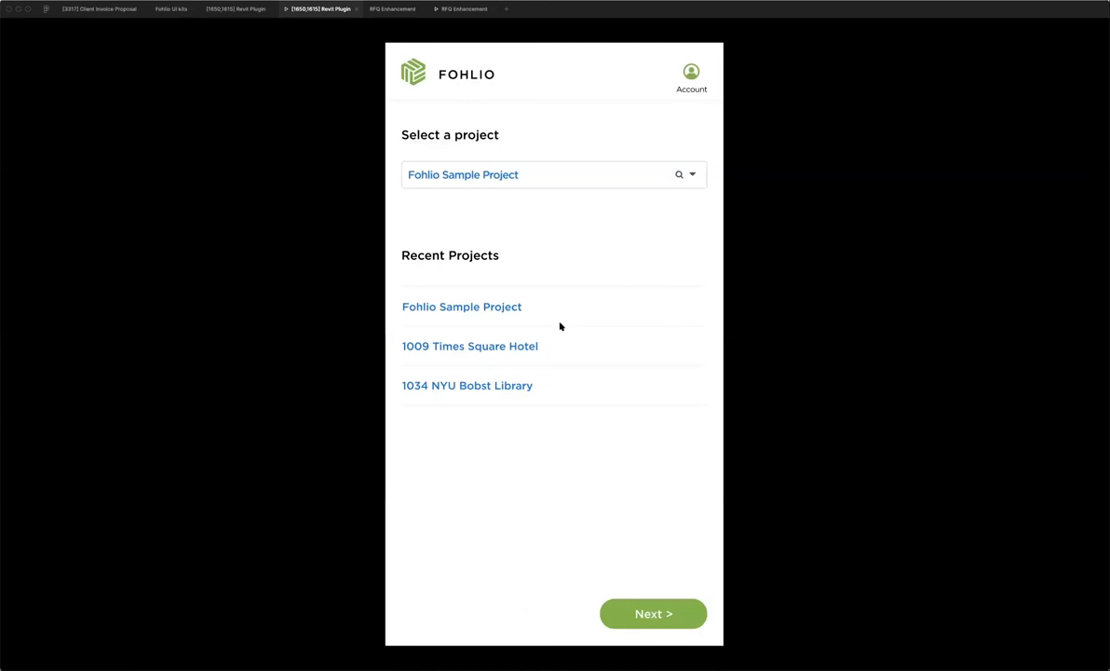
mouse_move(414, 168)
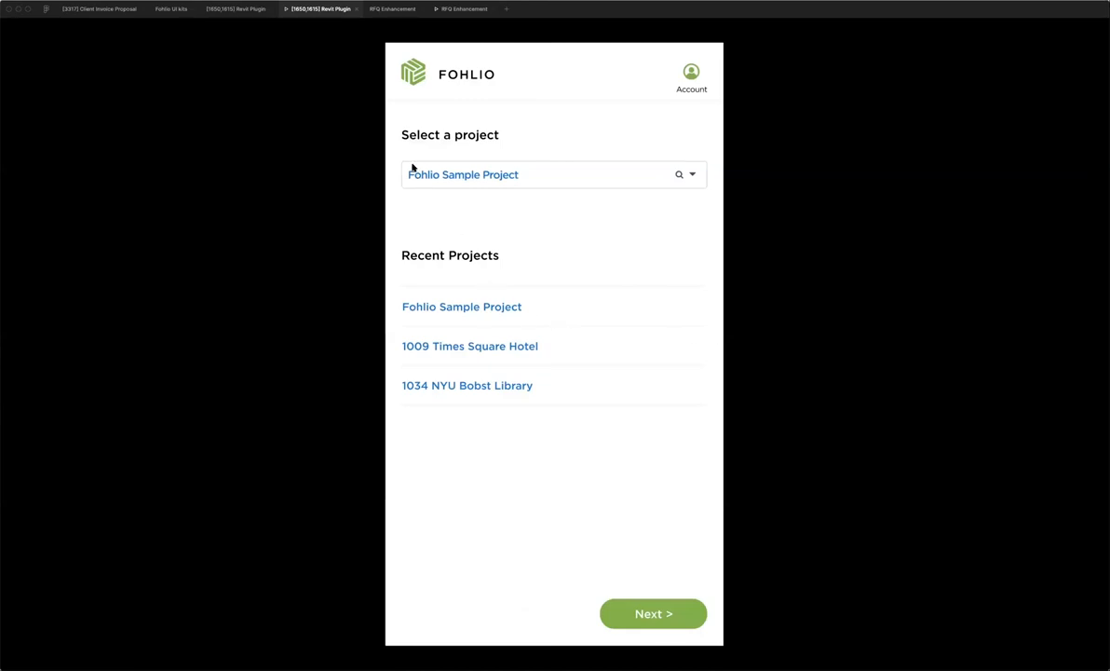
mouse_move(481, 209)
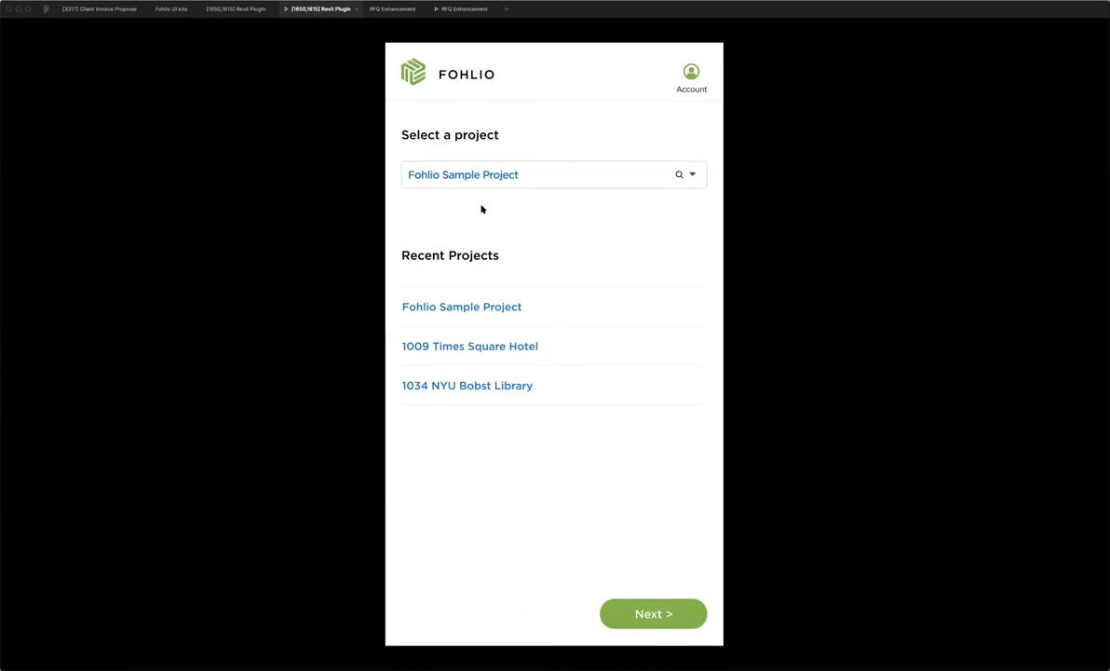
click(651, 613)
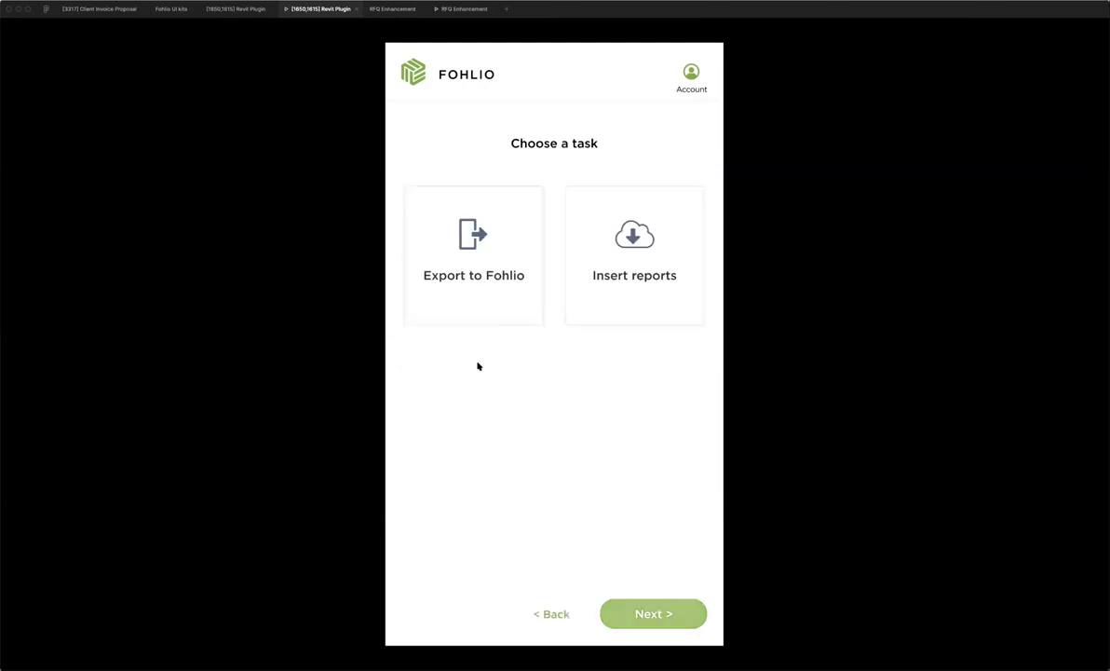
Step: Select the Export to Fohlio task card on the Choose a task screen
click(473, 256)
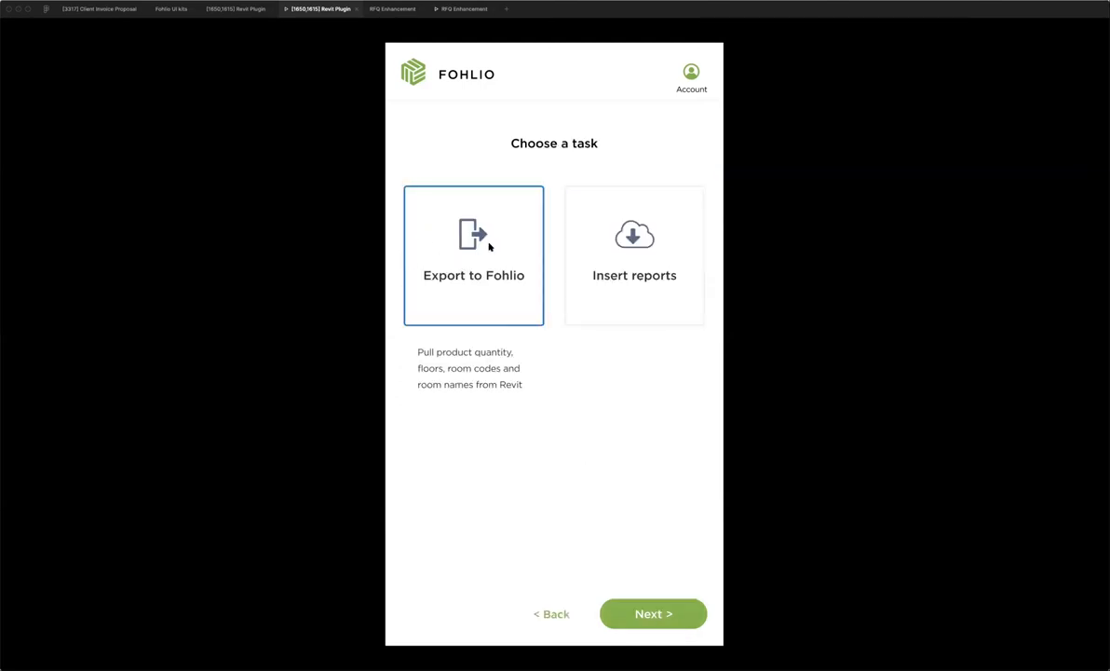
mouse_move(475, 242)
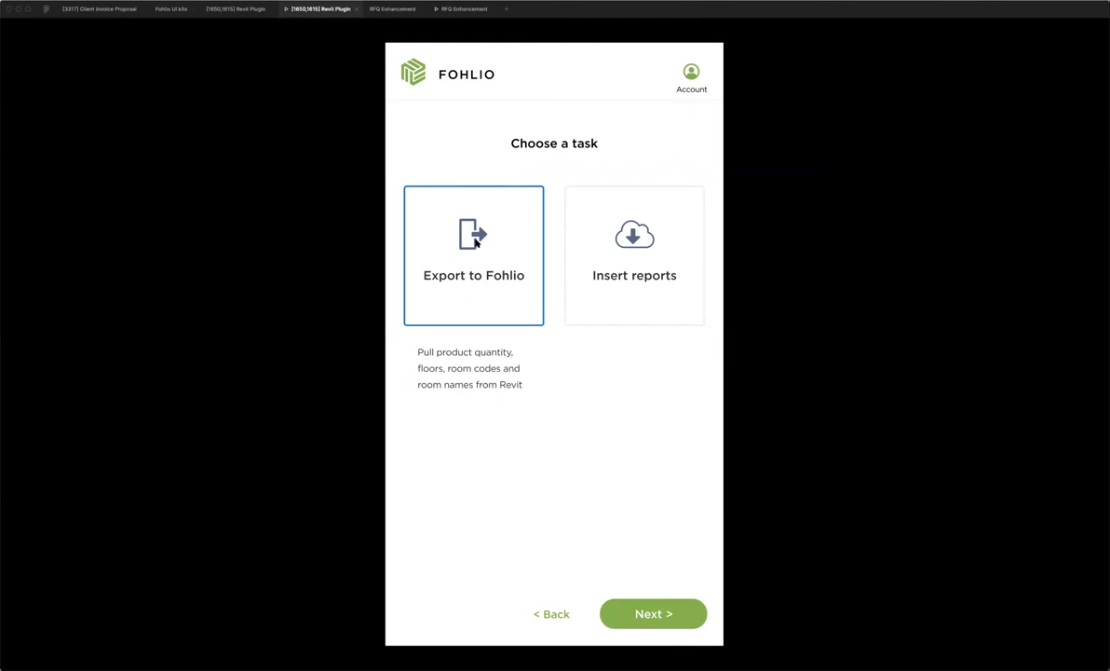
mouse_move(557, 373)
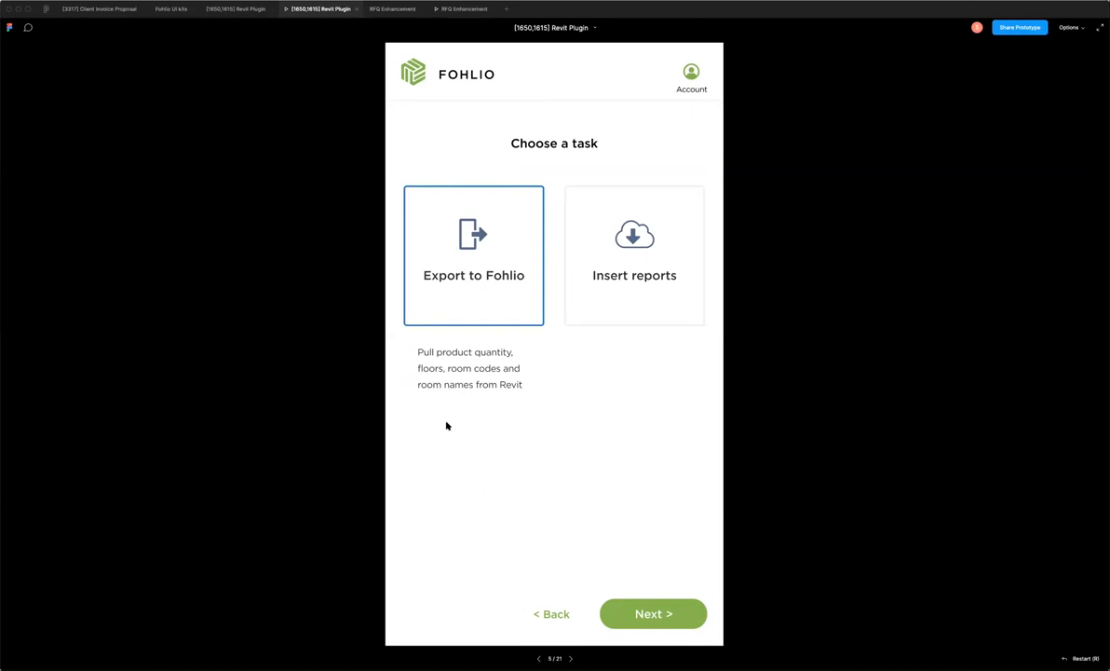
mouse_move(447, 332)
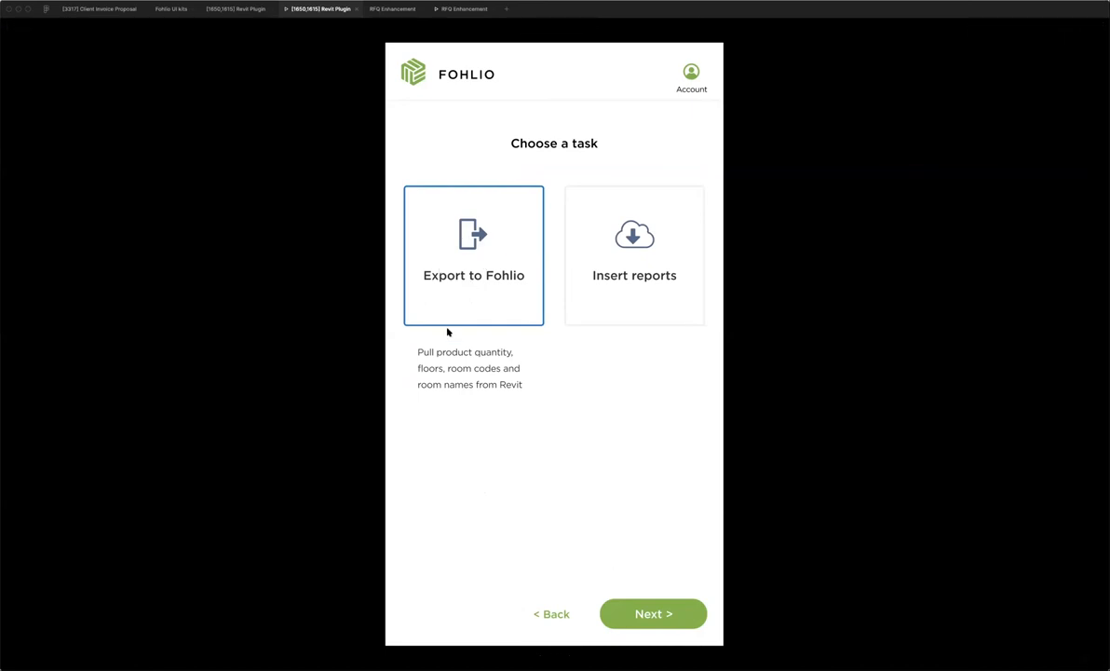
Step: Advance to Step 1/3 parameter matching and list the mapping options for the 4th fl floor
click(652, 613)
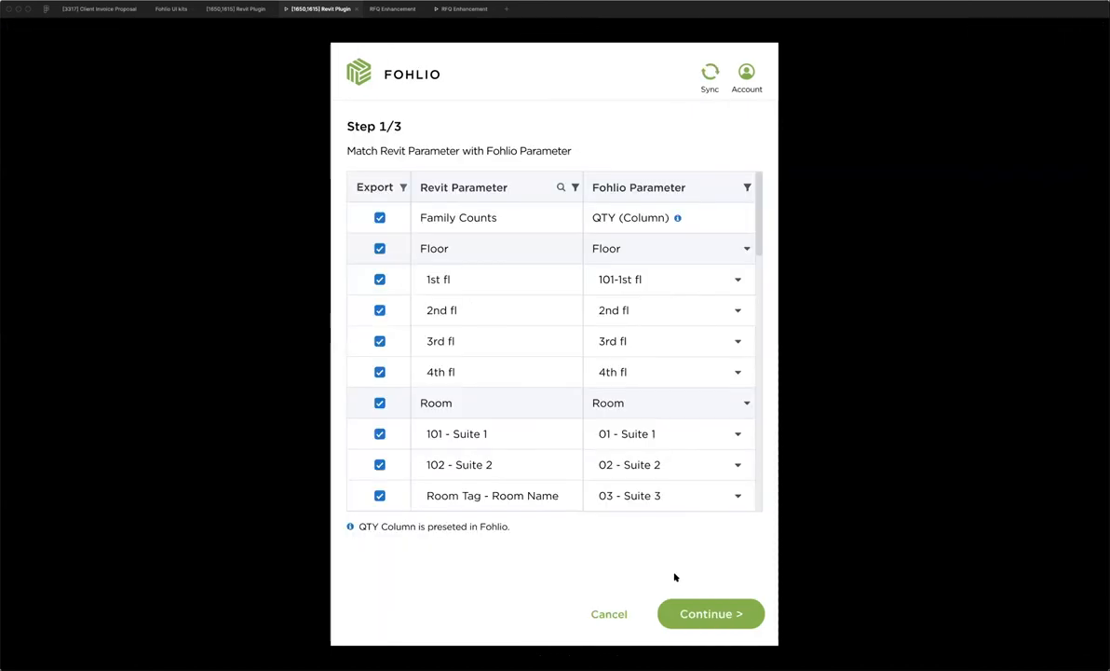
mouse_move(421, 233)
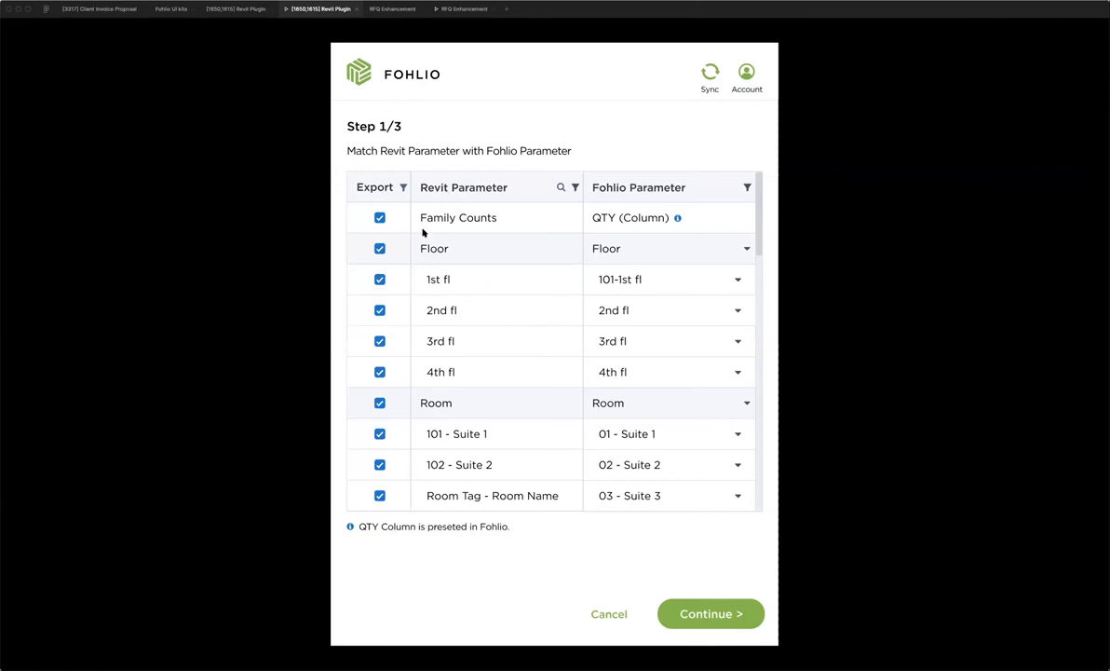
mouse_move(518, 229)
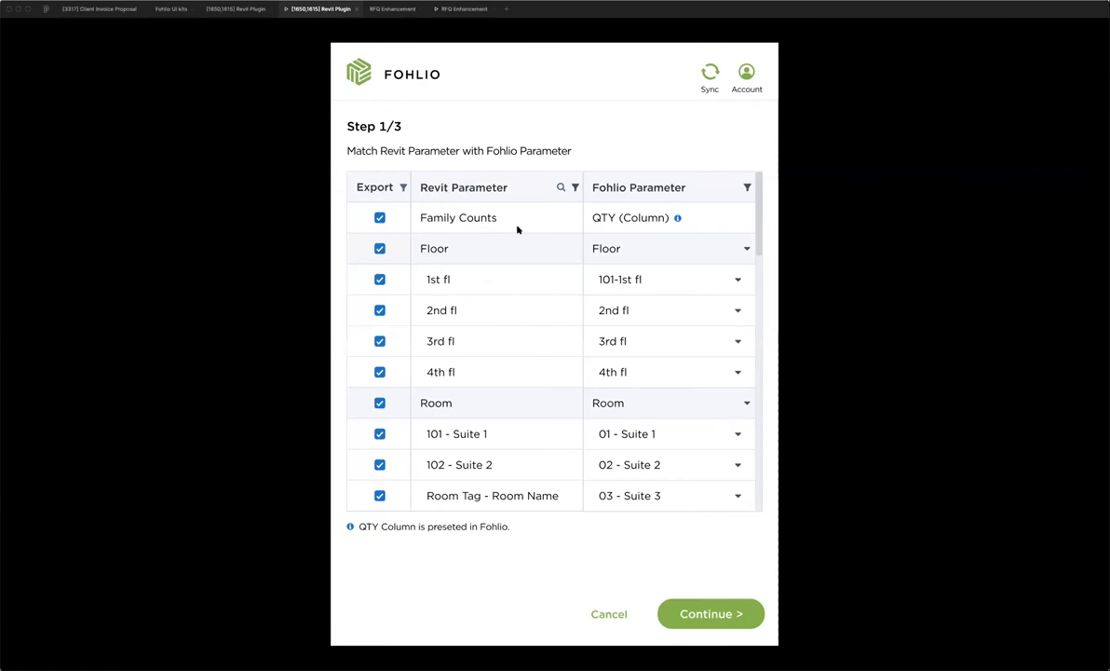
mouse_move(581, 216)
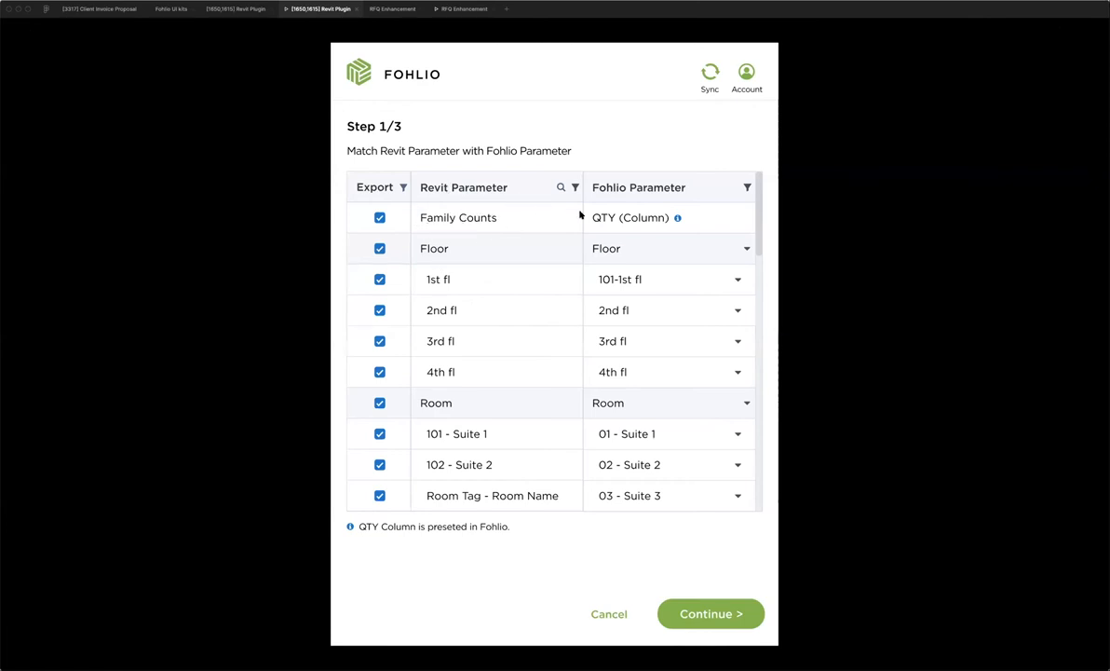
mouse_move(616, 212)
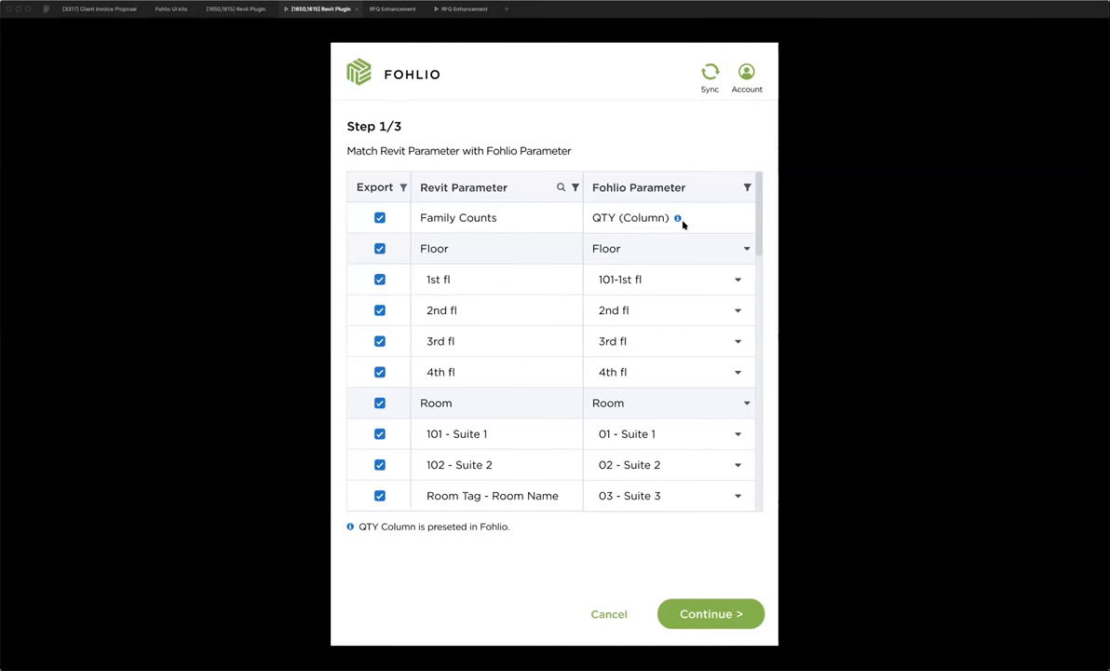
mouse_move(592, 209)
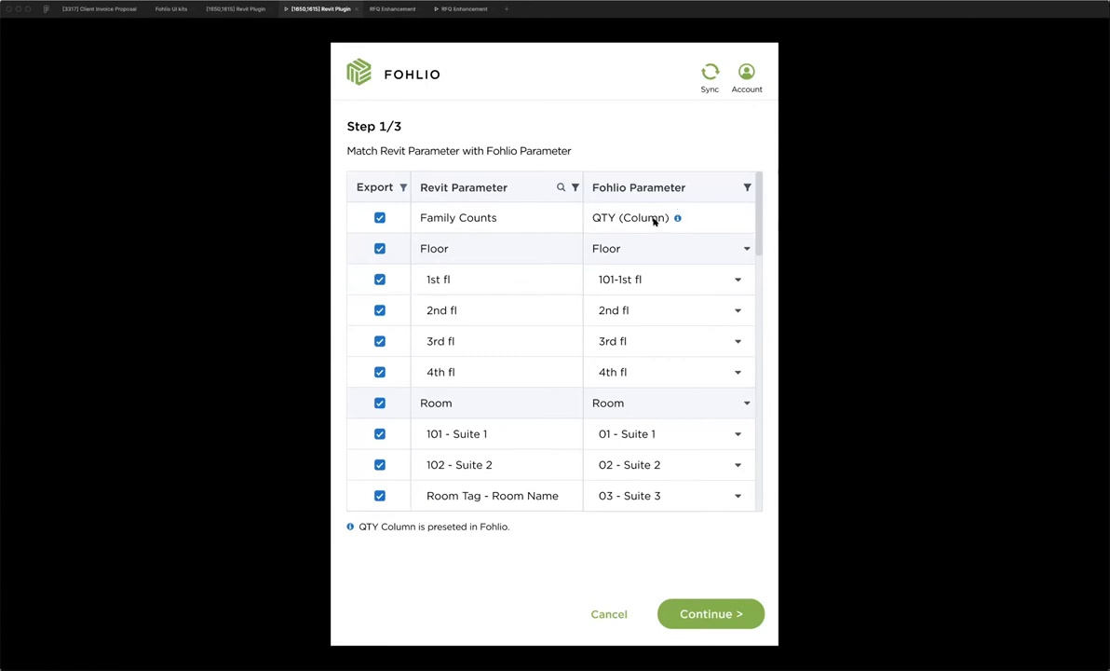
mouse_move(624, 248)
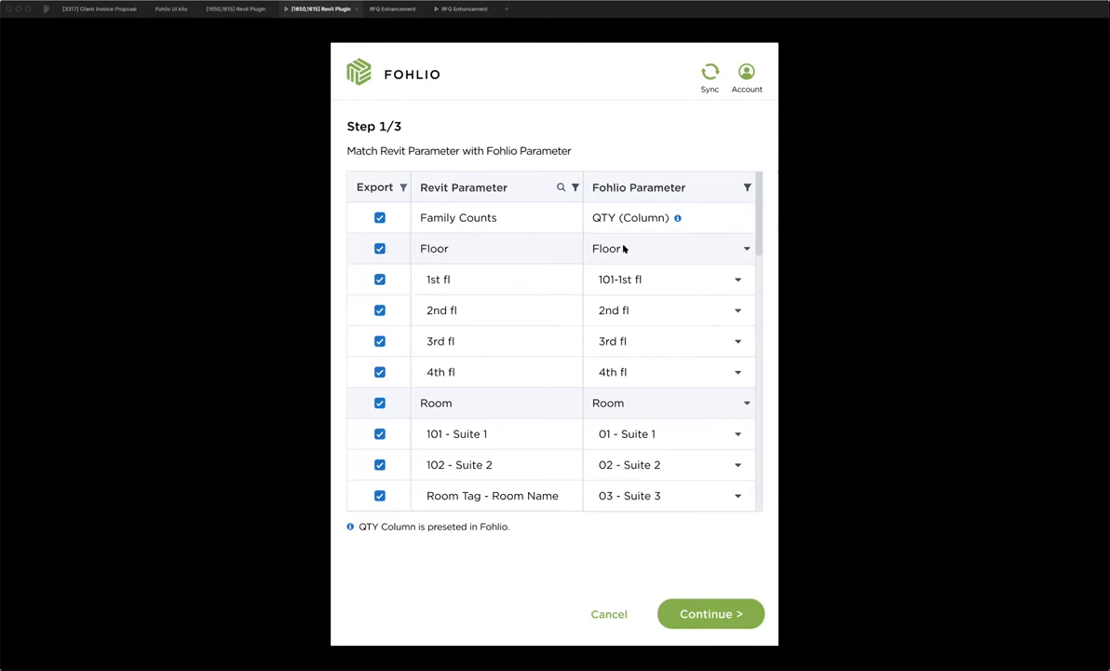
mouse_move(518, 331)
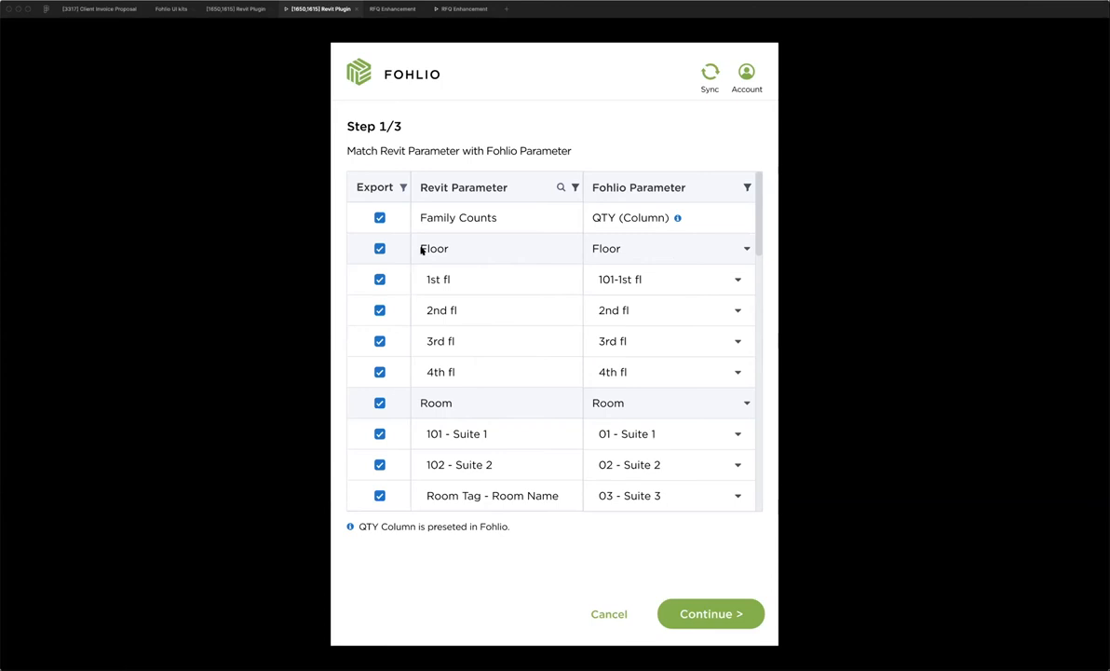
mouse_move(485, 294)
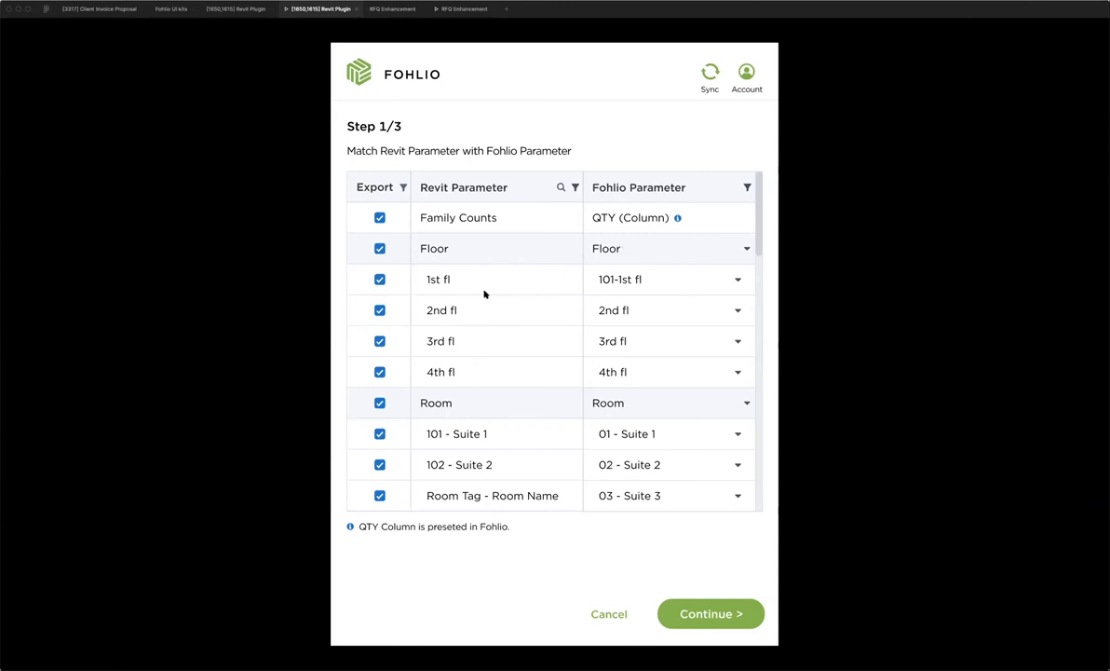
mouse_move(445, 283)
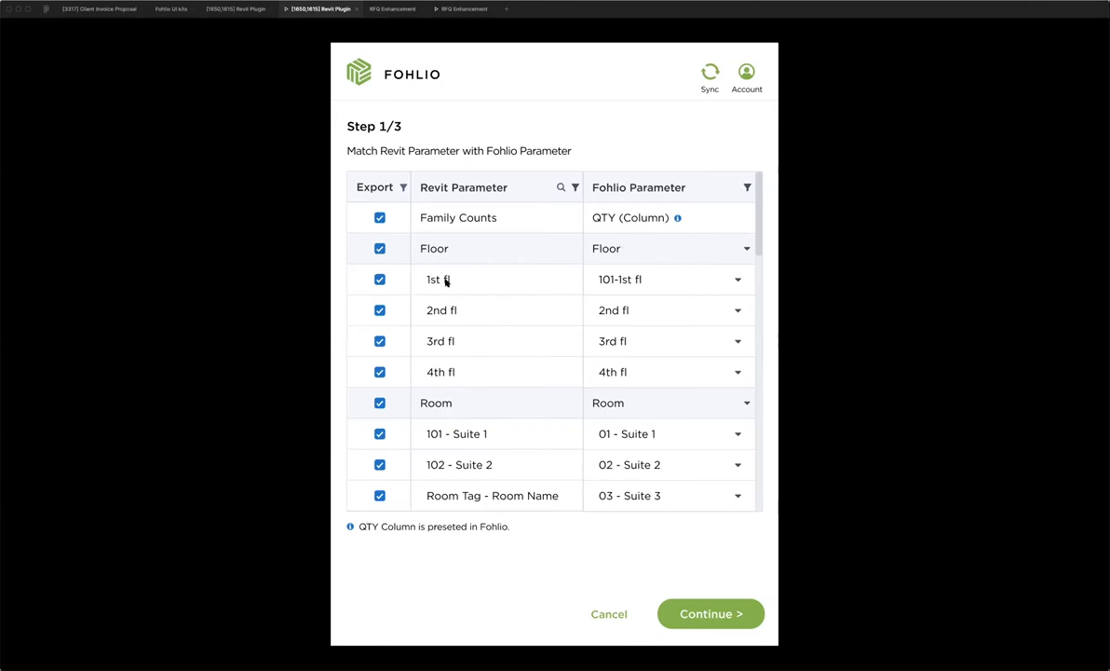
mouse_move(440, 309)
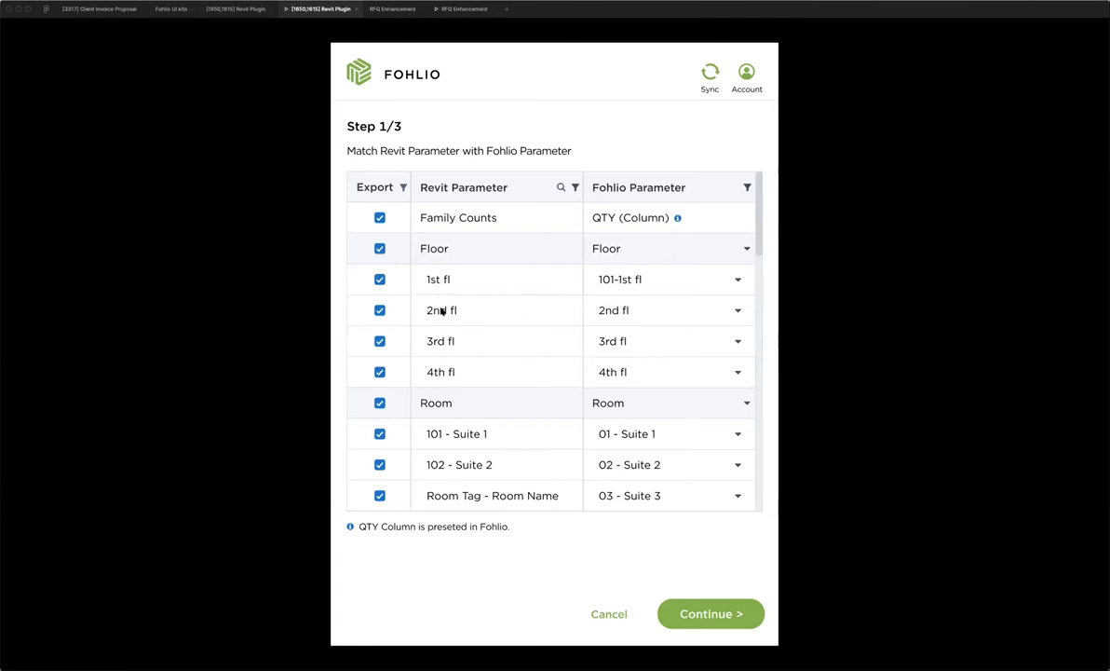
mouse_move(619, 292)
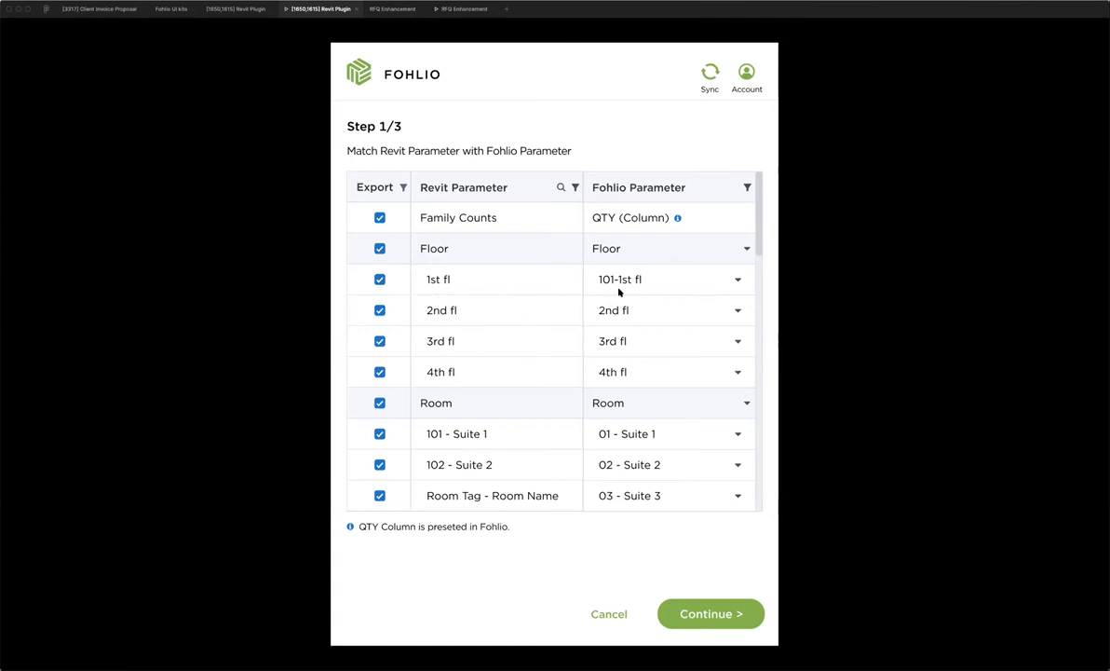
mouse_move(455, 382)
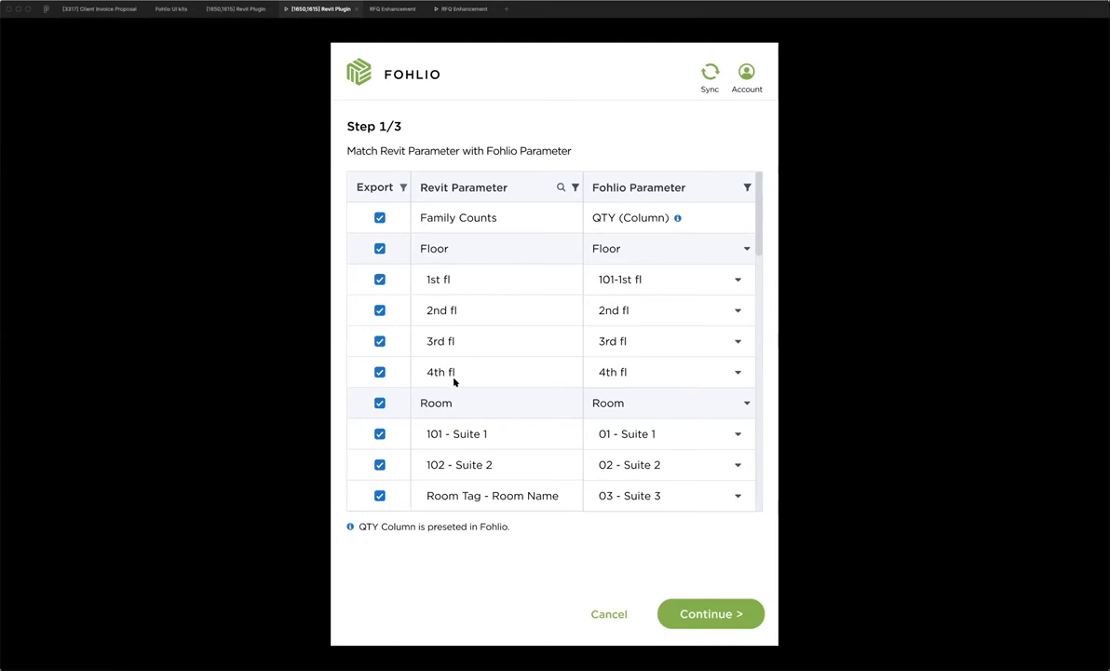
mouse_move(730, 377)
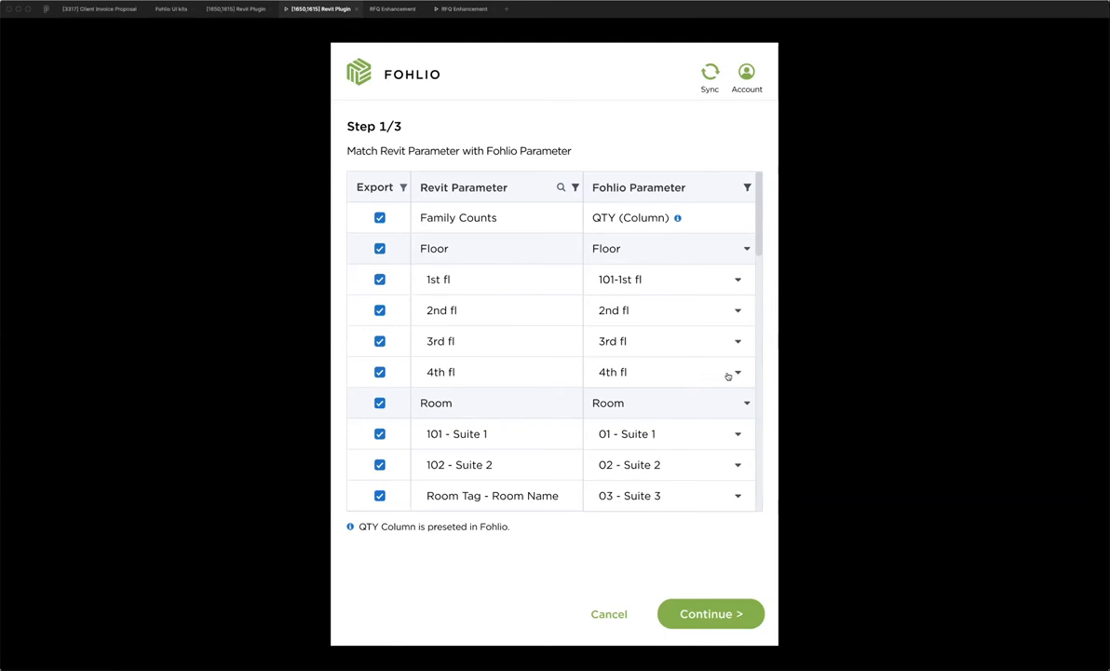
click(738, 373)
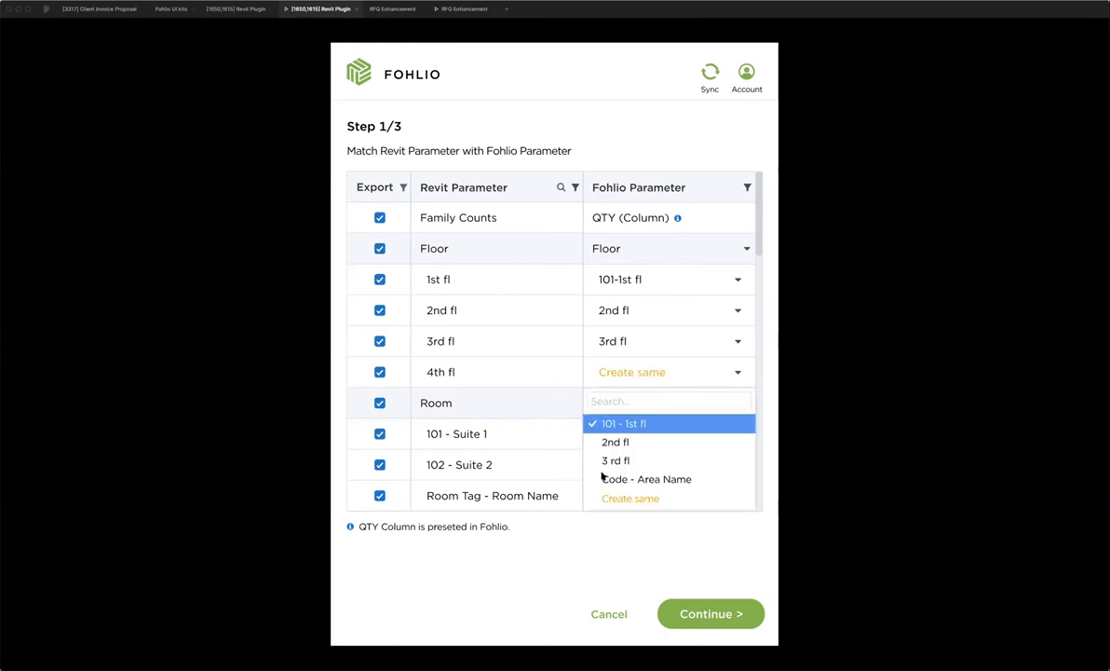
mouse_move(457, 371)
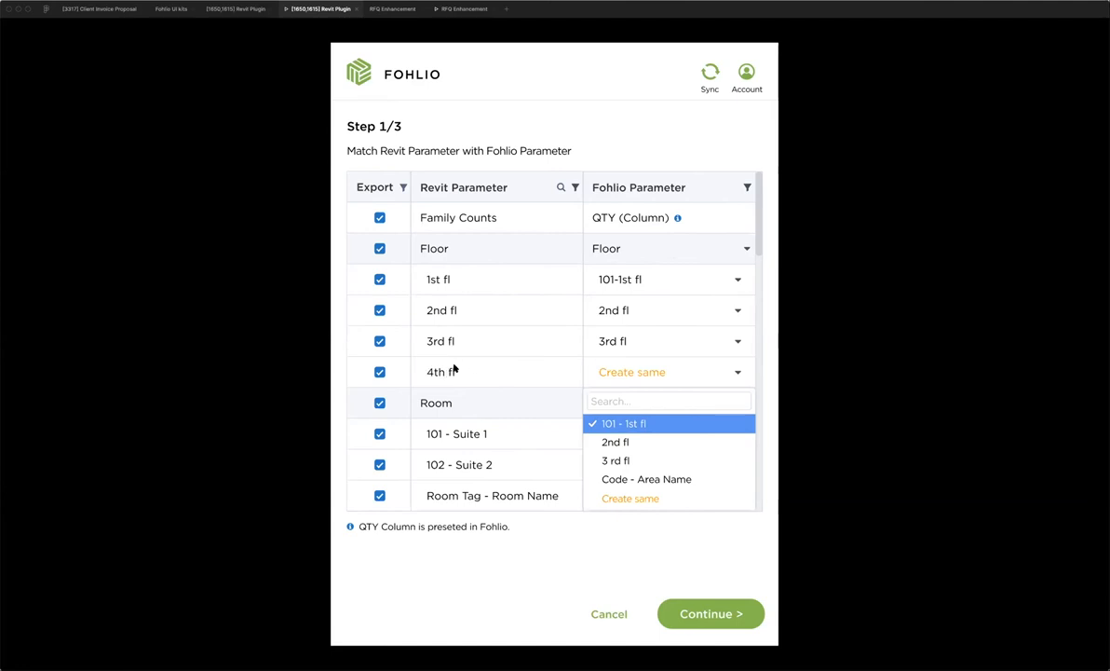
mouse_move(458, 363)
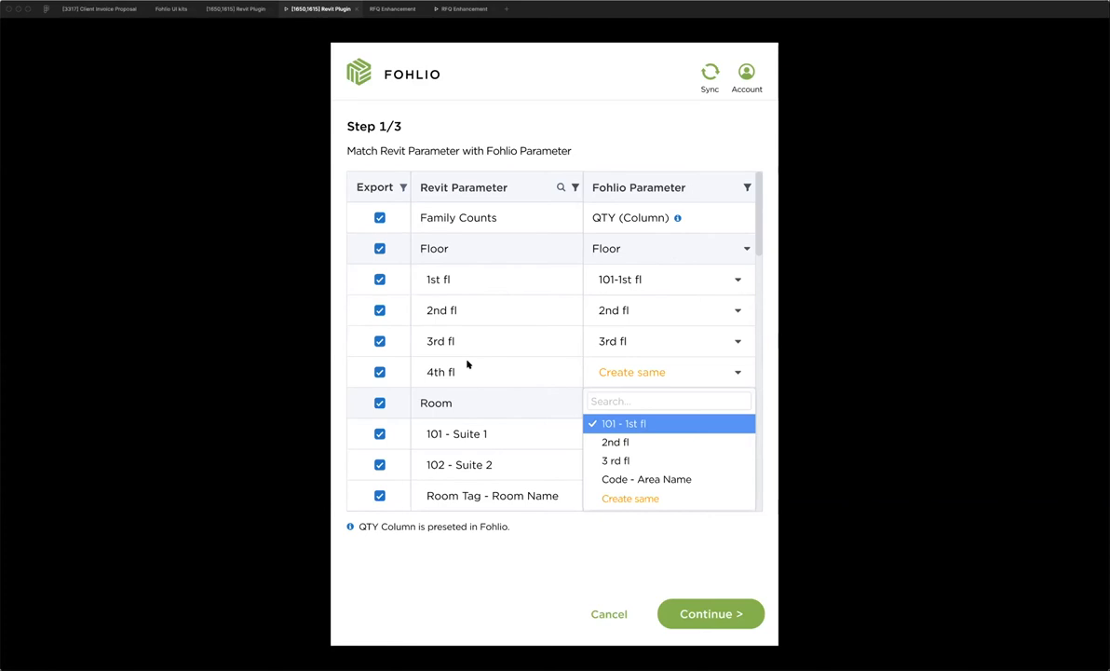
mouse_move(689, 591)
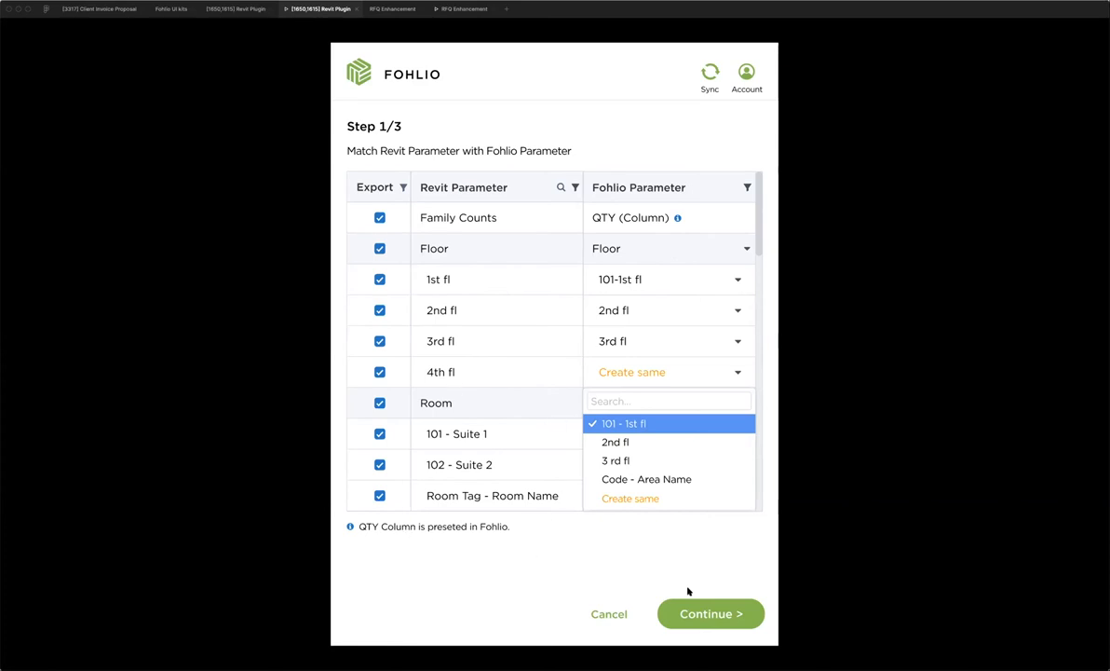
Step: Continue to Step 2/3, matching Revit family categories with Fohlio divisions
click(711, 613)
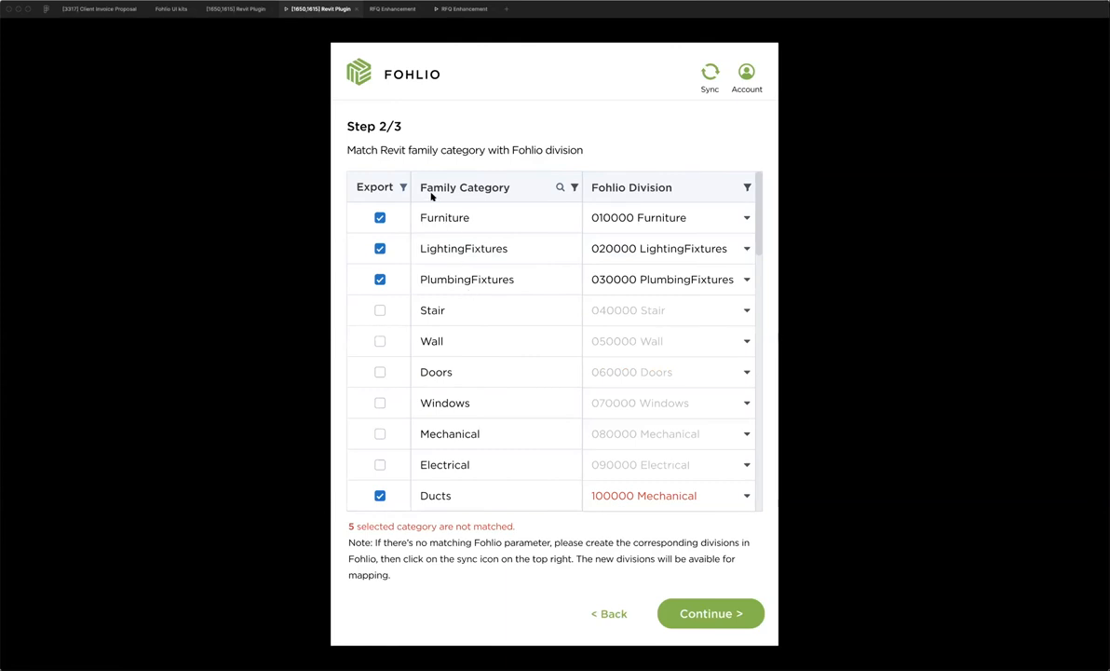
mouse_move(605, 186)
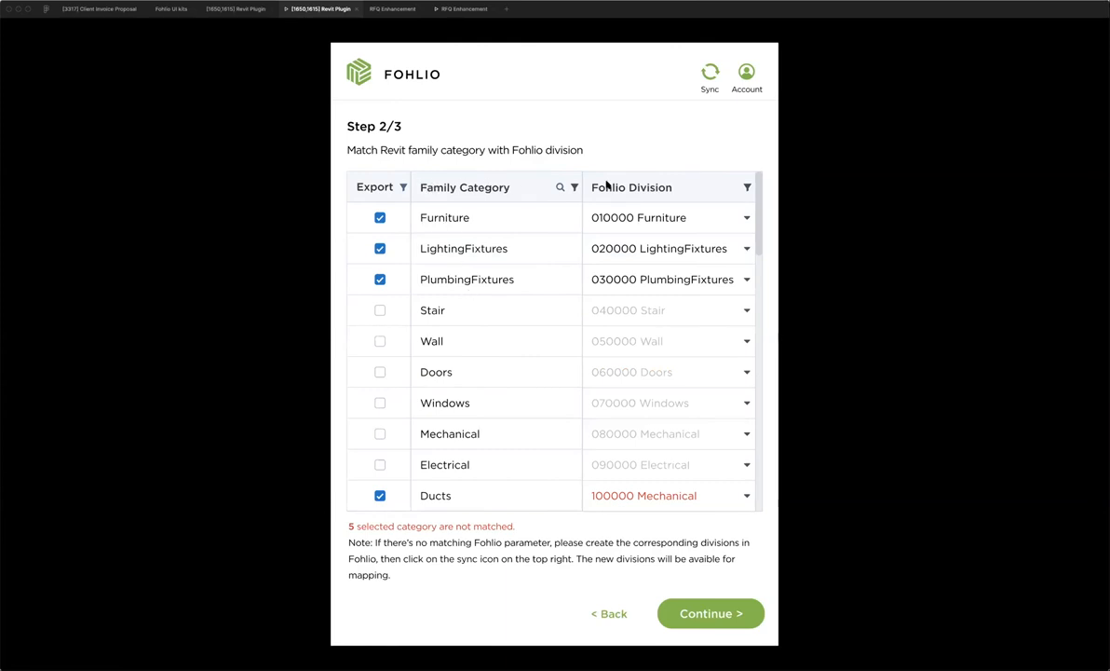
mouse_move(548, 239)
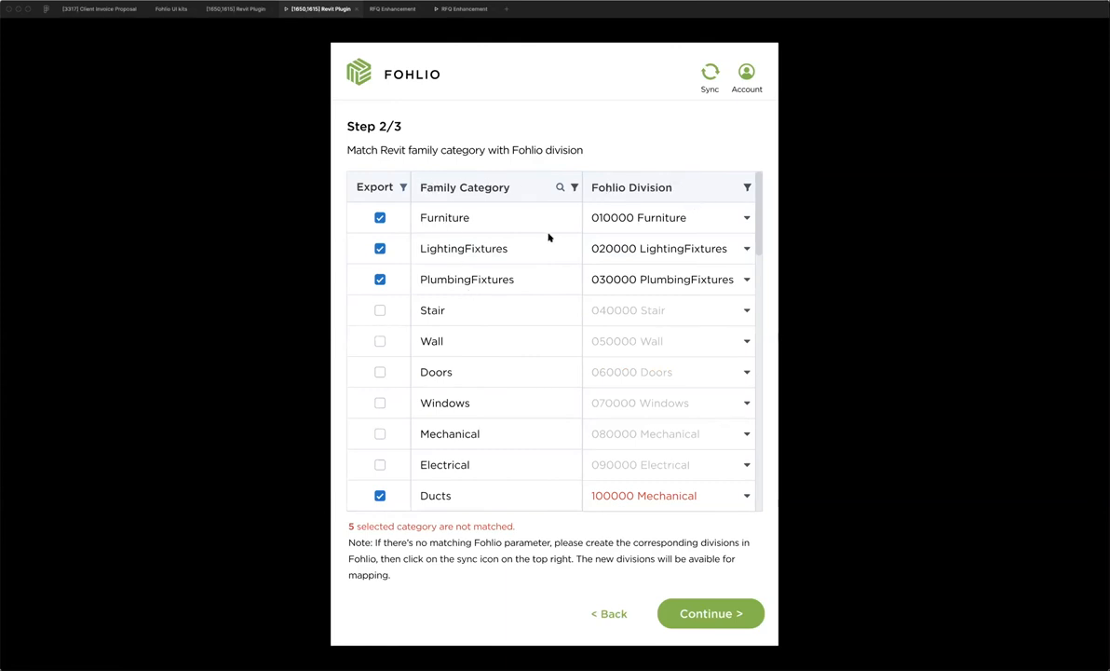
mouse_move(622, 203)
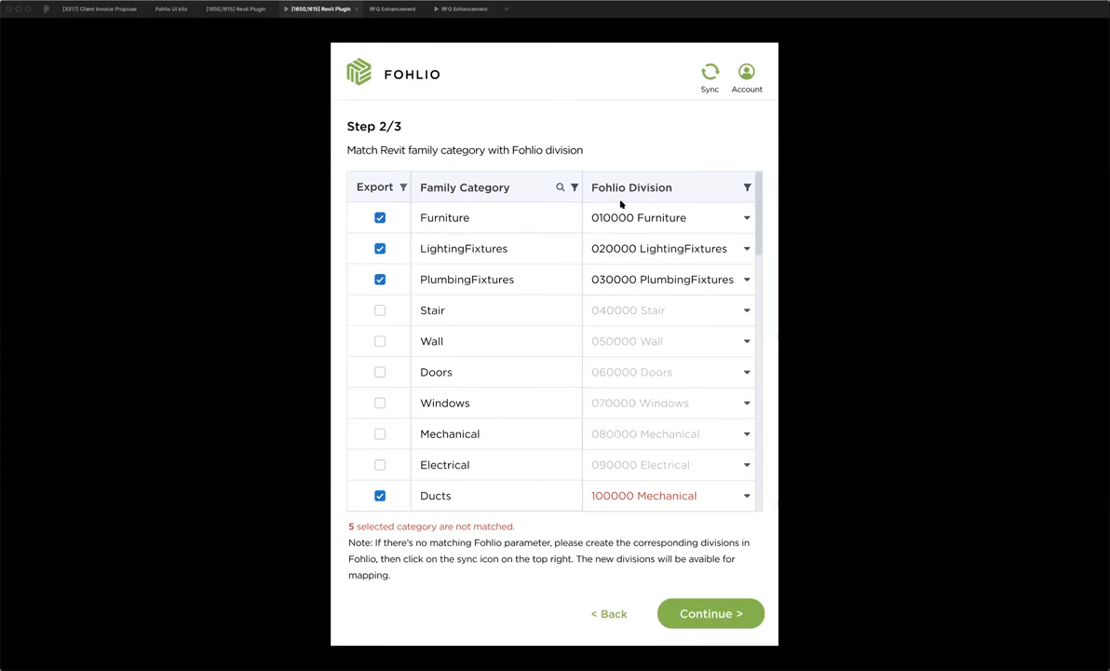
mouse_move(727, 216)
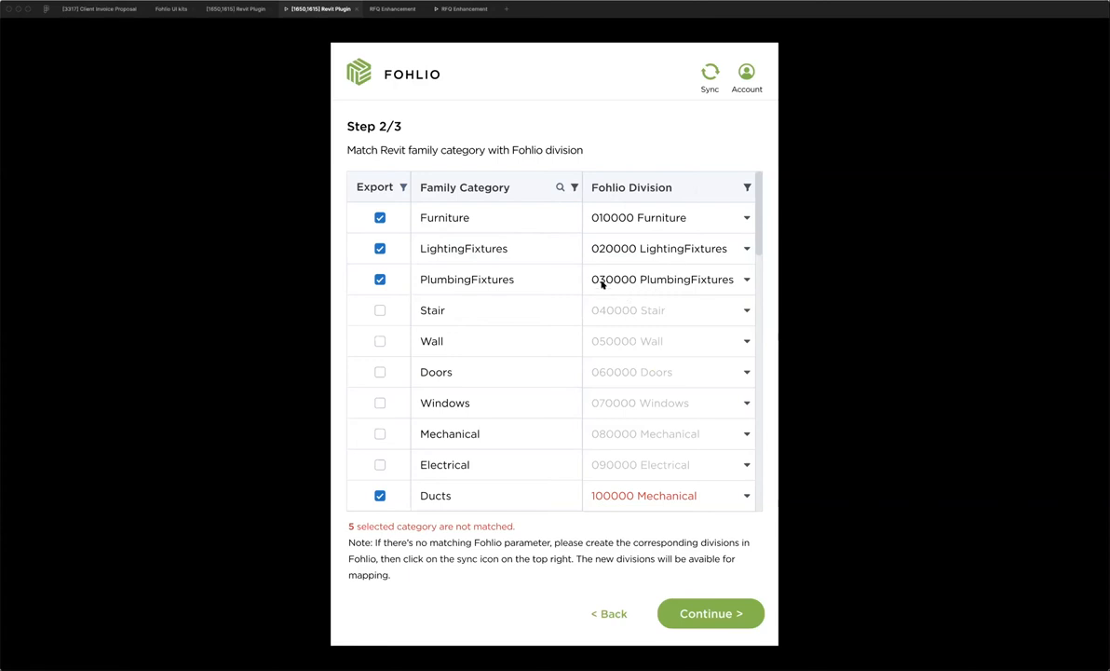
mouse_move(698, 238)
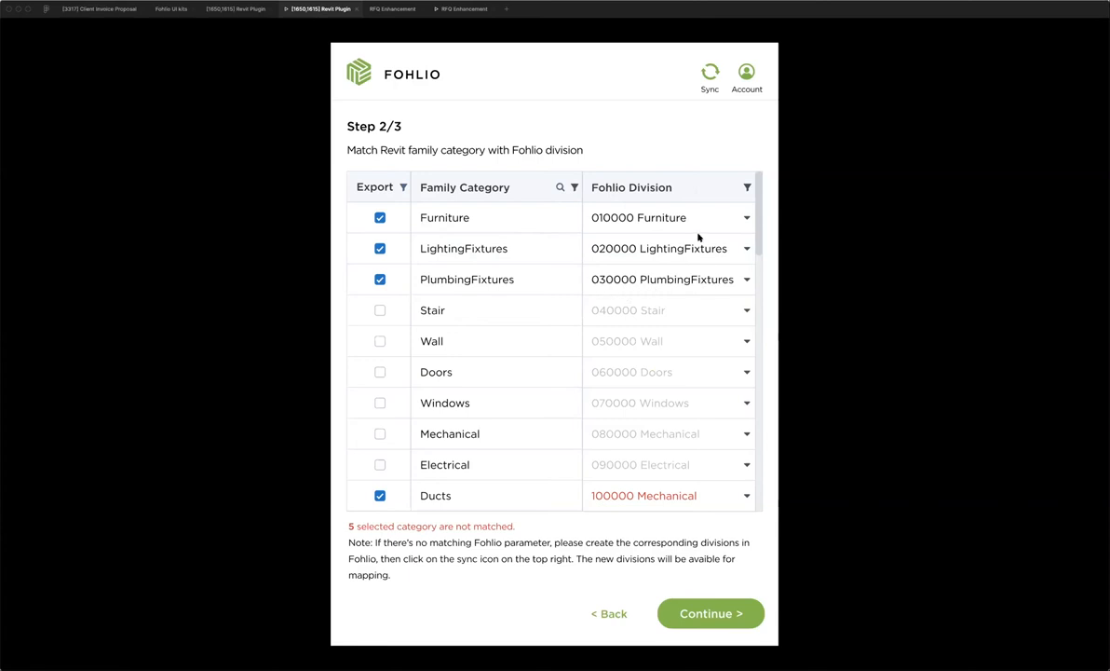
mouse_move(633, 212)
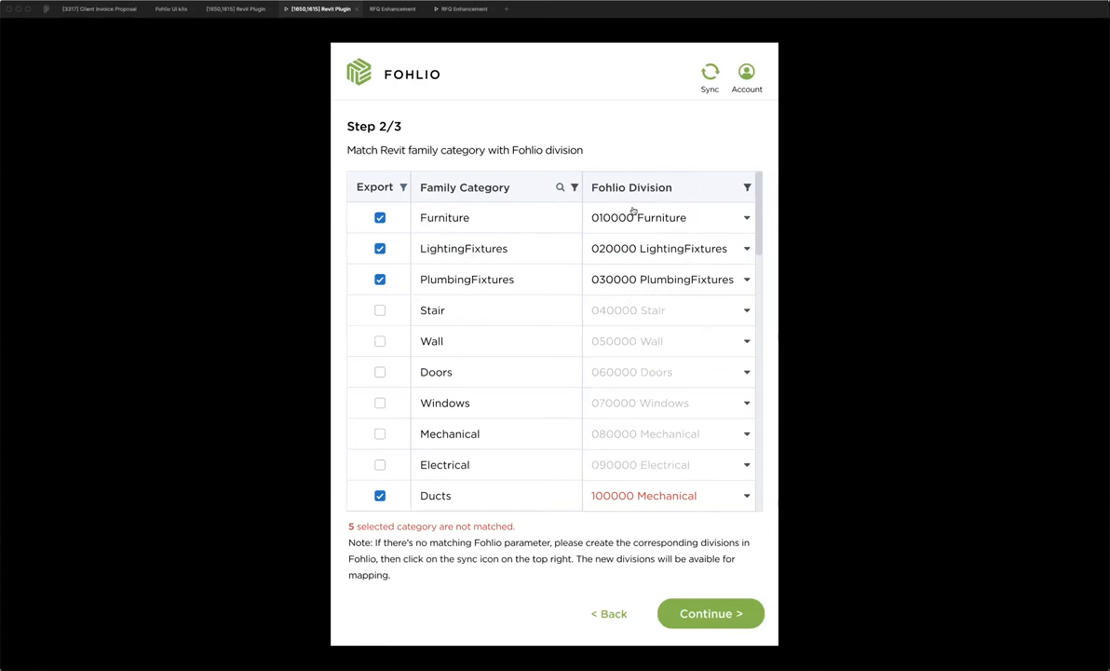
mouse_move(430, 216)
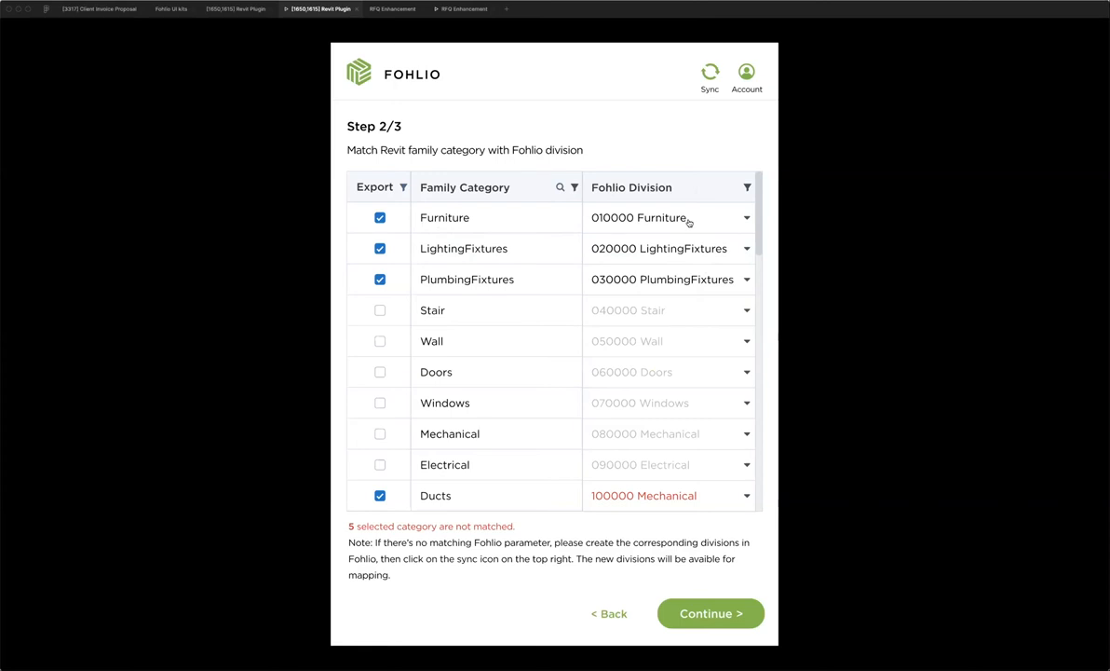
mouse_move(704, 229)
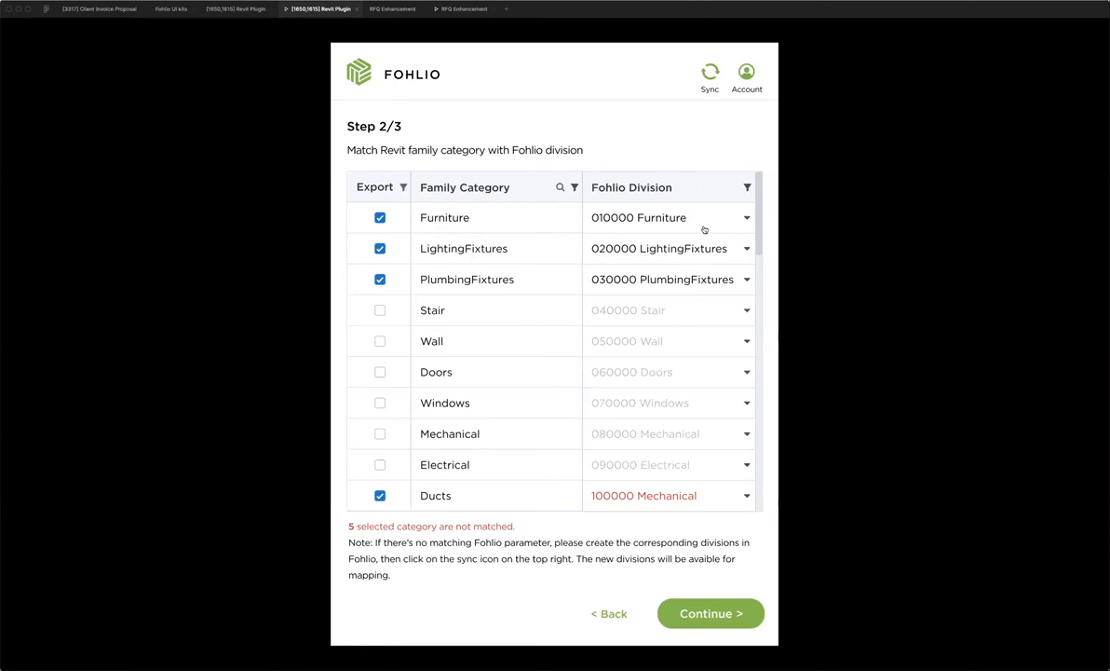
mouse_move(456, 229)
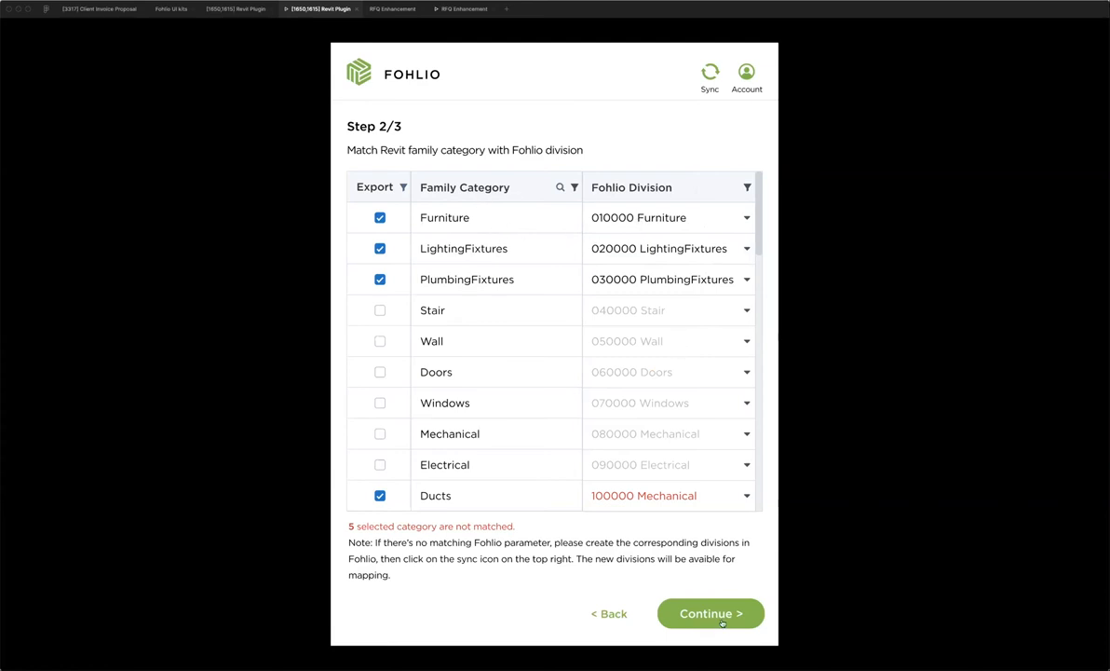
Step: Pass through Step 3/3 parameter mapping and export the items despite unmatched parameters
click(711, 613)
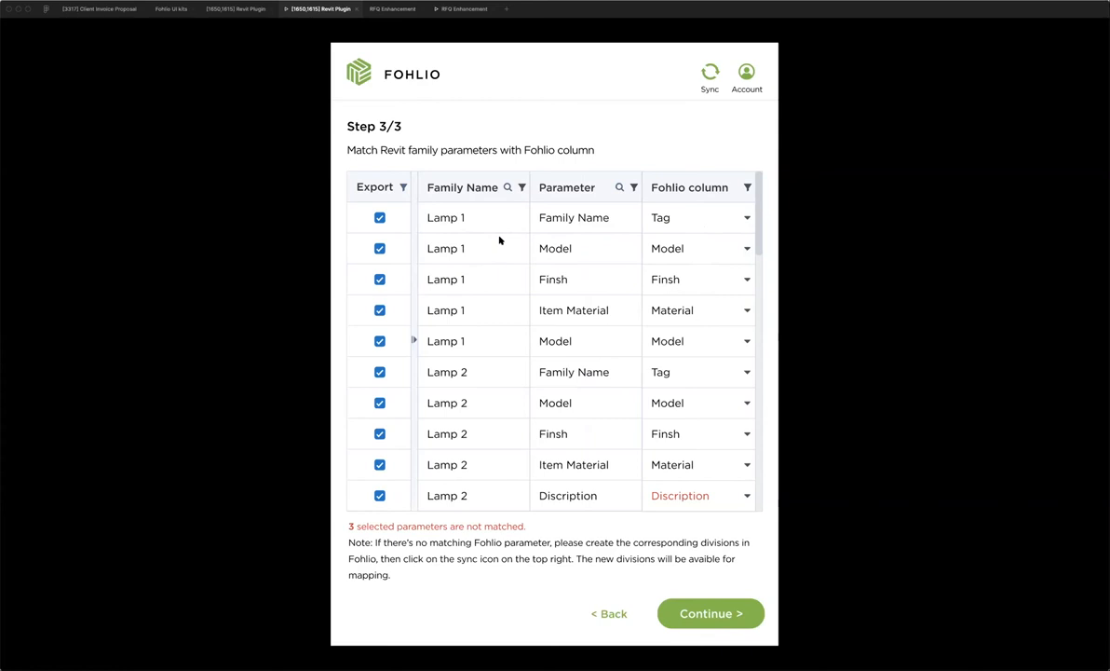
mouse_move(719, 270)
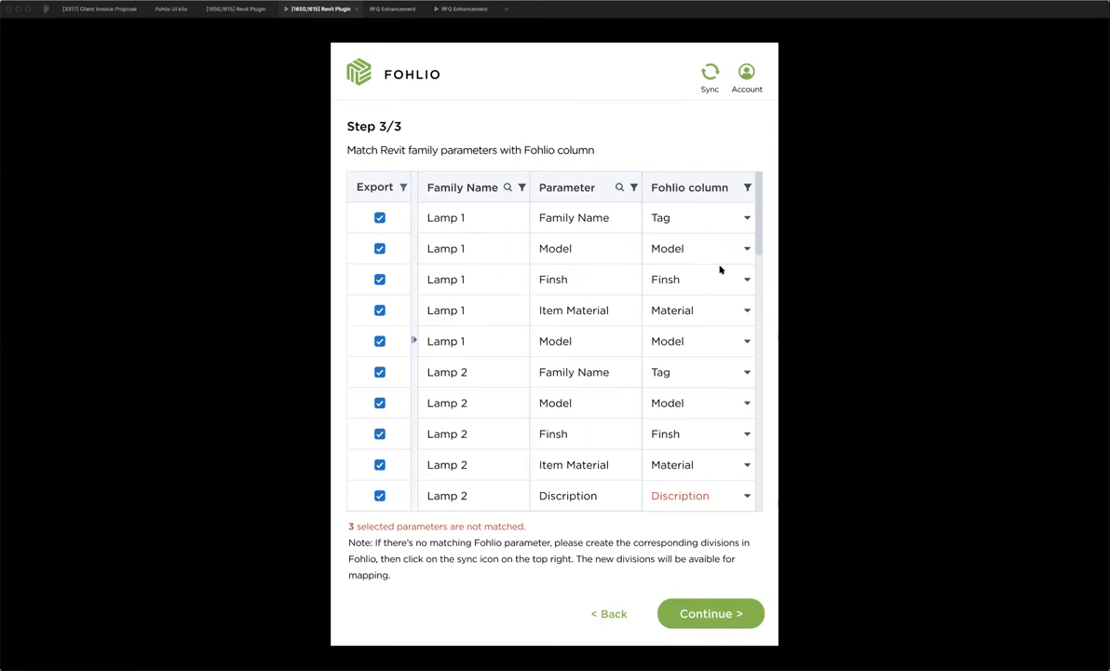
mouse_move(446, 219)
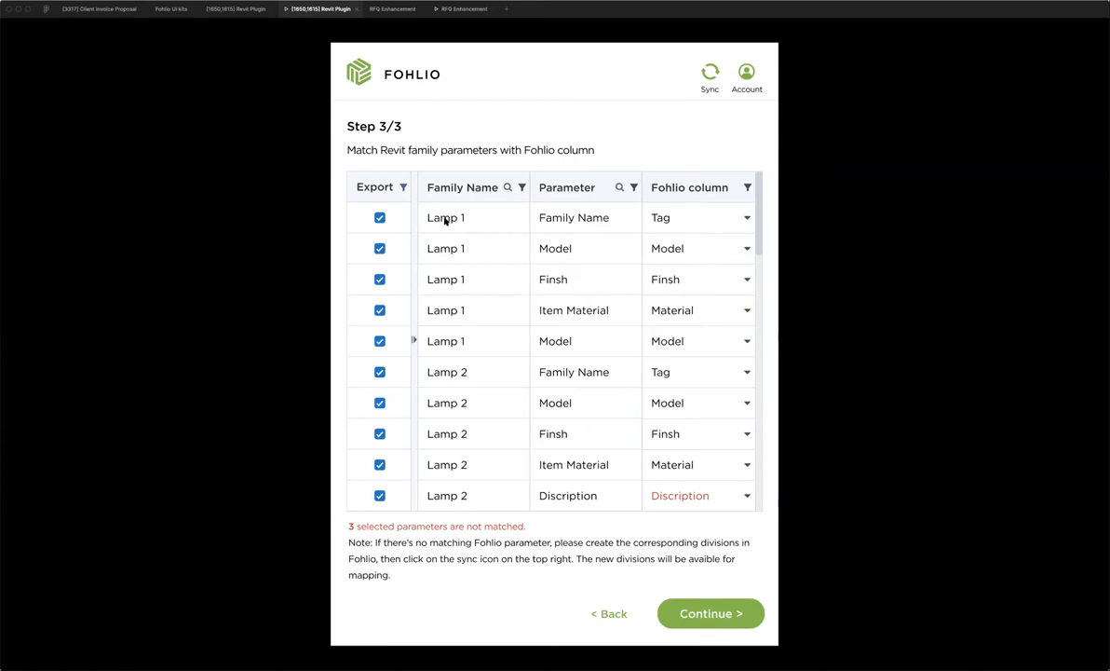
mouse_move(488, 296)
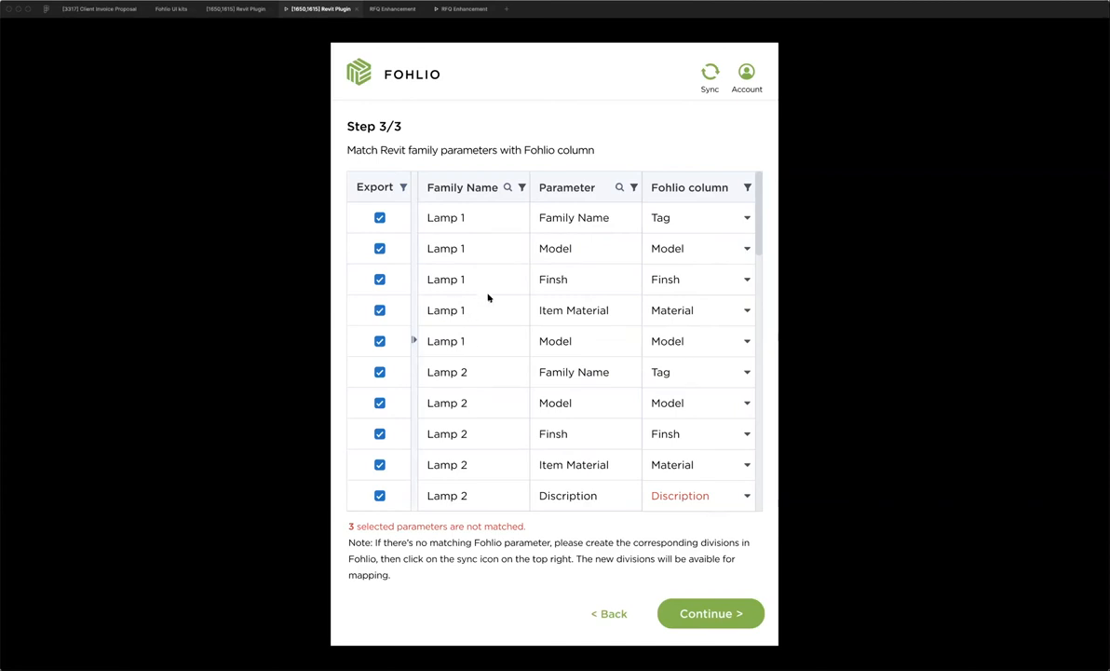
mouse_move(661, 216)
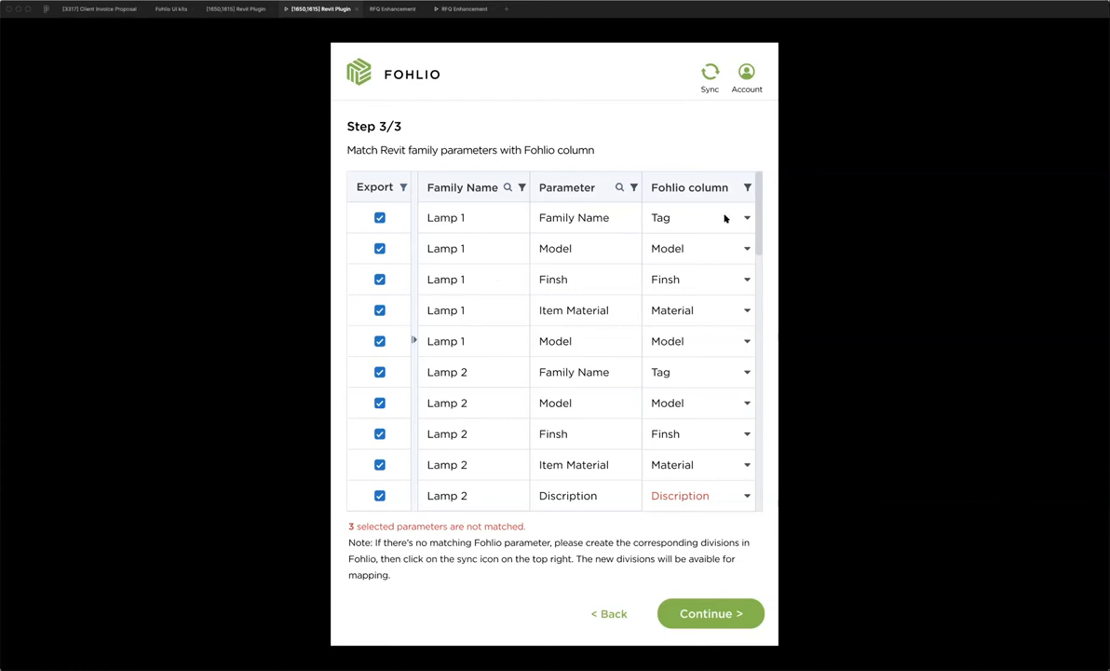
mouse_move(641, 209)
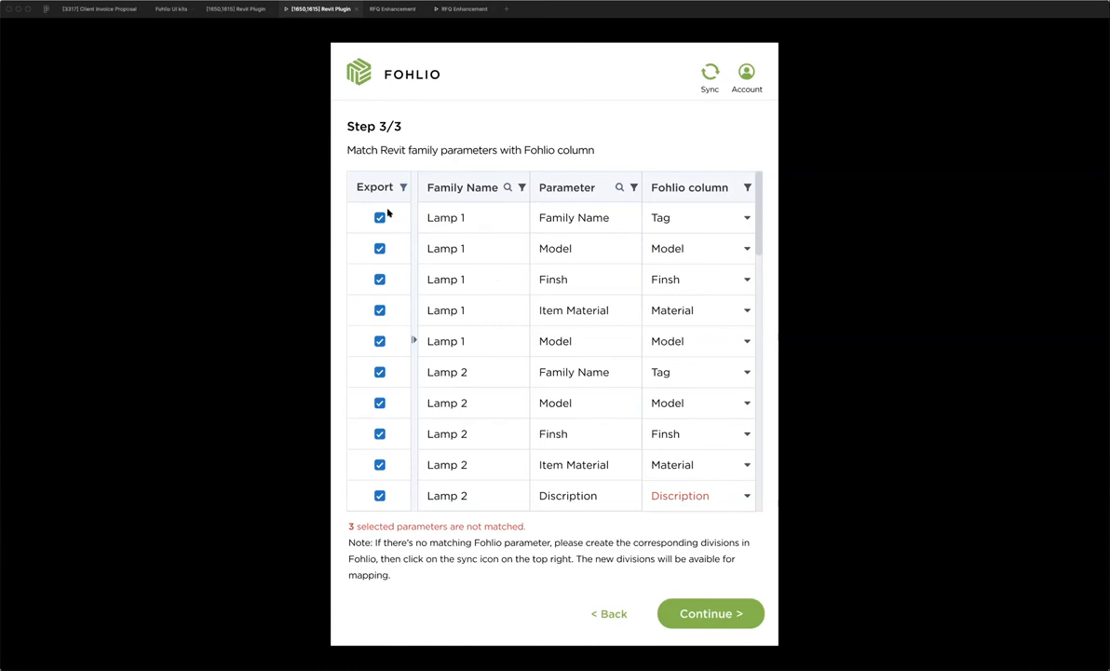
mouse_move(725, 380)
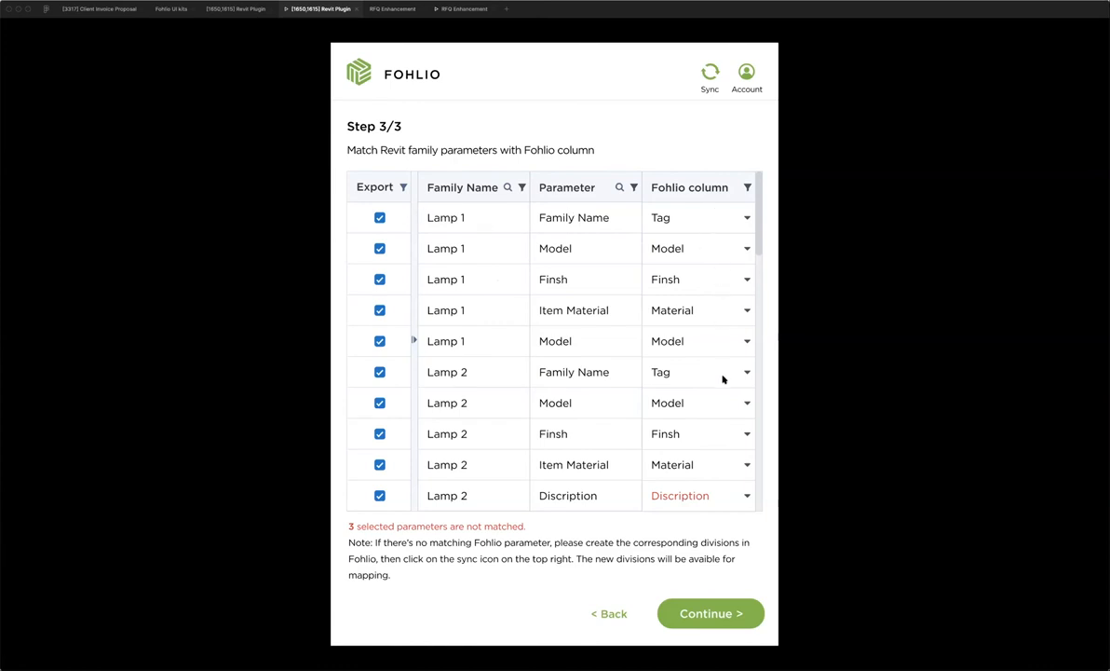
click(711, 613)
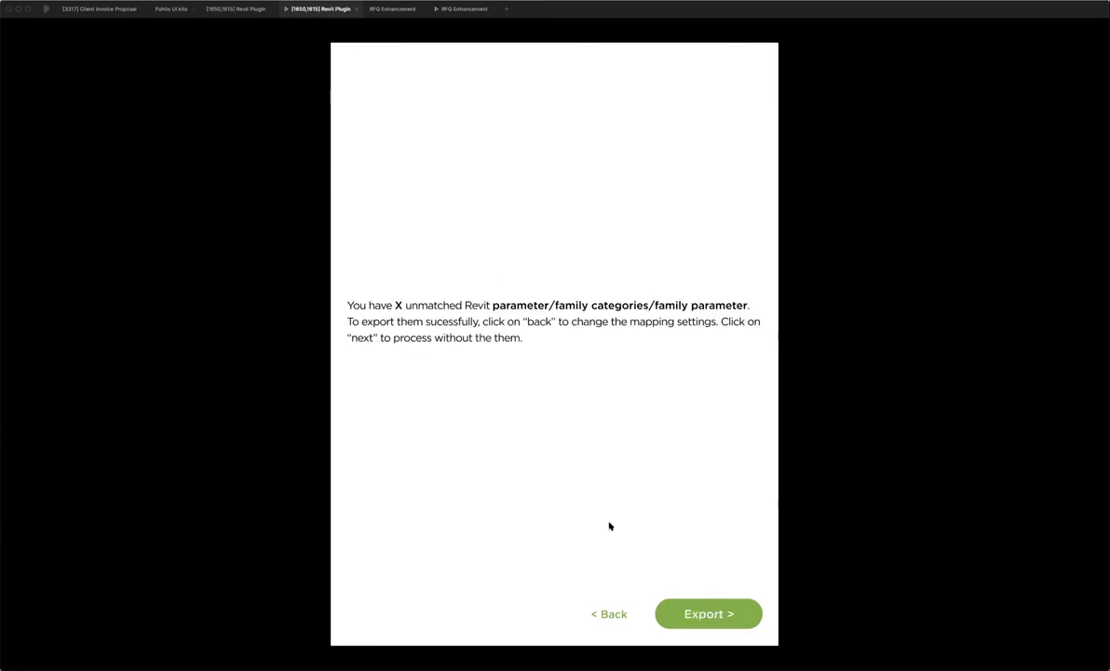
mouse_move(637, 380)
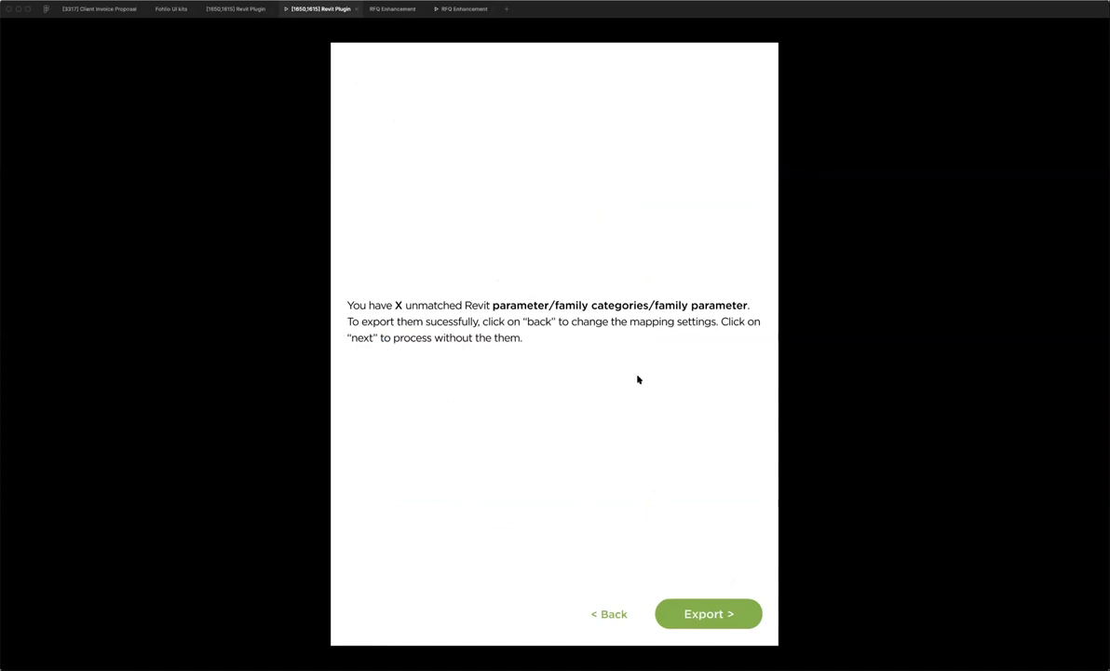
mouse_move(715, 618)
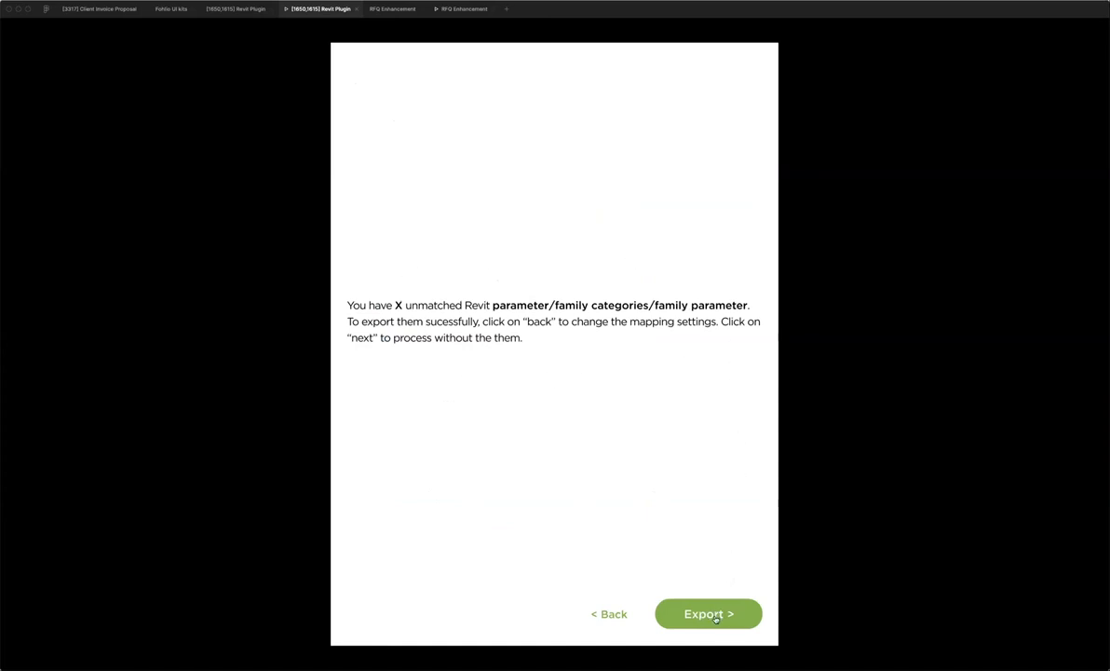
click(708, 613)
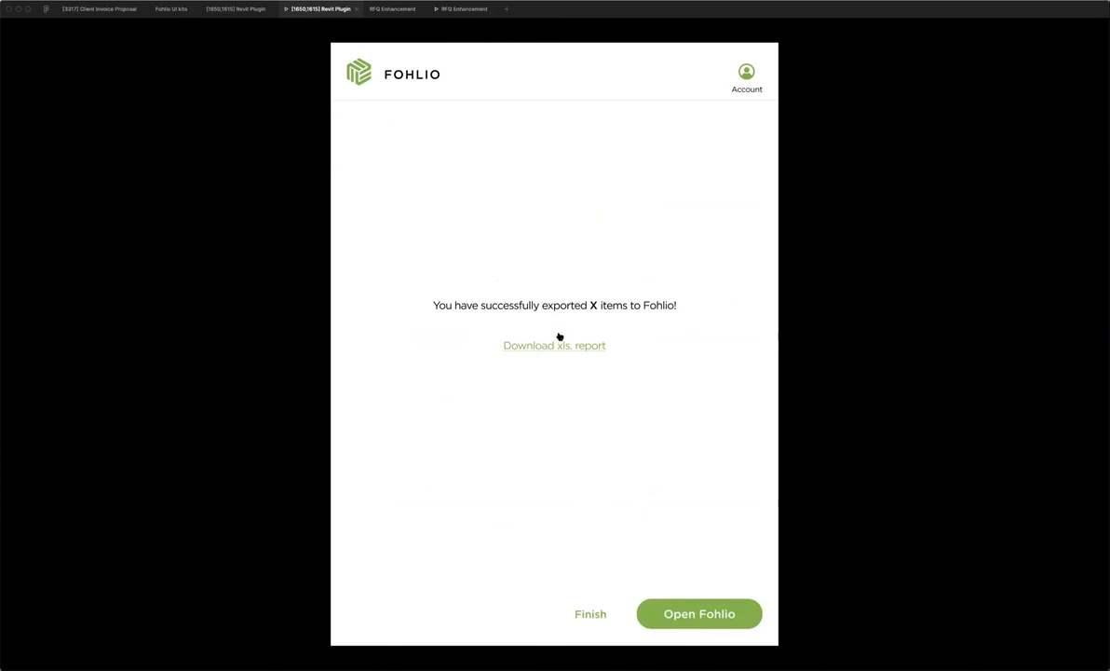
mouse_move(613, 372)
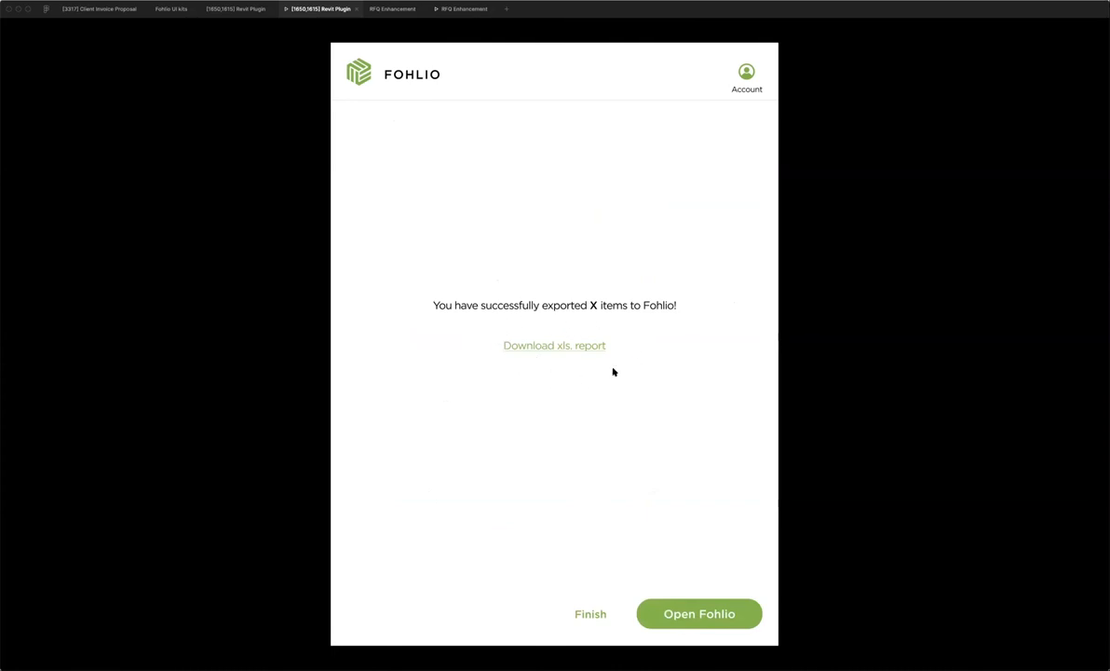
mouse_move(625, 333)
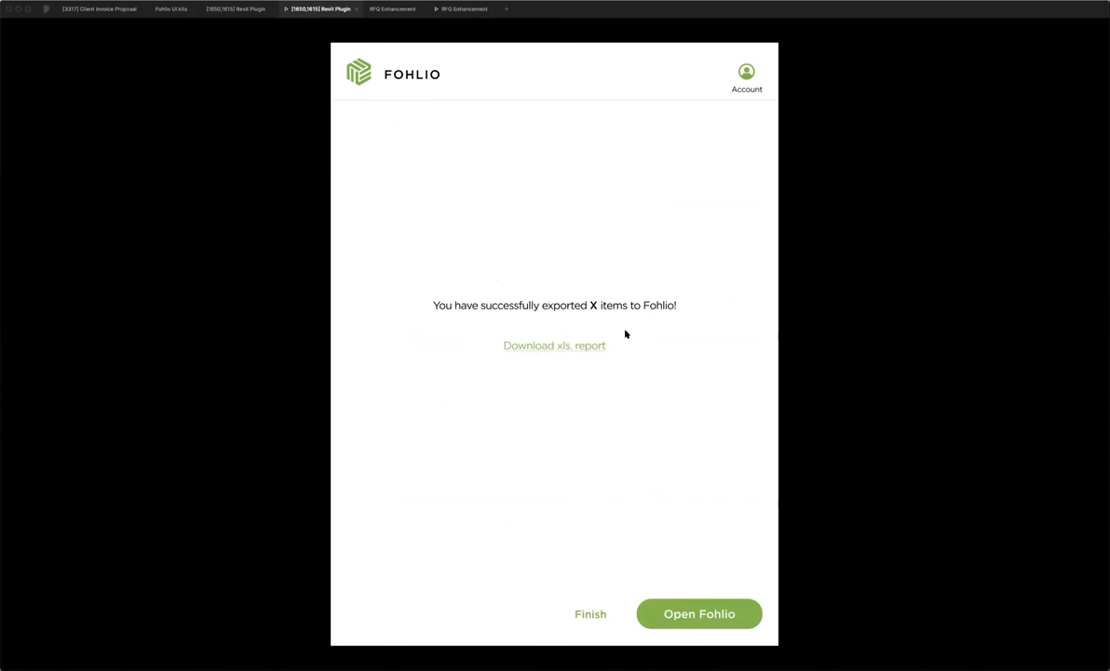
mouse_move(589, 368)
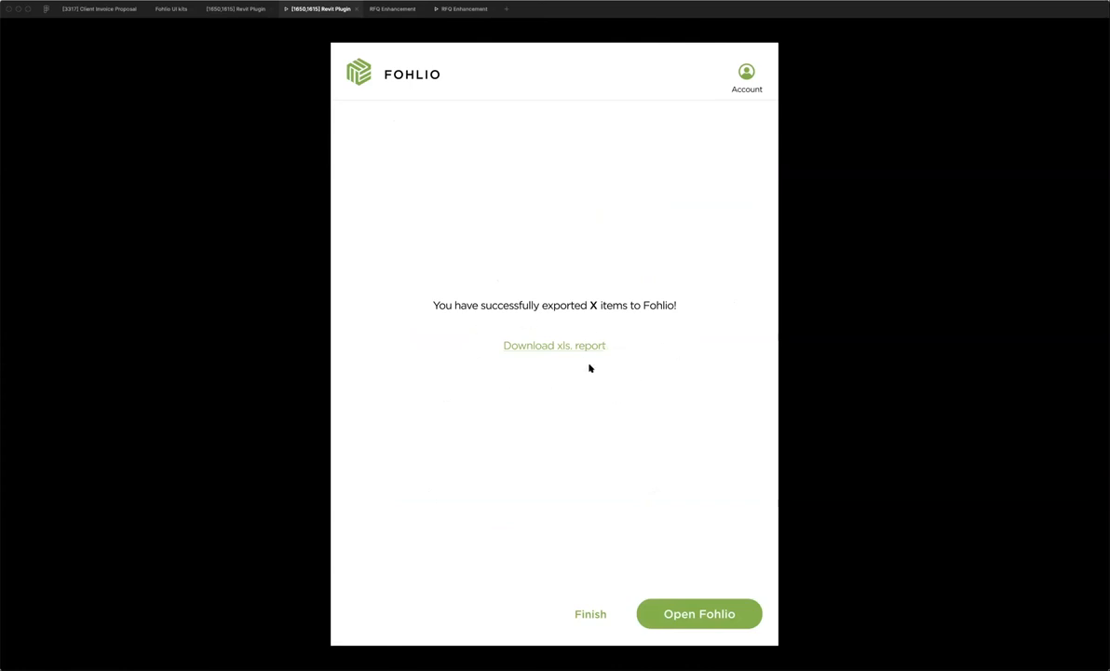
mouse_move(580, 401)
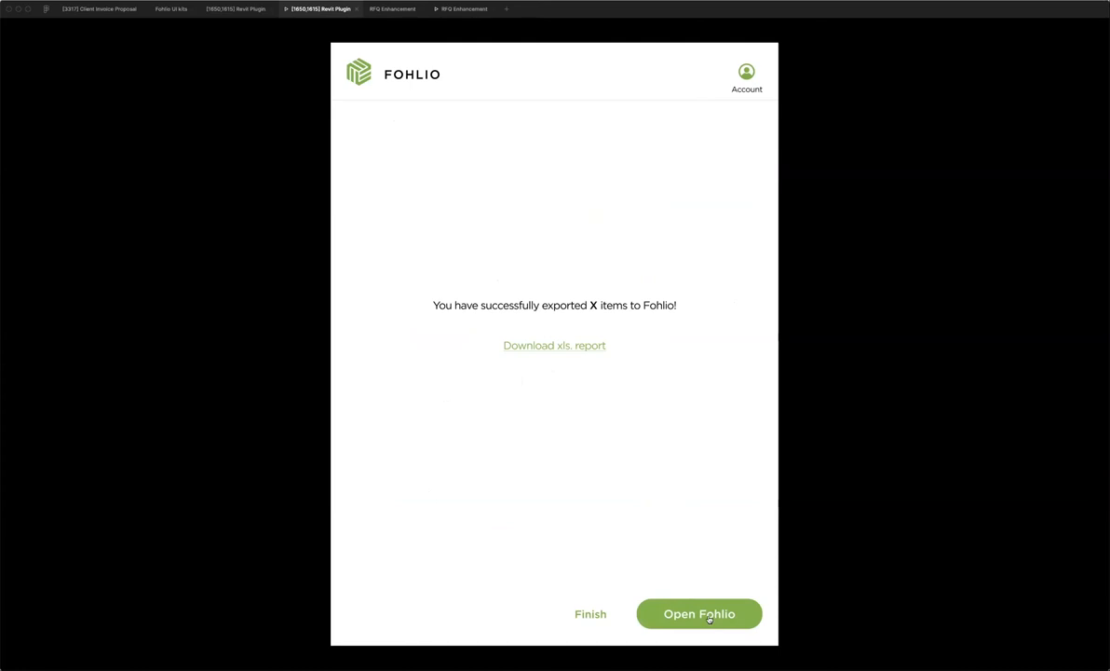
Step: Open Fohlio from the success screen to view the exported Revit items
click(701, 612)
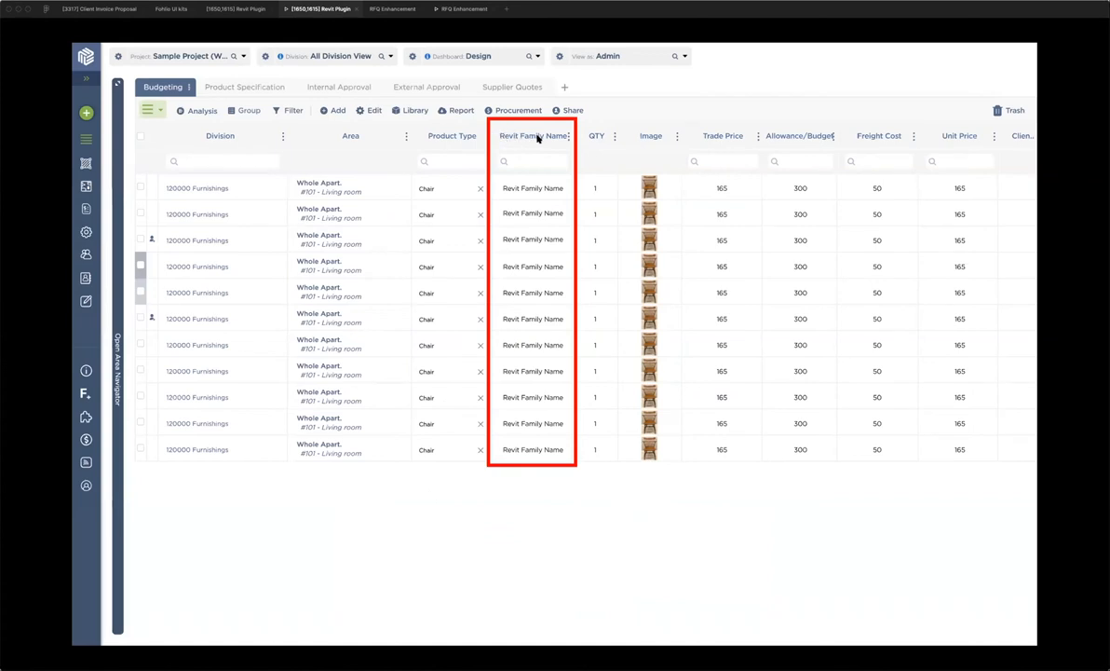
mouse_move(496, 131)
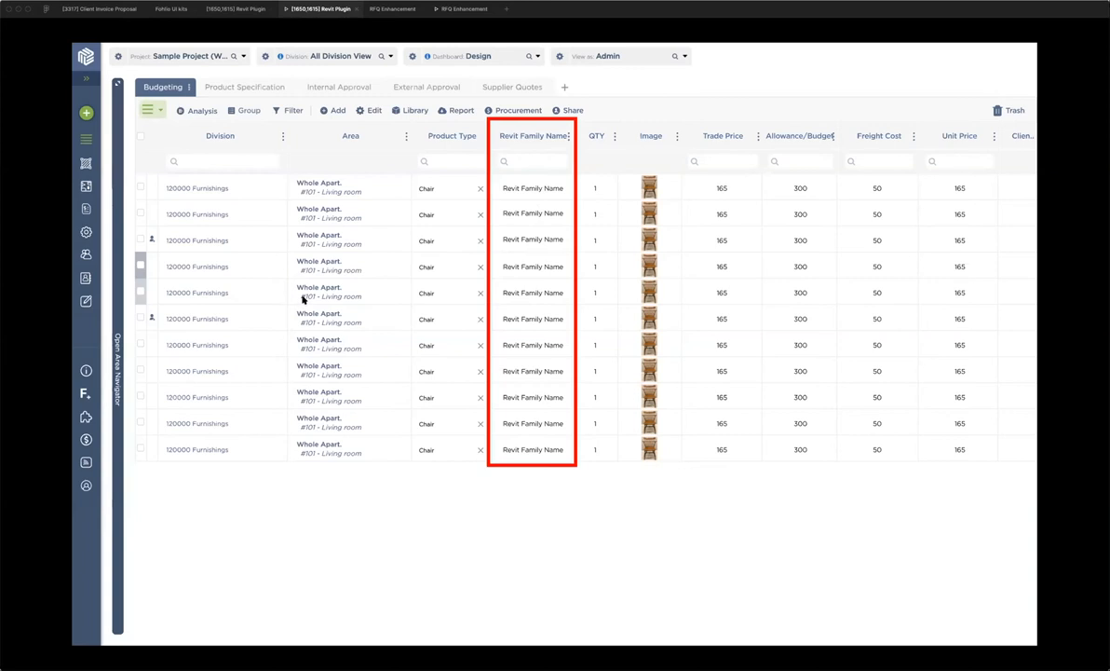
mouse_move(348, 279)
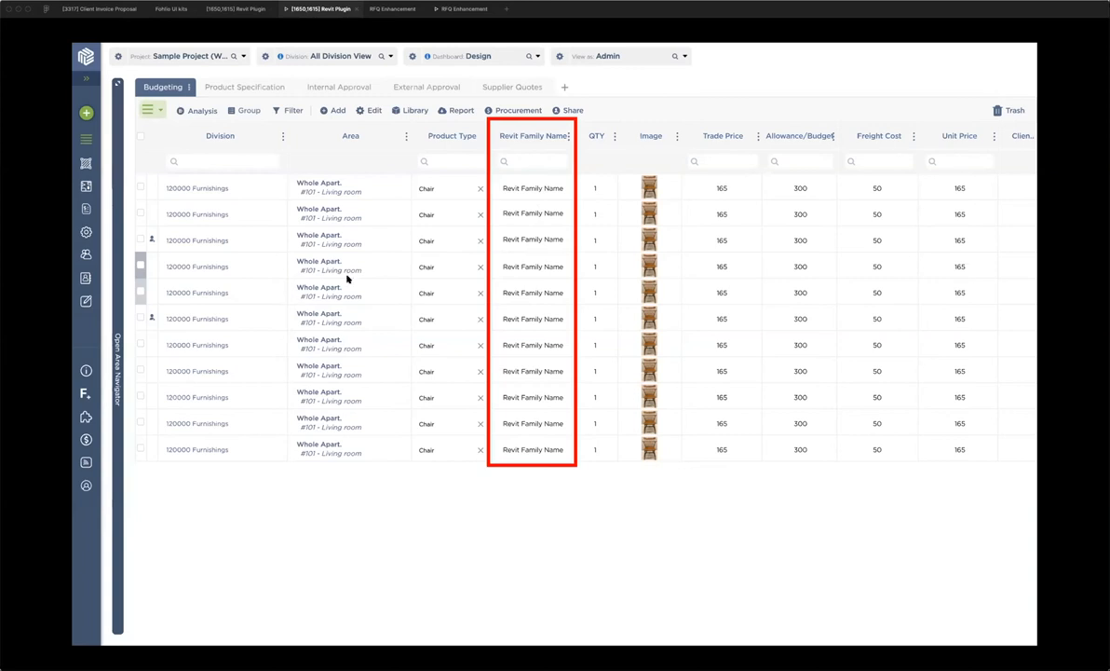
mouse_move(525, 265)
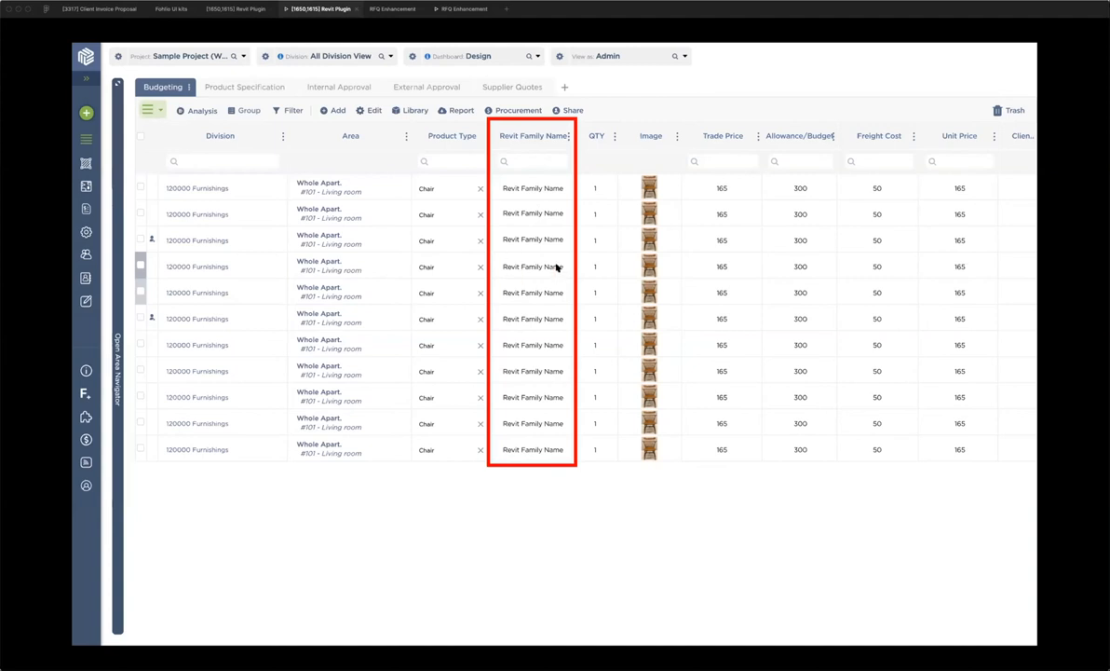
mouse_move(219, 268)
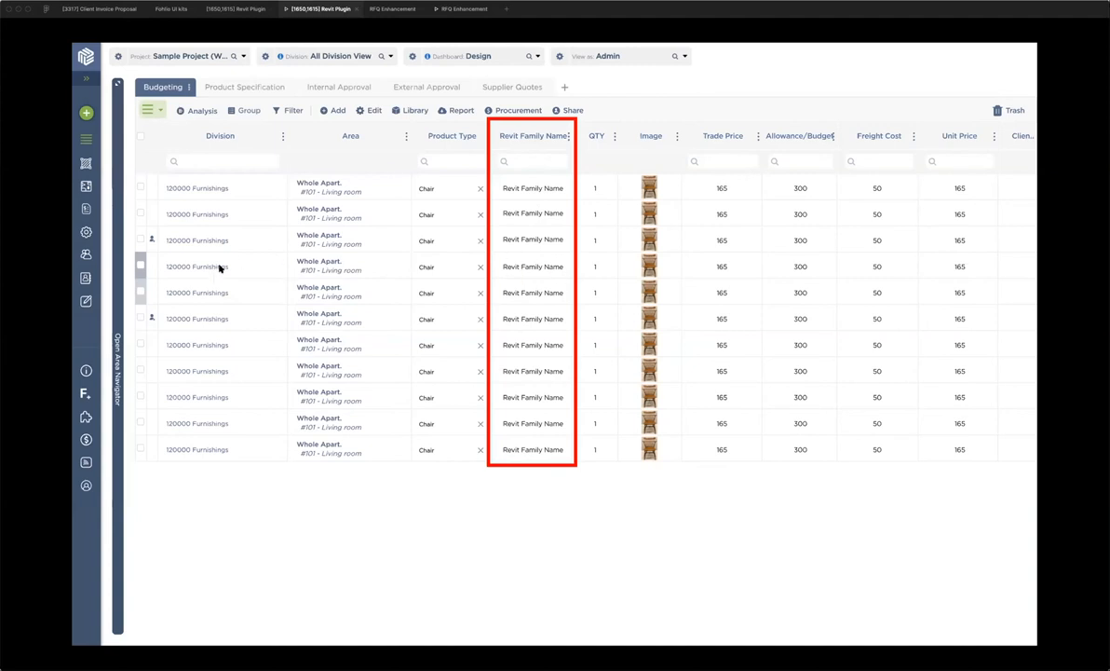
mouse_move(518, 258)
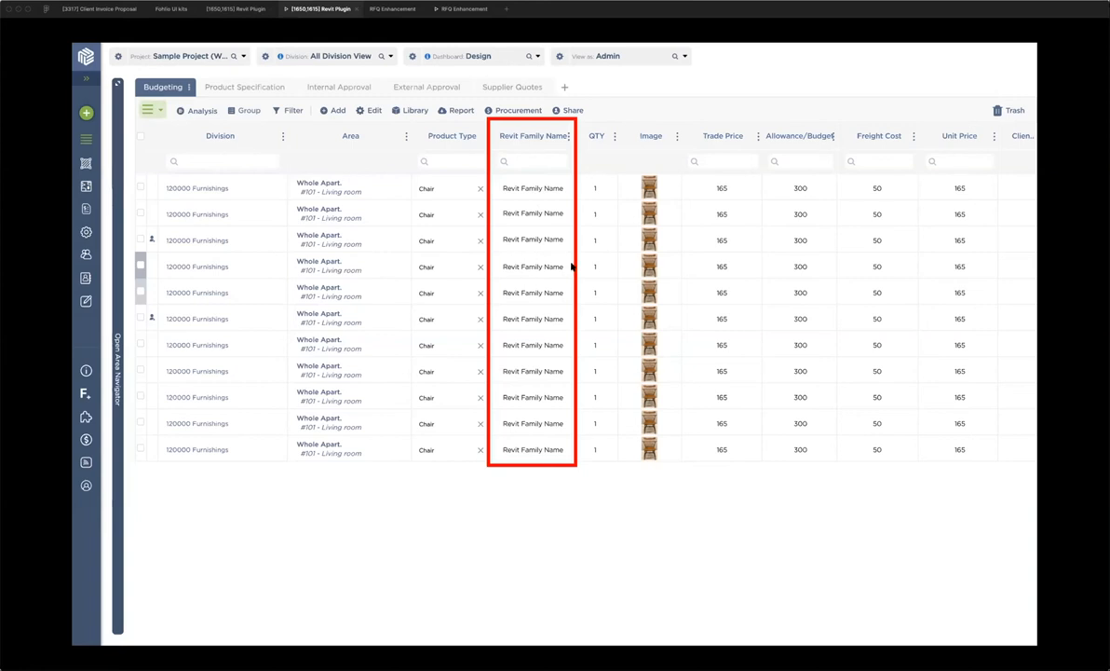
mouse_move(228, 272)
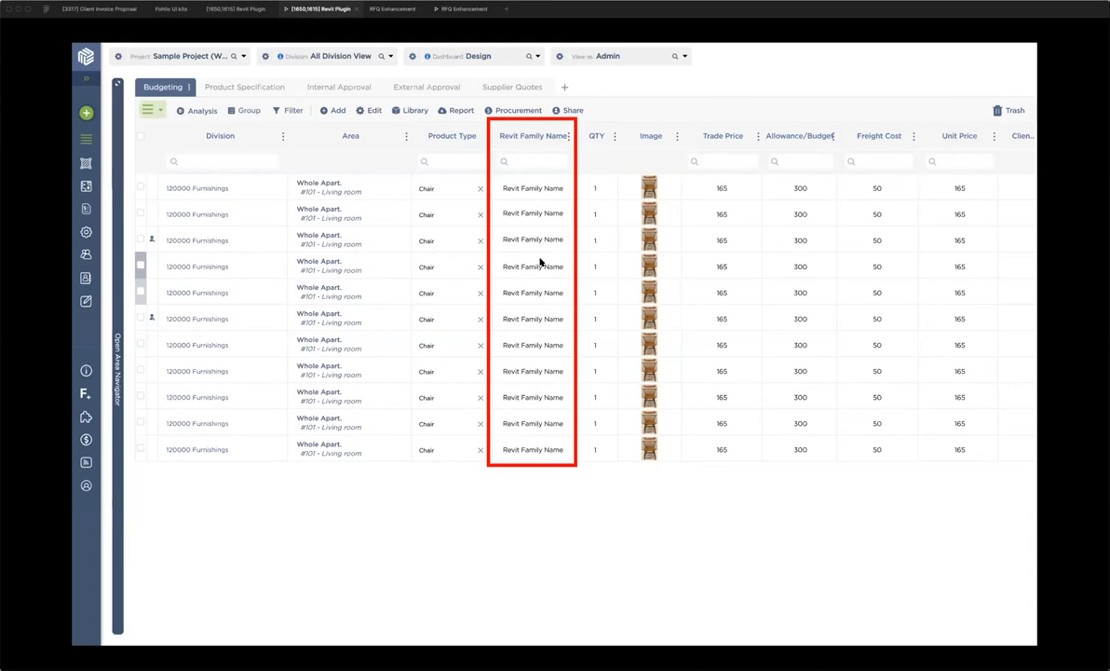
mouse_move(555, 265)
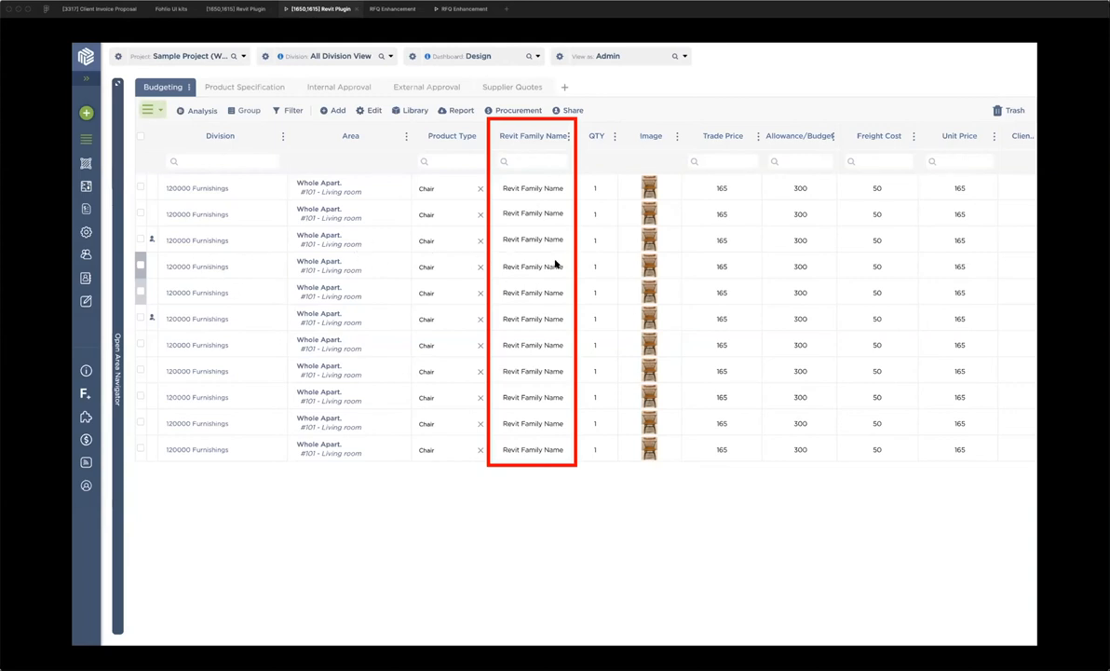
mouse_move(507, 260)
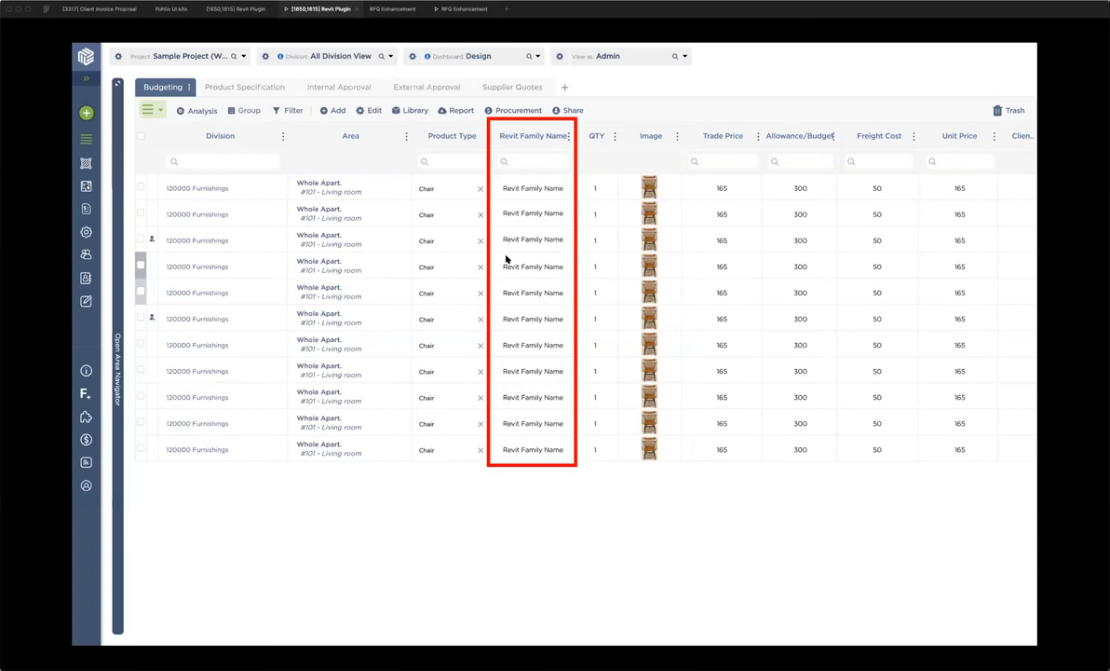
mouse_move(654, 303)
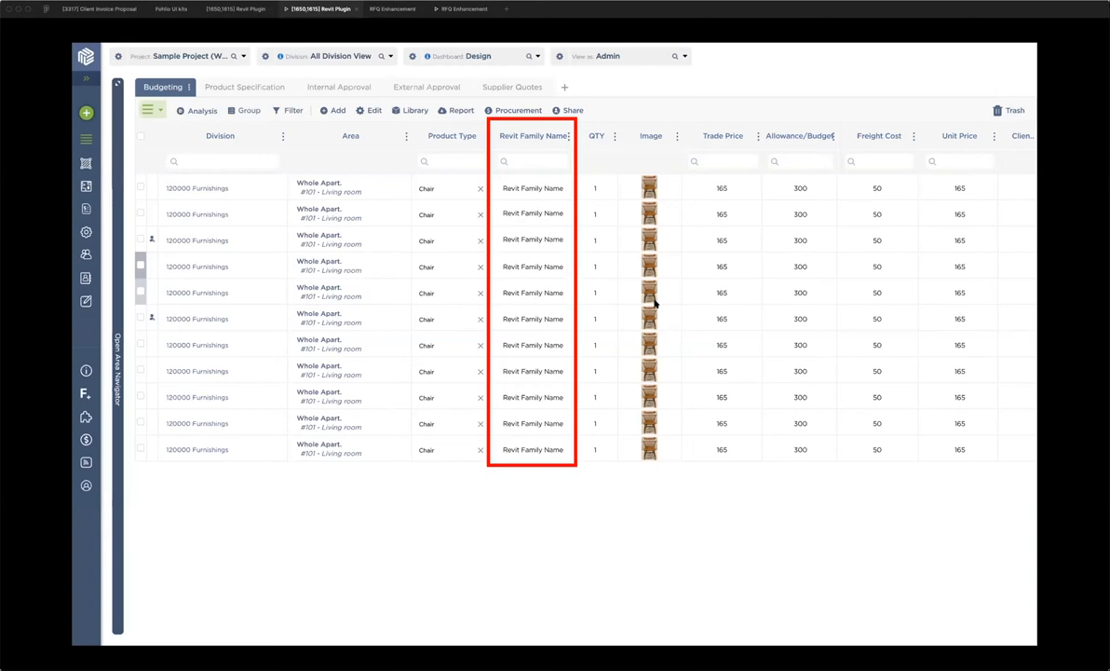
mouse_move(662, 350)
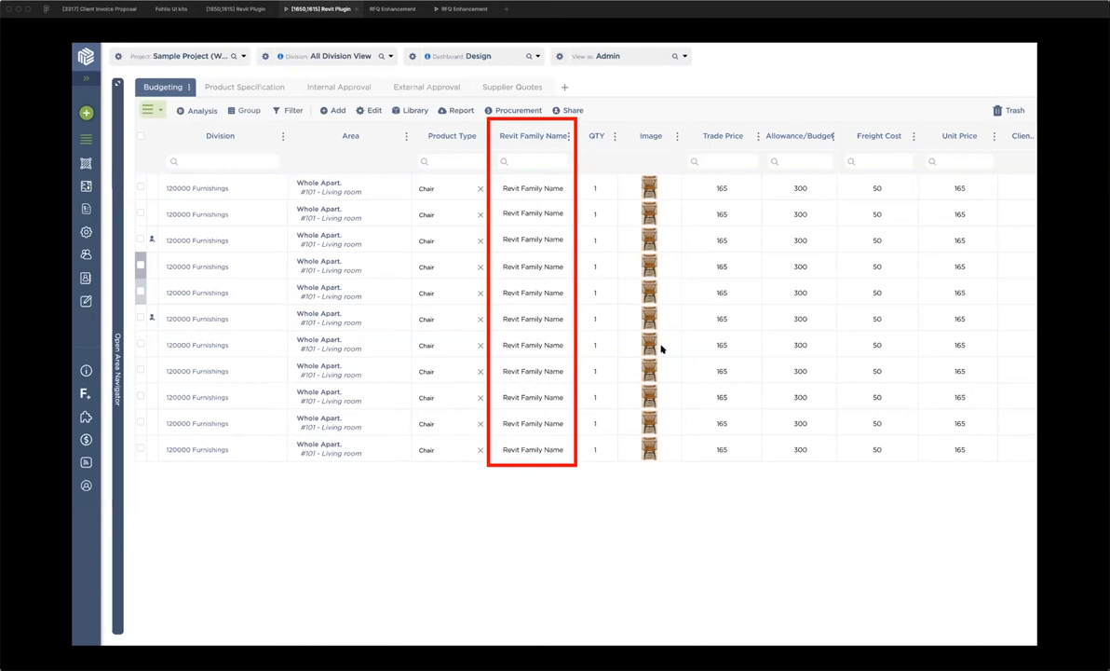
mouse_move(671, 354)
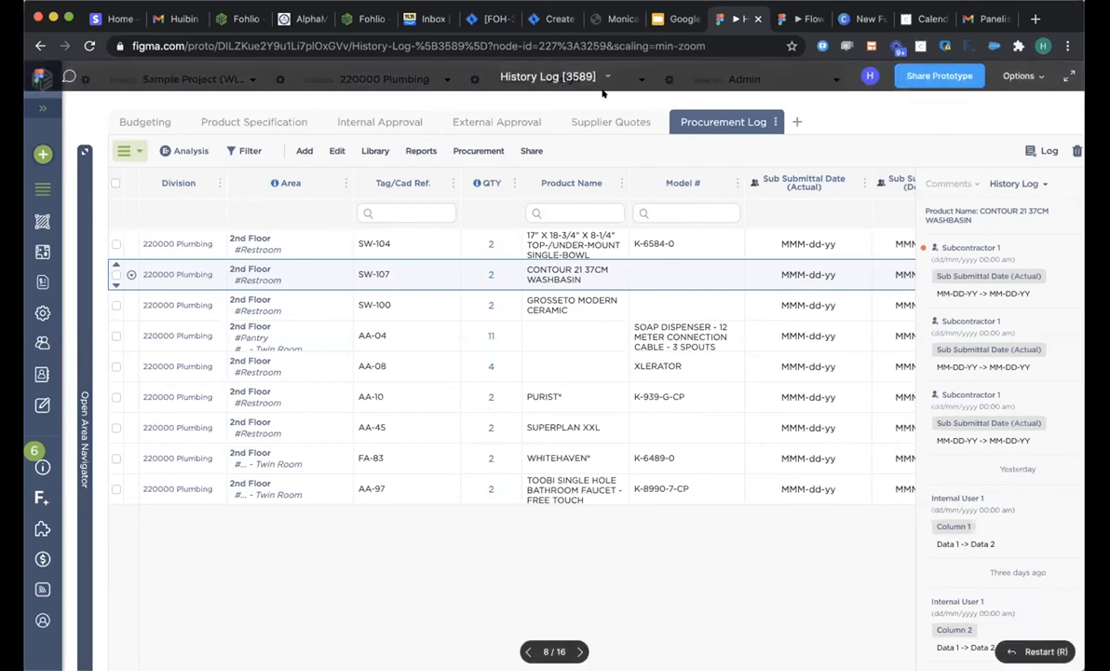
mouse_move(630, 156)
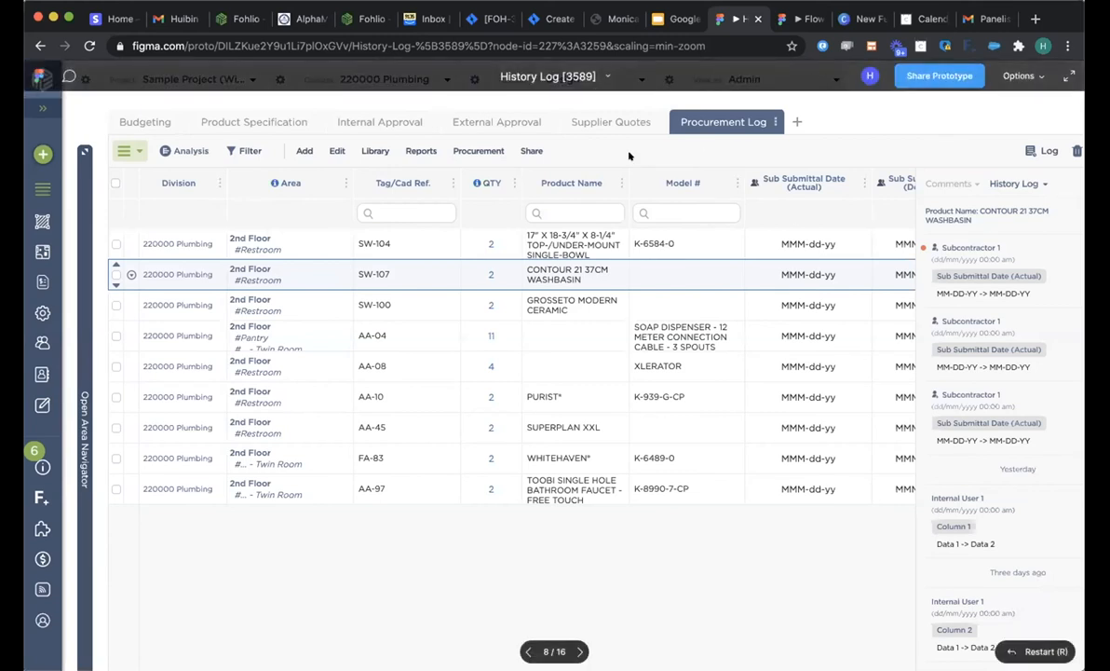
mouse_move(527, 103)
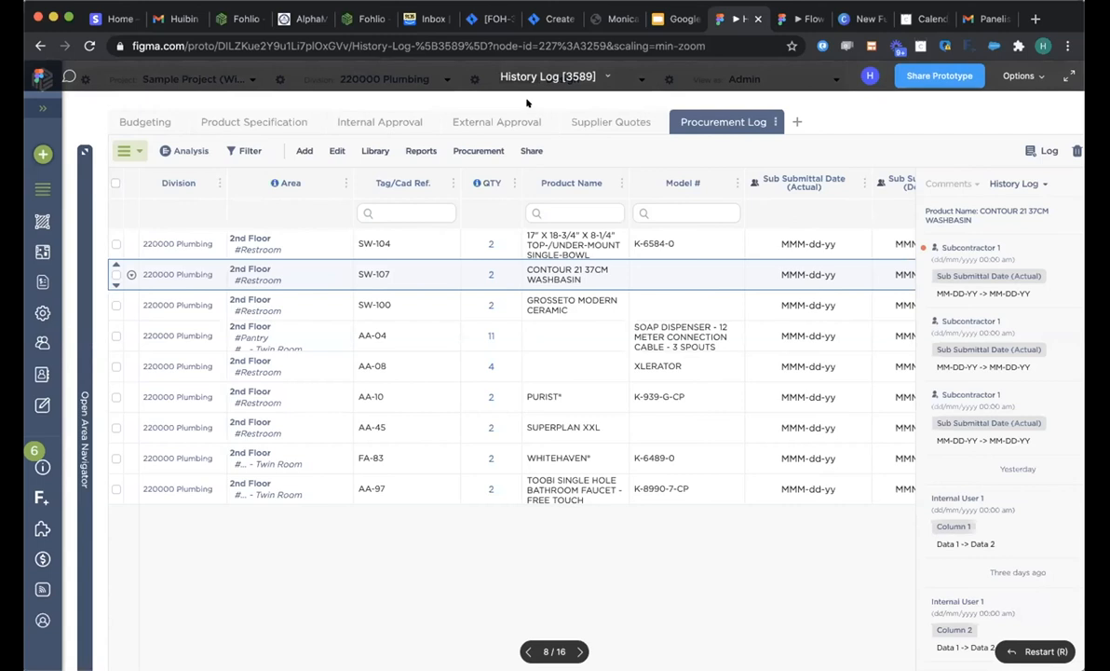
mouse_move(454, 153)
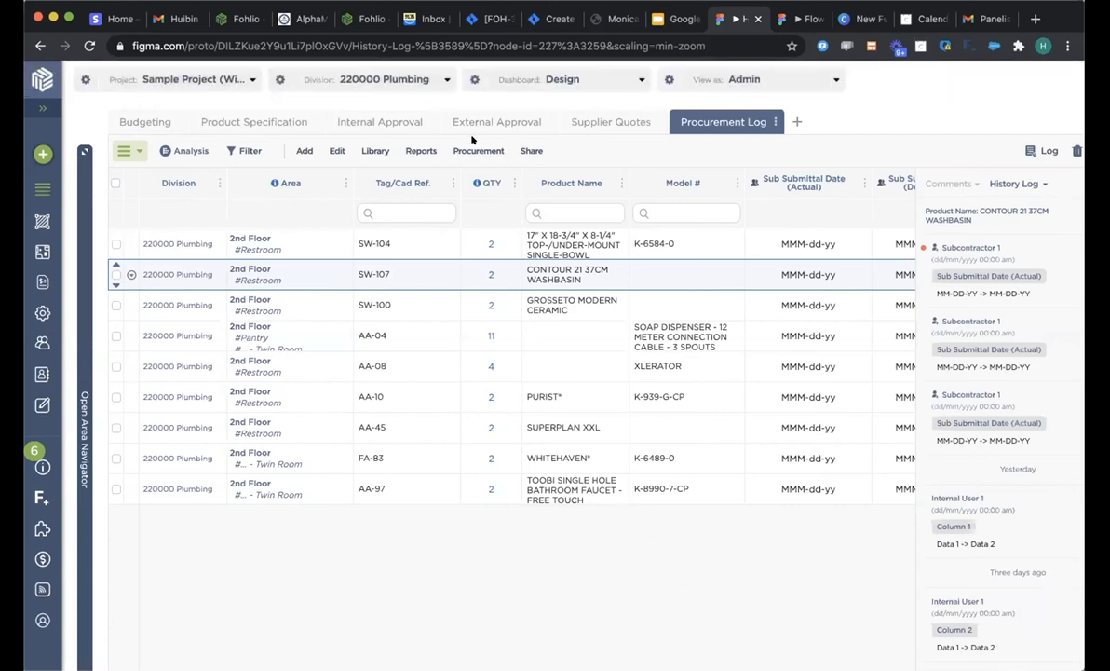
mouse_move(961, 203)
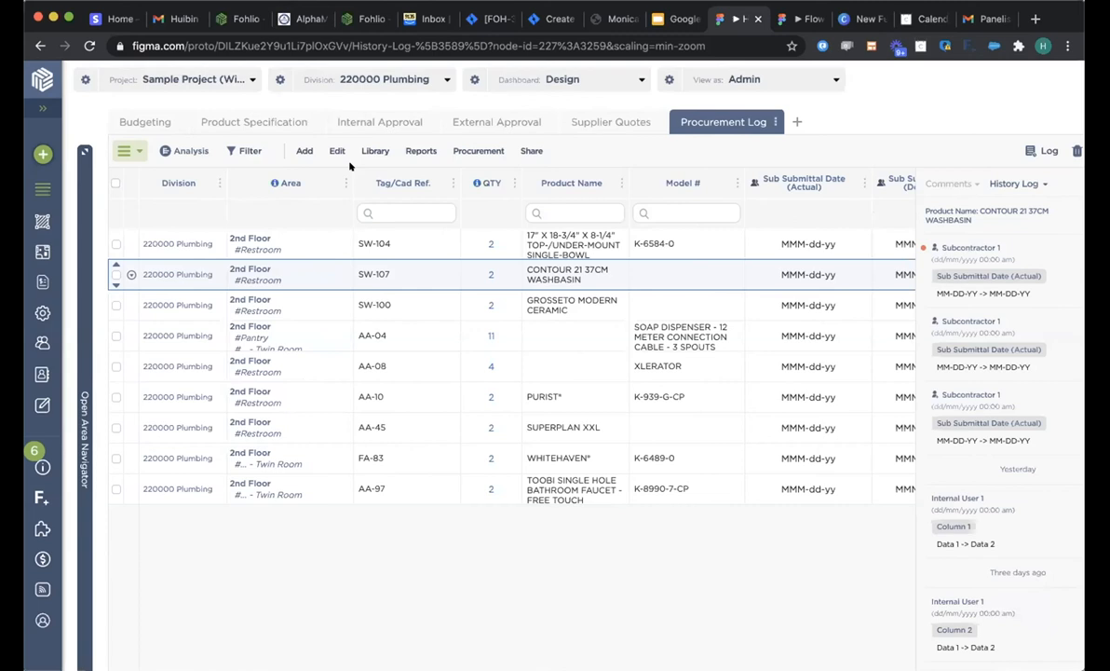
mouse_move(946, 286)
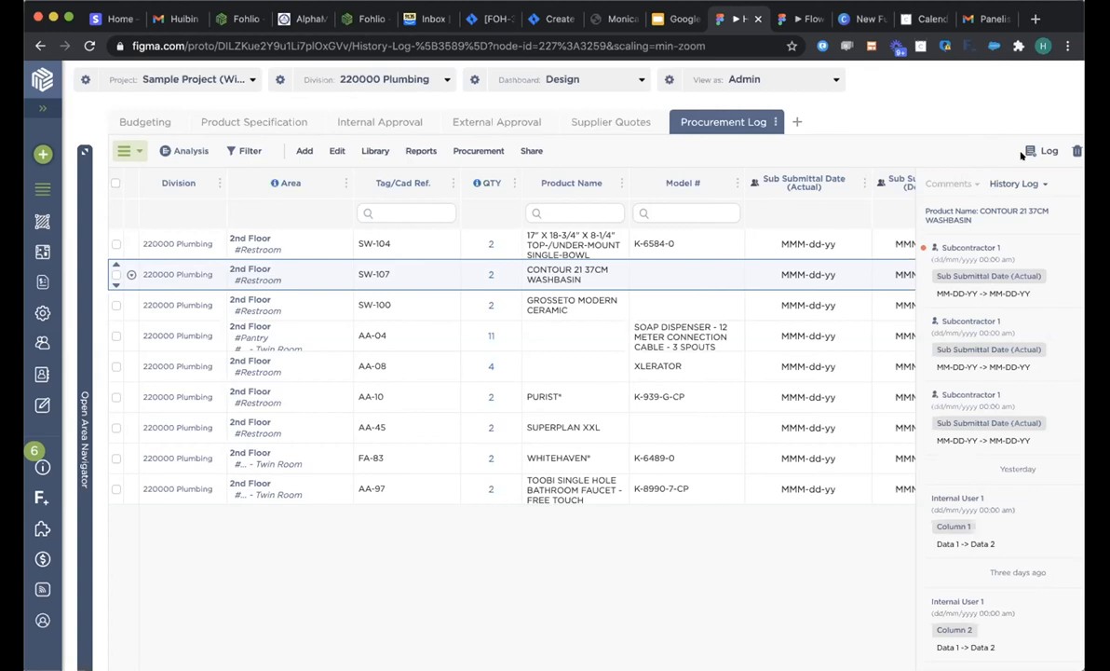
mouse_move(983, 276)
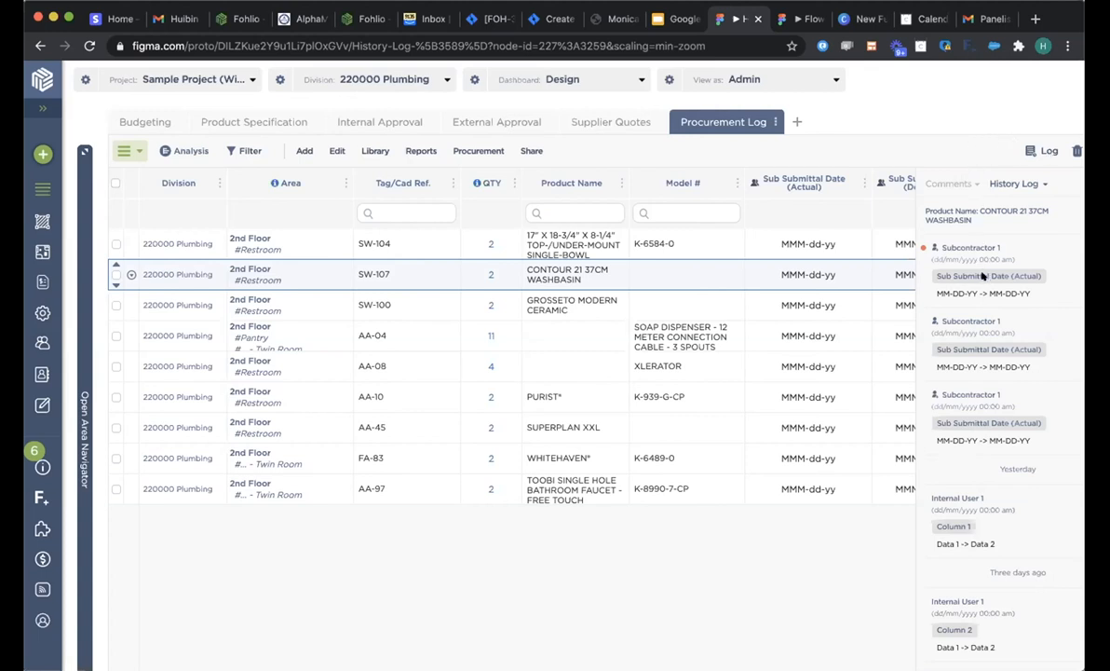
mouse_move(935, 280)
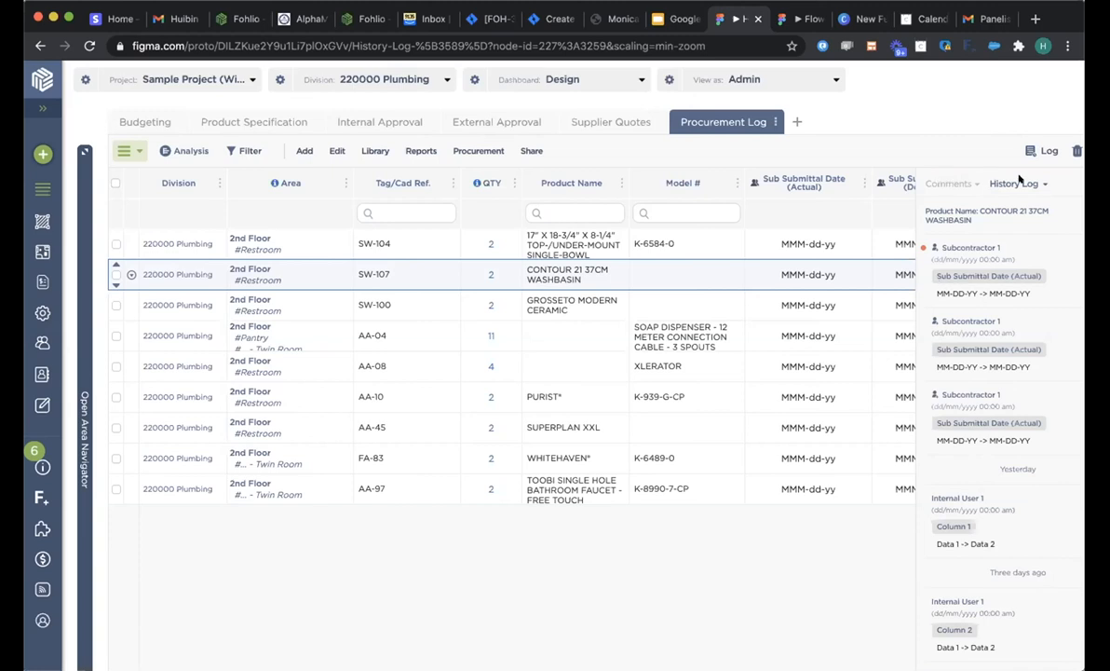
mouse_move(950, 291)
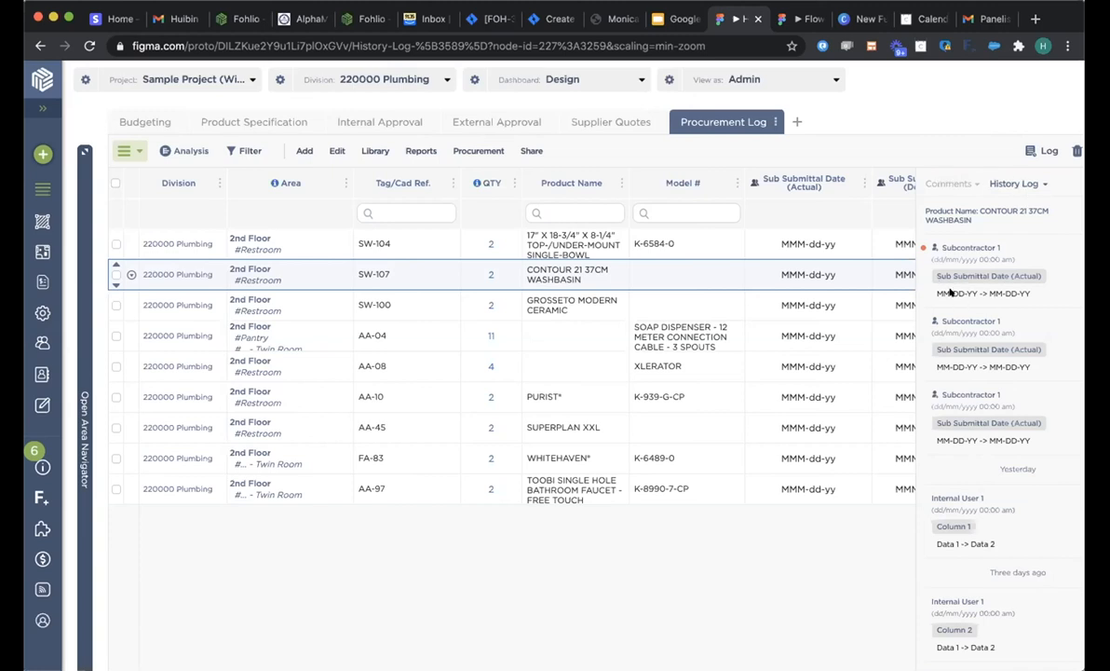
mouse_move(939, 373)
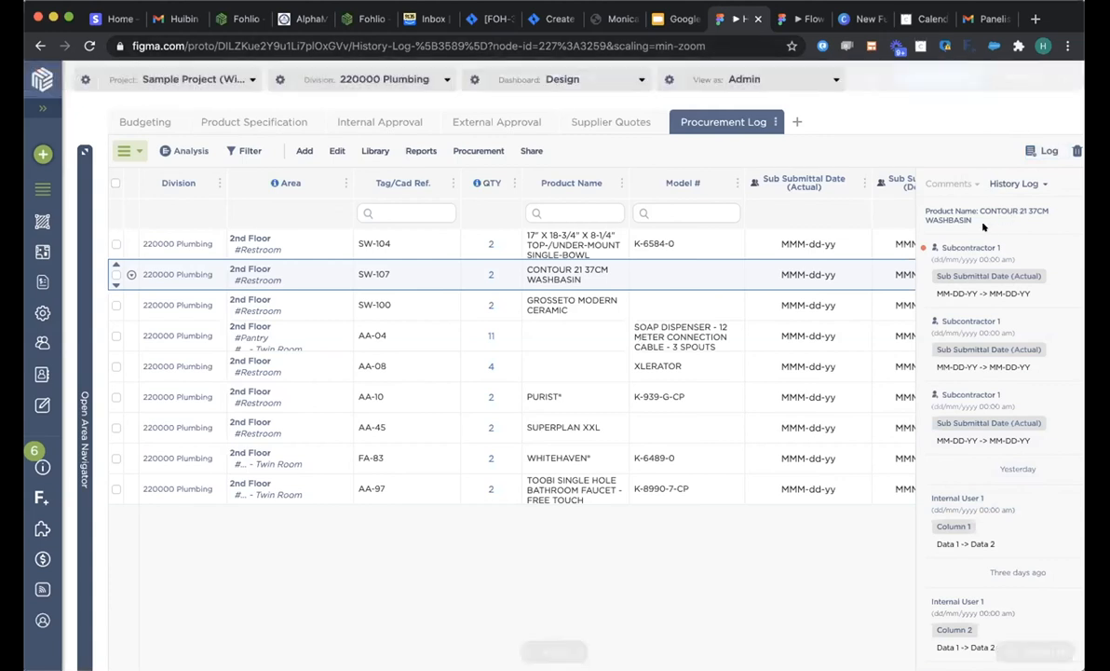
mouse_move(991, 279)
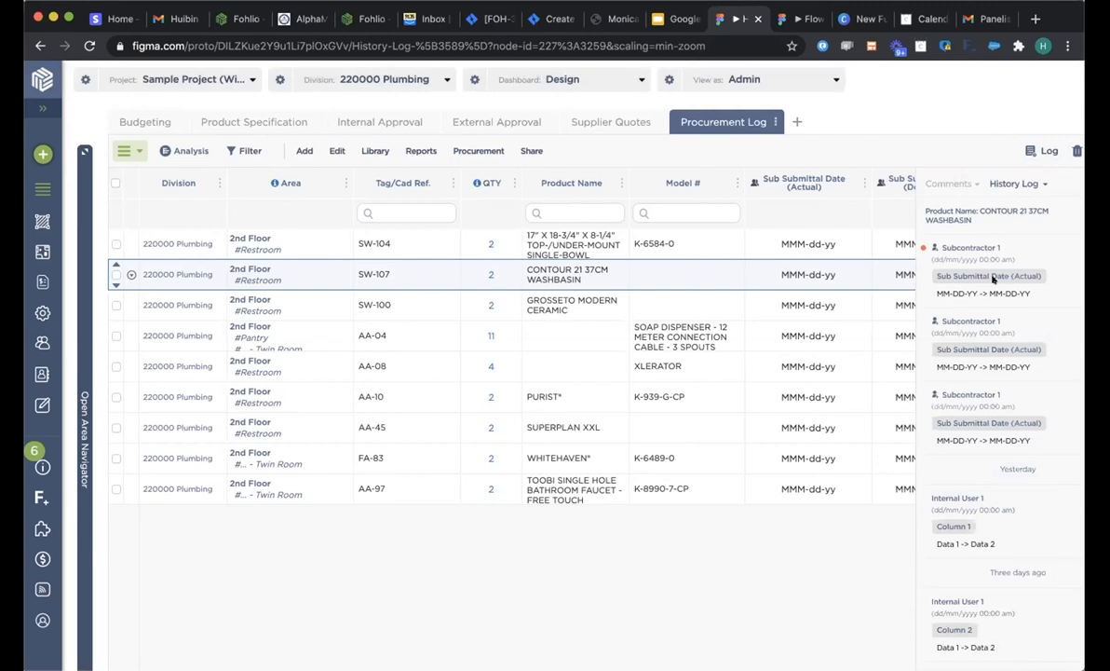
mouse_move(973, 240)
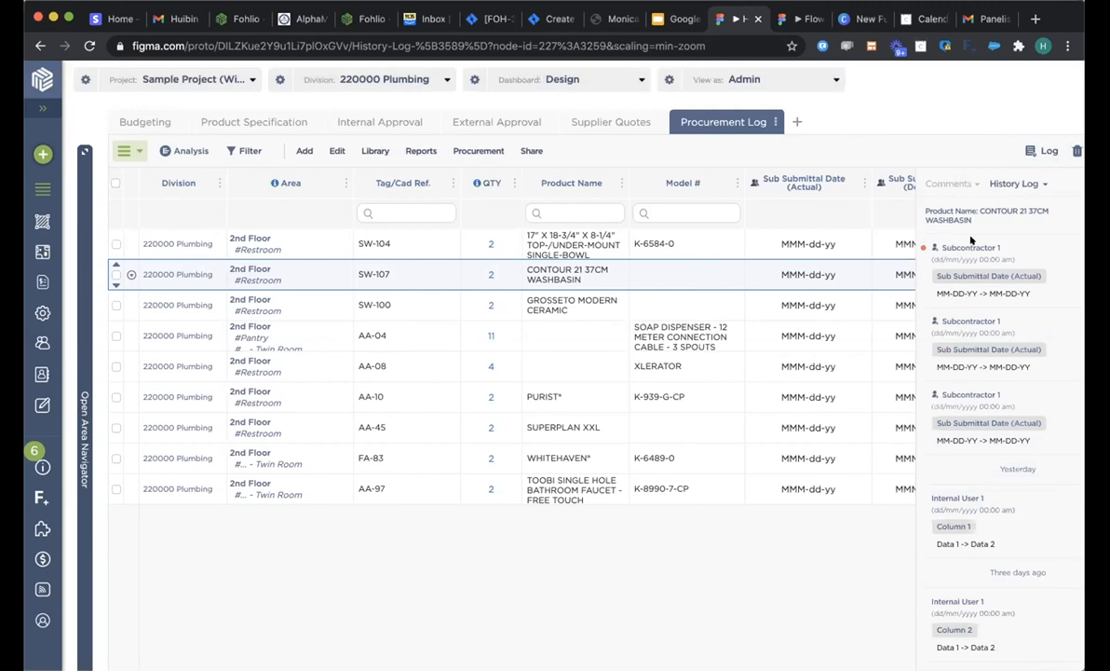
mouse_move(972, 240)
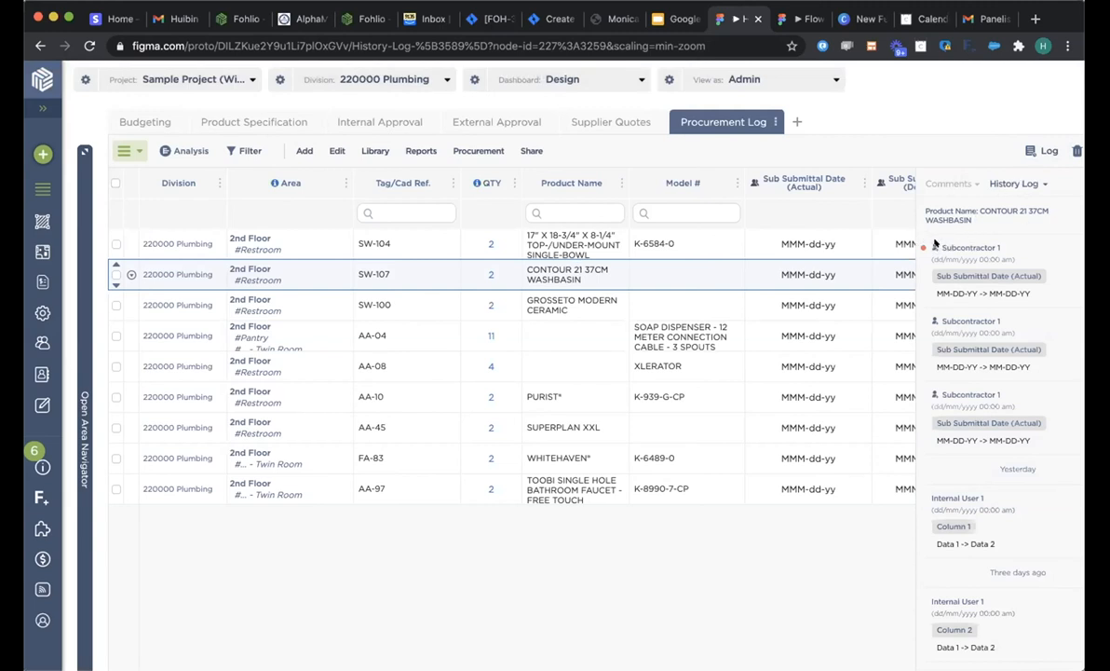
mouse_move(976, 386)
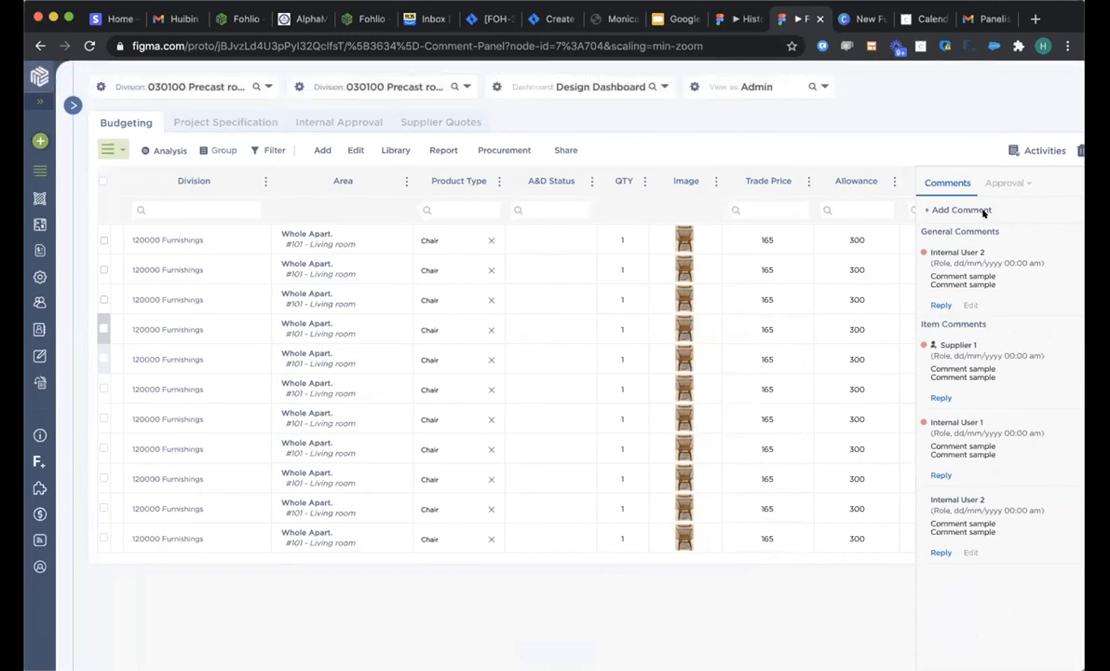
mouse_move(972, 208)
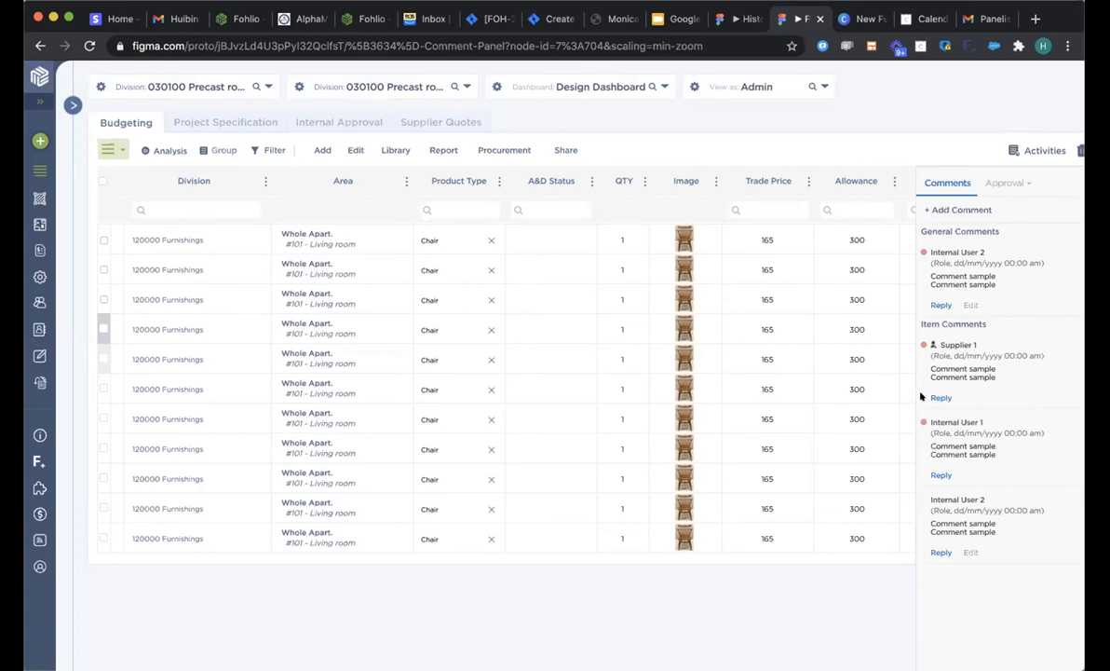
mouse_move(986, 387)
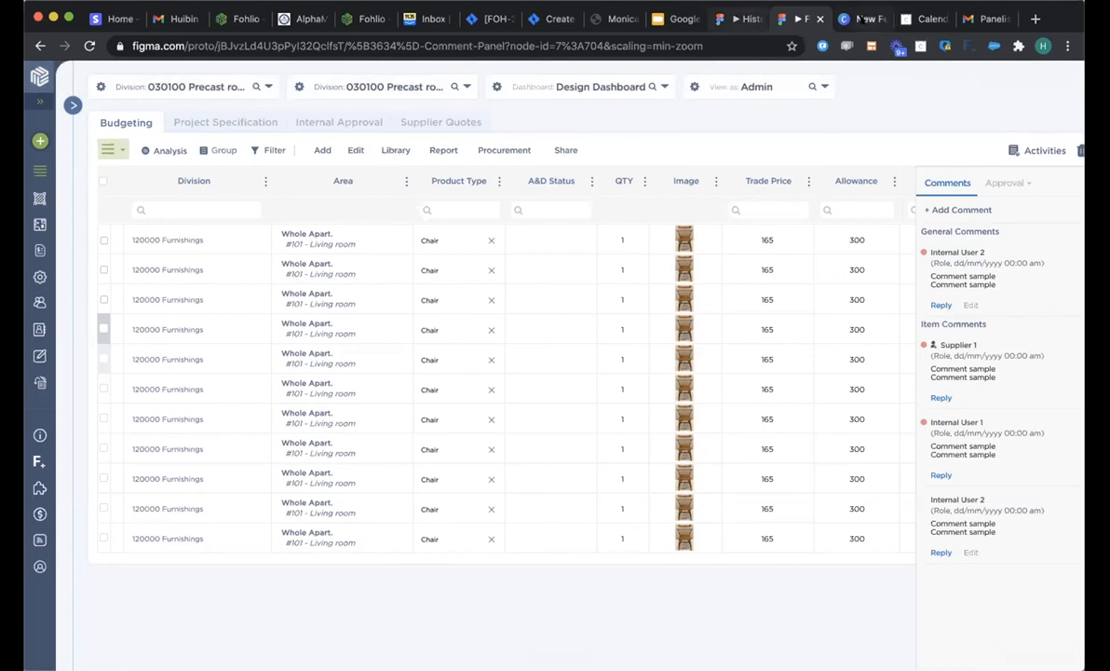
Step: Switch from the Figma prototype to the Canva 'What is Next?' roadmap slide
click(861, 19)
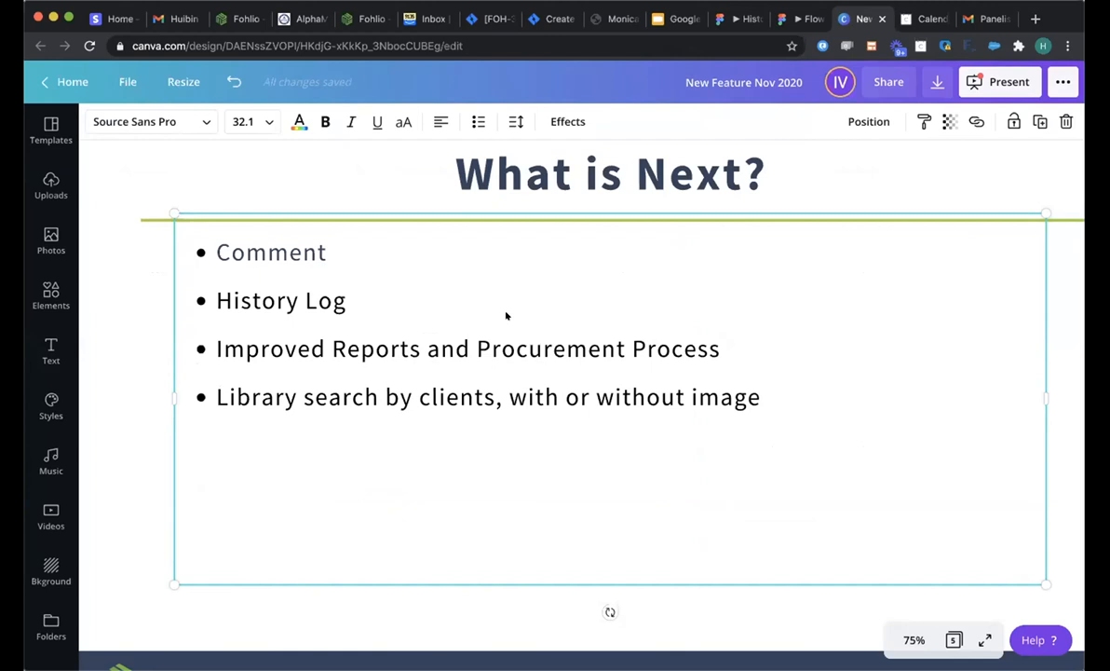
mouse_move(765, 287)
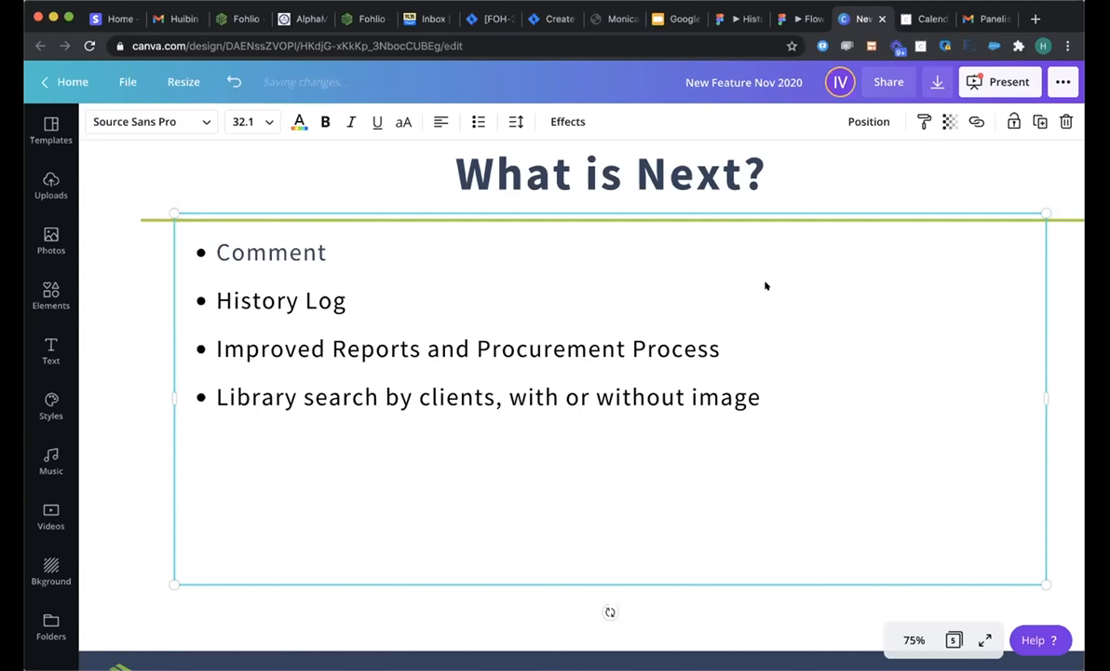
mouse_move(760, 280)
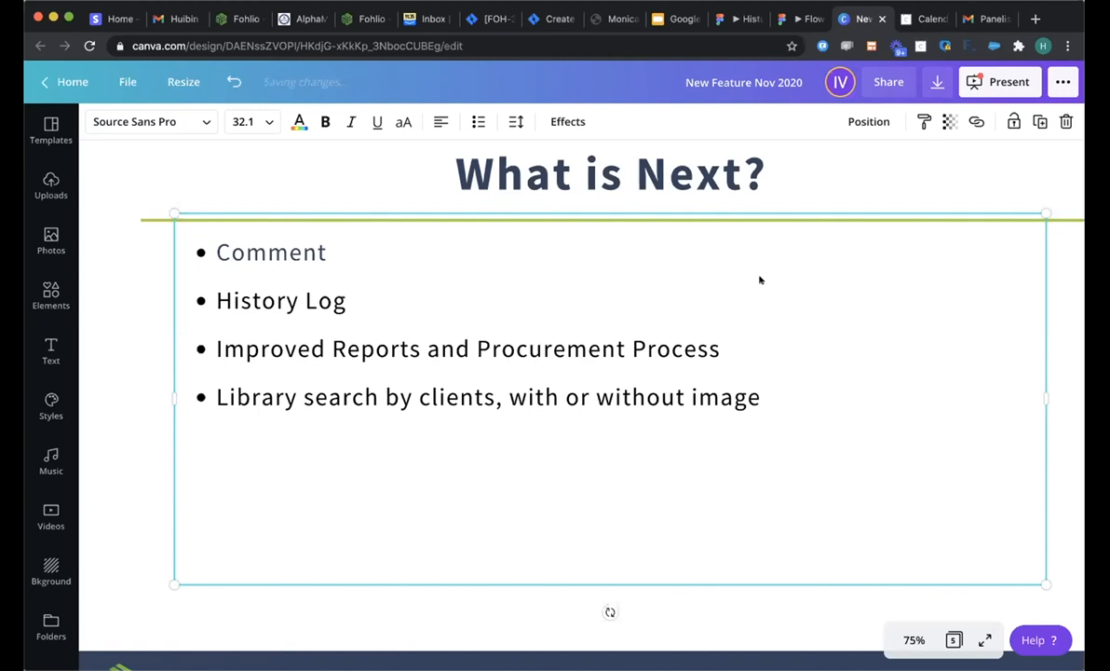
mouse_move(410, 153)
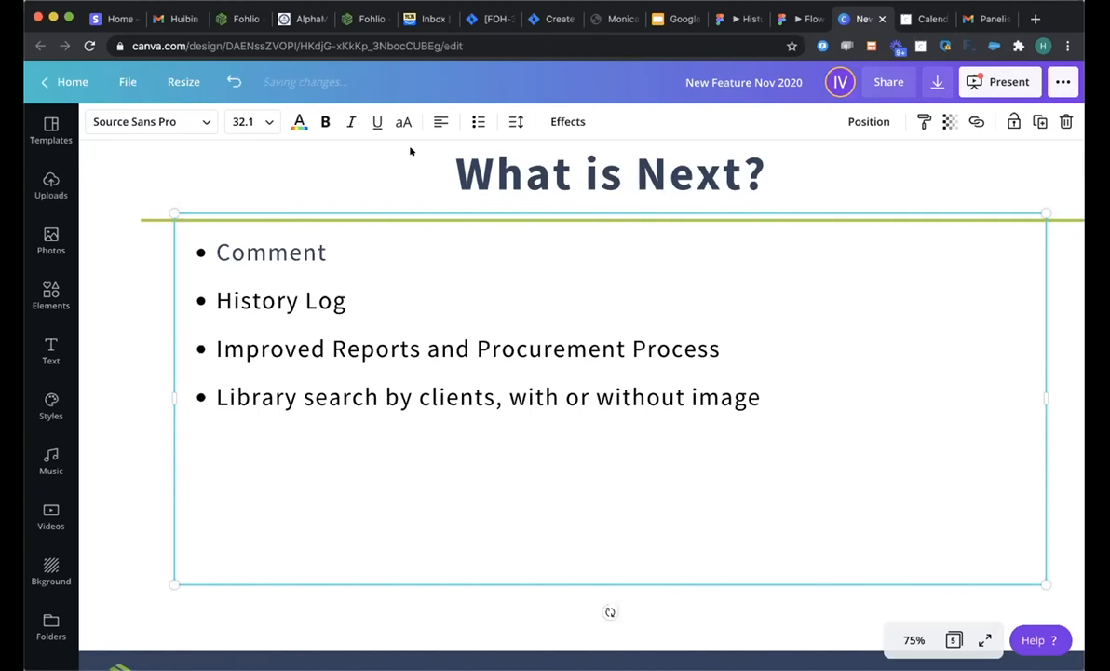
mouse_move(347, 177)
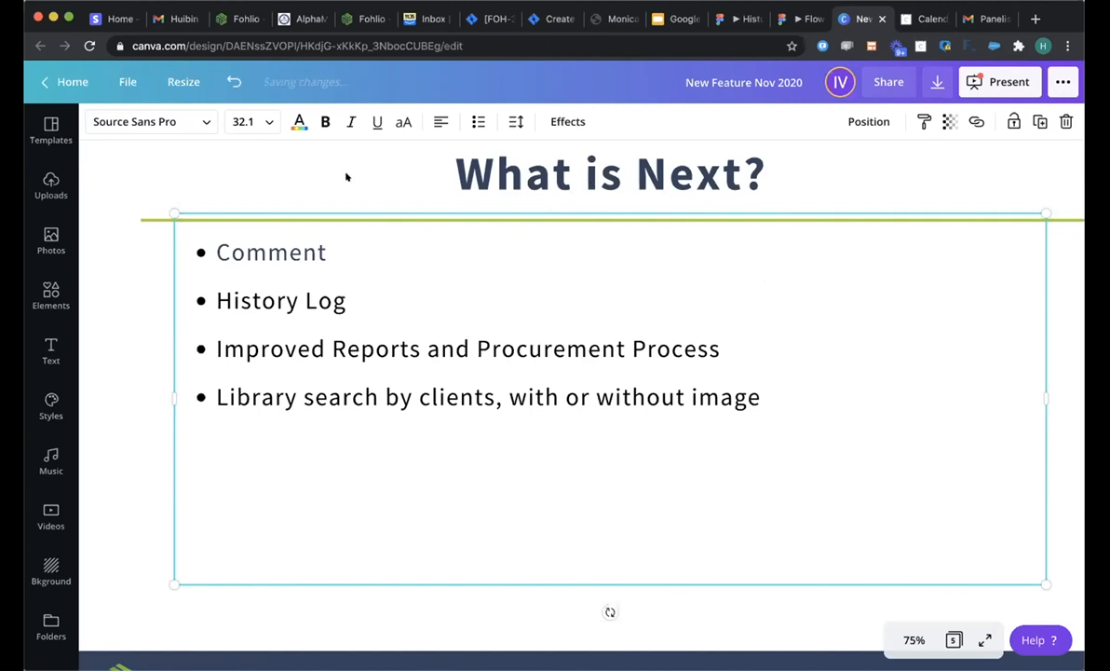
mouse_move(333, 179)
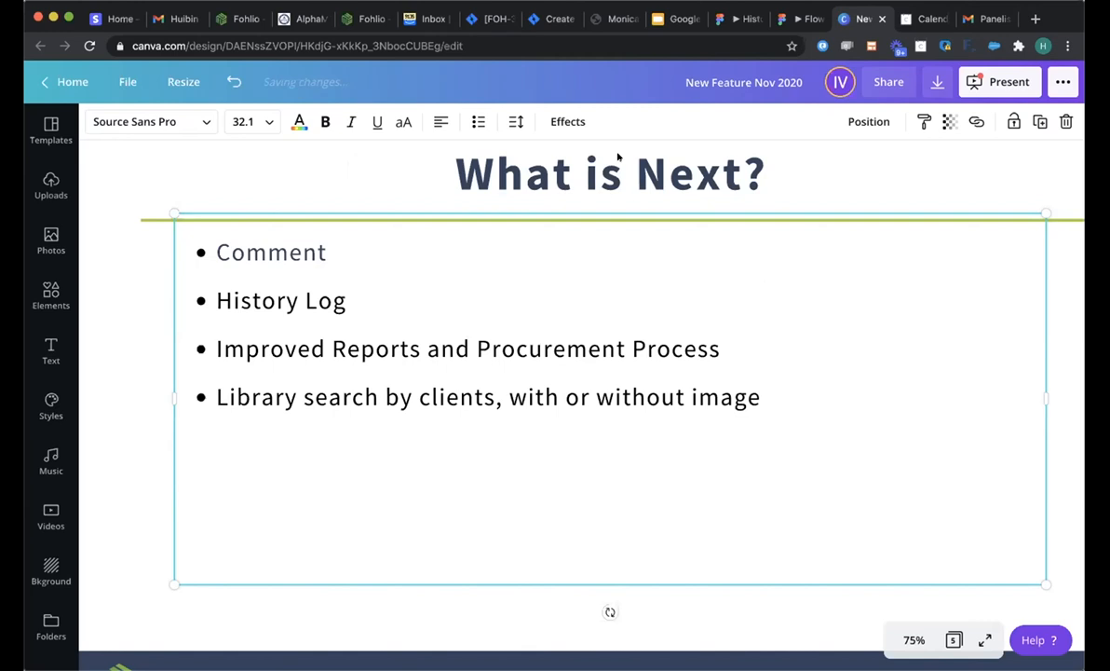
mouse_move(413, 298)
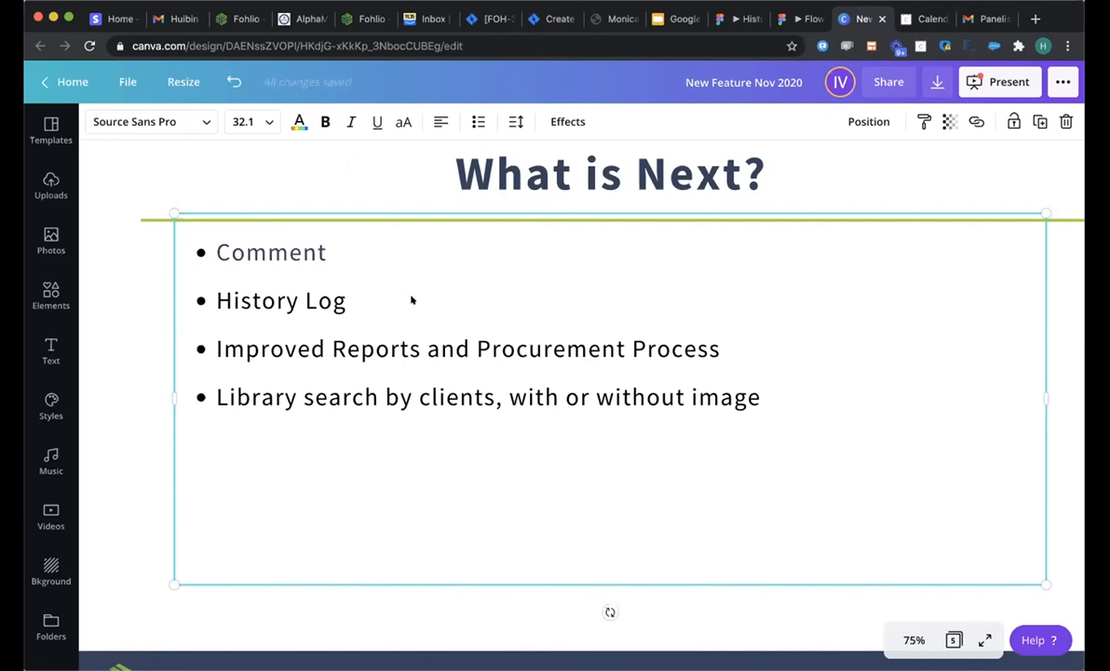
mouse_move(445, 201)
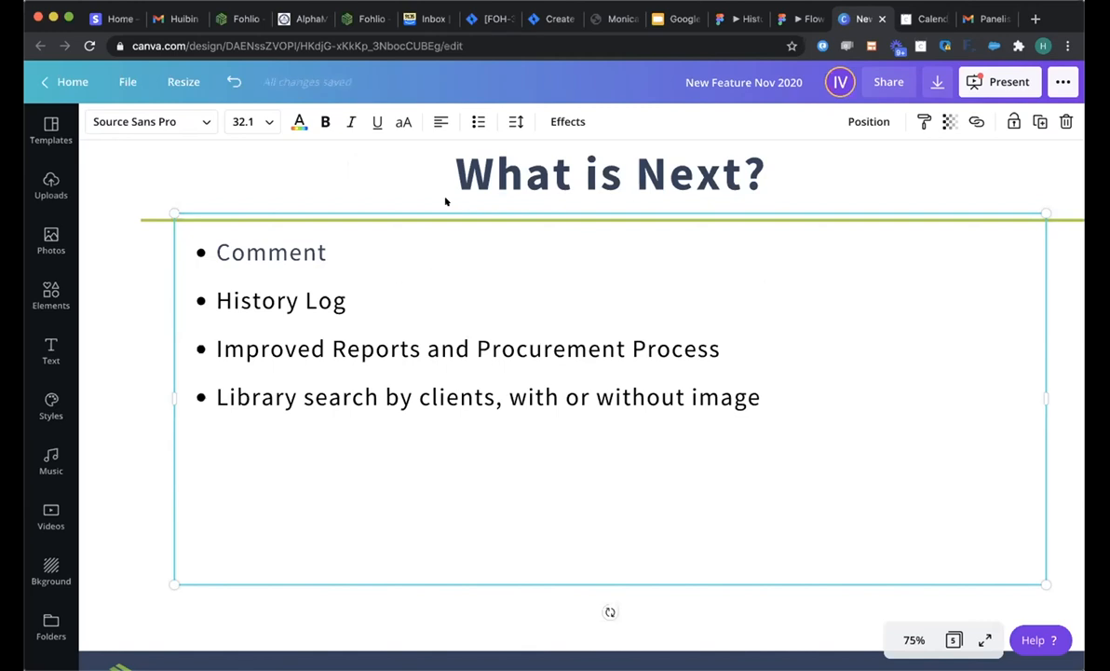
mouse_move(429, 289)
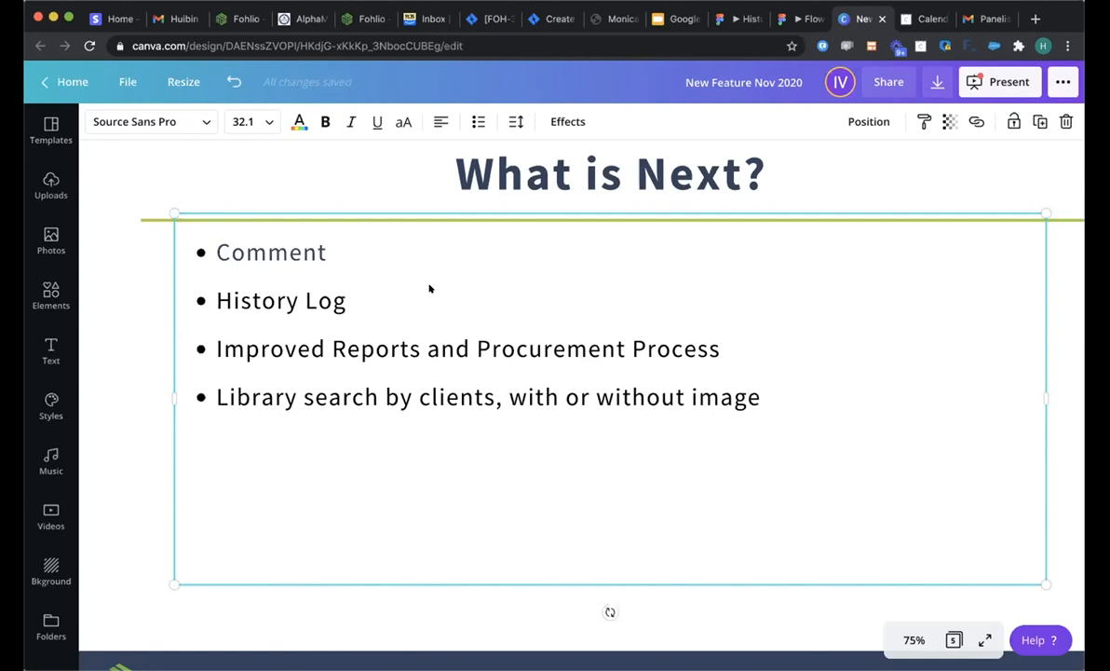
mouse_move(432, 274)
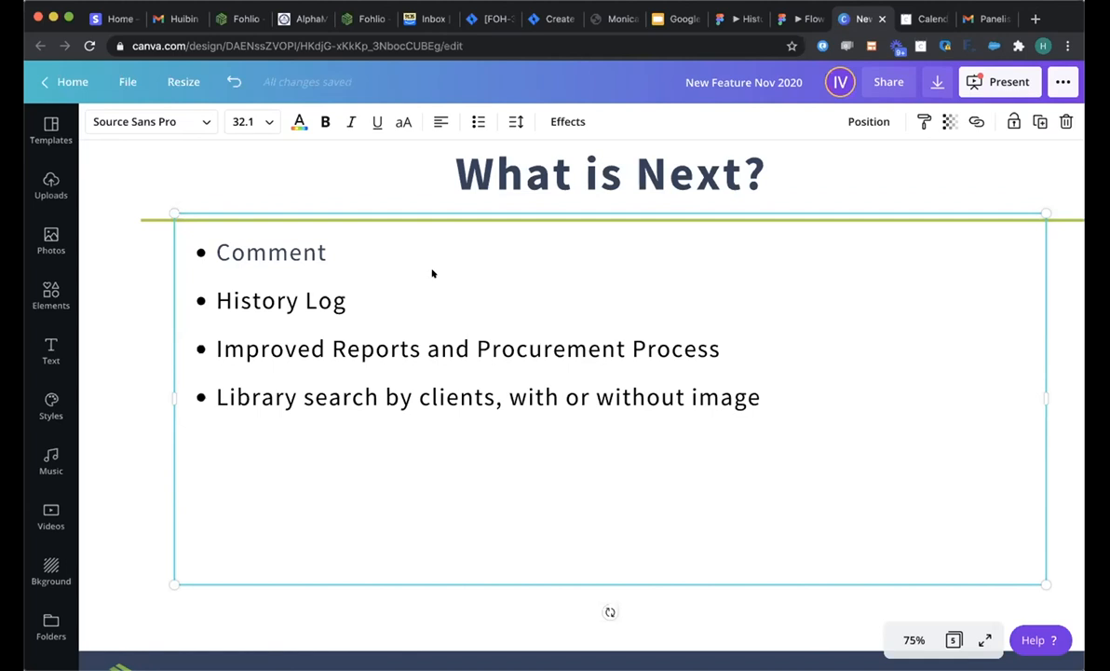
mouse_move(411, 279)
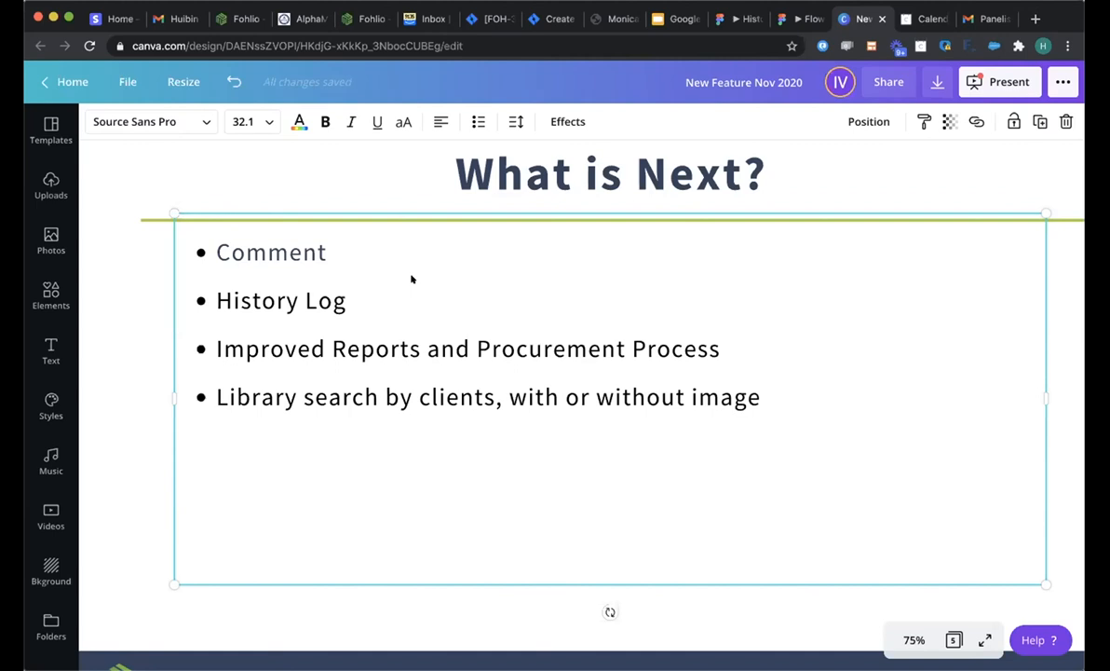
mouse_move(428, 280)
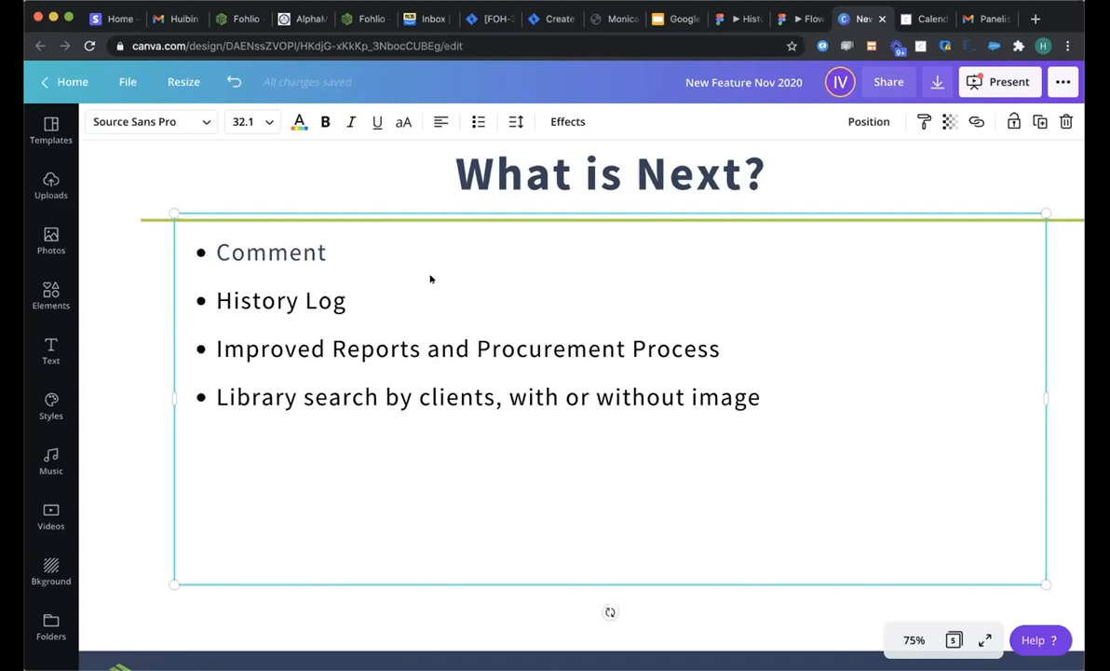
mouse_move(689, 446)
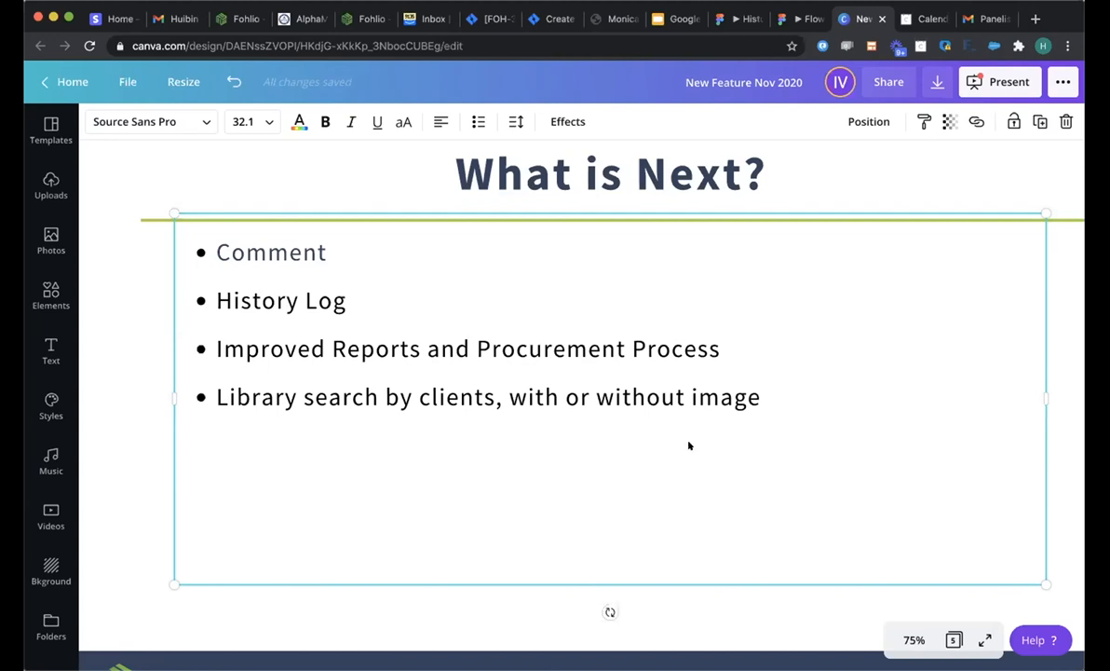
mouse_move(552, 447)
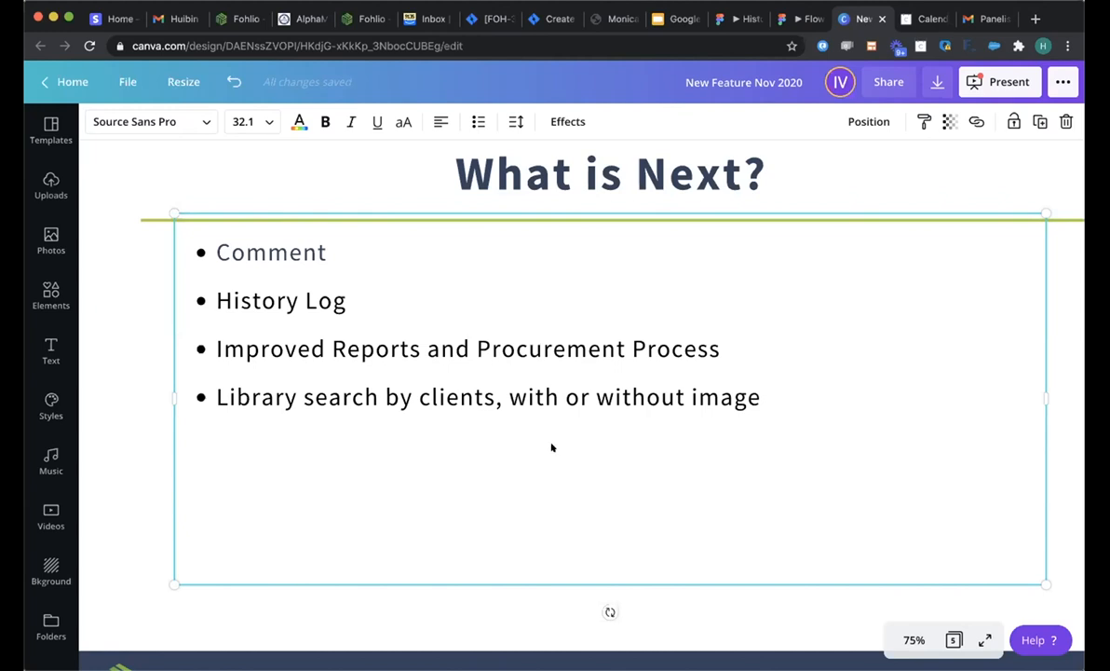
mouse_move(532, 438)
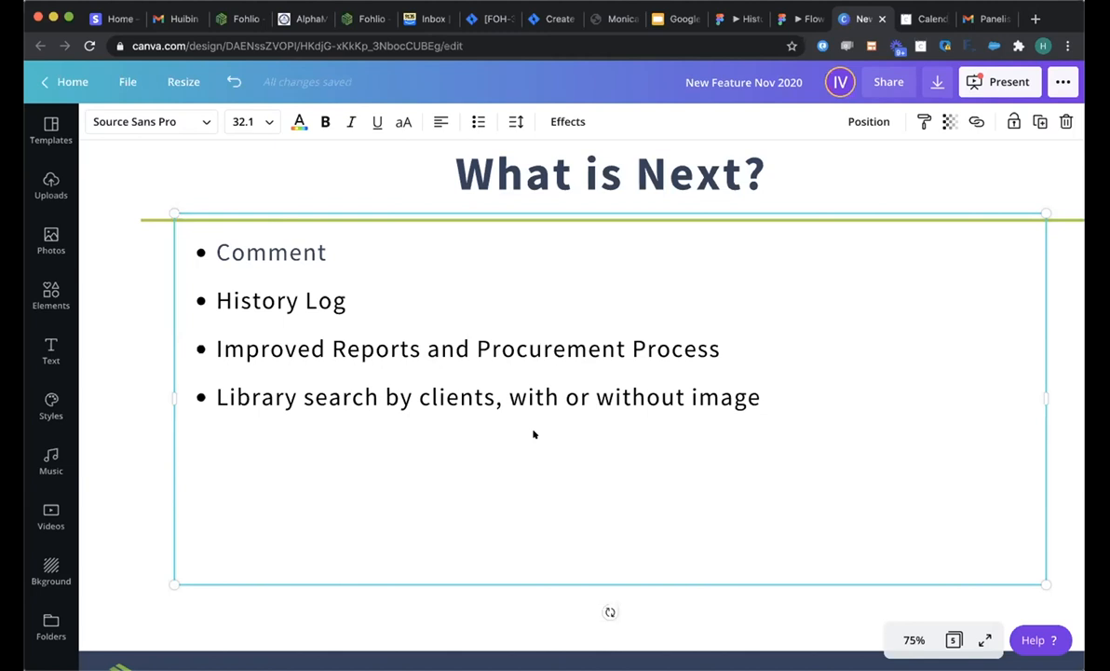
mouse_move(541, 434)
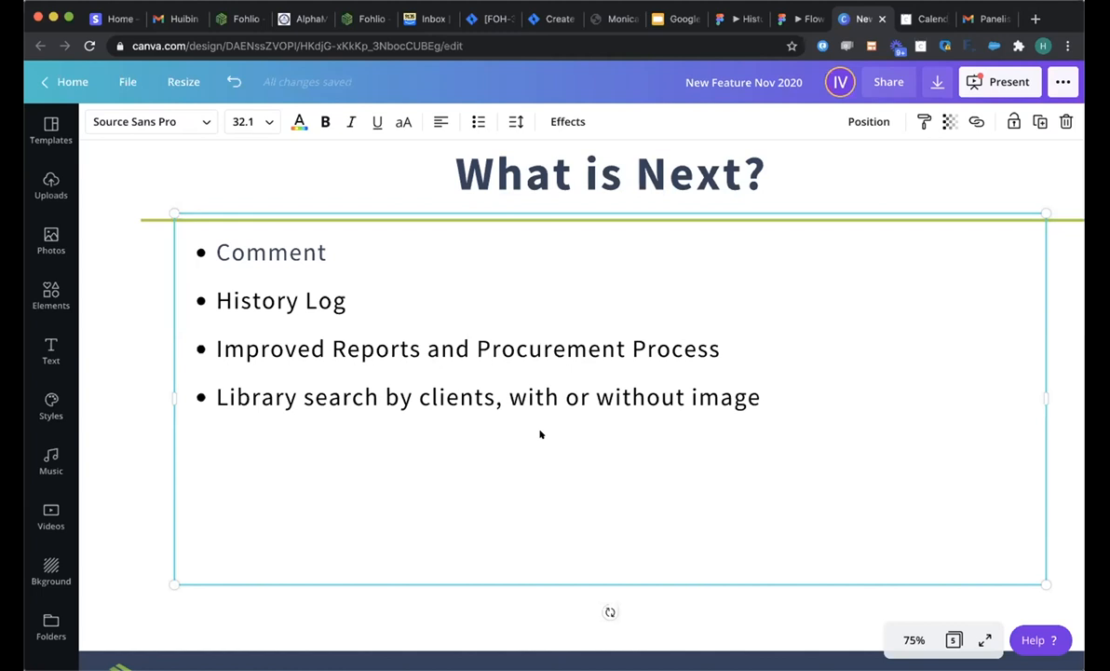
mouse_move(700, 440)
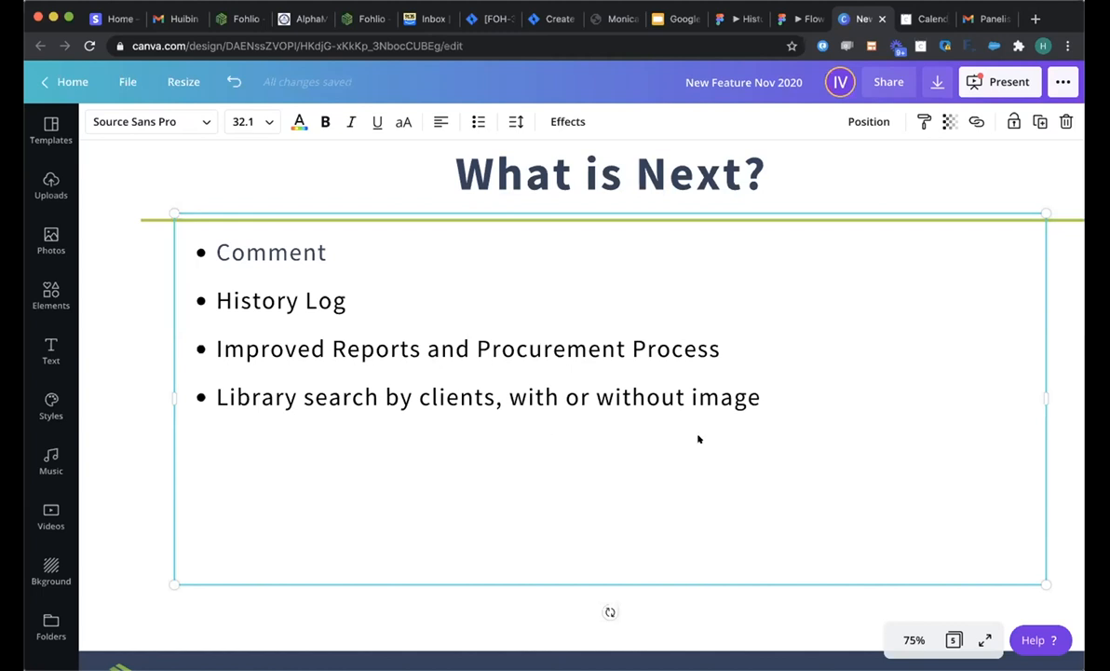
mouse_move(768, 436)
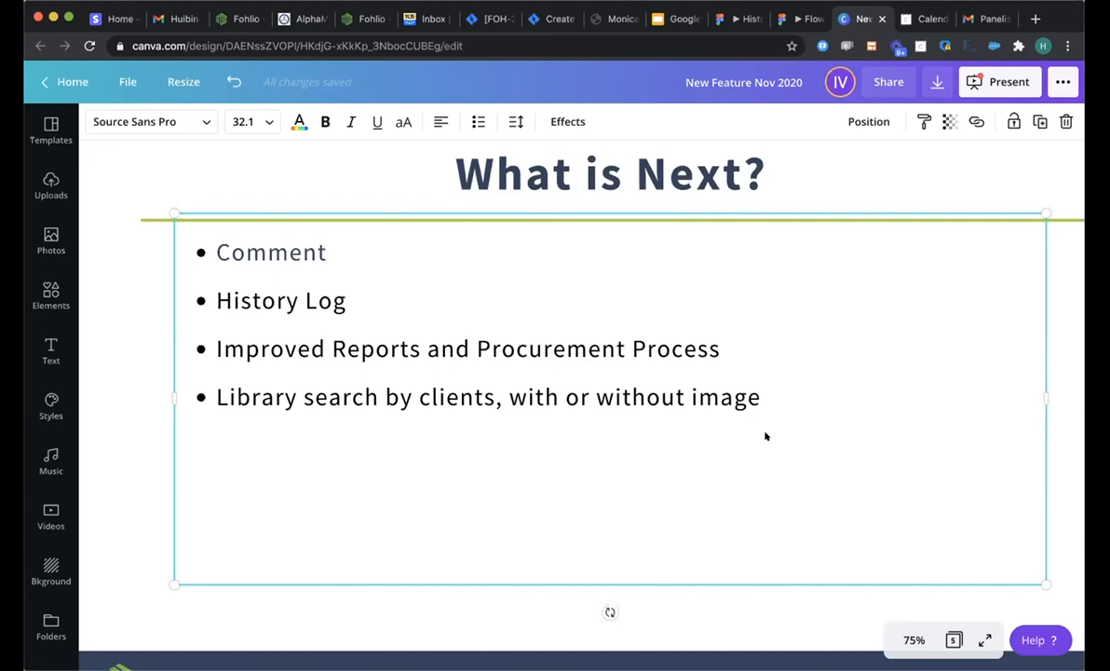
mouse_move(533, 410)
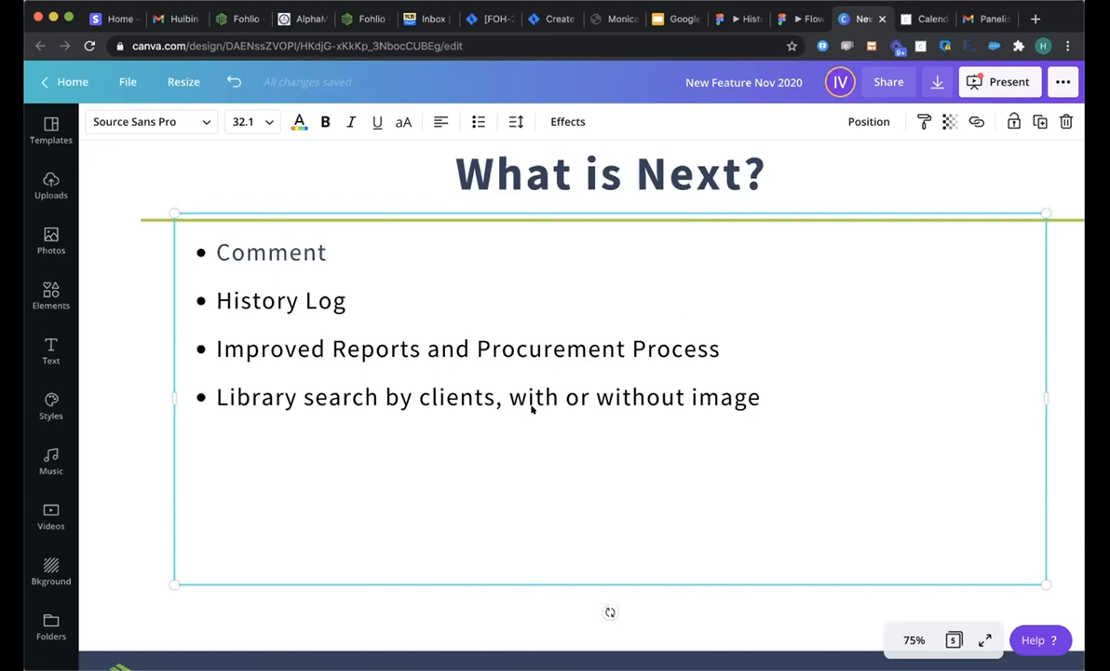
mouse_move(533, 426)
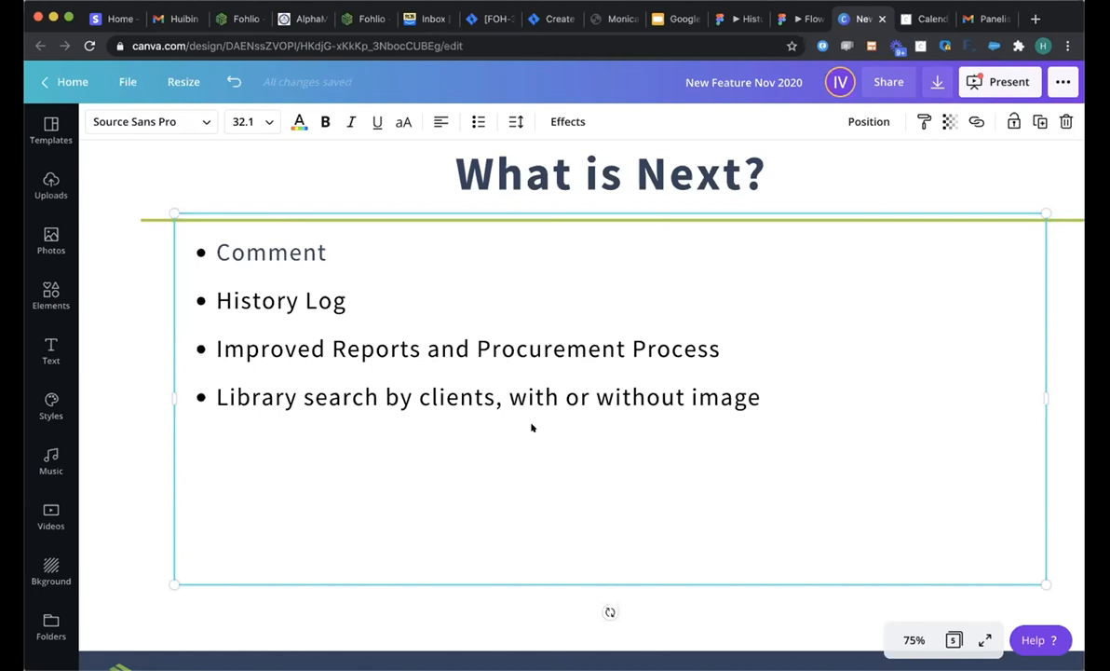
mouse_move(764, 436)
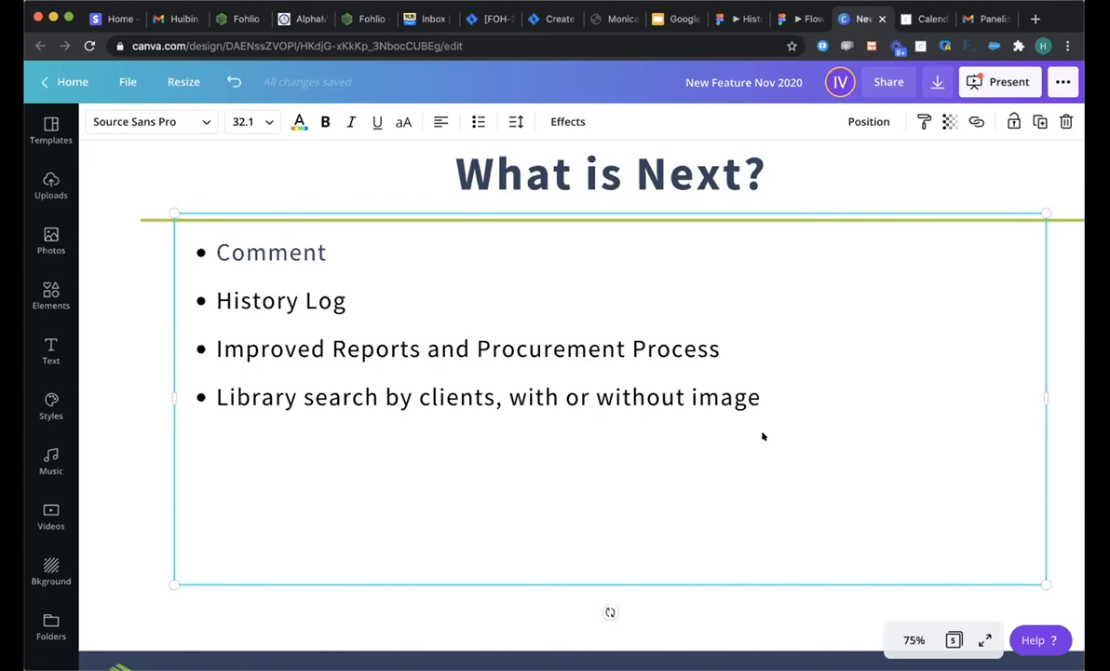
mouse_move(773, 432)
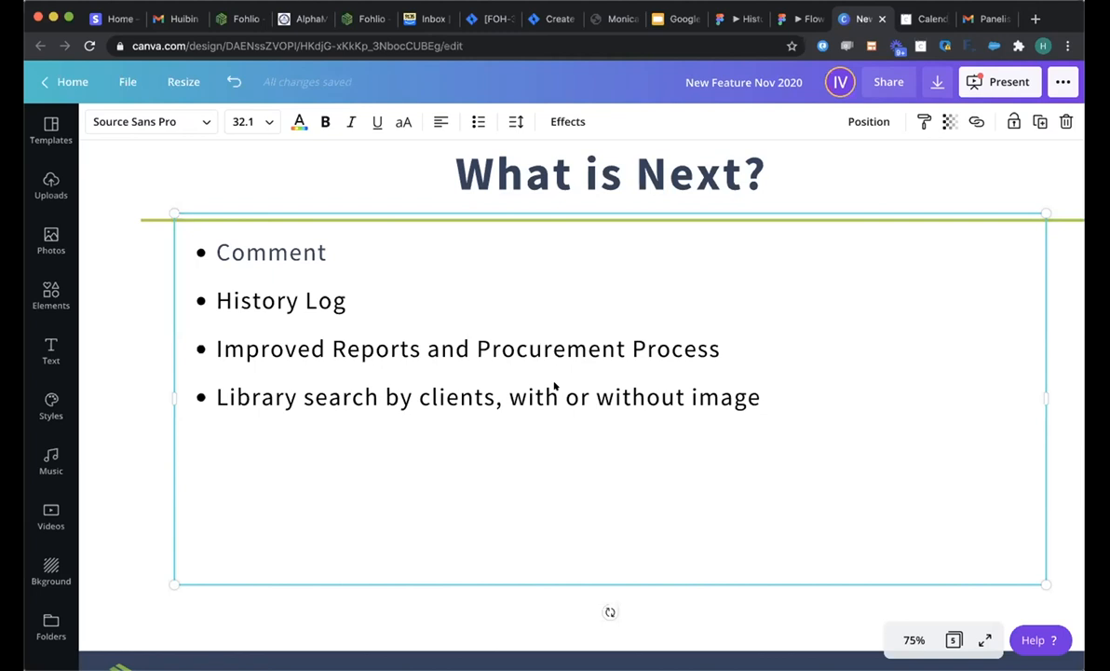
mouse_move(629, 484)
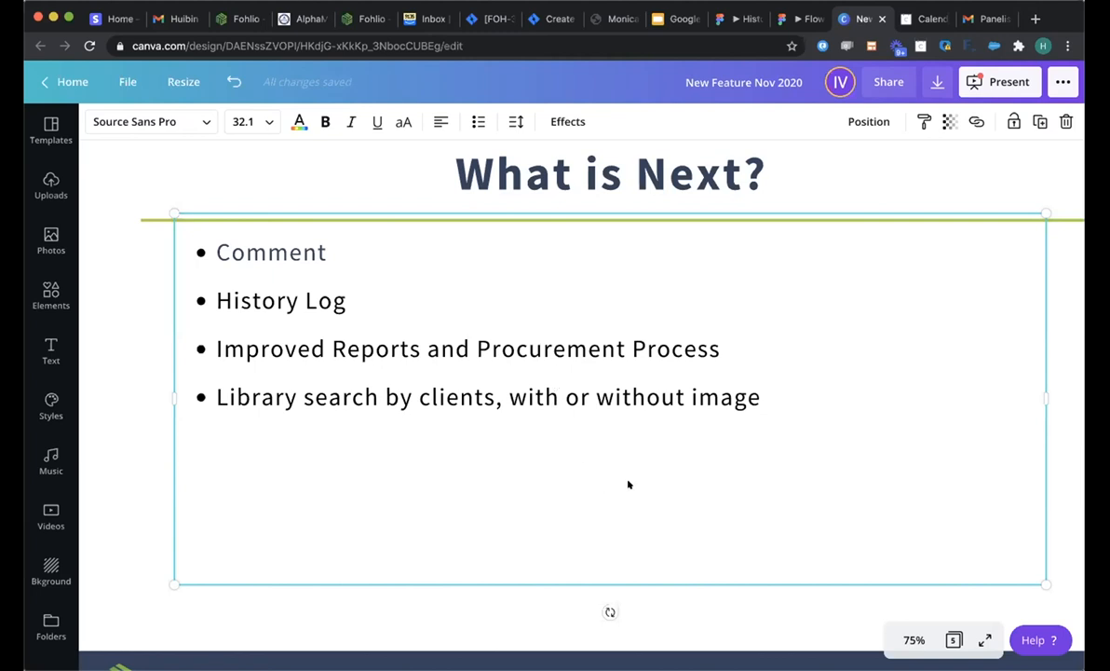
mouse_move(495, 452)
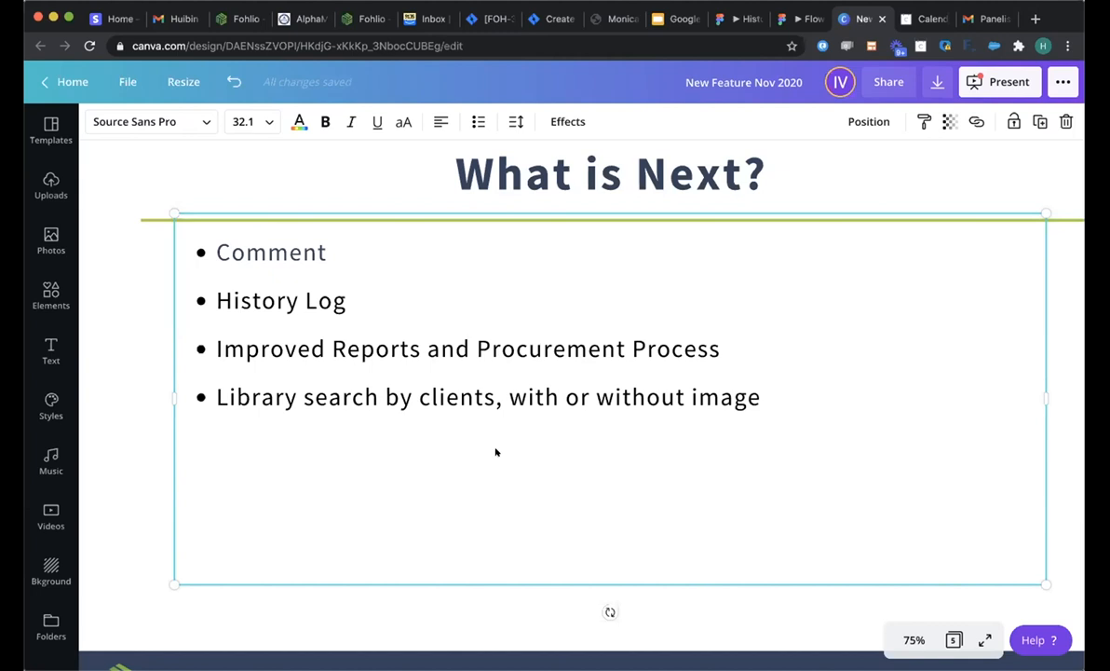
mouse_move(702, 464)
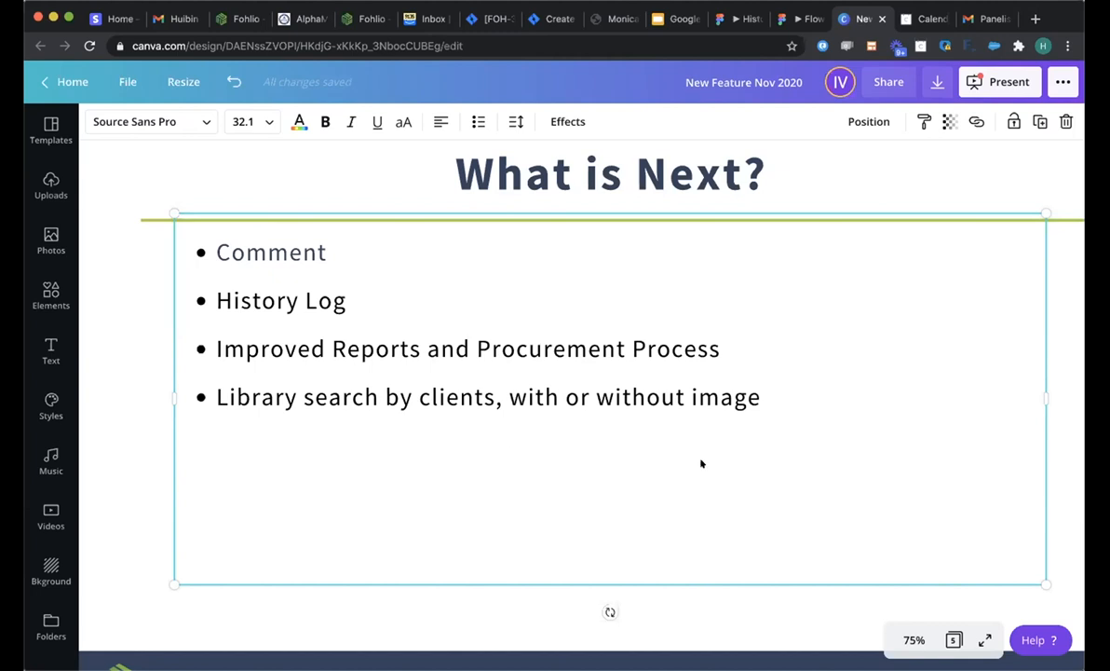
mouse_move(540, 425)
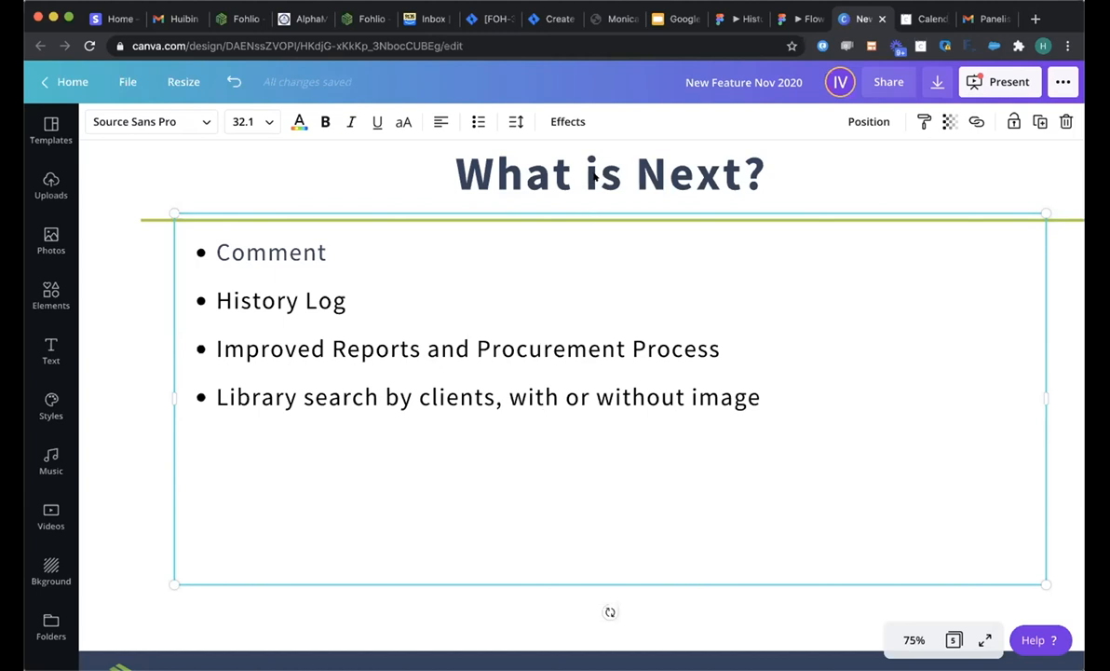
mouse_move(532, 414)
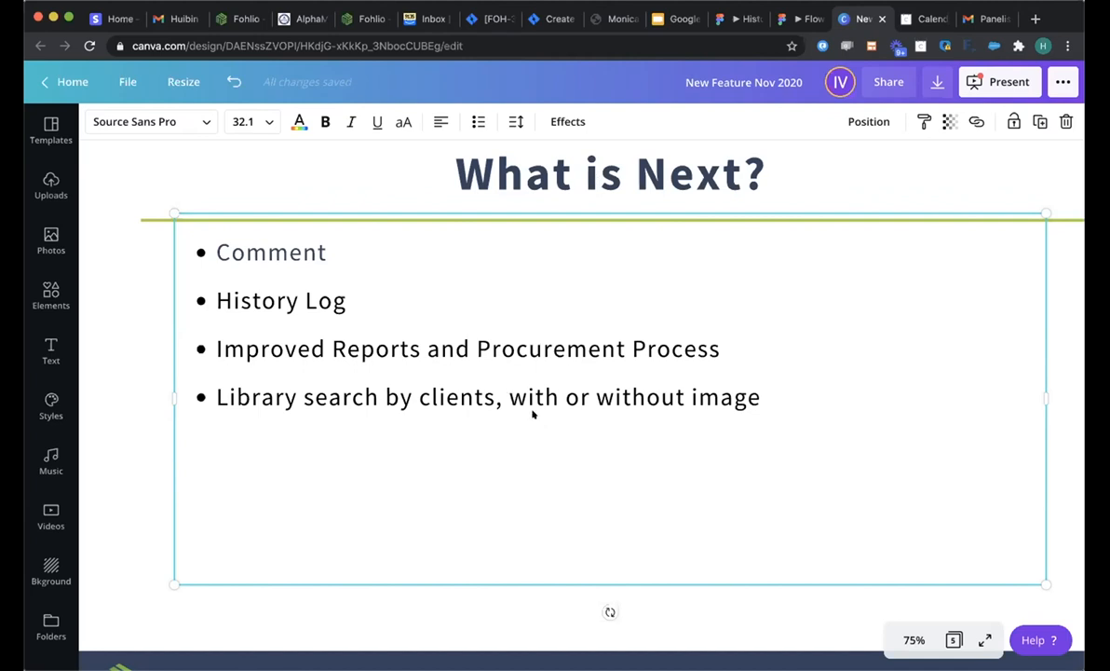
mouse_move(544, 432)
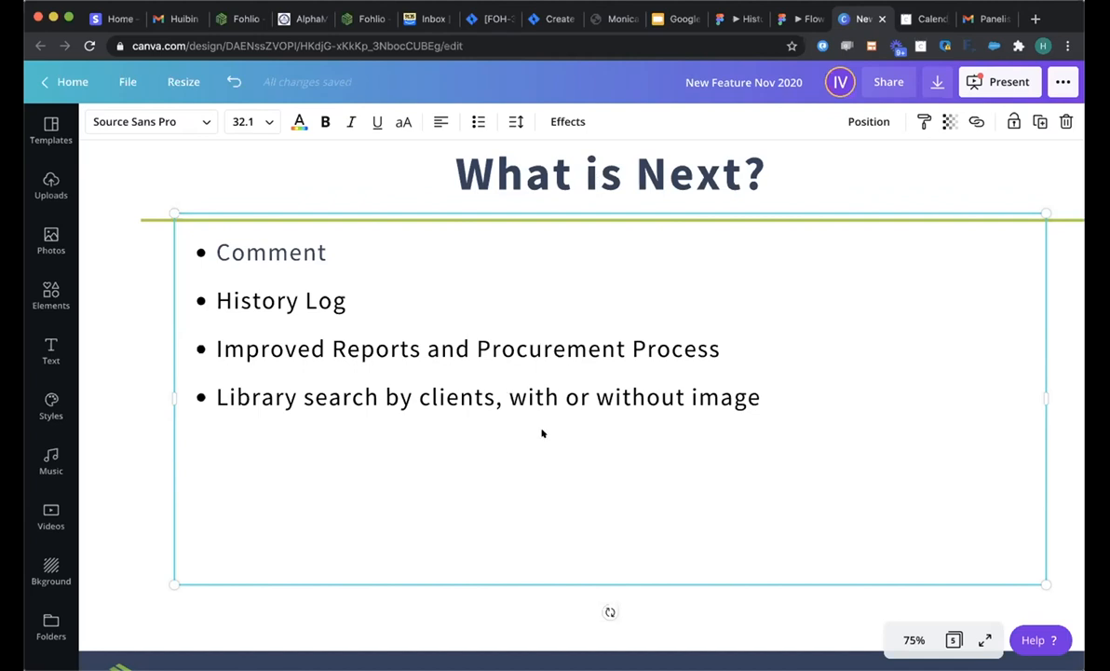
mouse_move(529, 423)
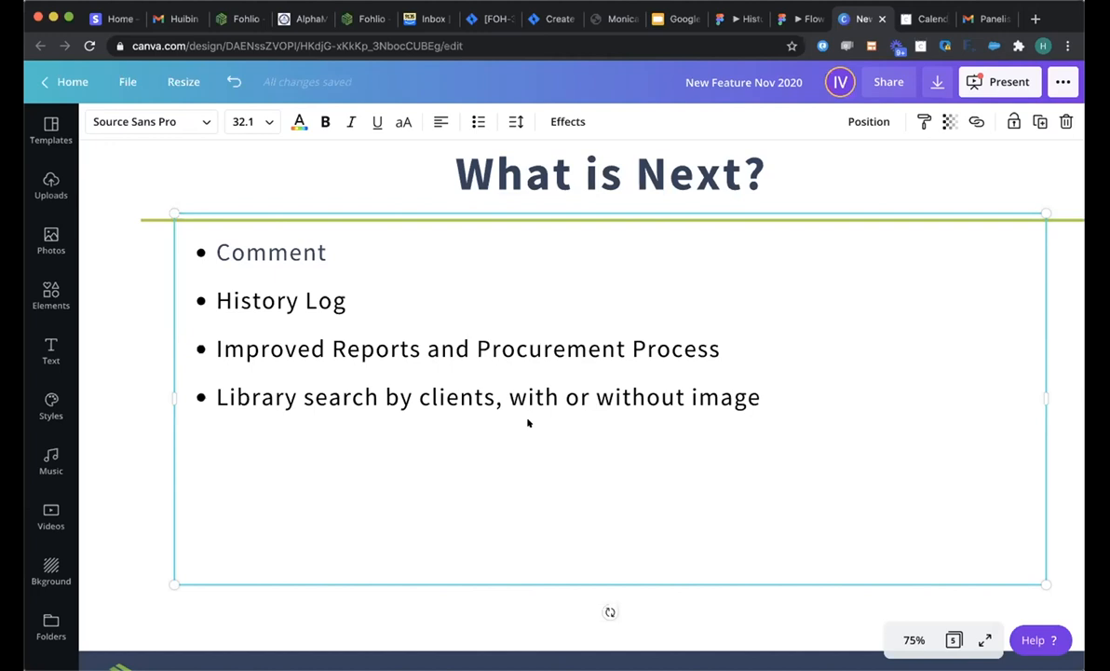
mouse_move(652, 82)
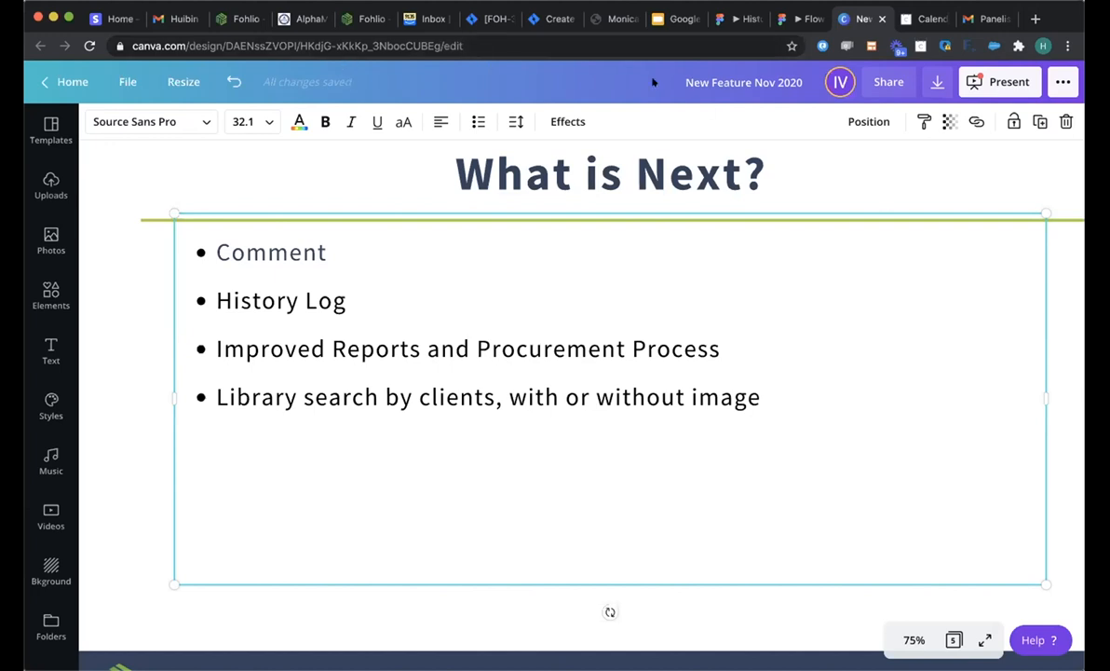
mouse_move(382, 287)
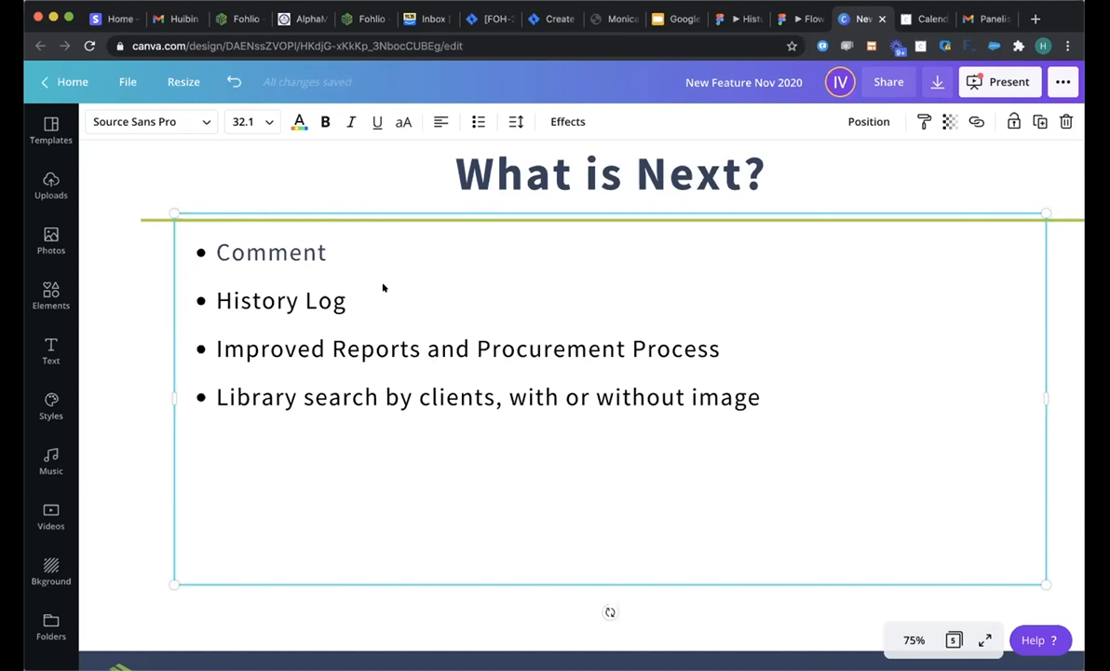
mouse_move(410, 266)
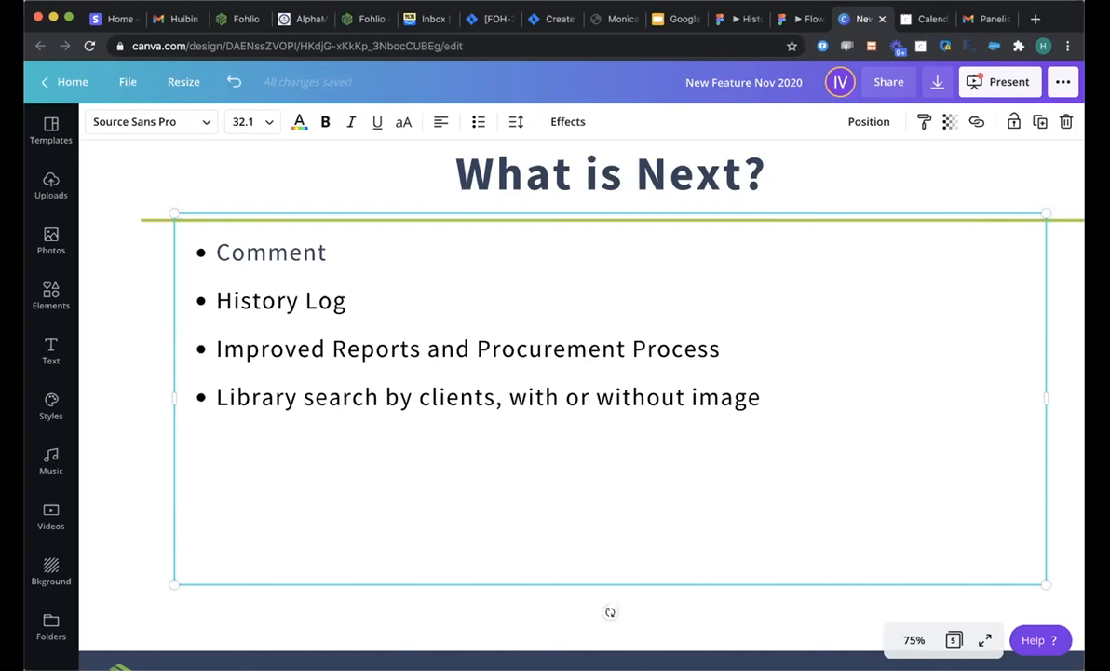
mouse_move(361, 170)
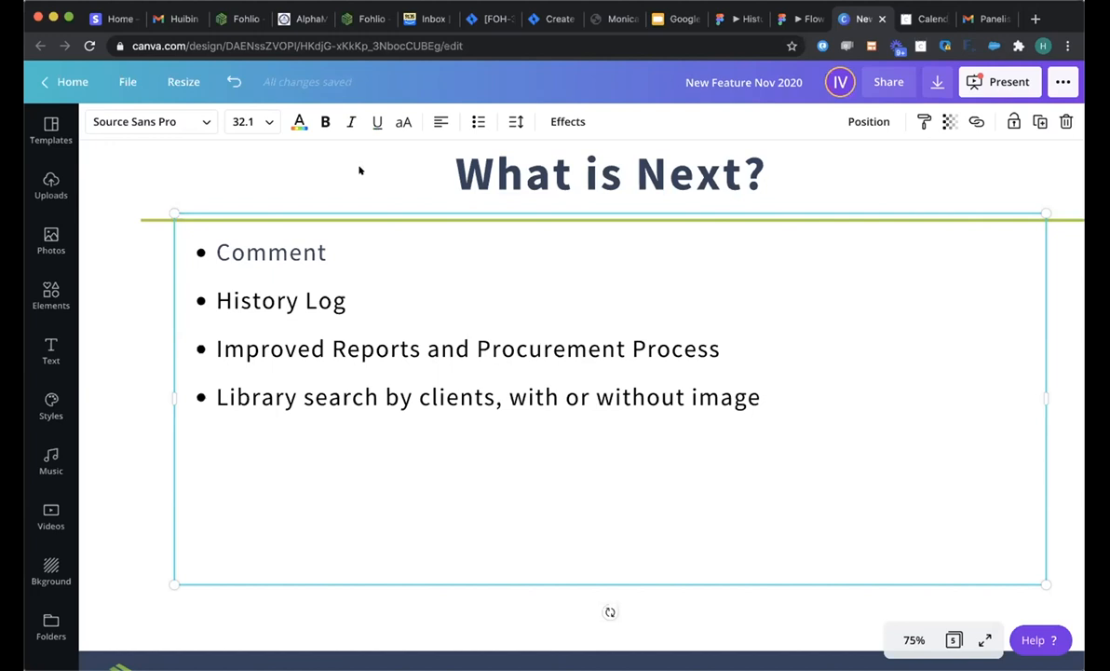
mouse_move(570, 240)
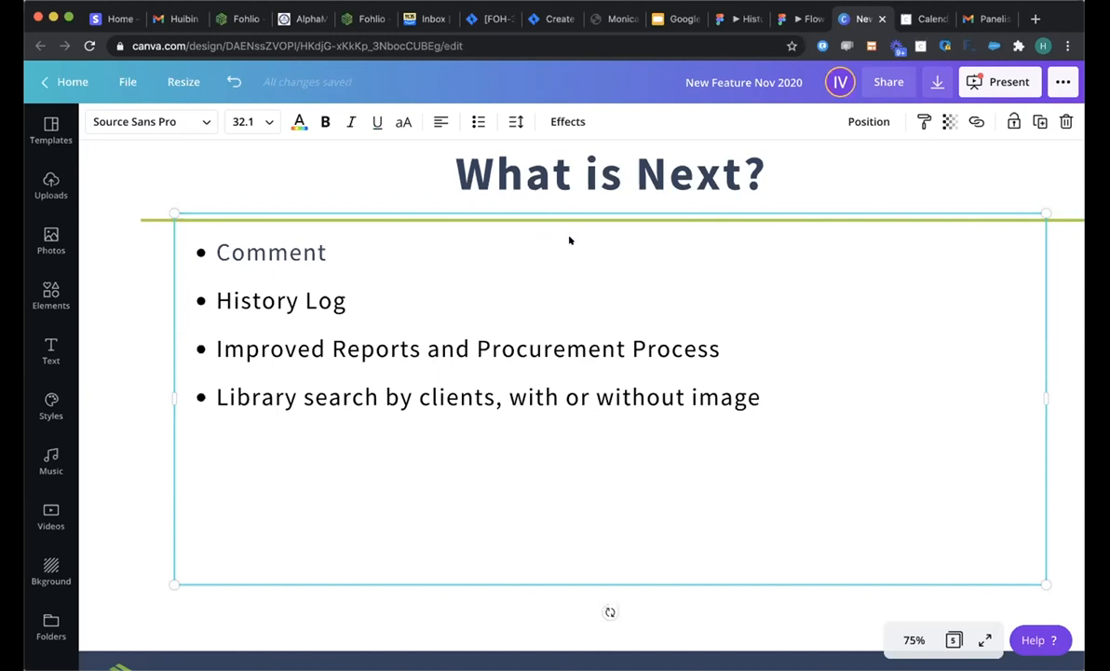
mouse_move(596, 402)
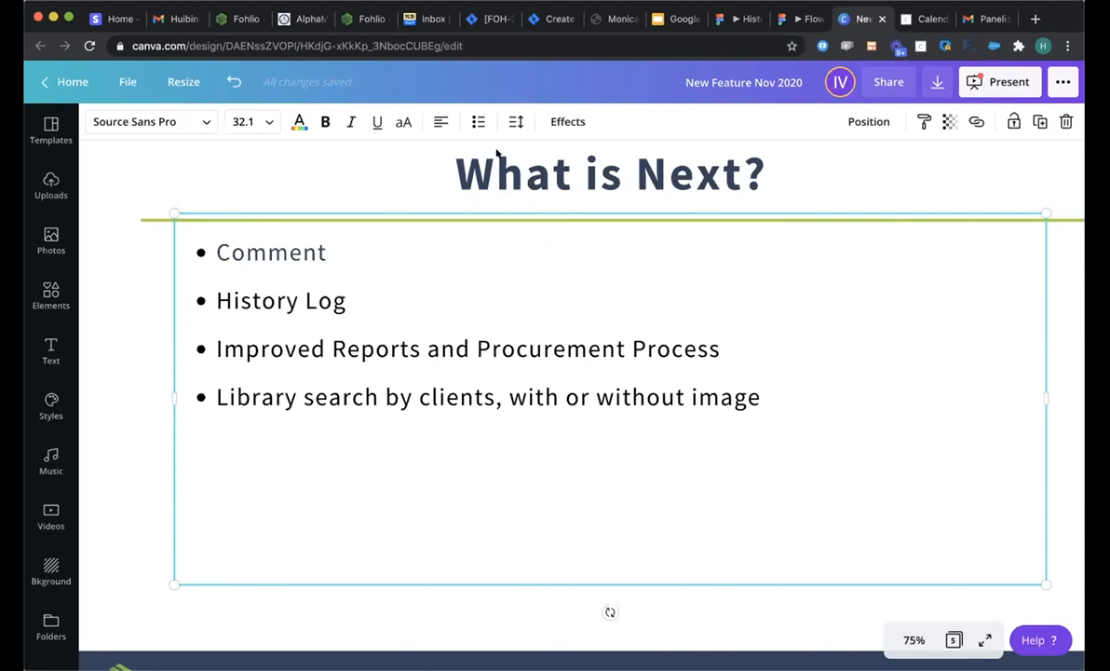
mouse_move(570, 473)
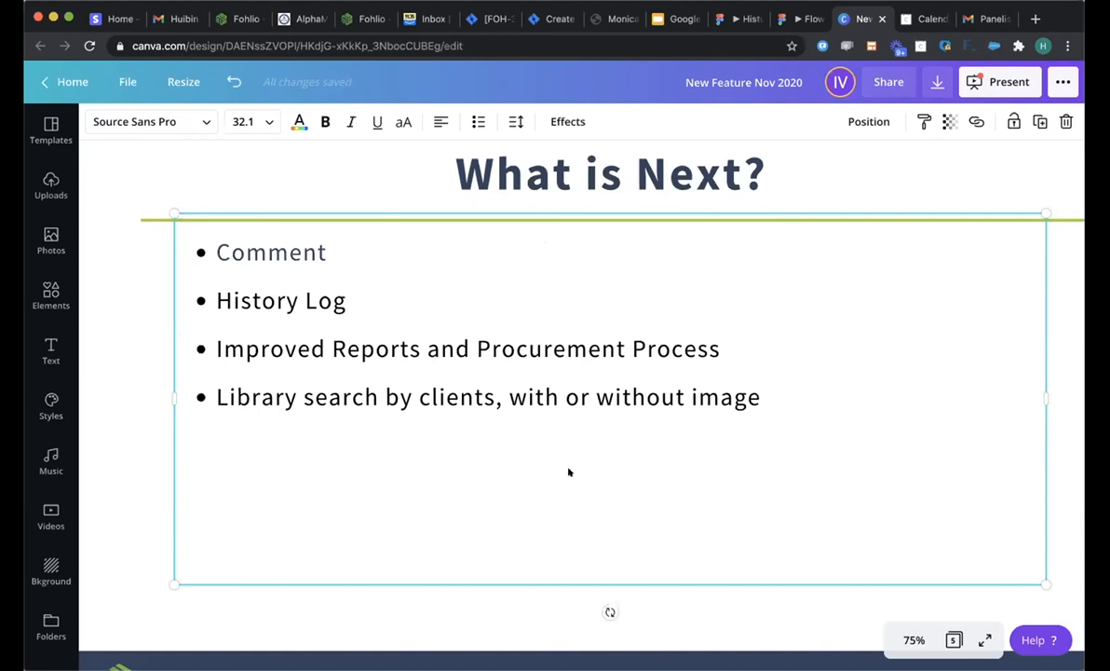
mouse_move(544, 440)
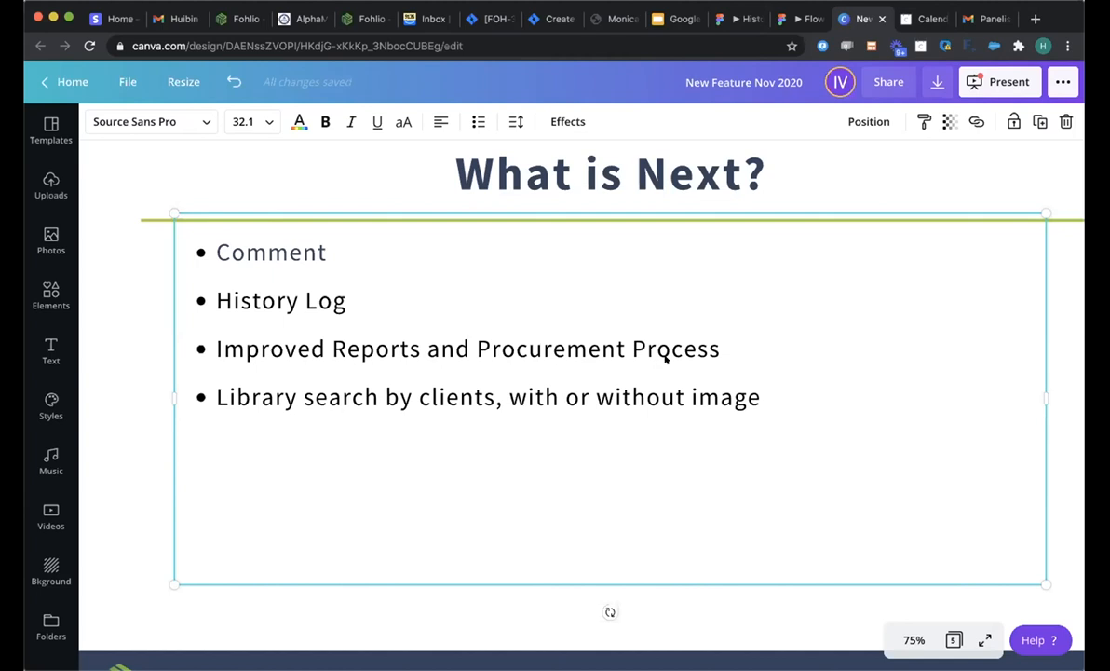
mouse_move(926, 469)
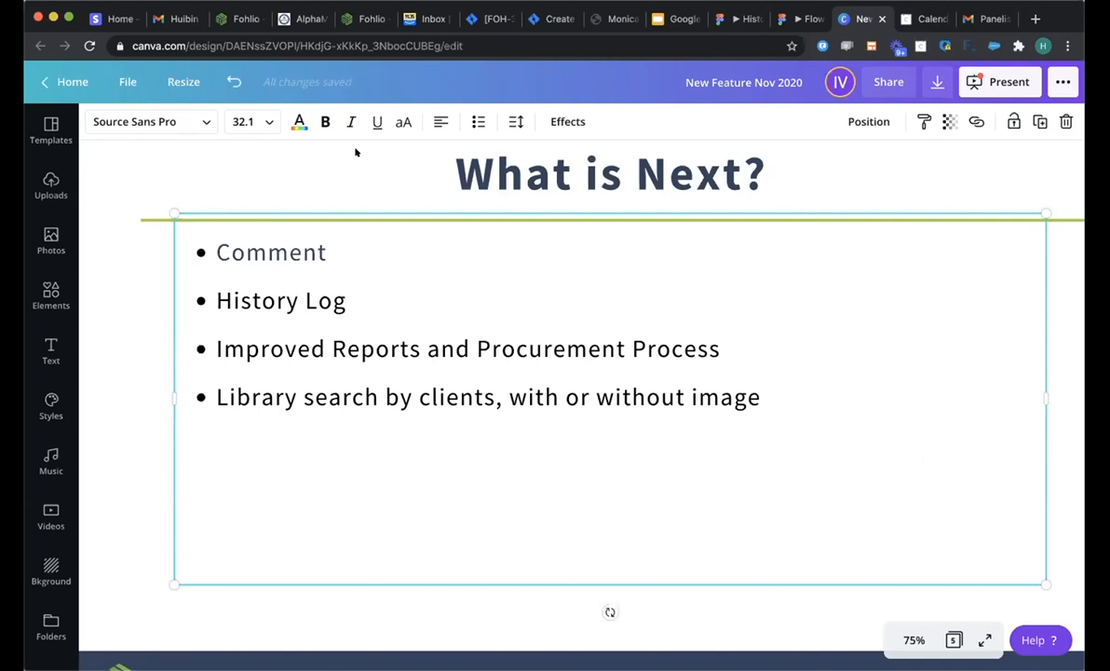
mouse_move(334, 291)
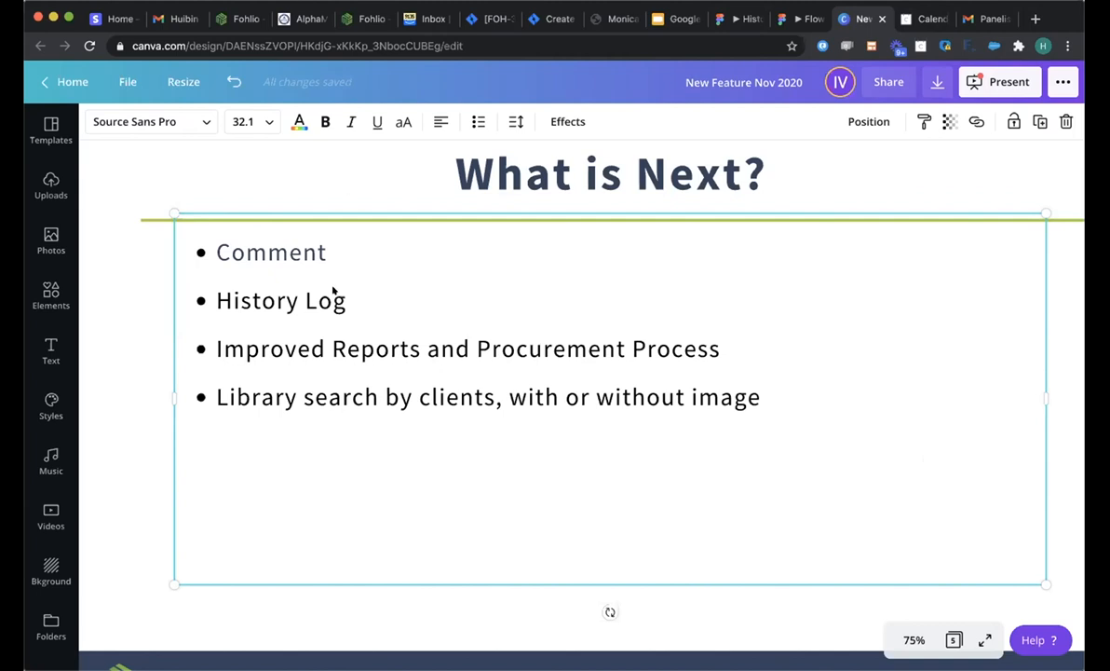
mouse_move(872, 426)
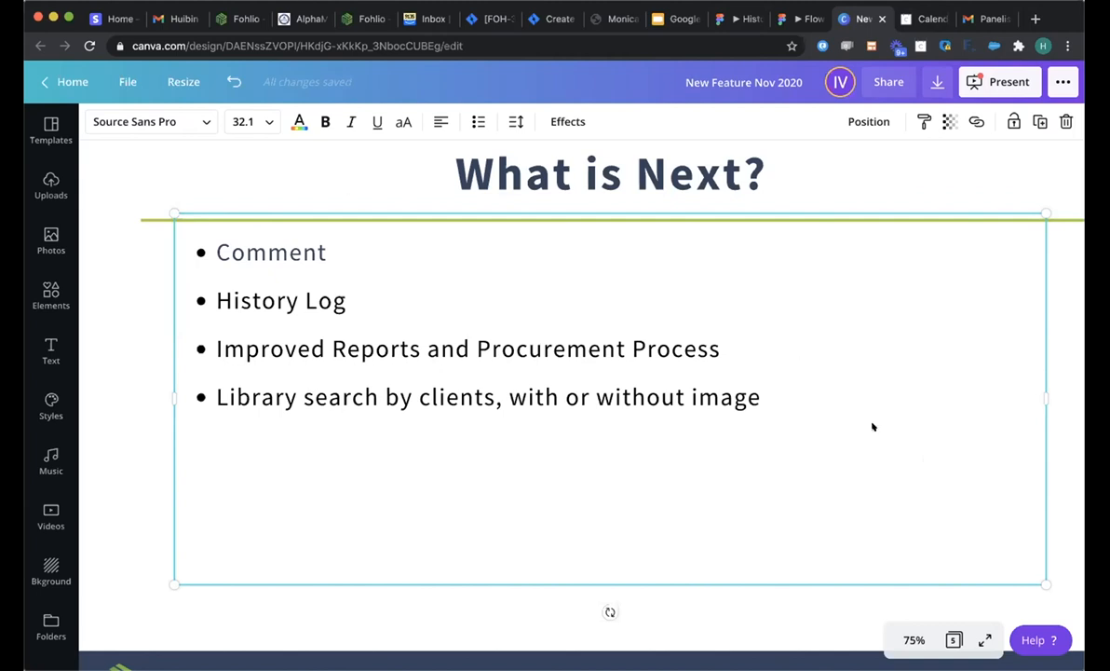
mouse_move(289, 242)
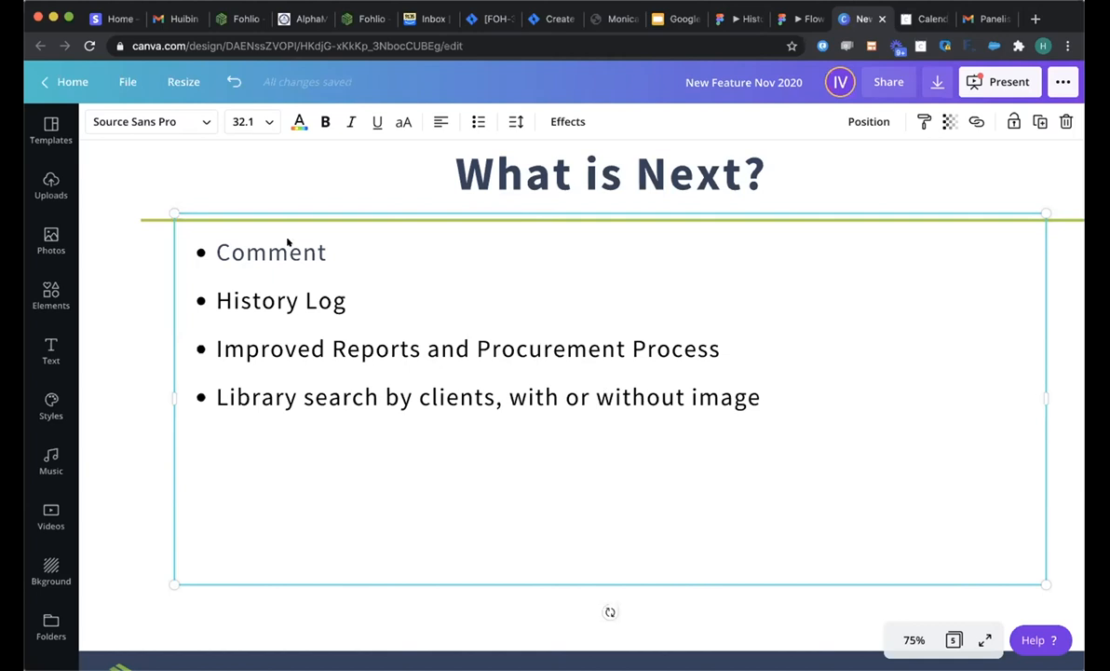
mouse_move(538, 426)
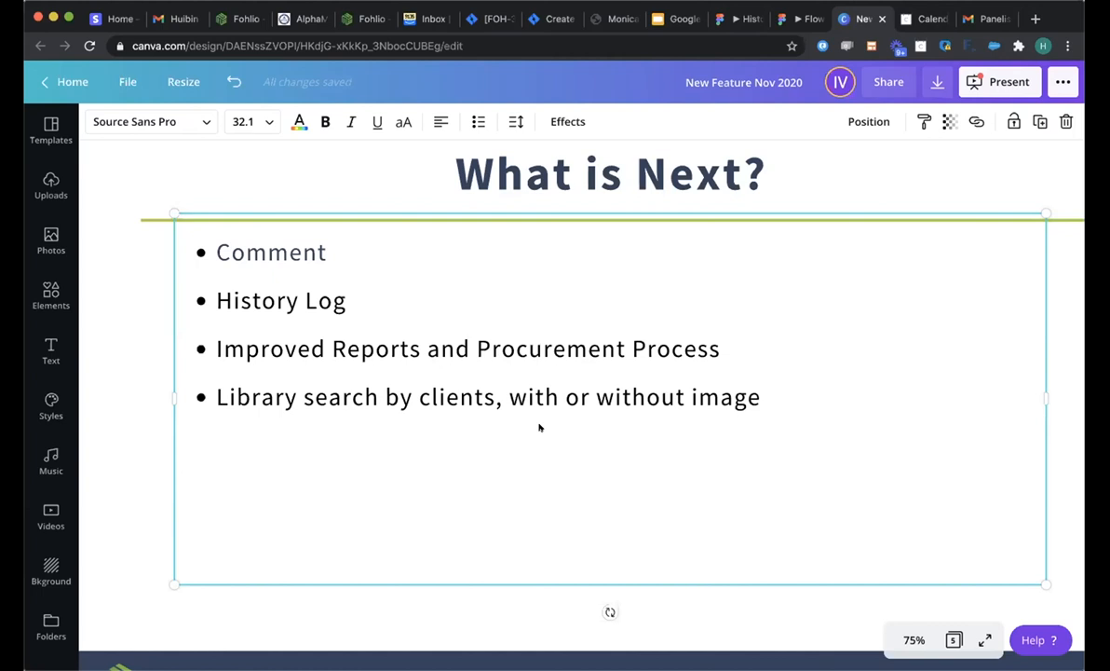
mouse_move(924, 459)
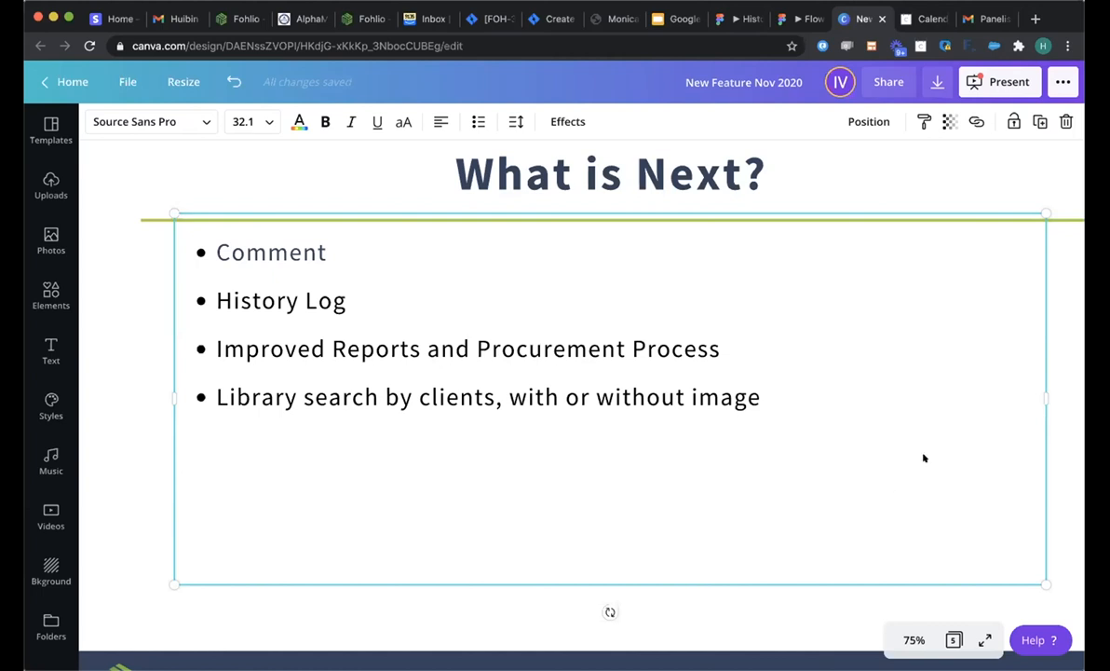